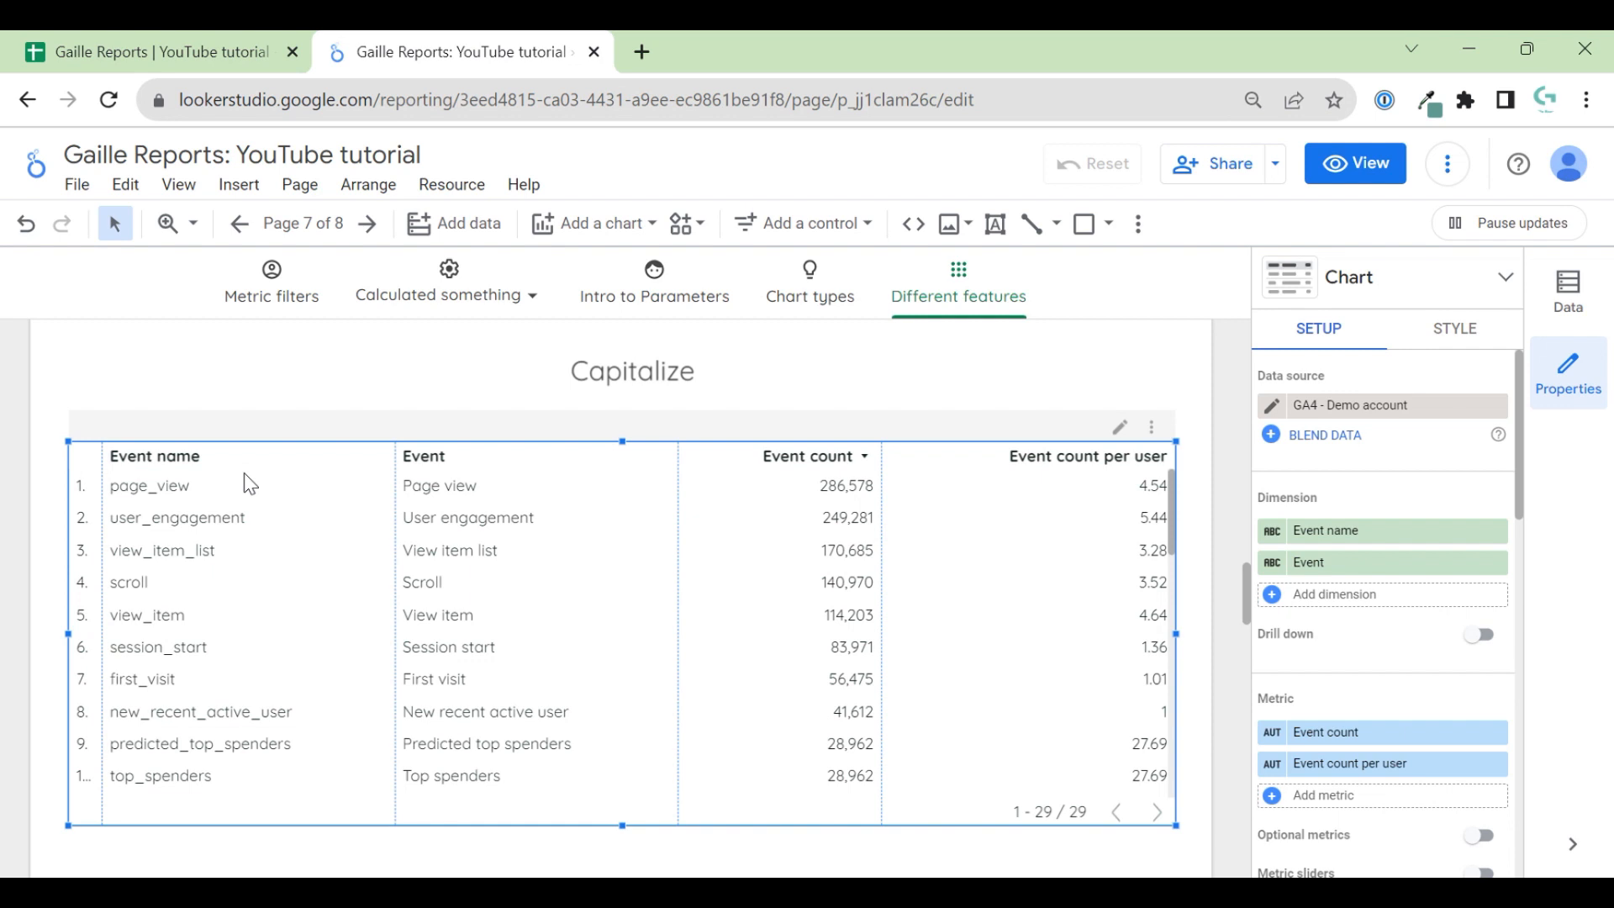
mouse_move(505, 501)
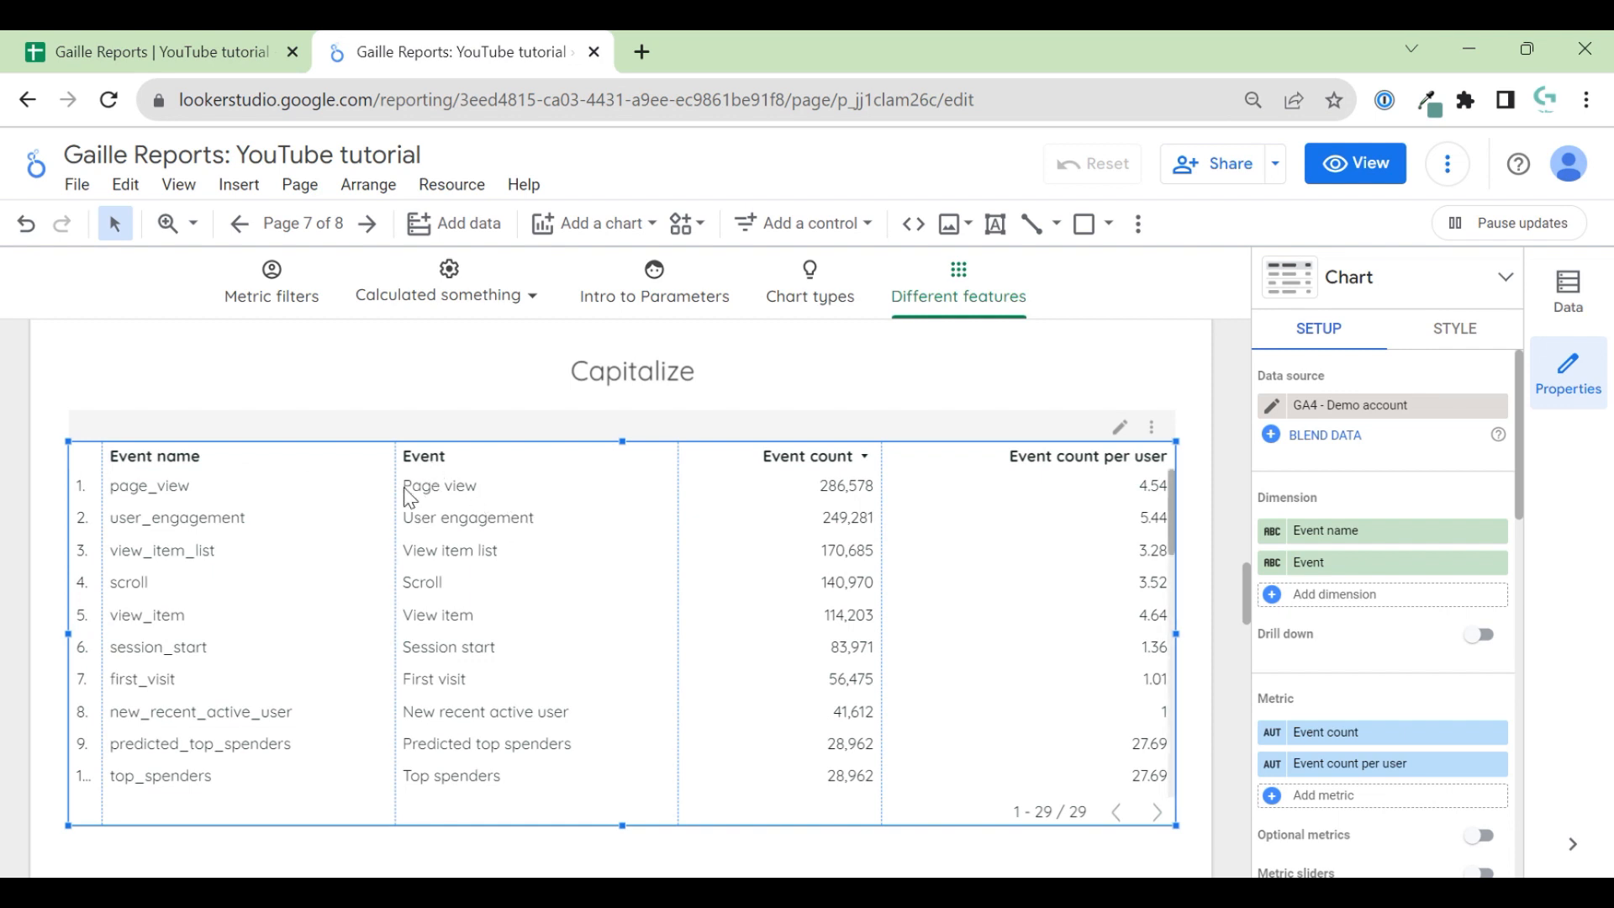
mouse_move(452, 590)
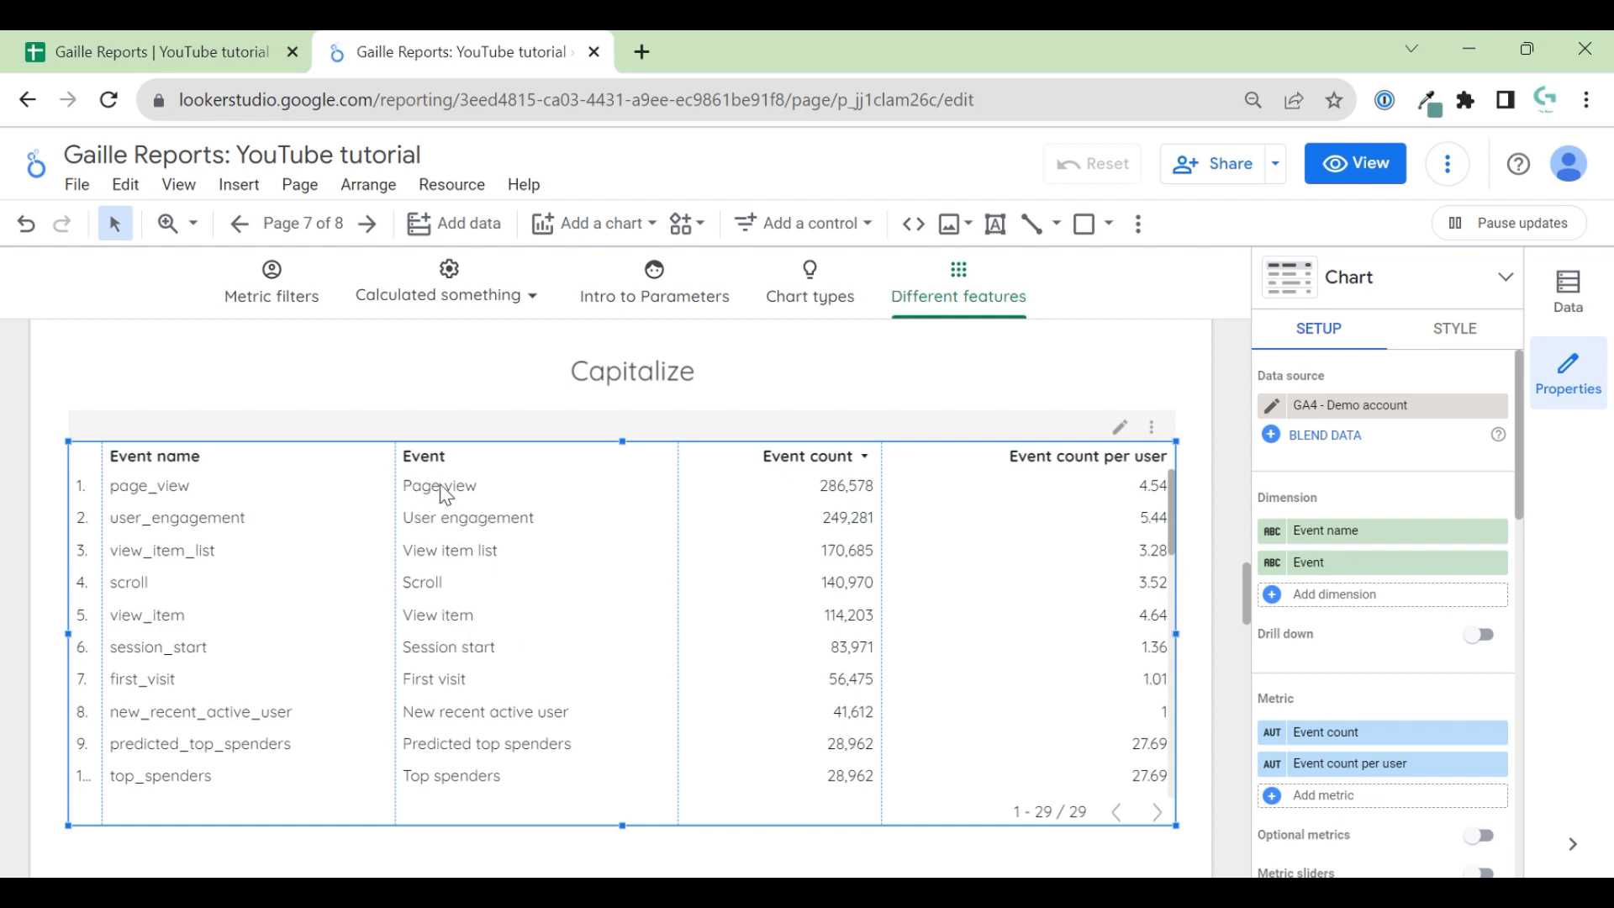
mouse_move(447, 510)
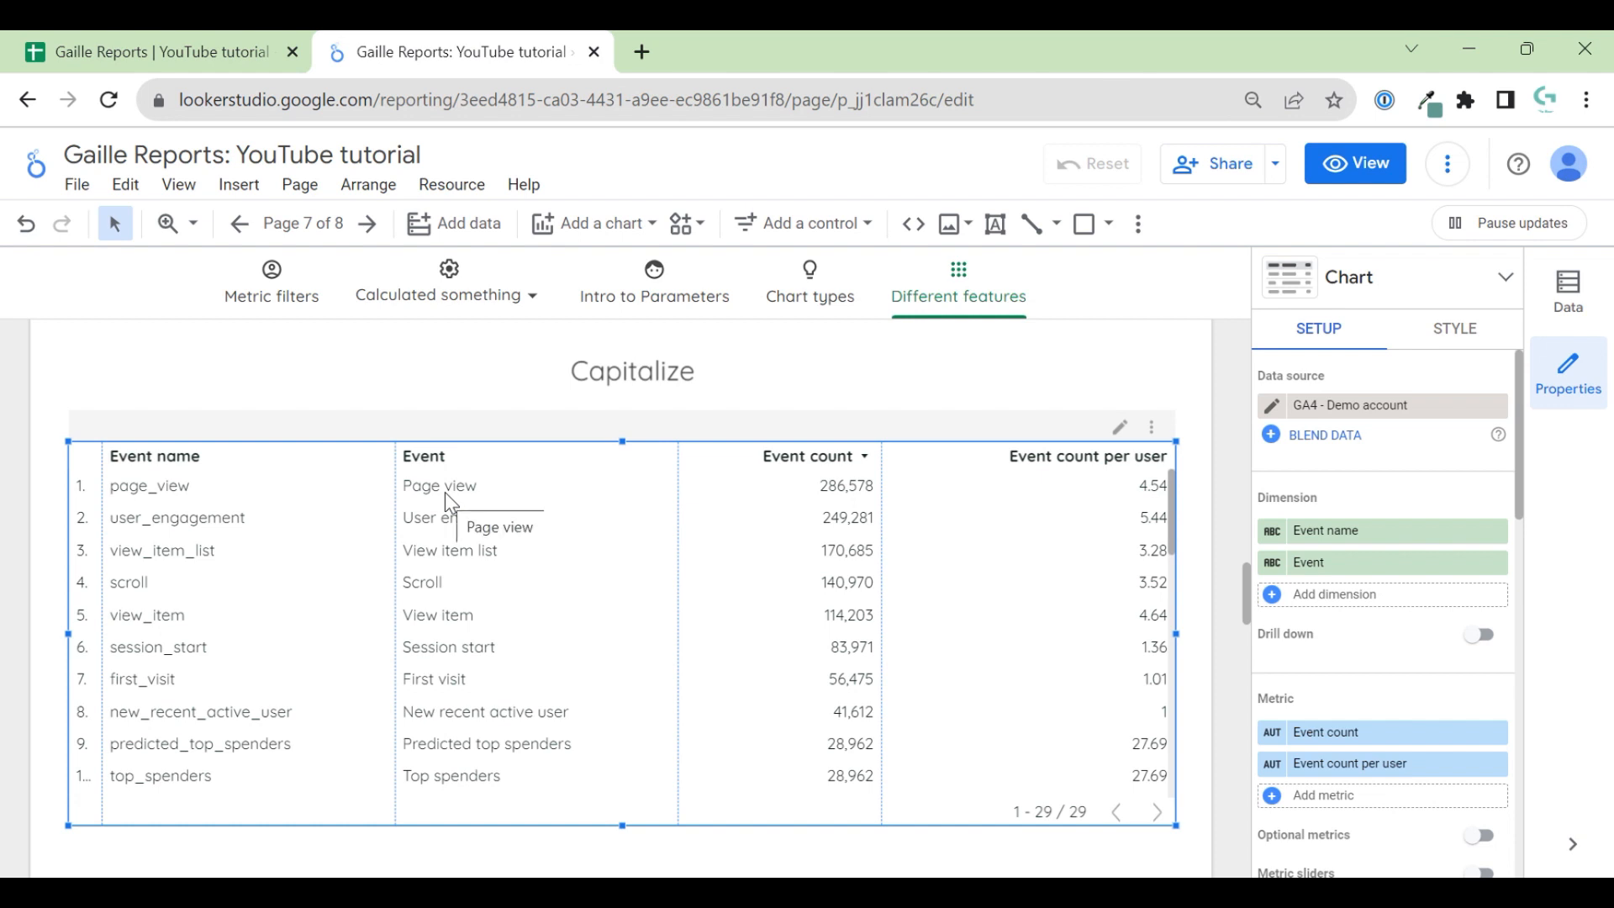
mouse_move(713, 683)
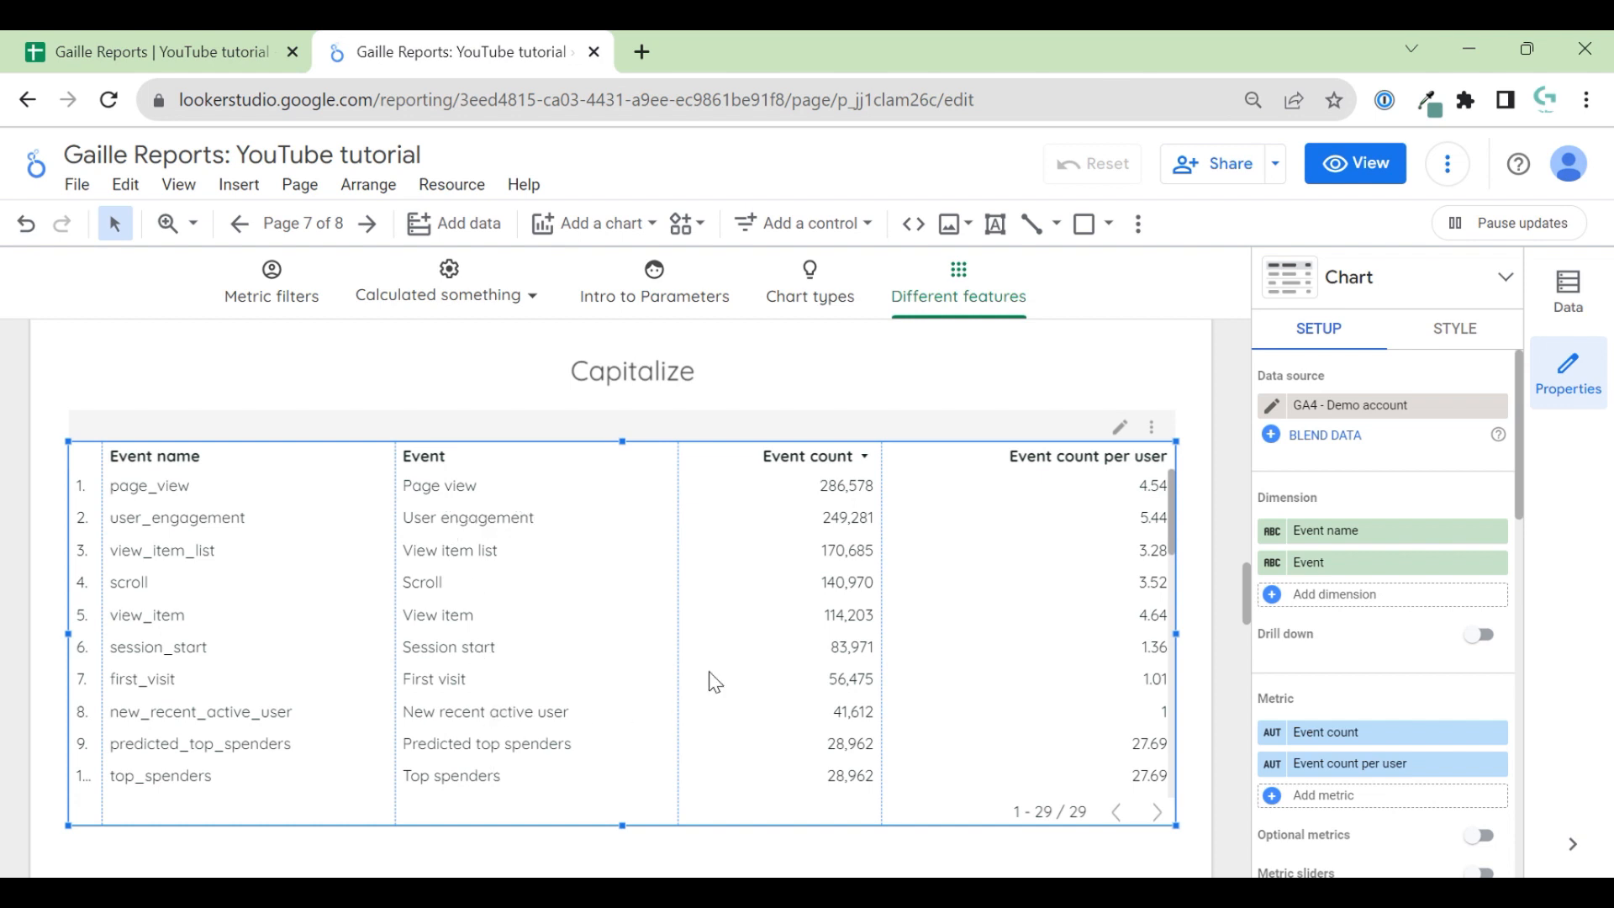
mouse_move(440, 491)
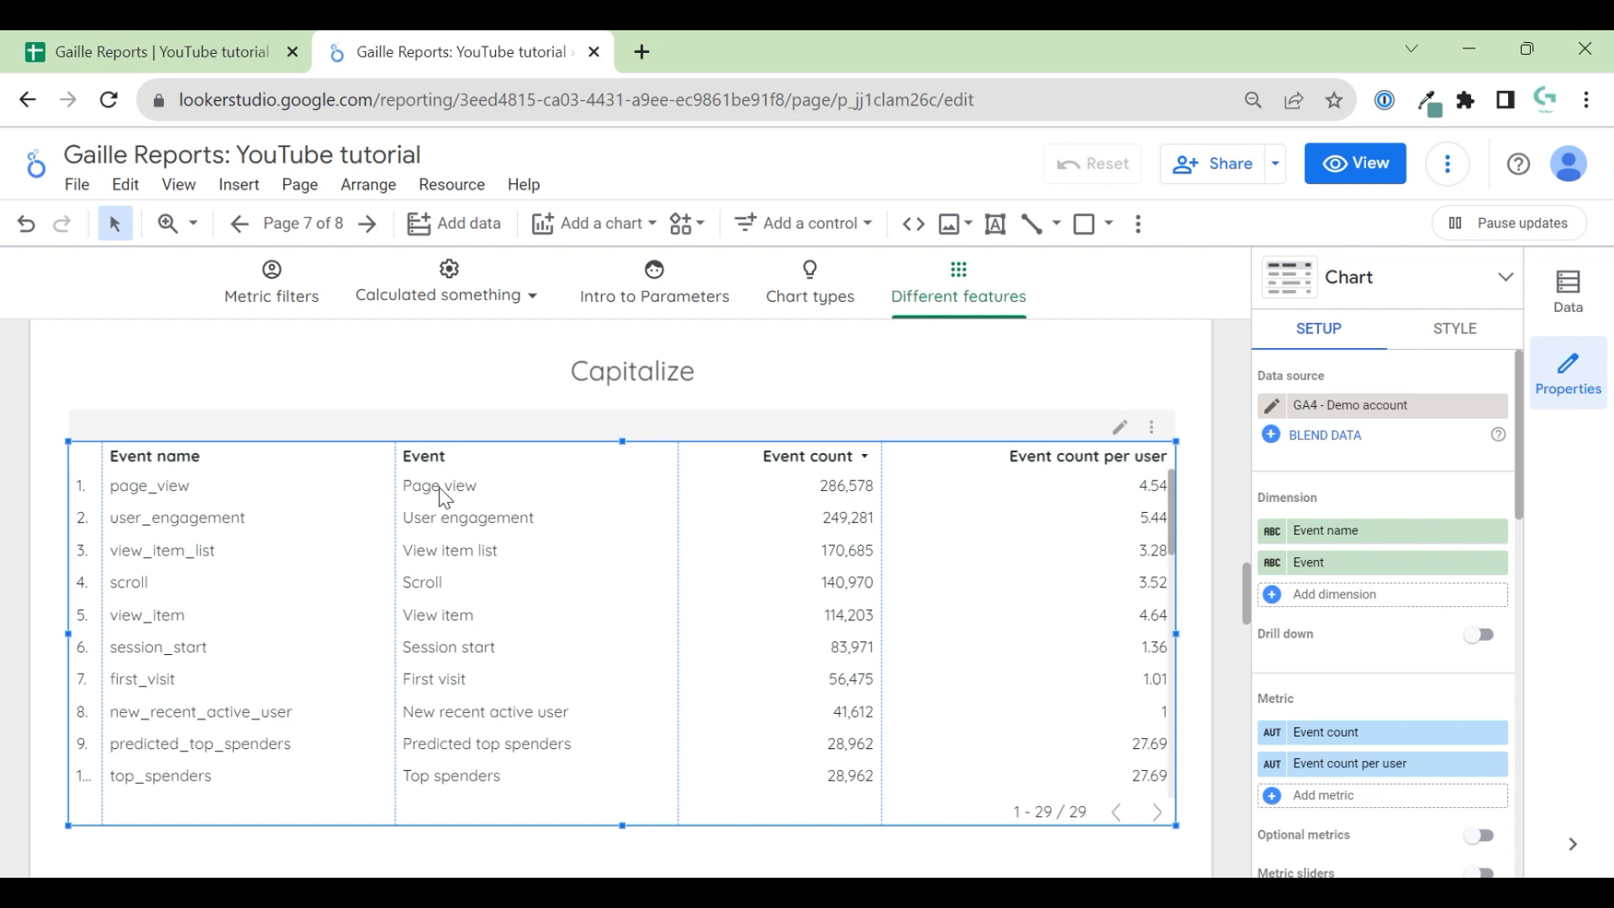
mouse_move(471, 733)
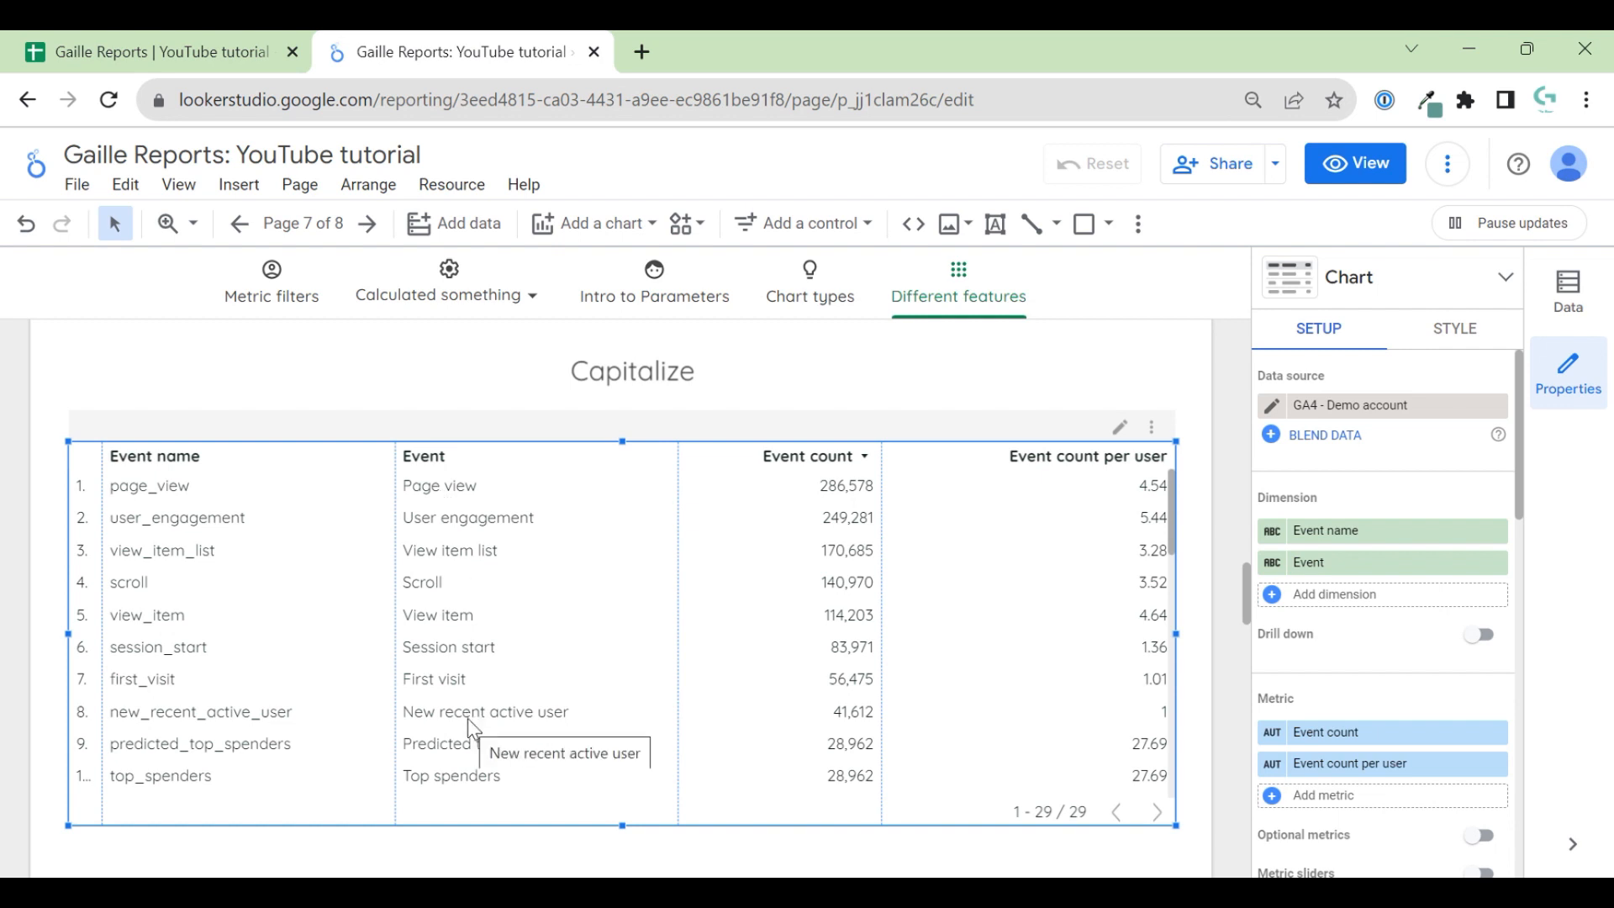
mouse_move(245, 719)
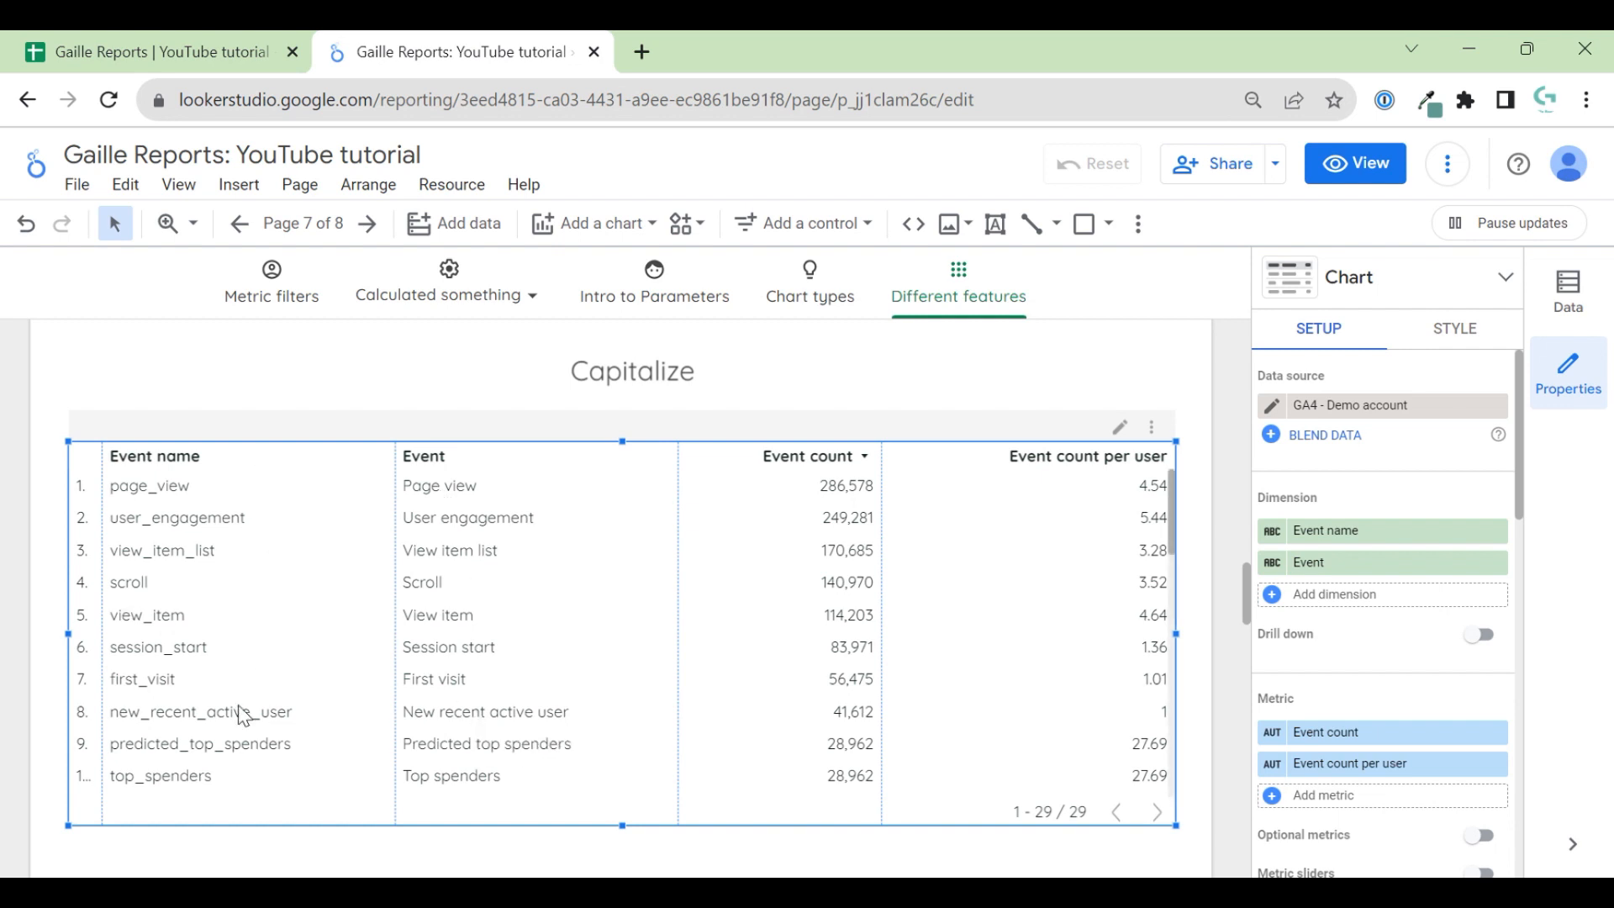
mouse_move(232, 696)
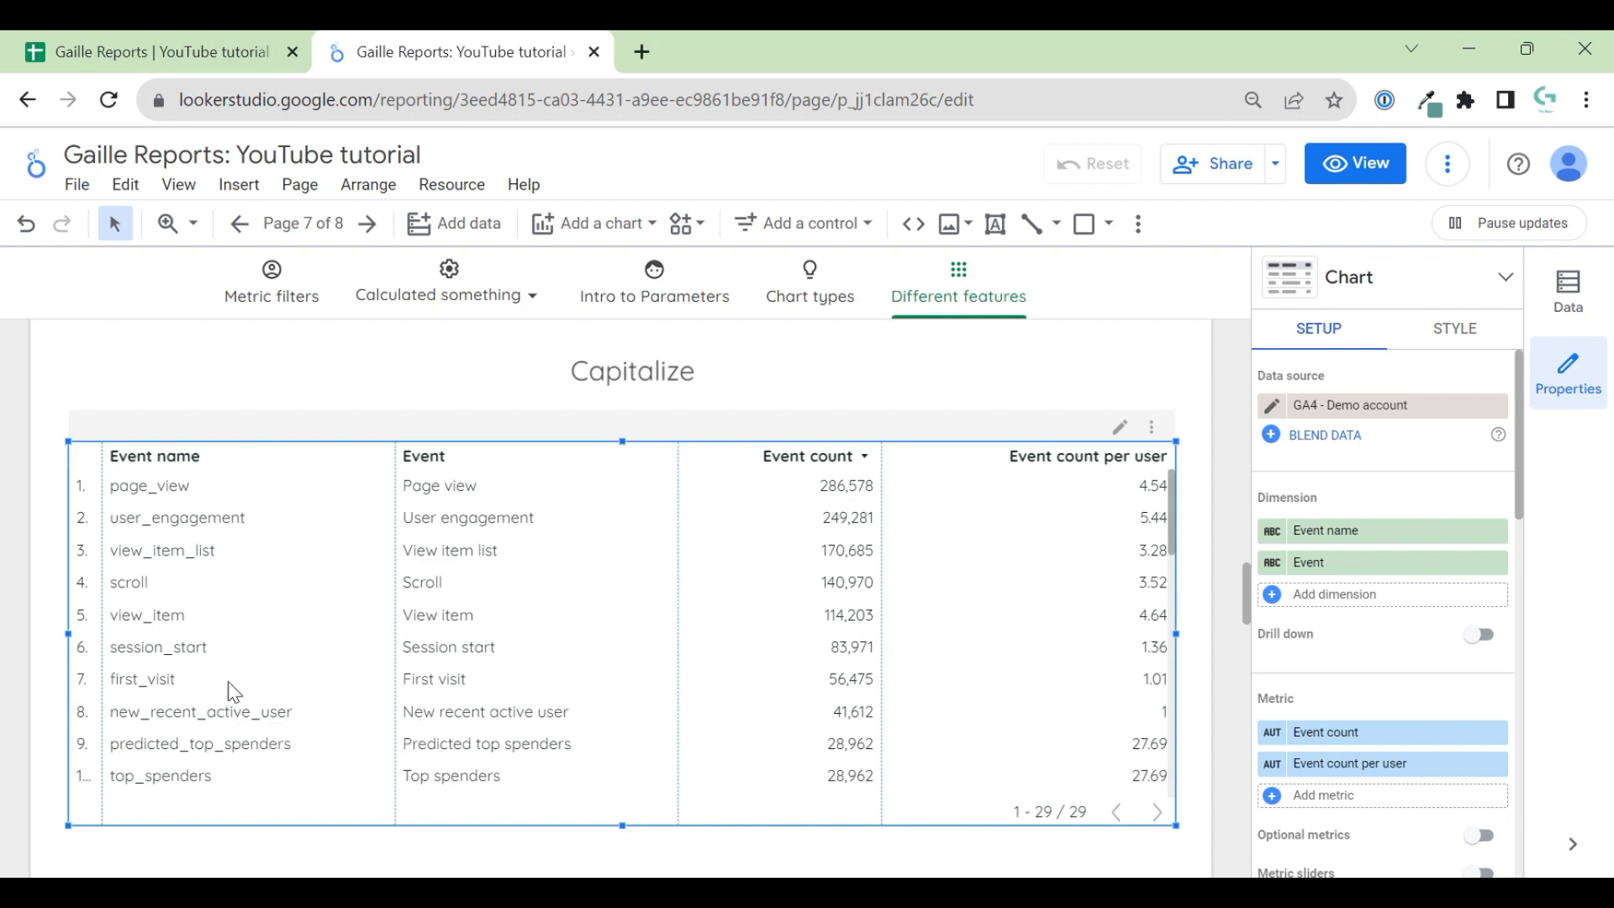
click(151, 50)
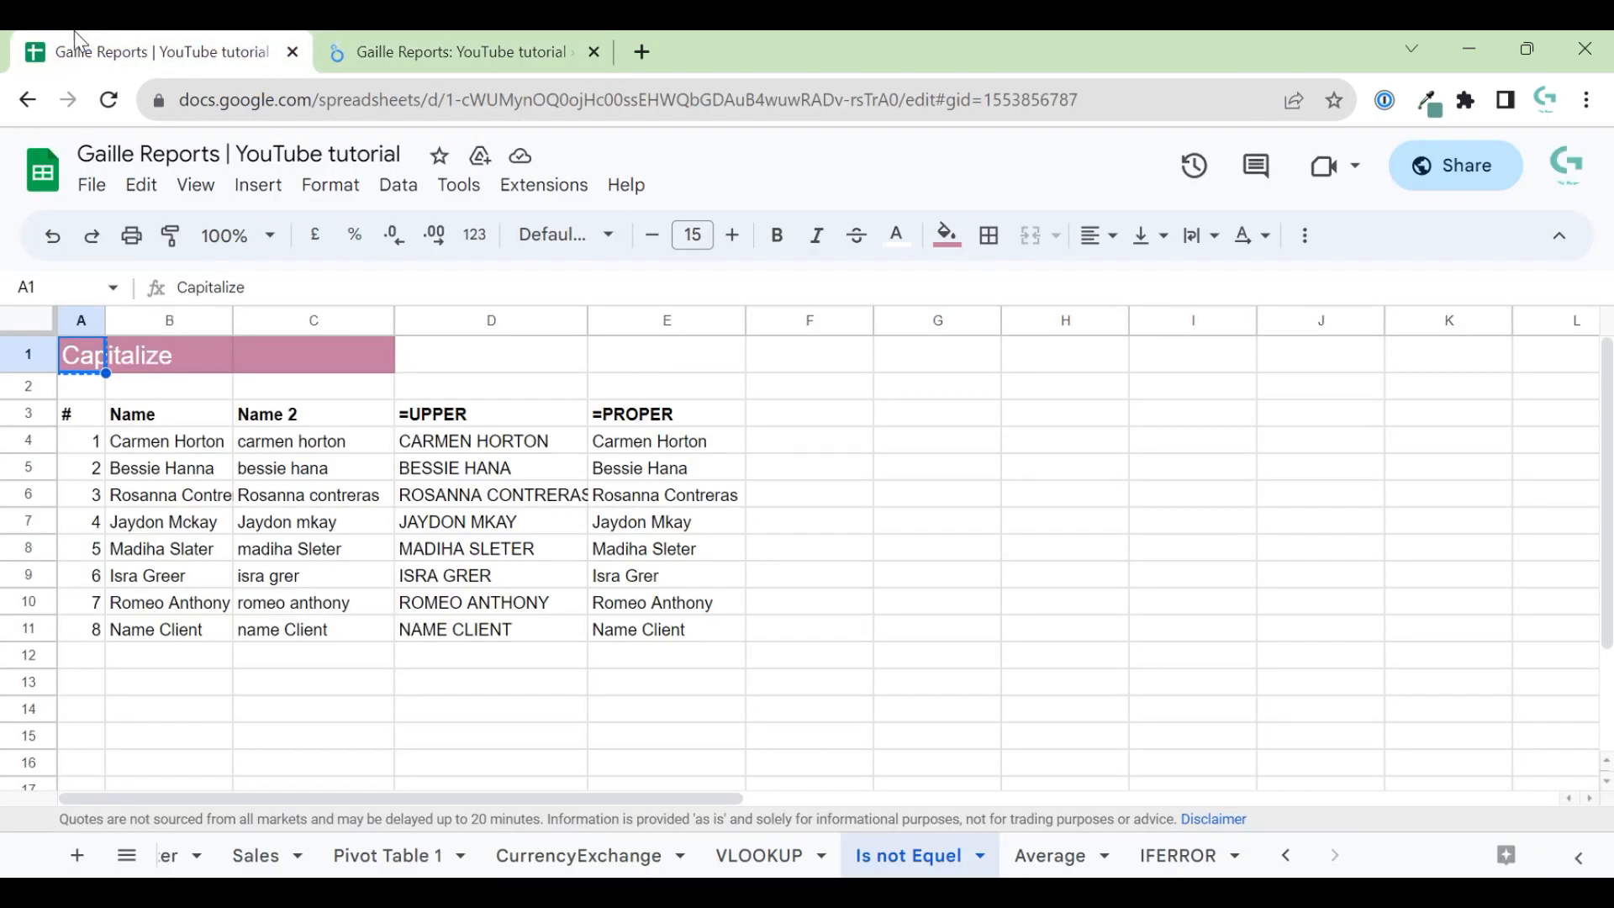
click(474, 414)
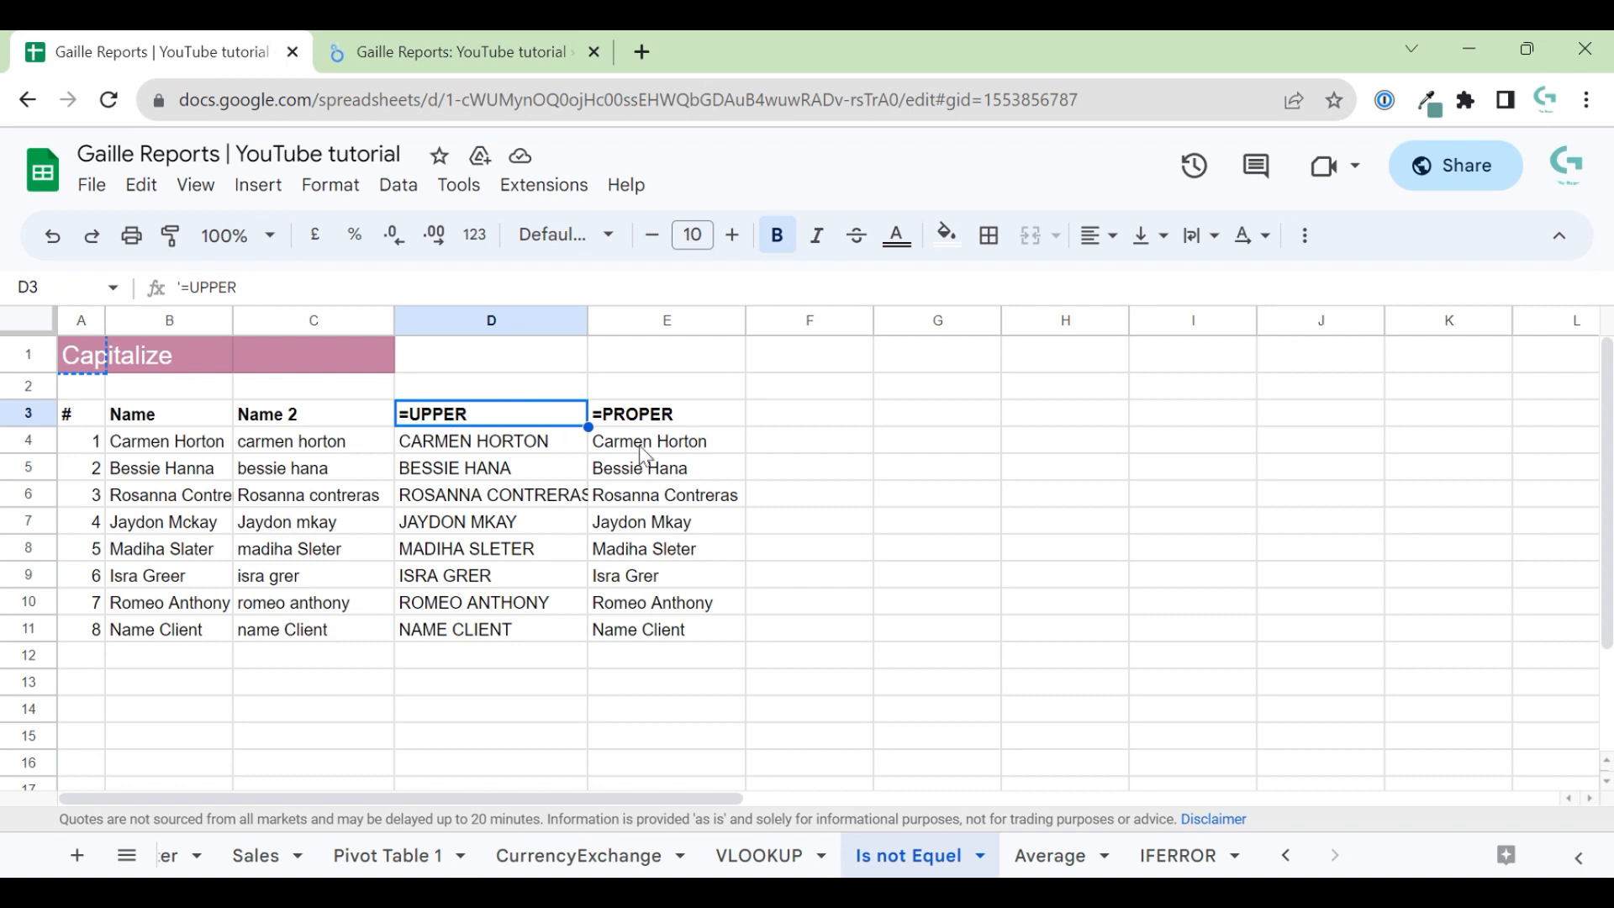
click(665, 413)
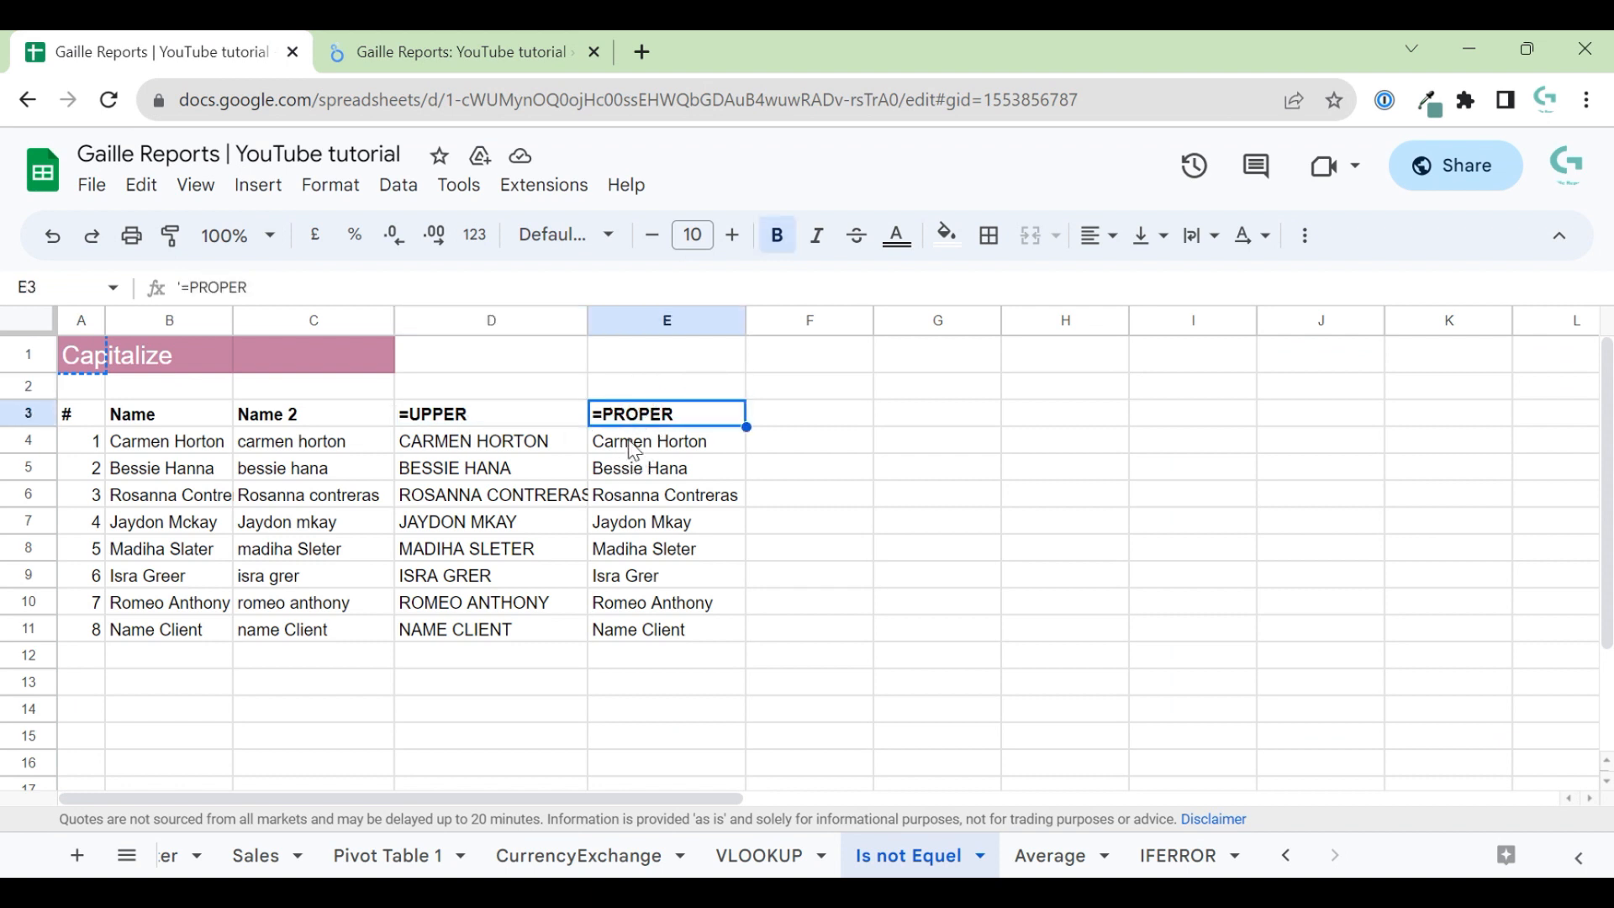
mouse_move(641, 464)
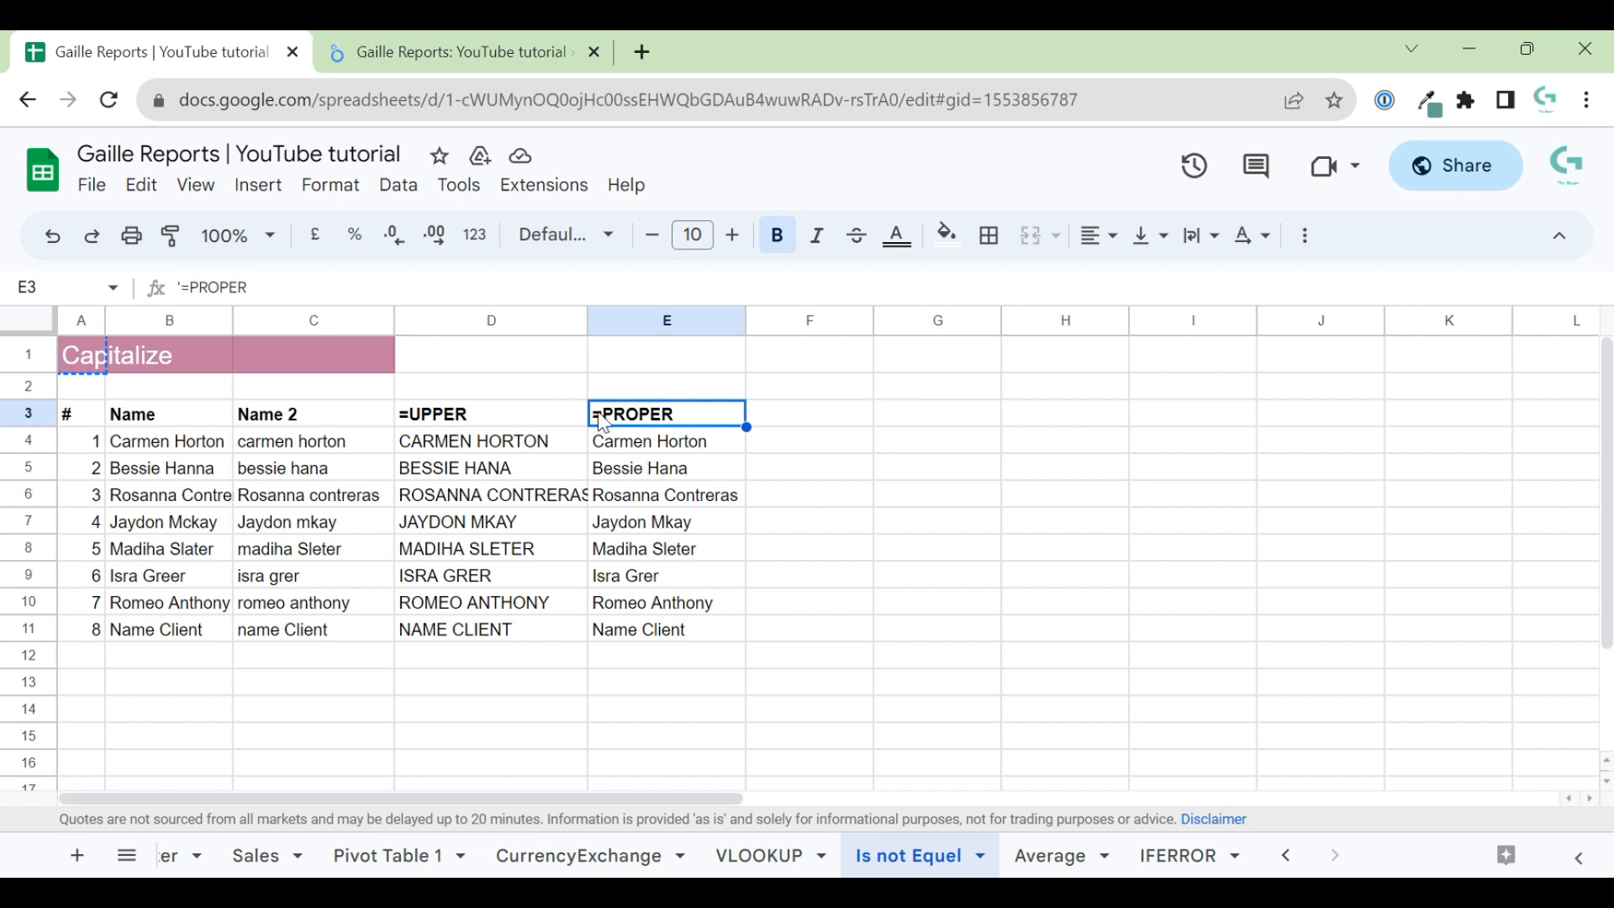
mouse_move(671, 479)
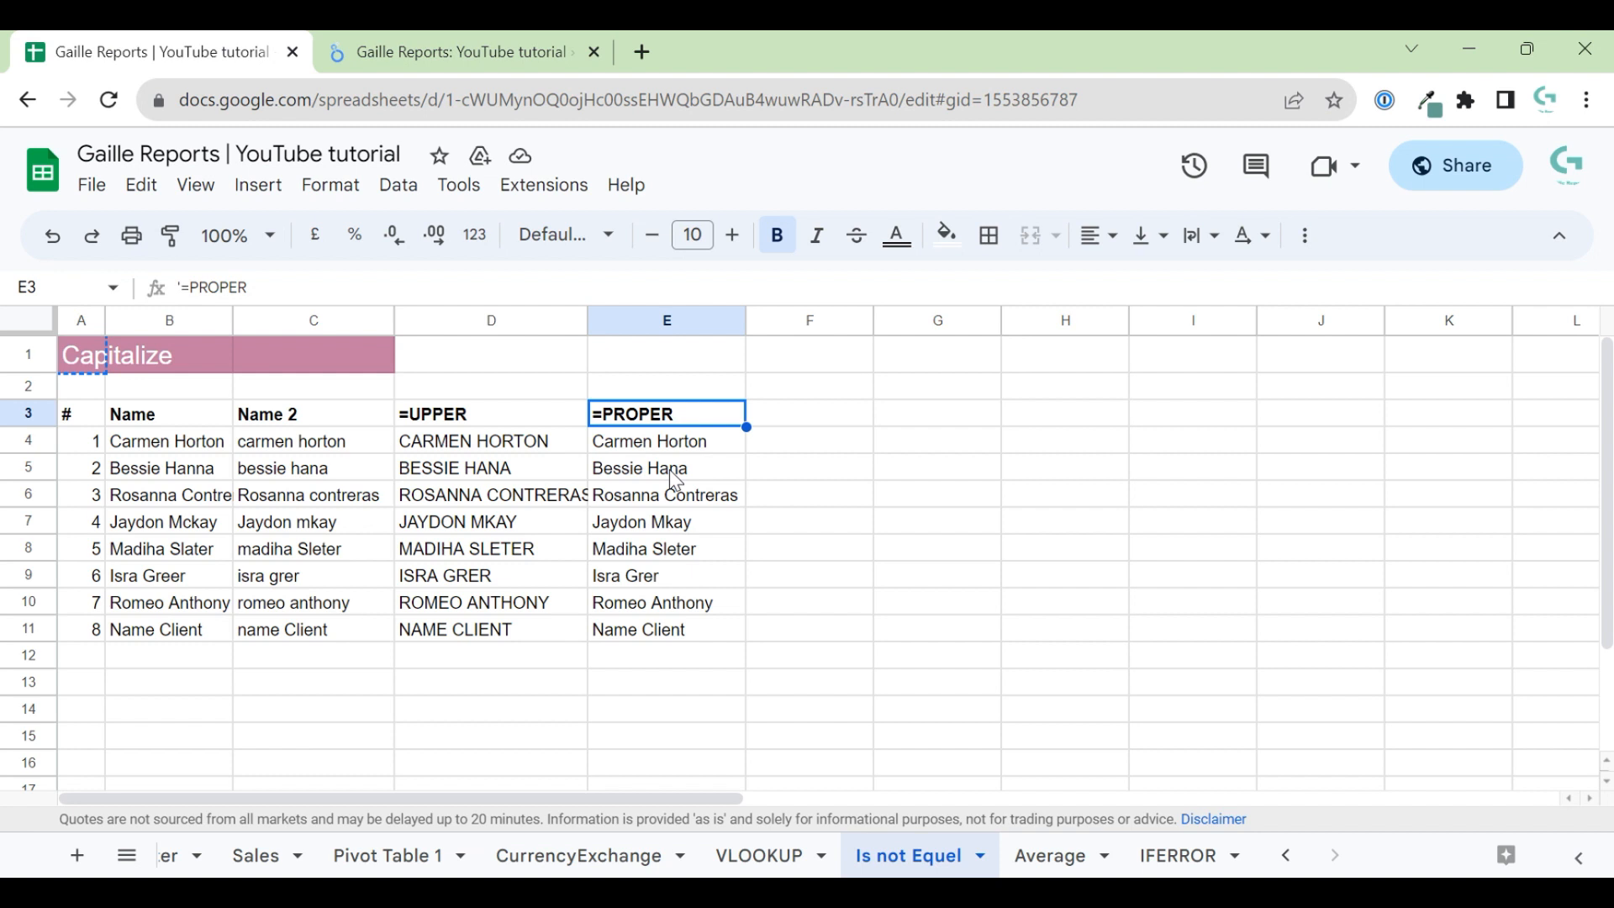
click(666, 441)
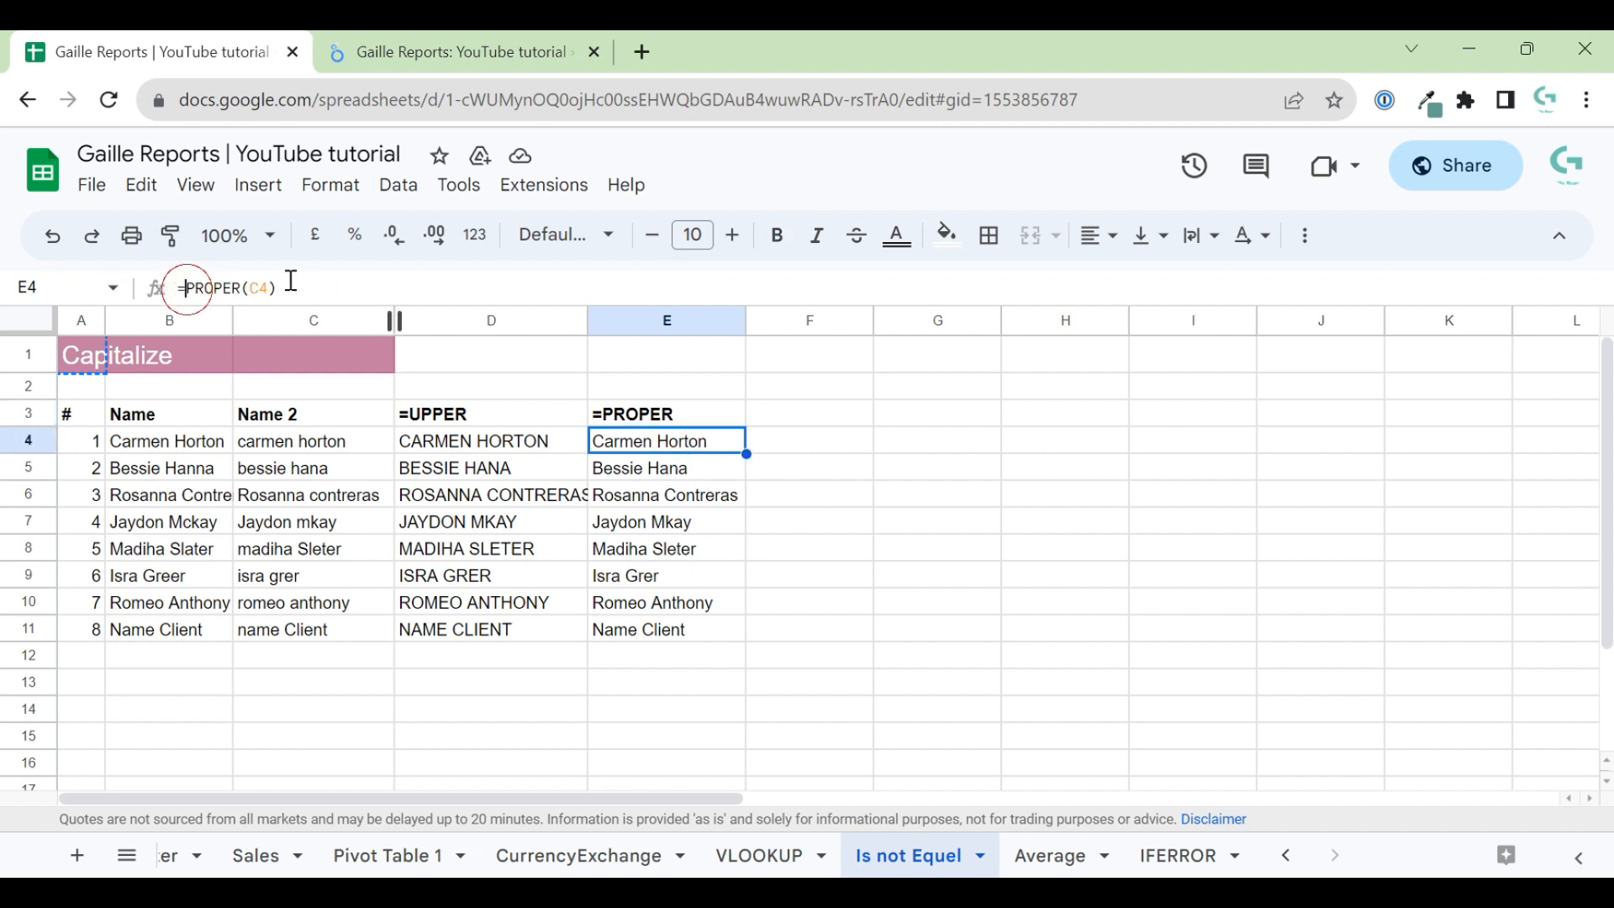
click(491, 441)
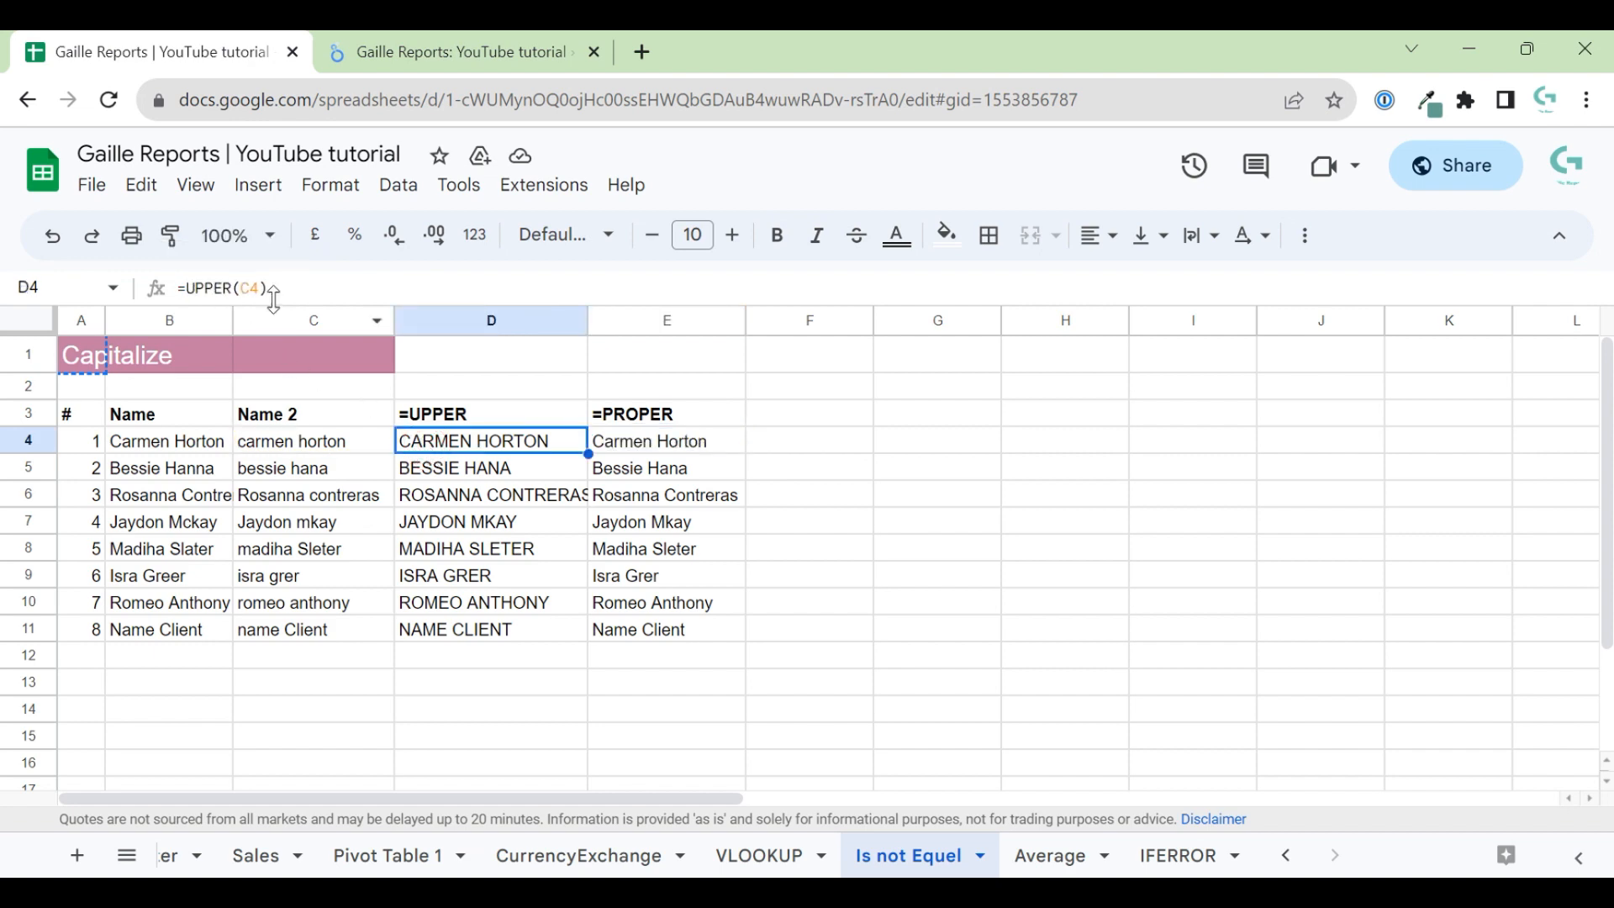
click(459, 50)
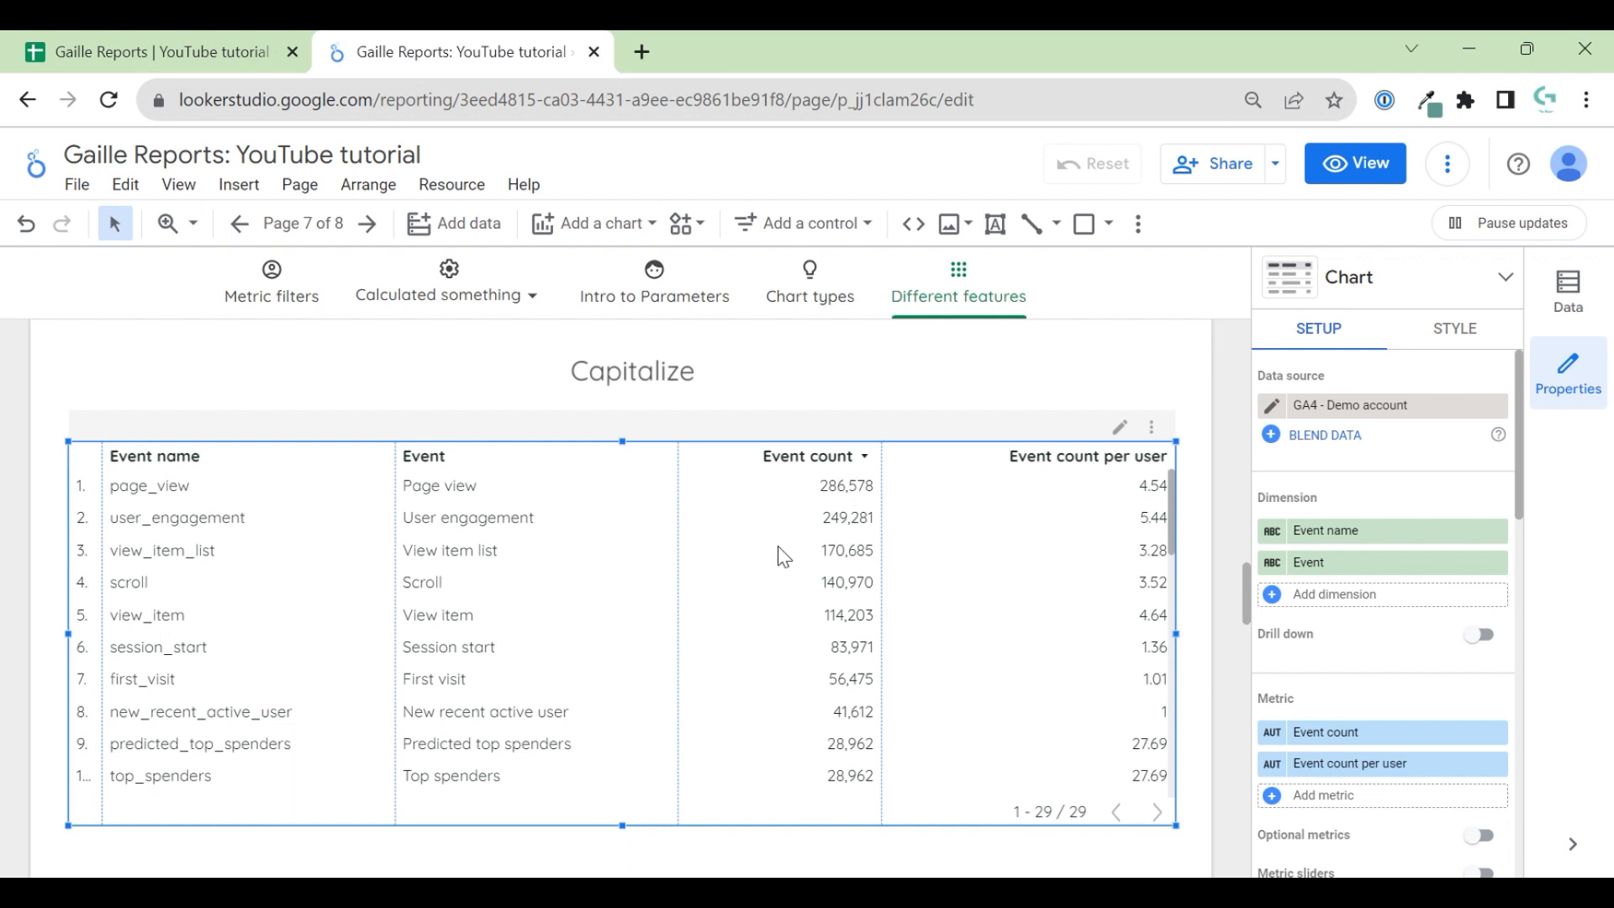
mouse_move(767, 501)
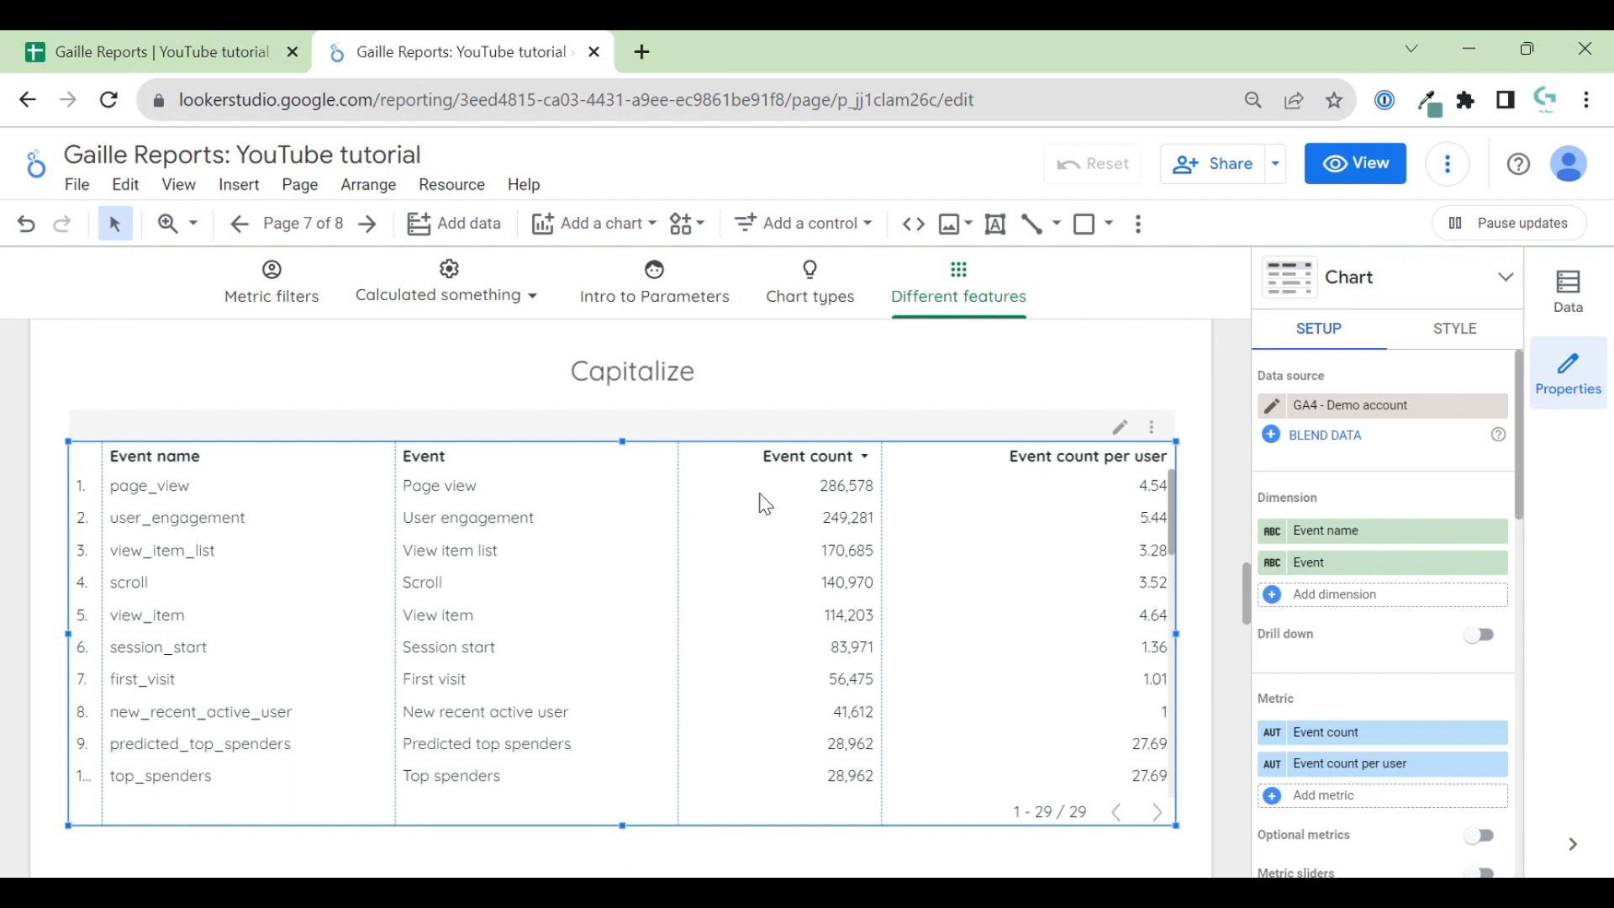
mouse_move(945, 528)
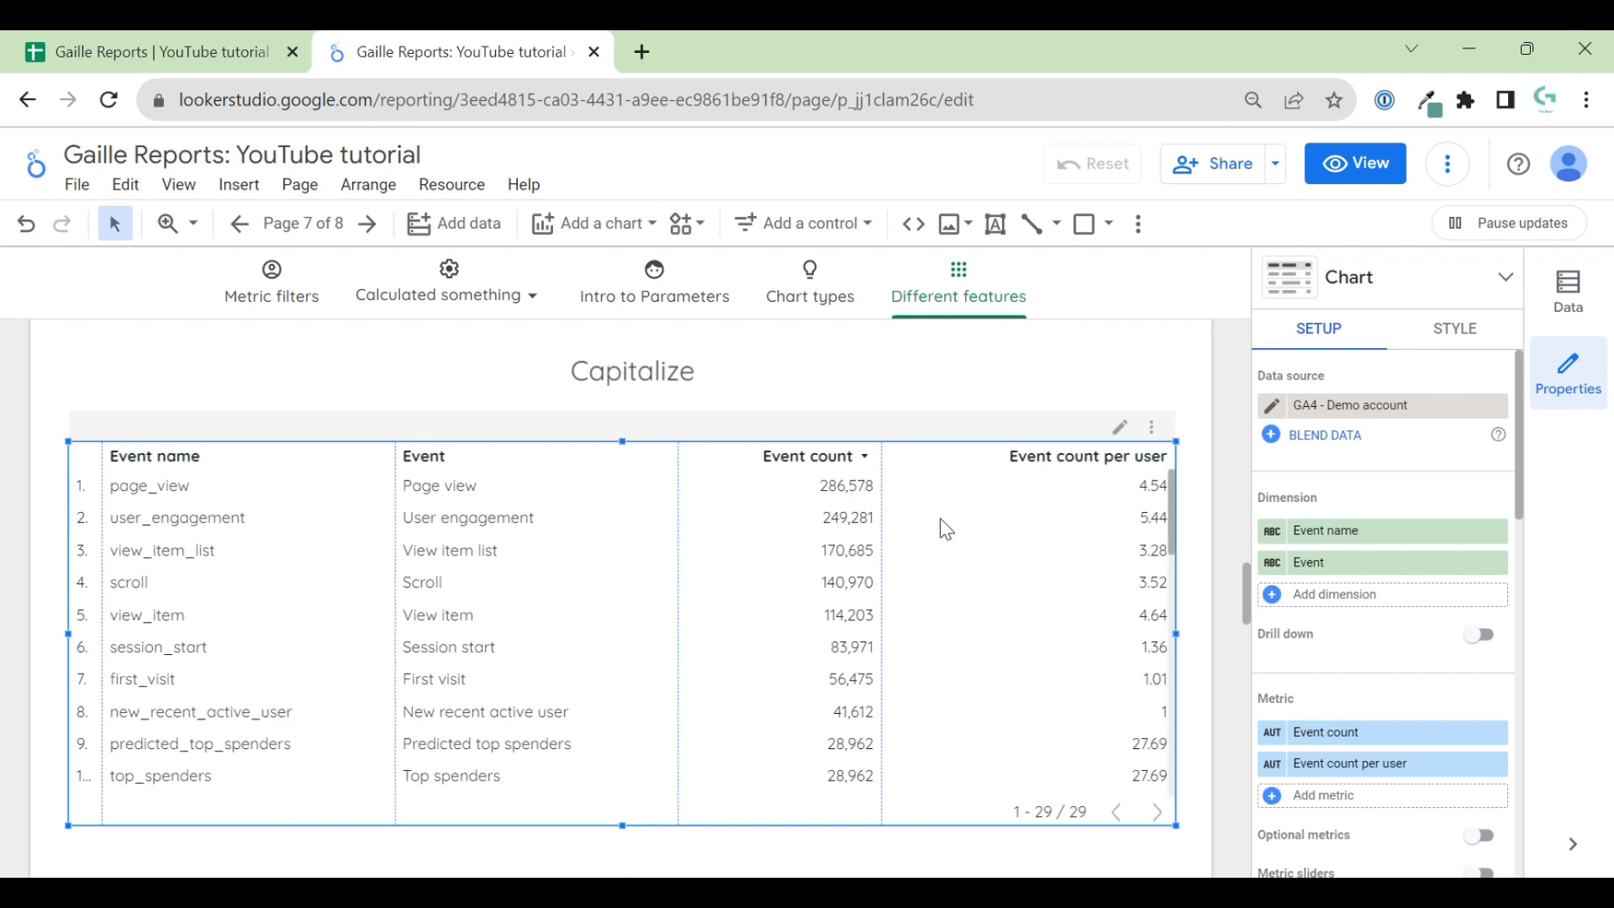
mouse_move(797, 519)
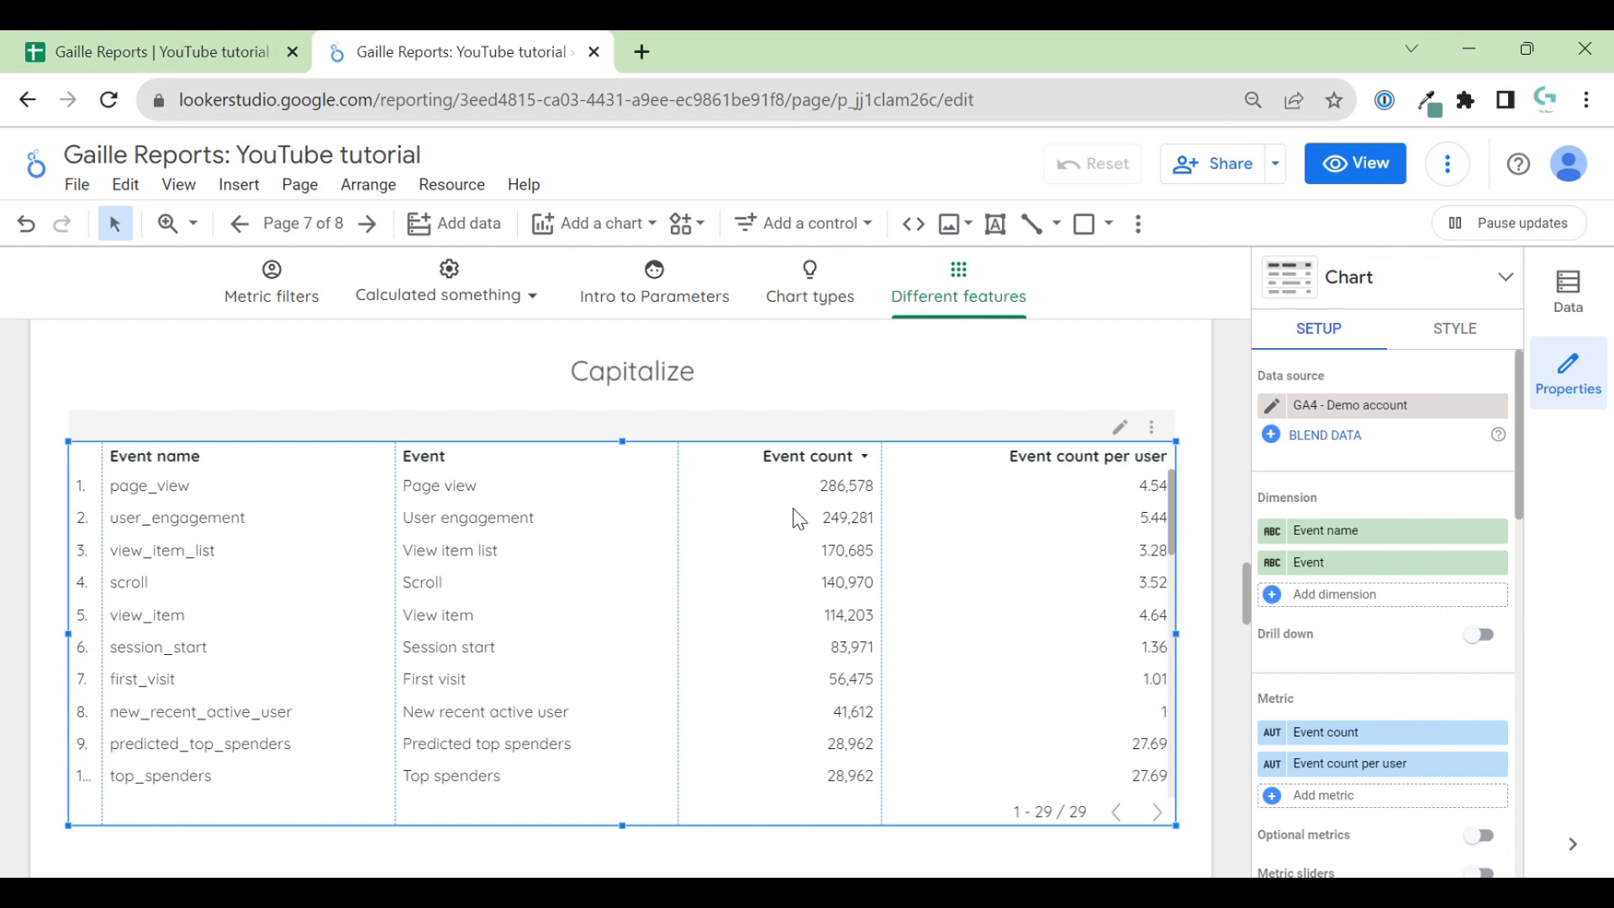
- Show the Add dimension field list, with Event among the chart fields
click(1308, 562)
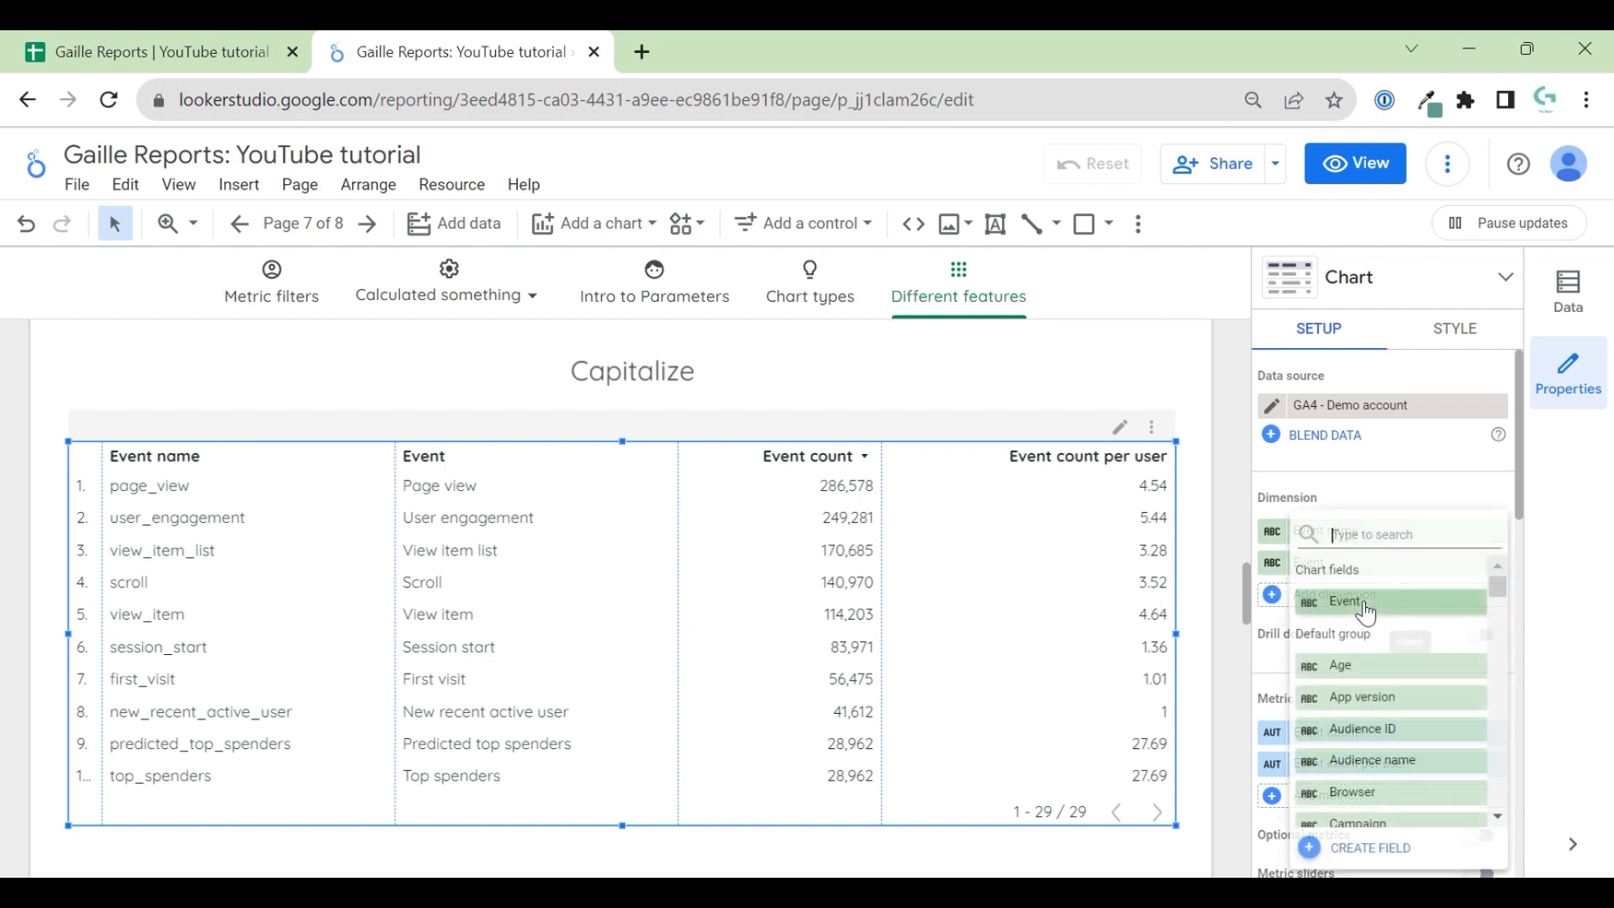
- Create a new calculated field and name it 'Event test'
click(1368, 847)
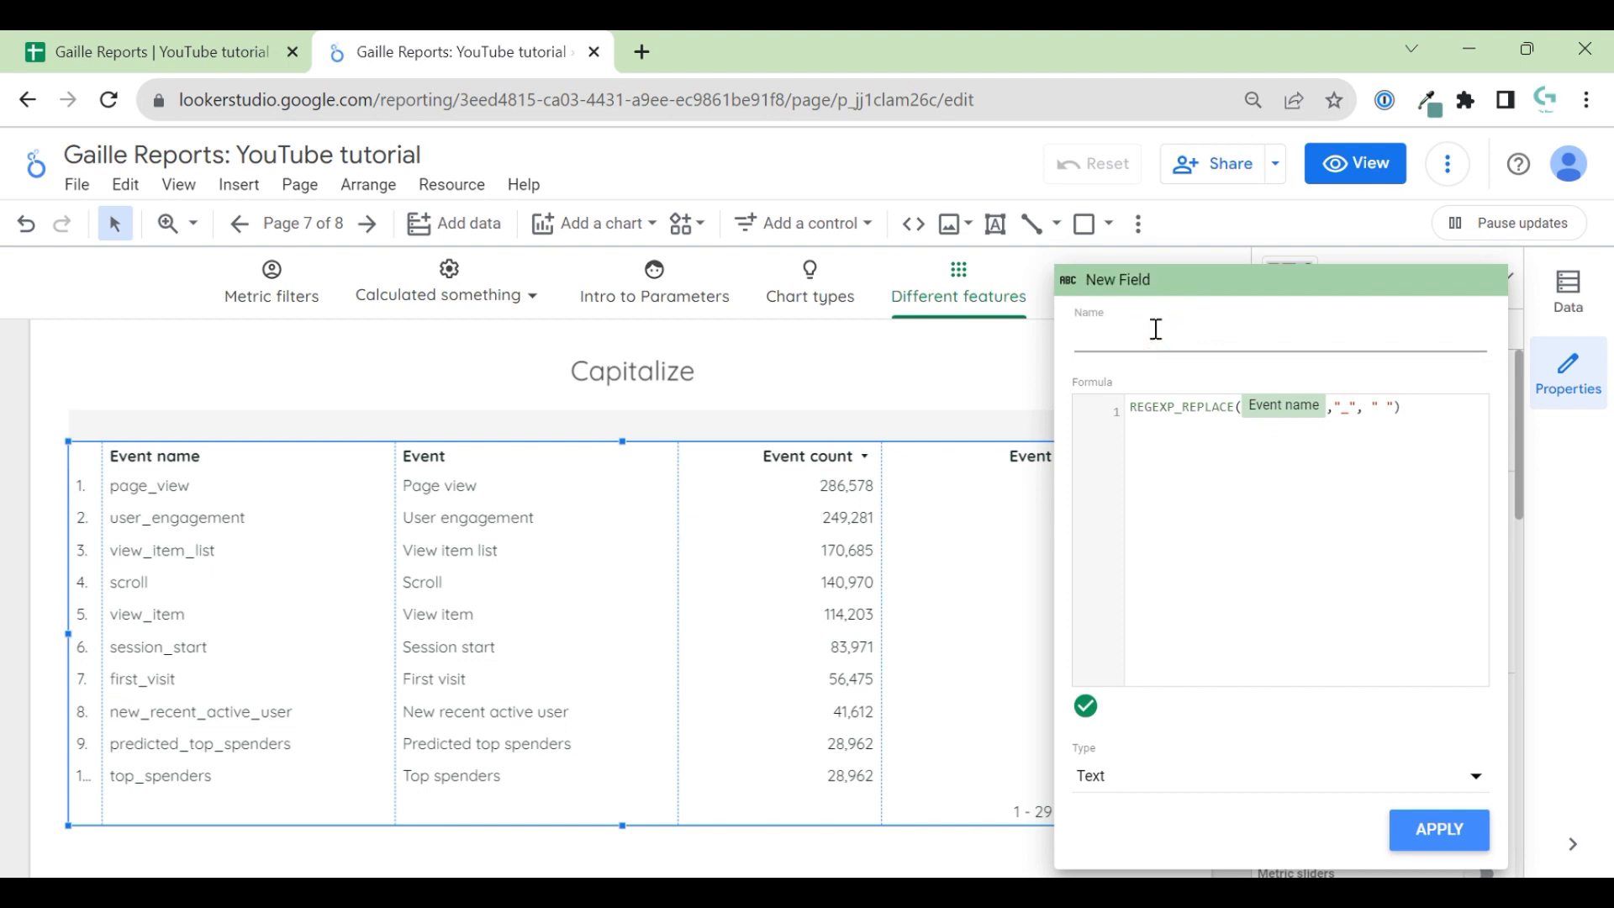
text(Even)
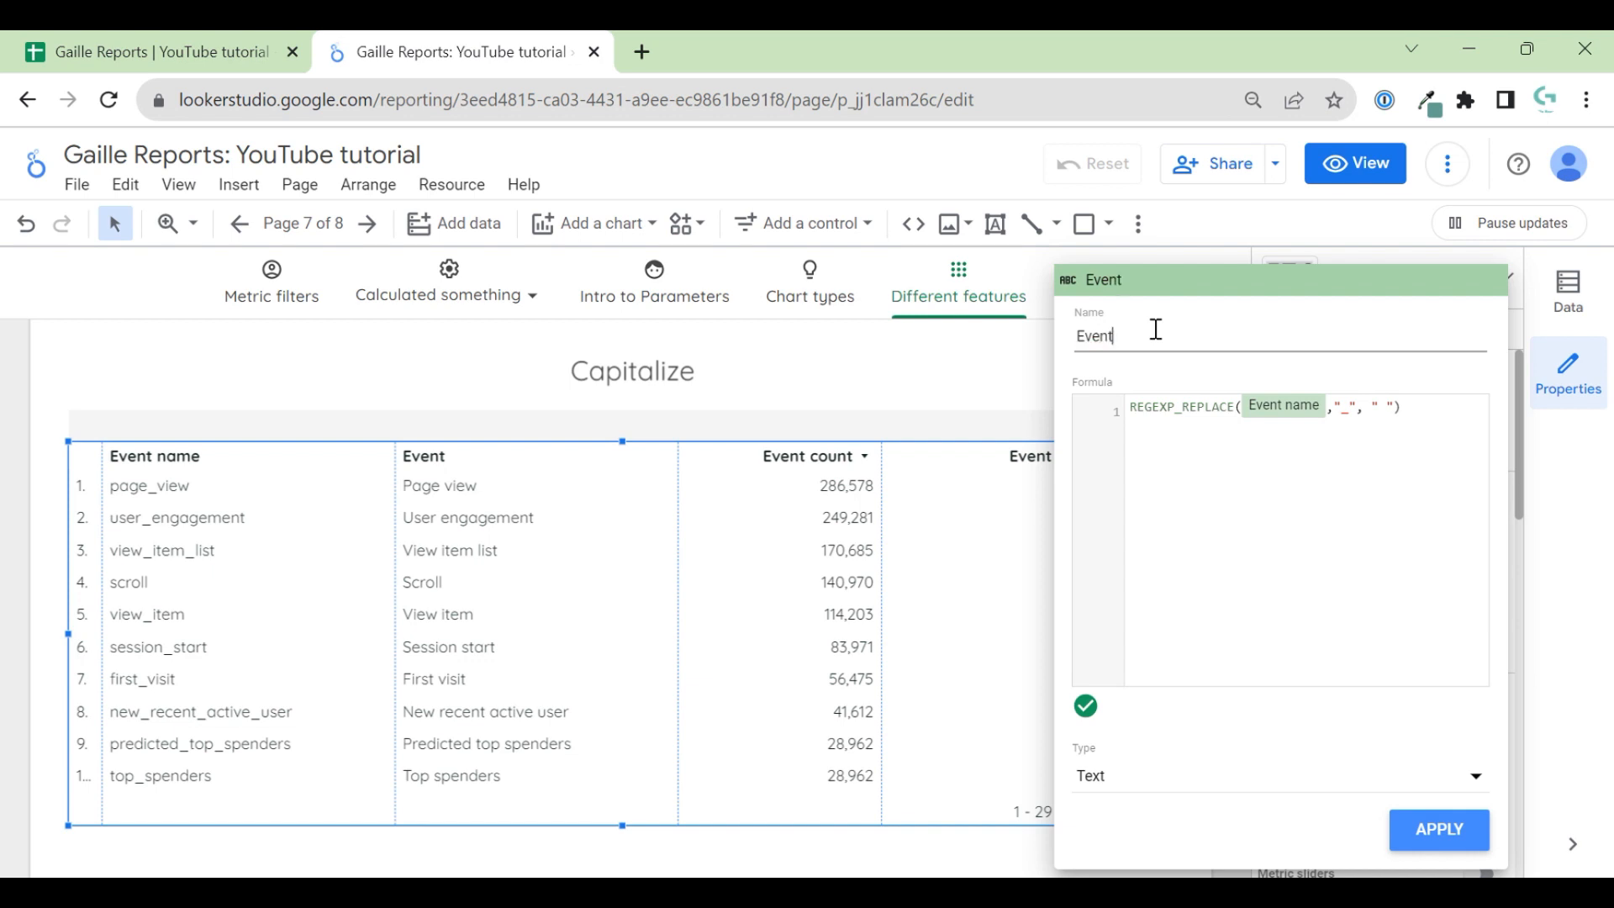
text(t)
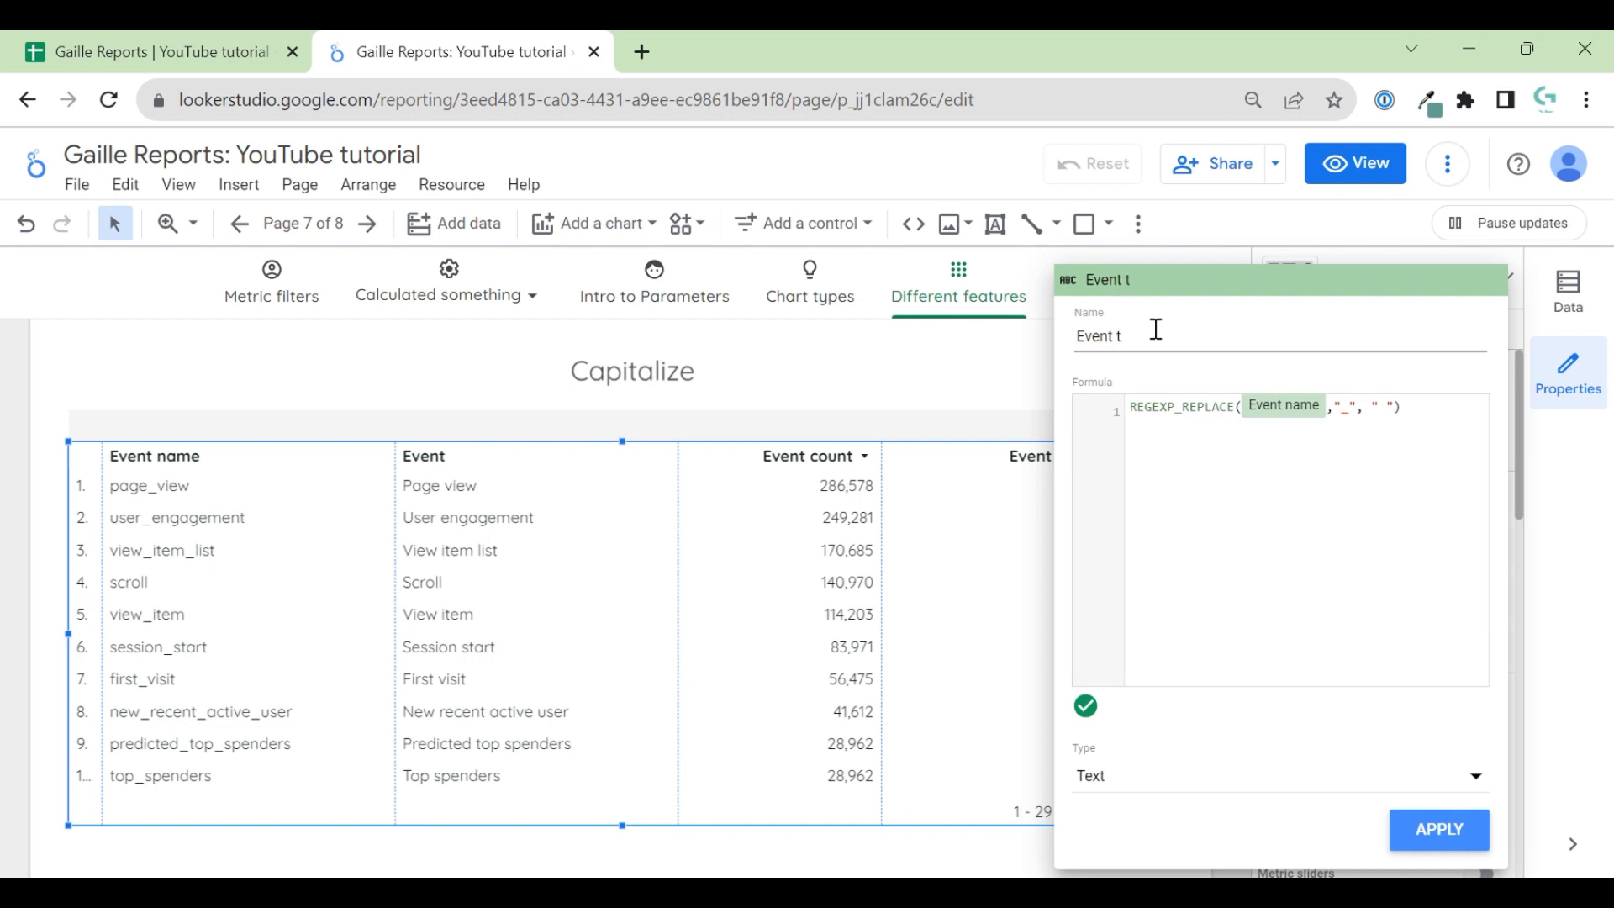
text(est)
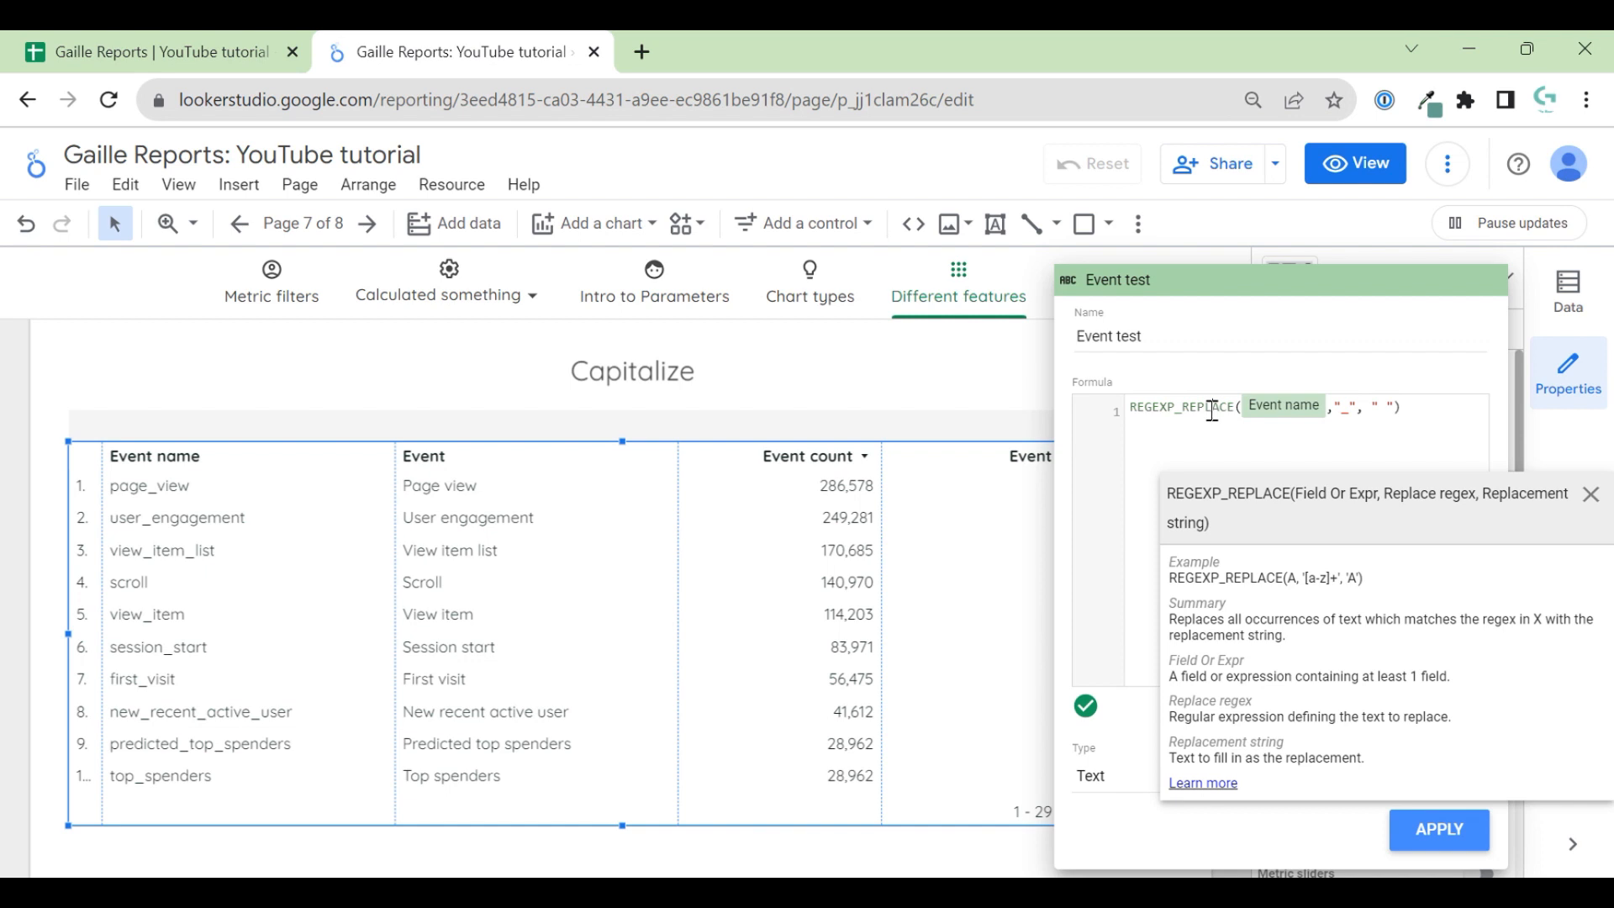
click(1449, 403)
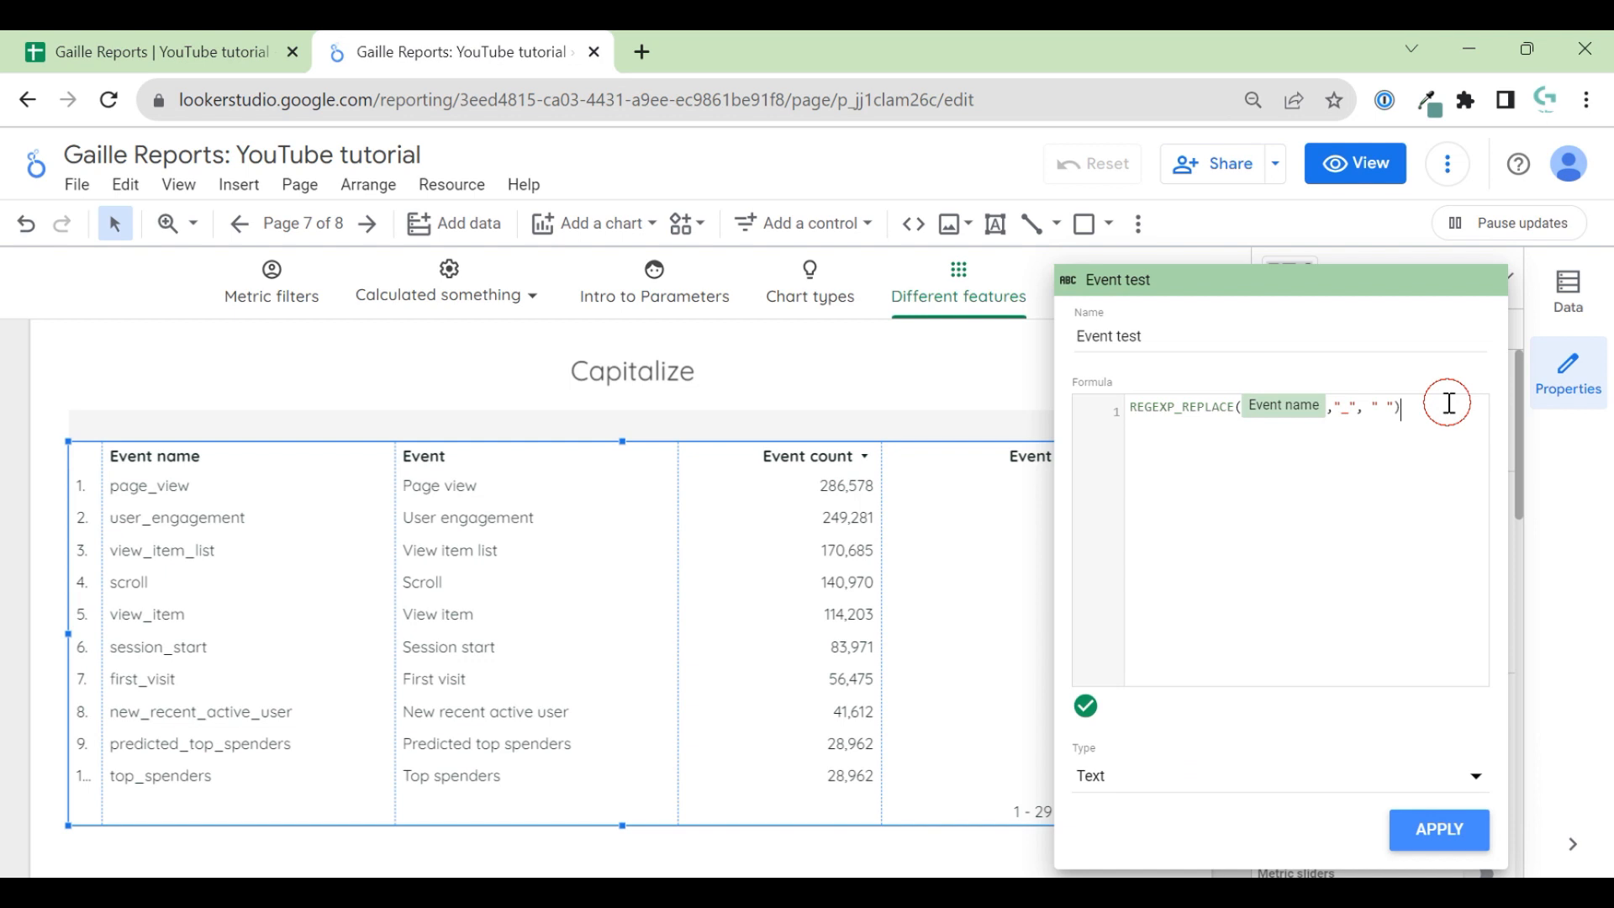
text(reg)
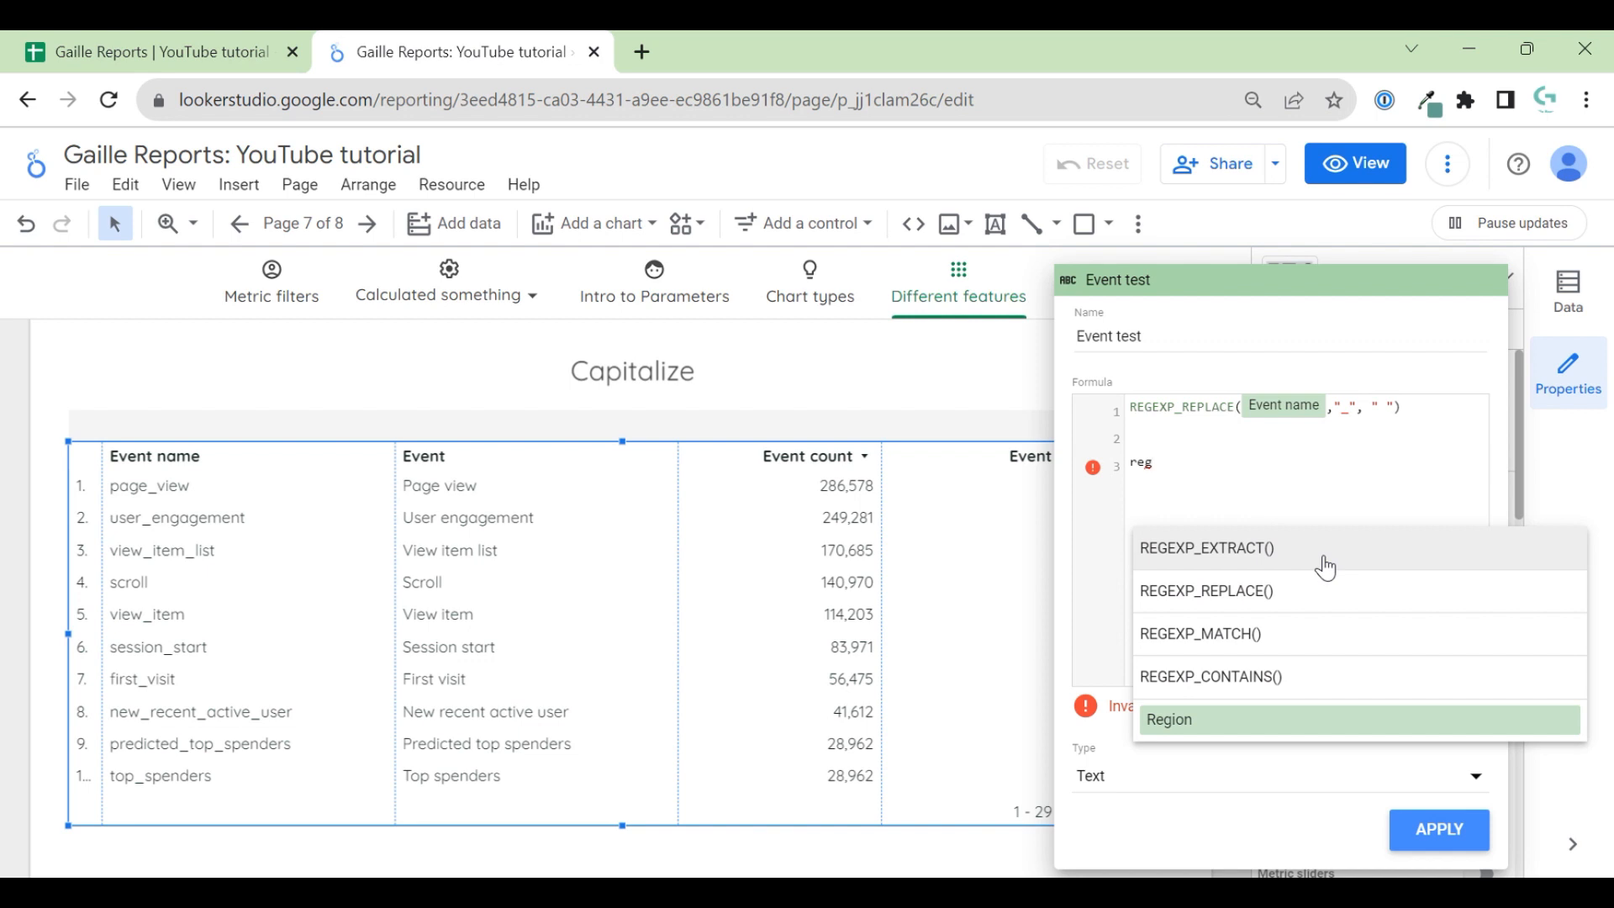
mouse_move(1281, 649)
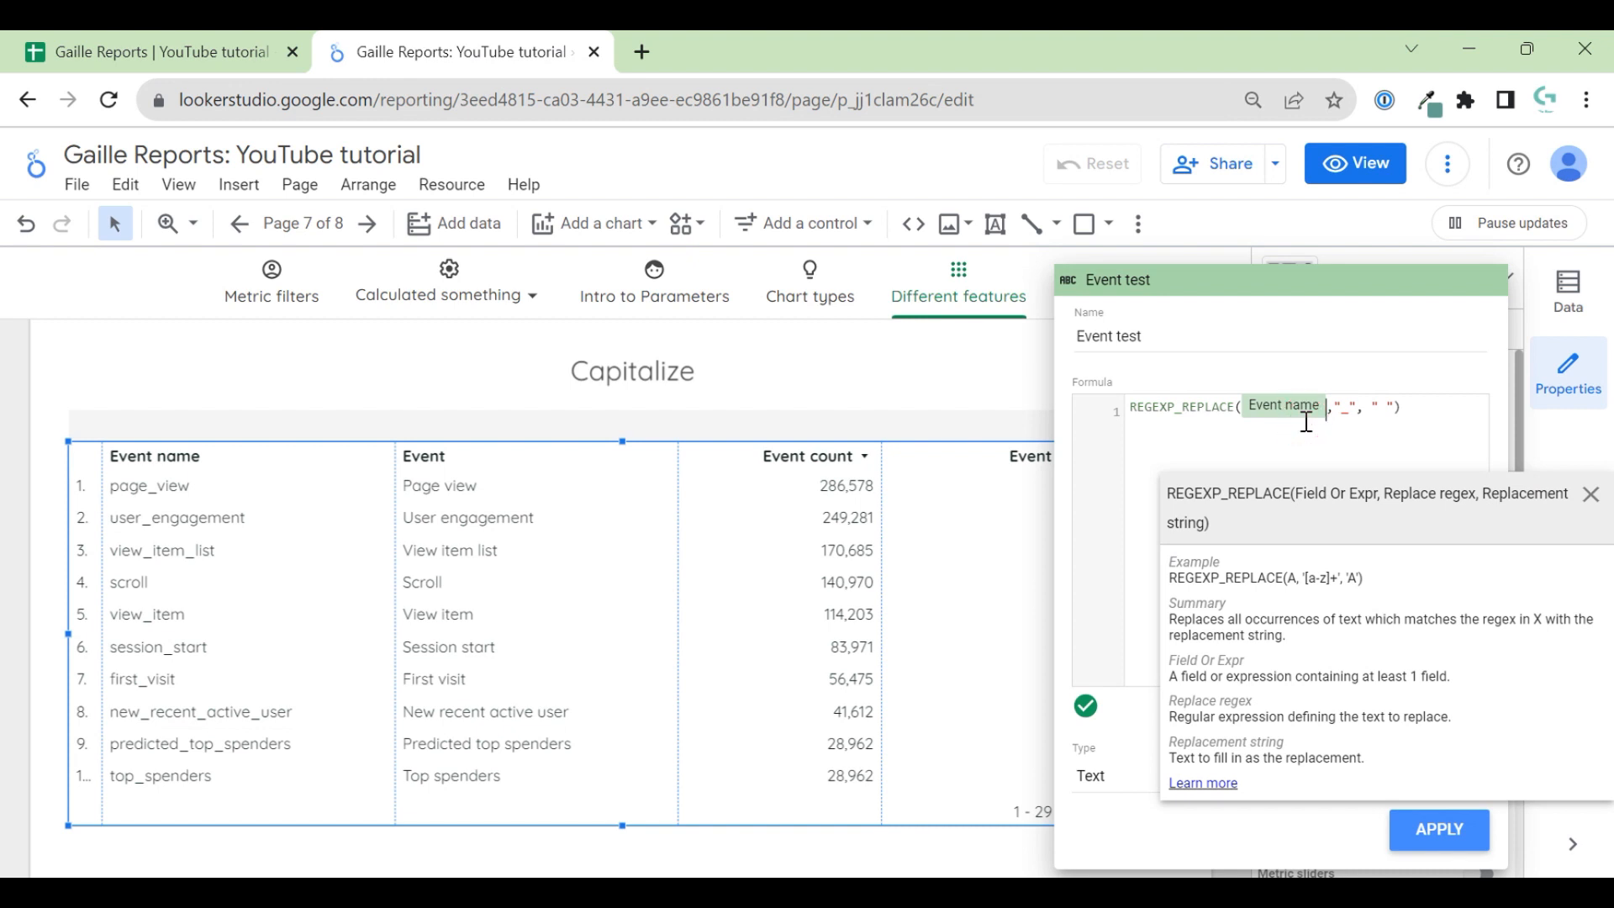
double_click(1180, 406)
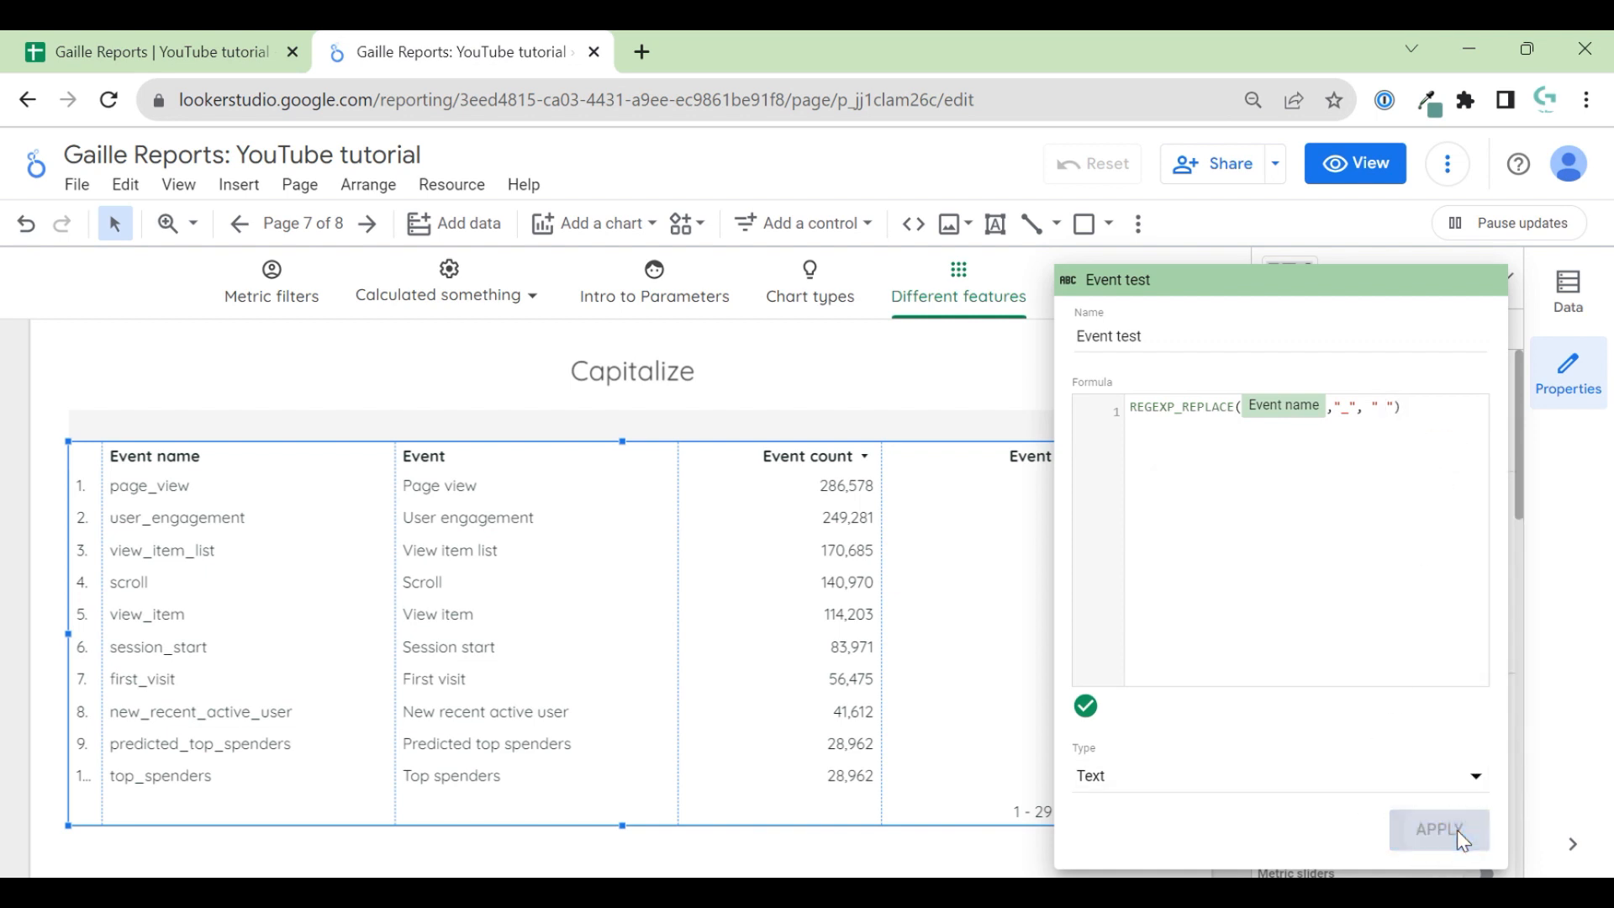
- Apply Event test as a table column and resize all columns to fit their data
click(1439, 829)
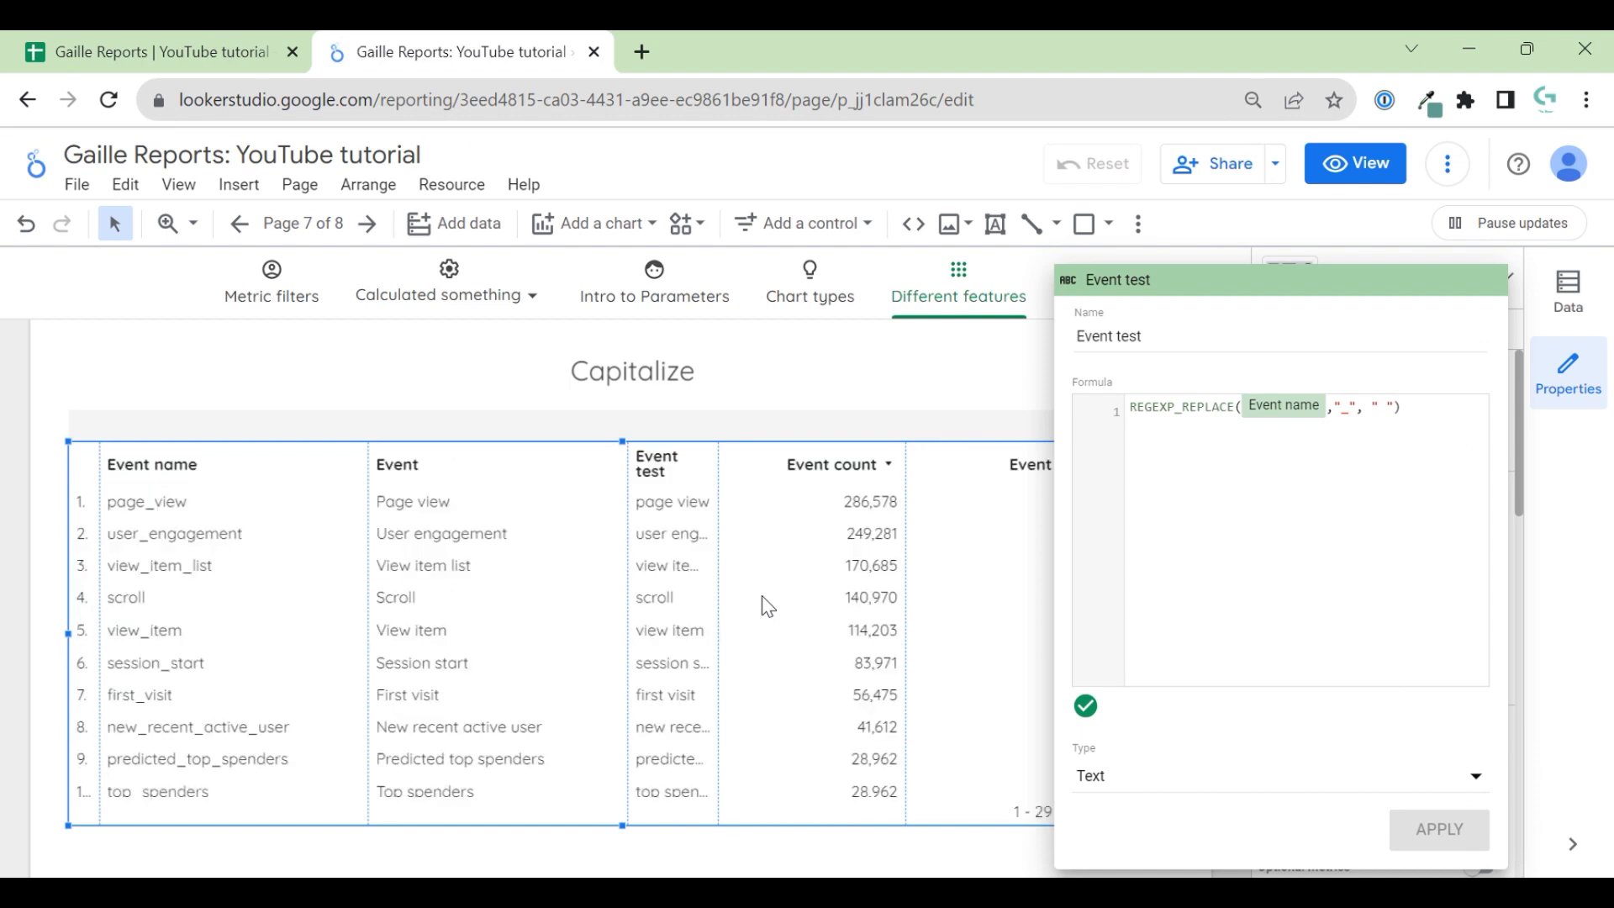
click(733, 723)
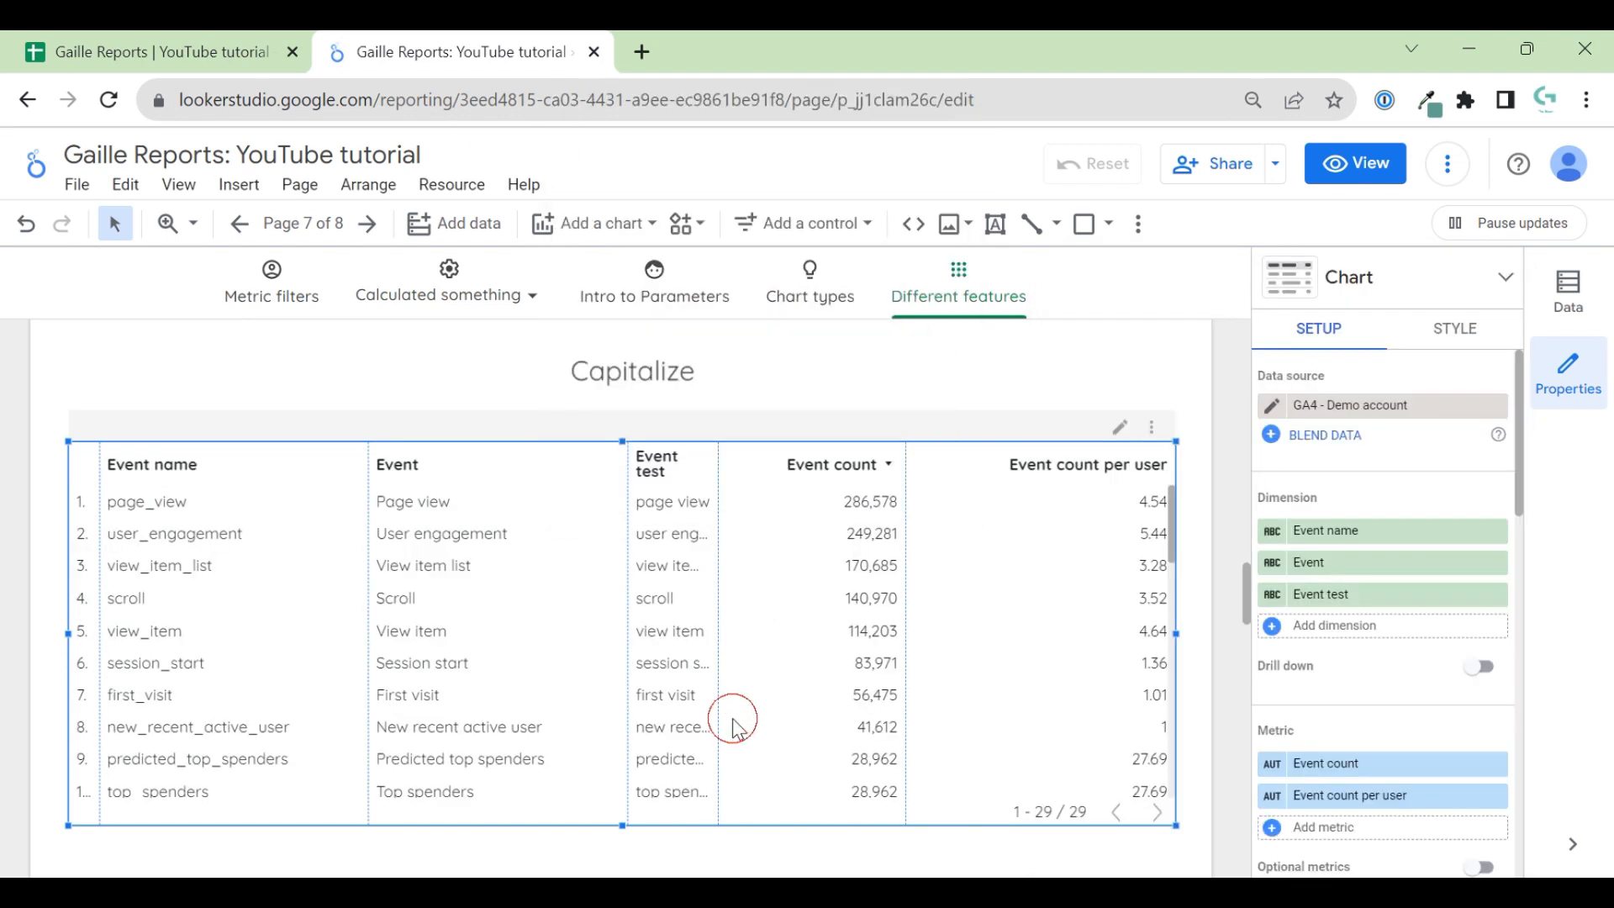
right_click(733, 726)
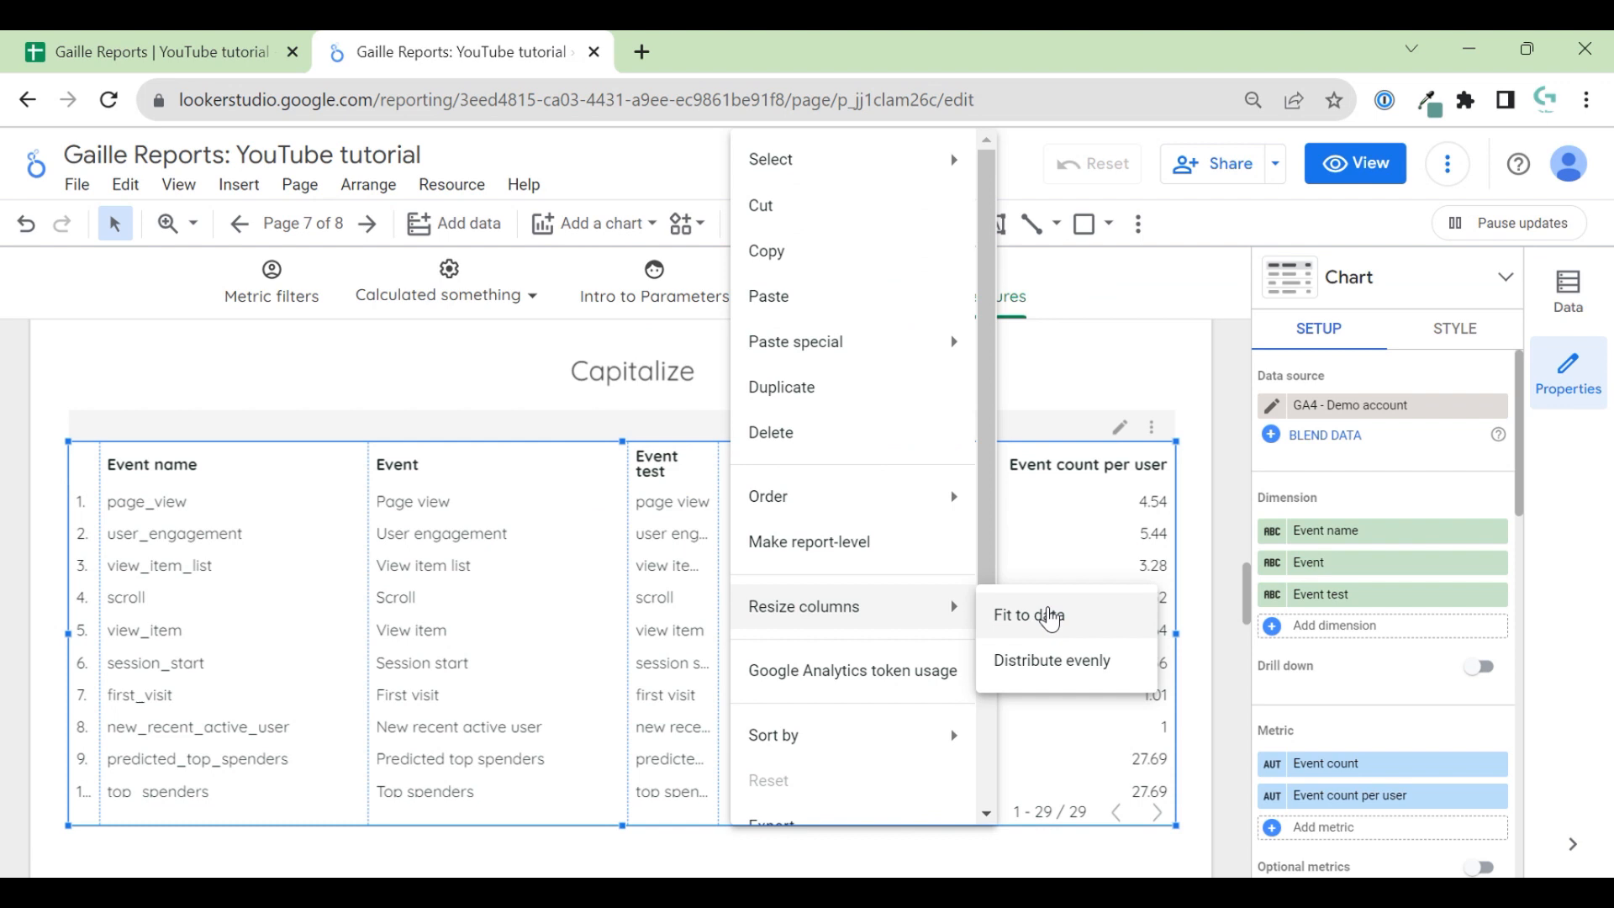
click(1029, 615)
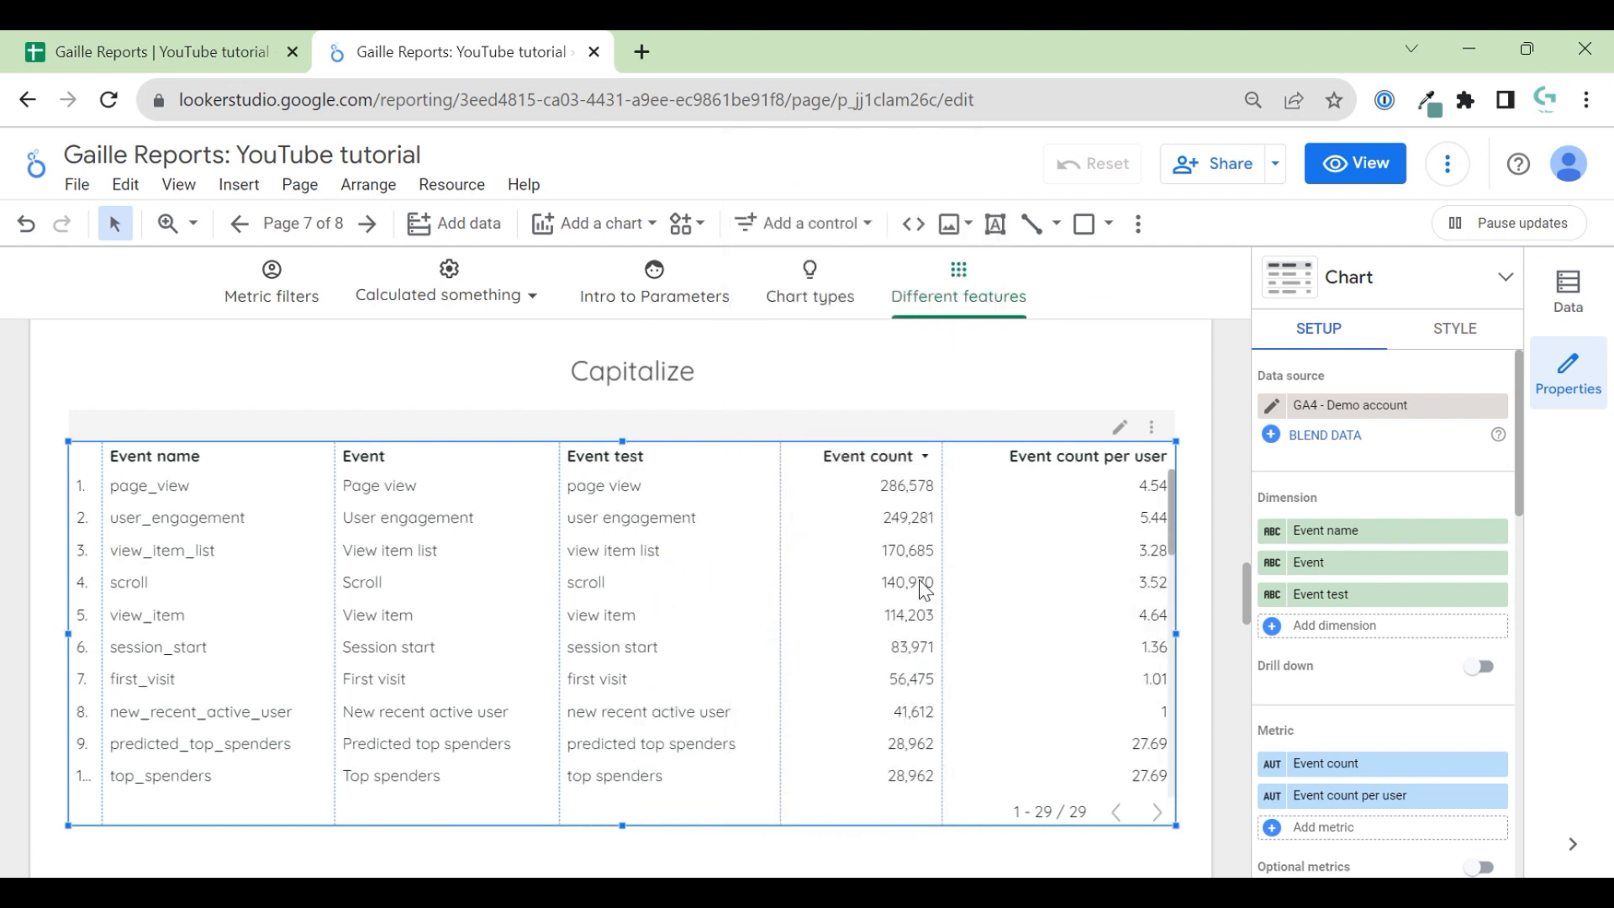
mouse_move(680, 498)
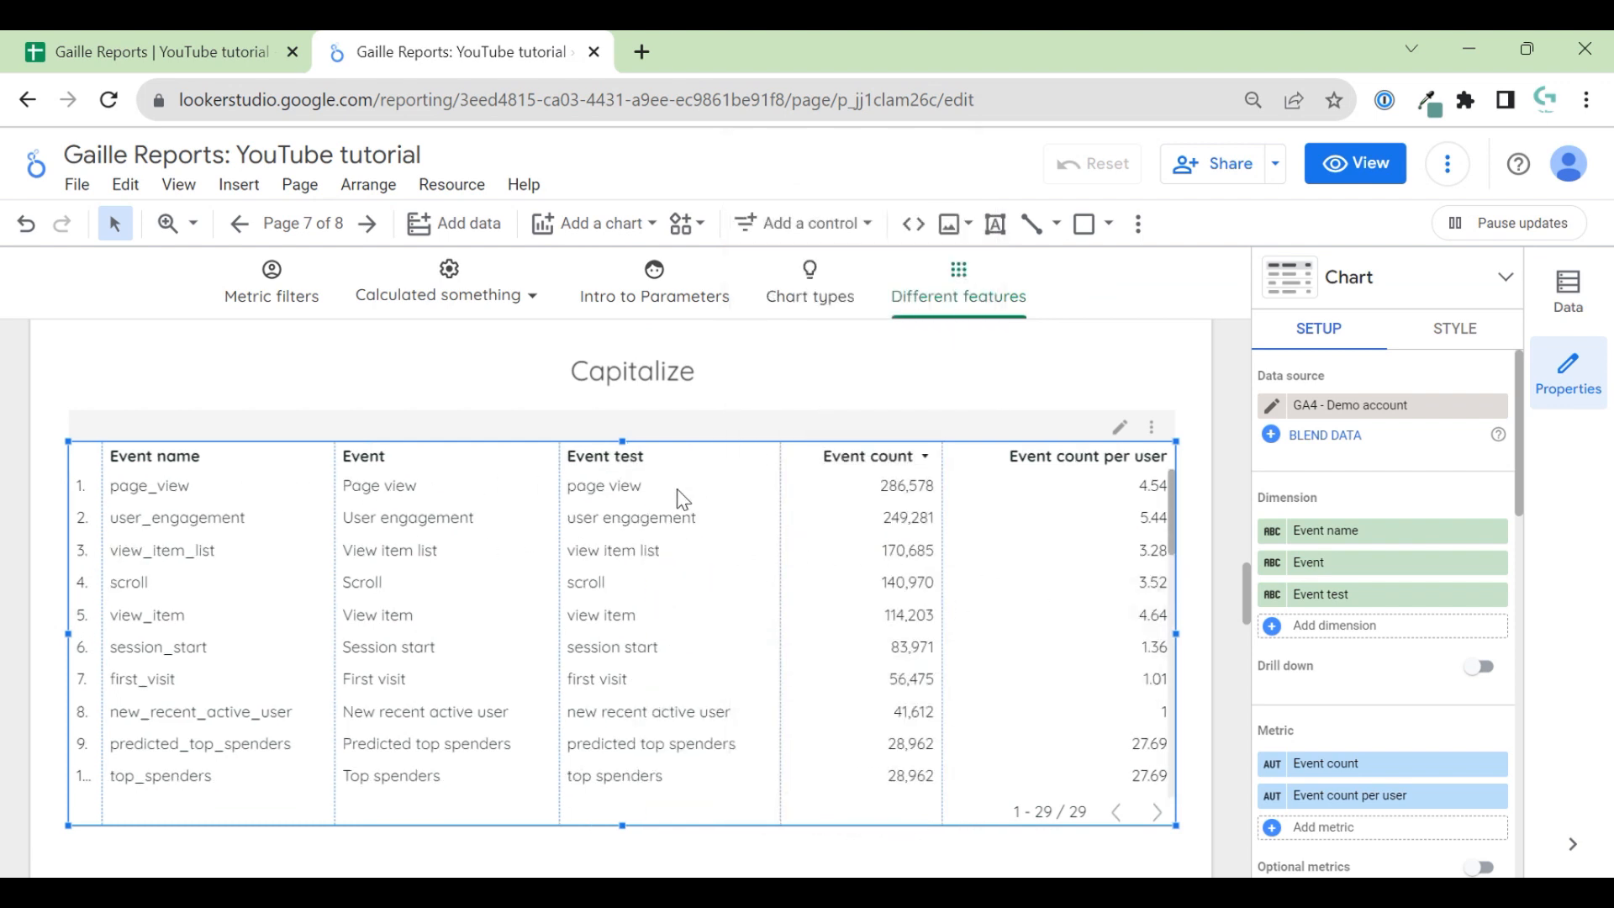
mouse_move(663, 521)
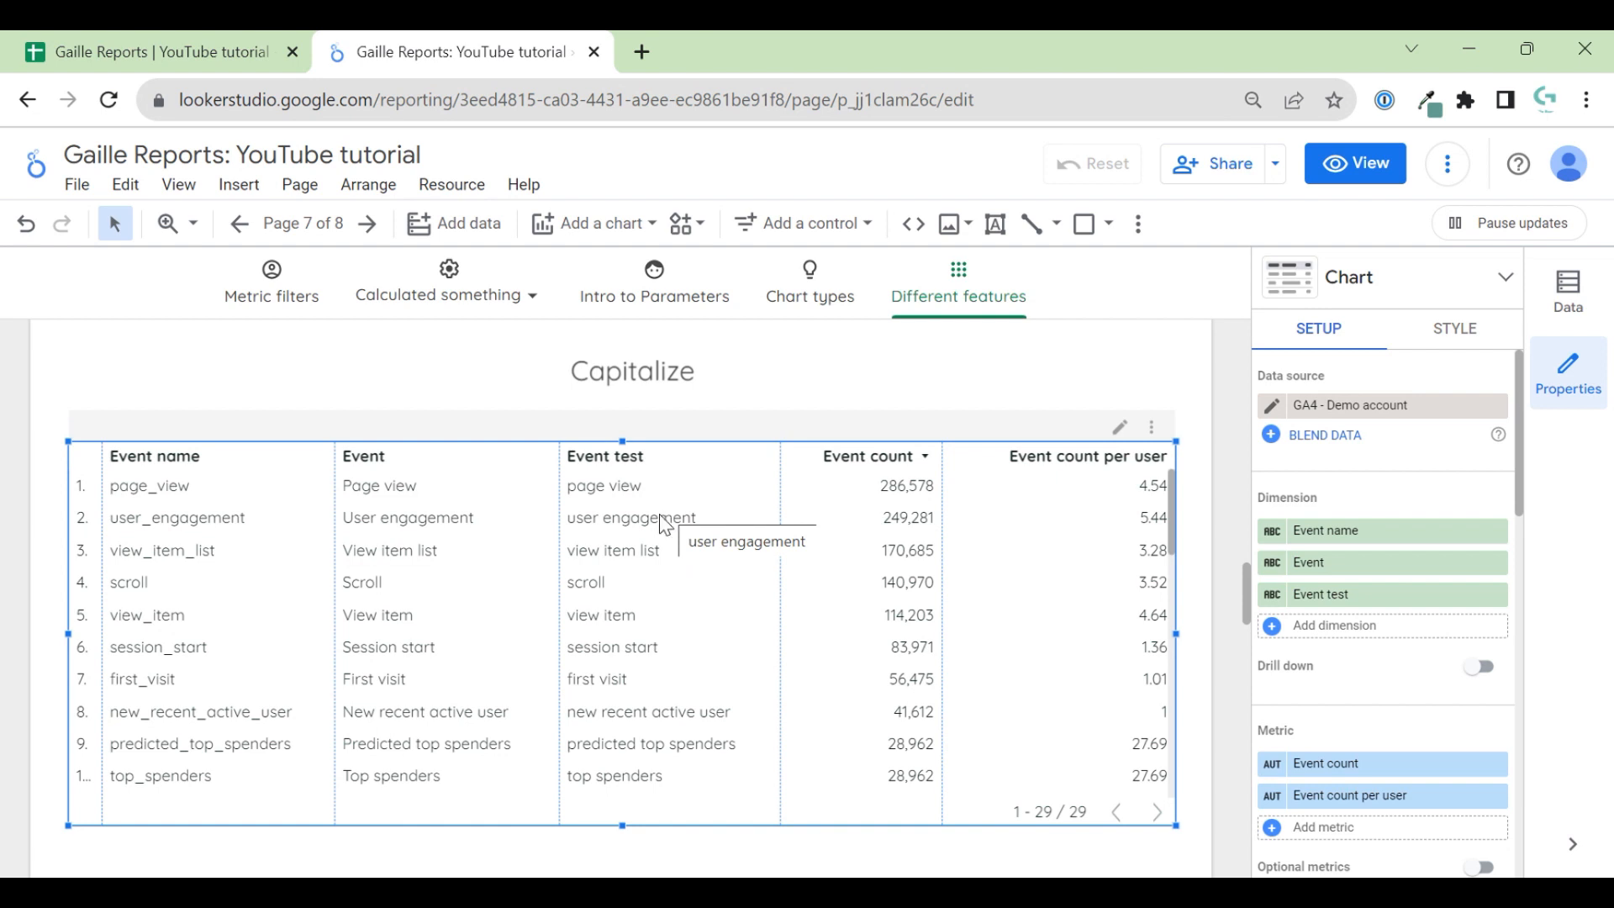
mouse_move(629, 498)
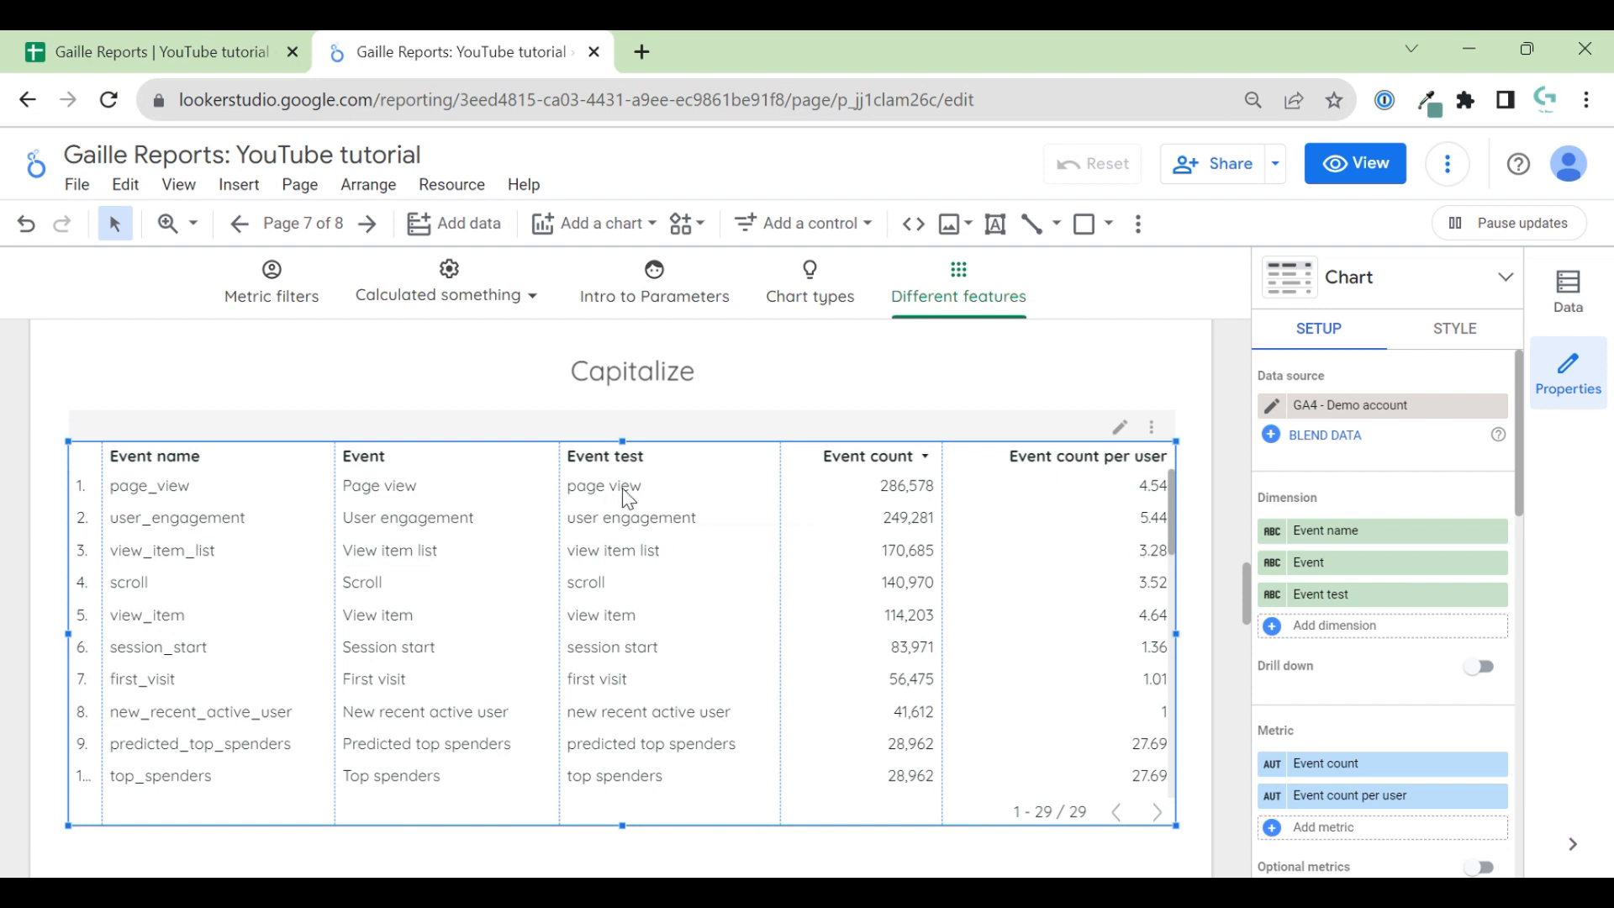
mouse_move(760, 558)
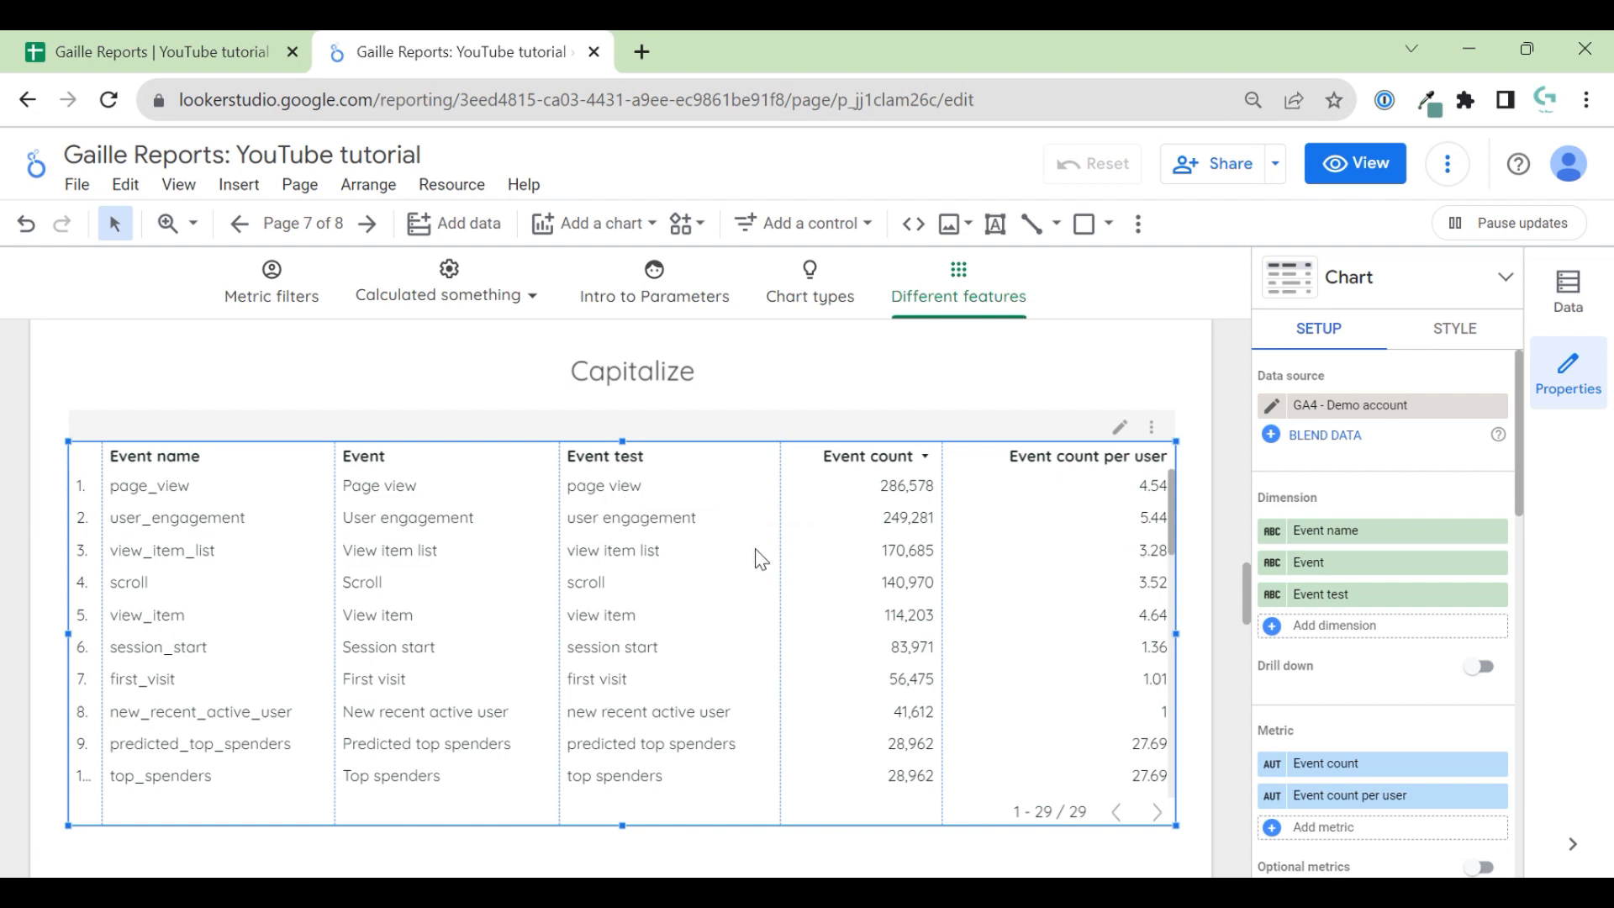
mouse_move(552, 578)
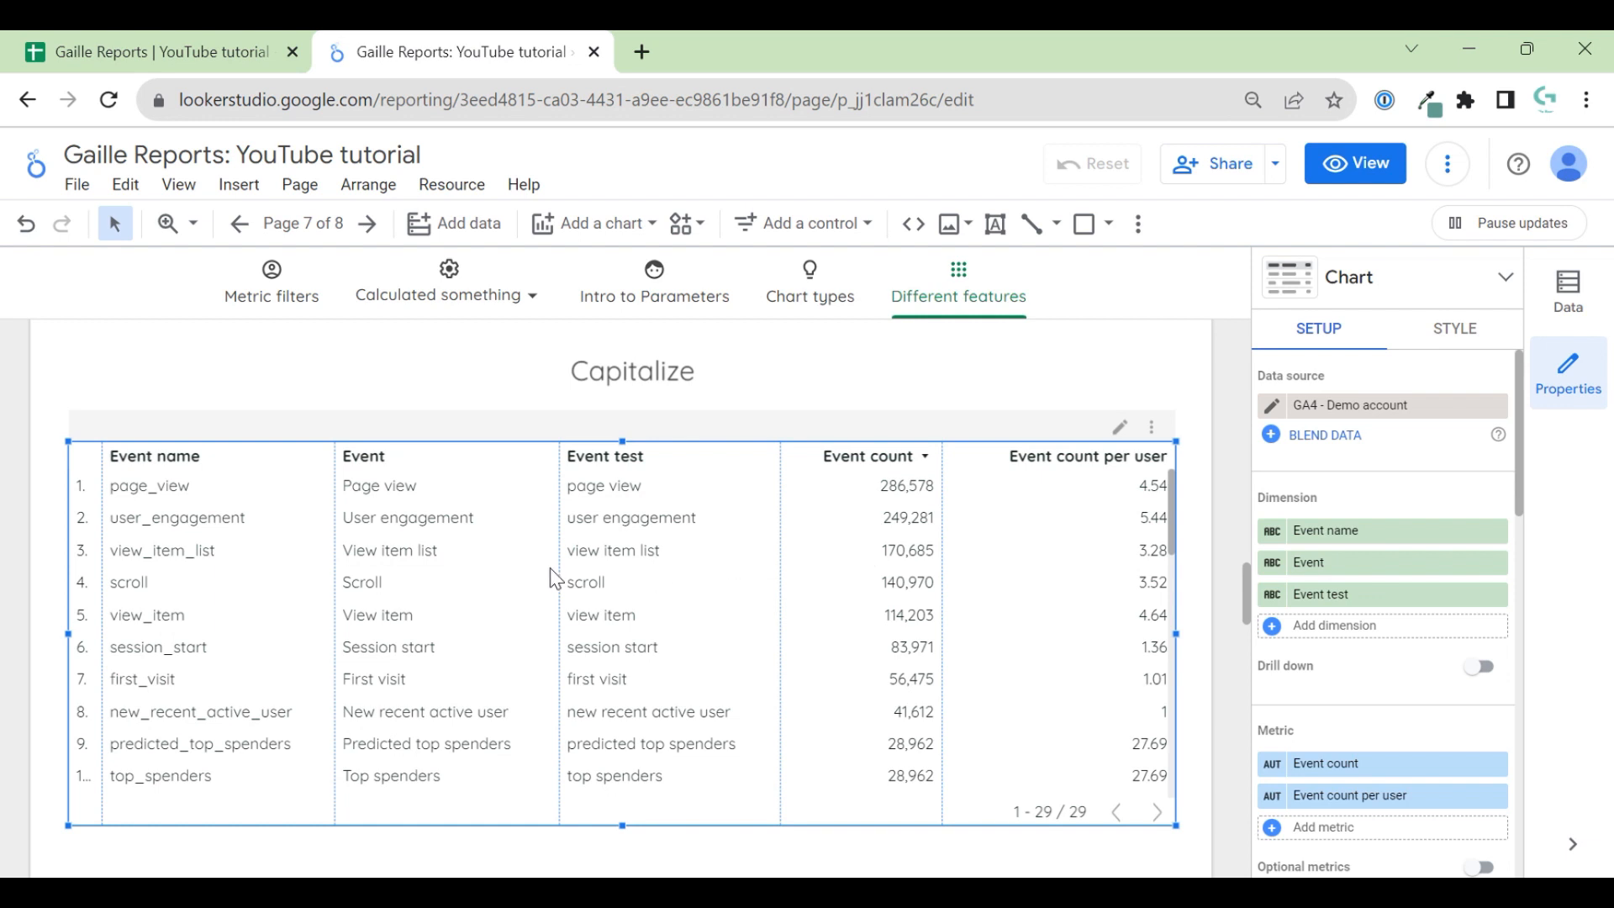
- Show the Event field's CONCAT/UPPER/LEFT_TEXT/SUBSTR formula with the UPPER function help card
click(1308, 562)
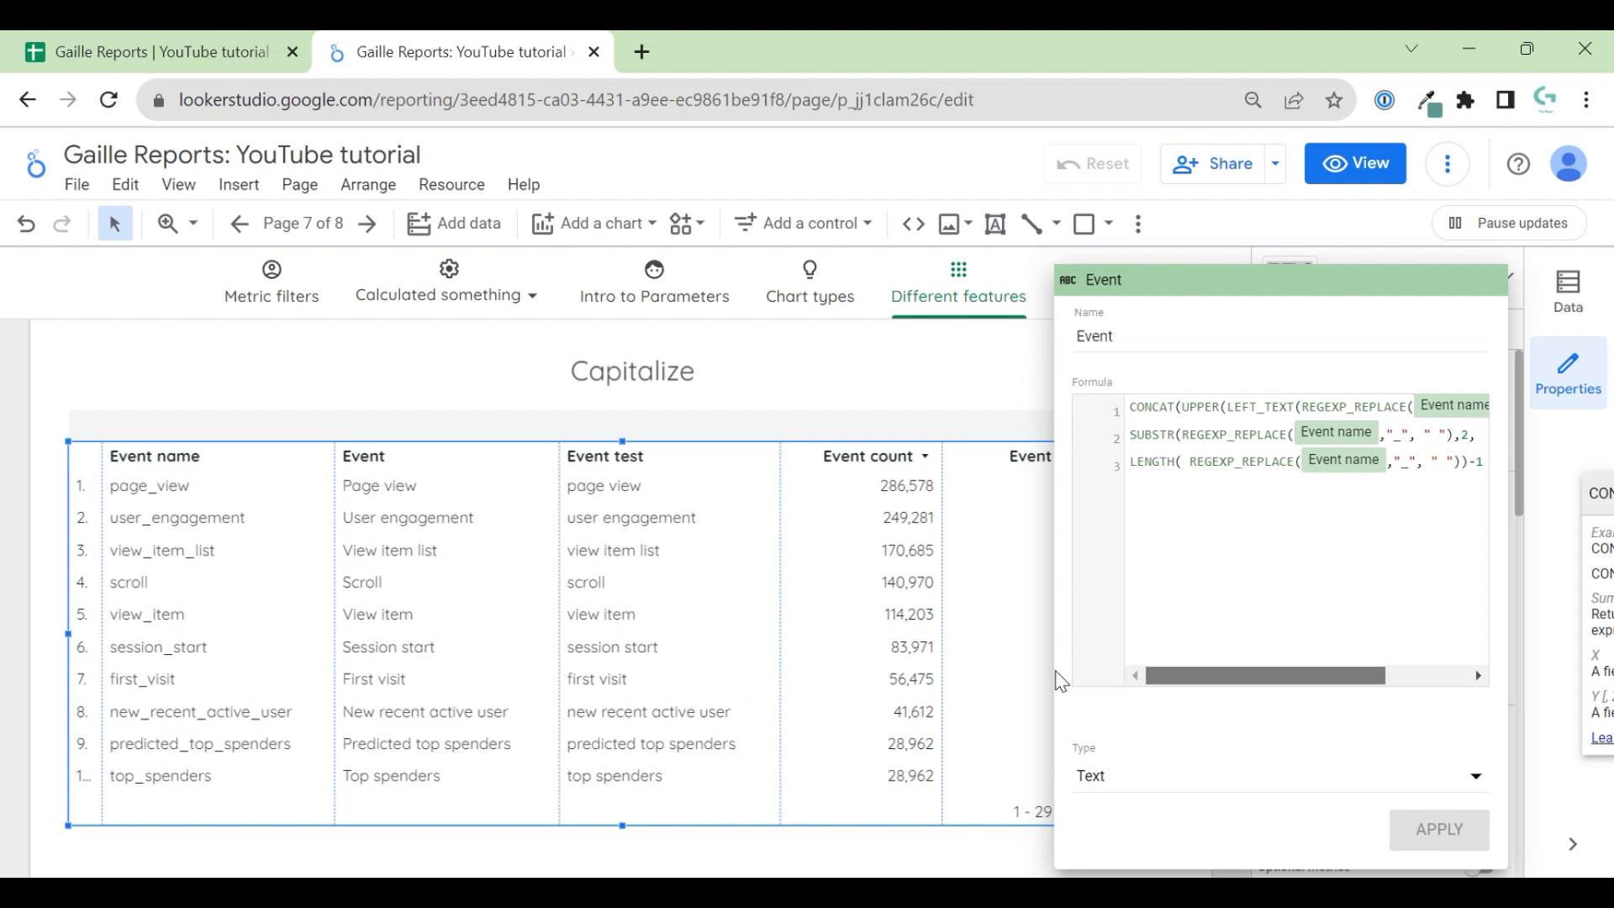
mouse_move(1219, 643)
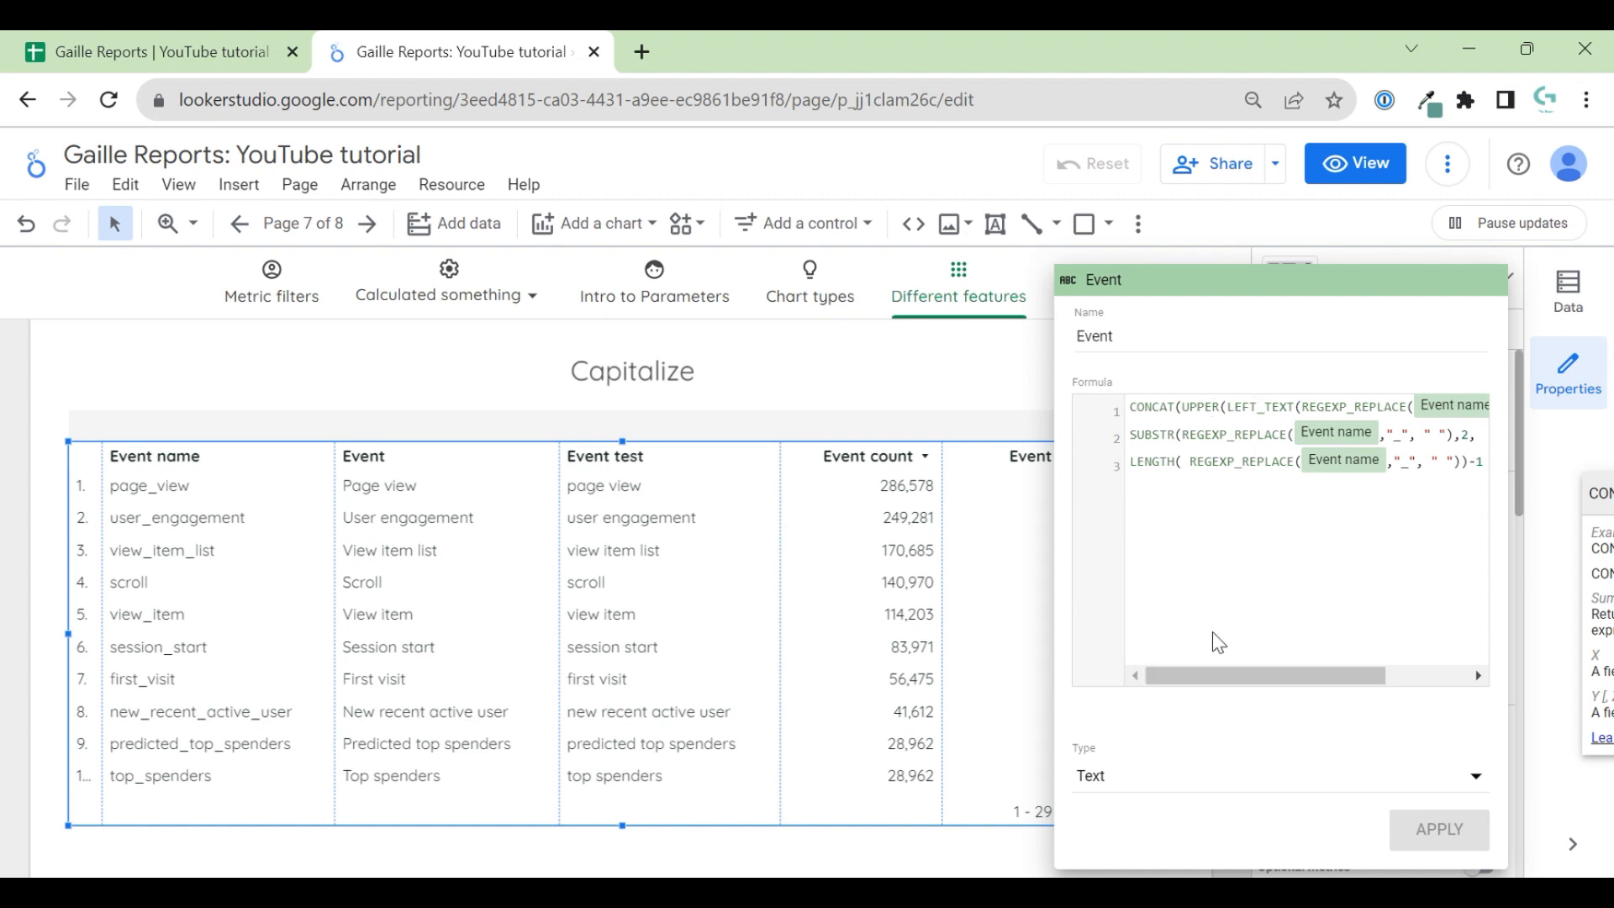
click(1190, 407)
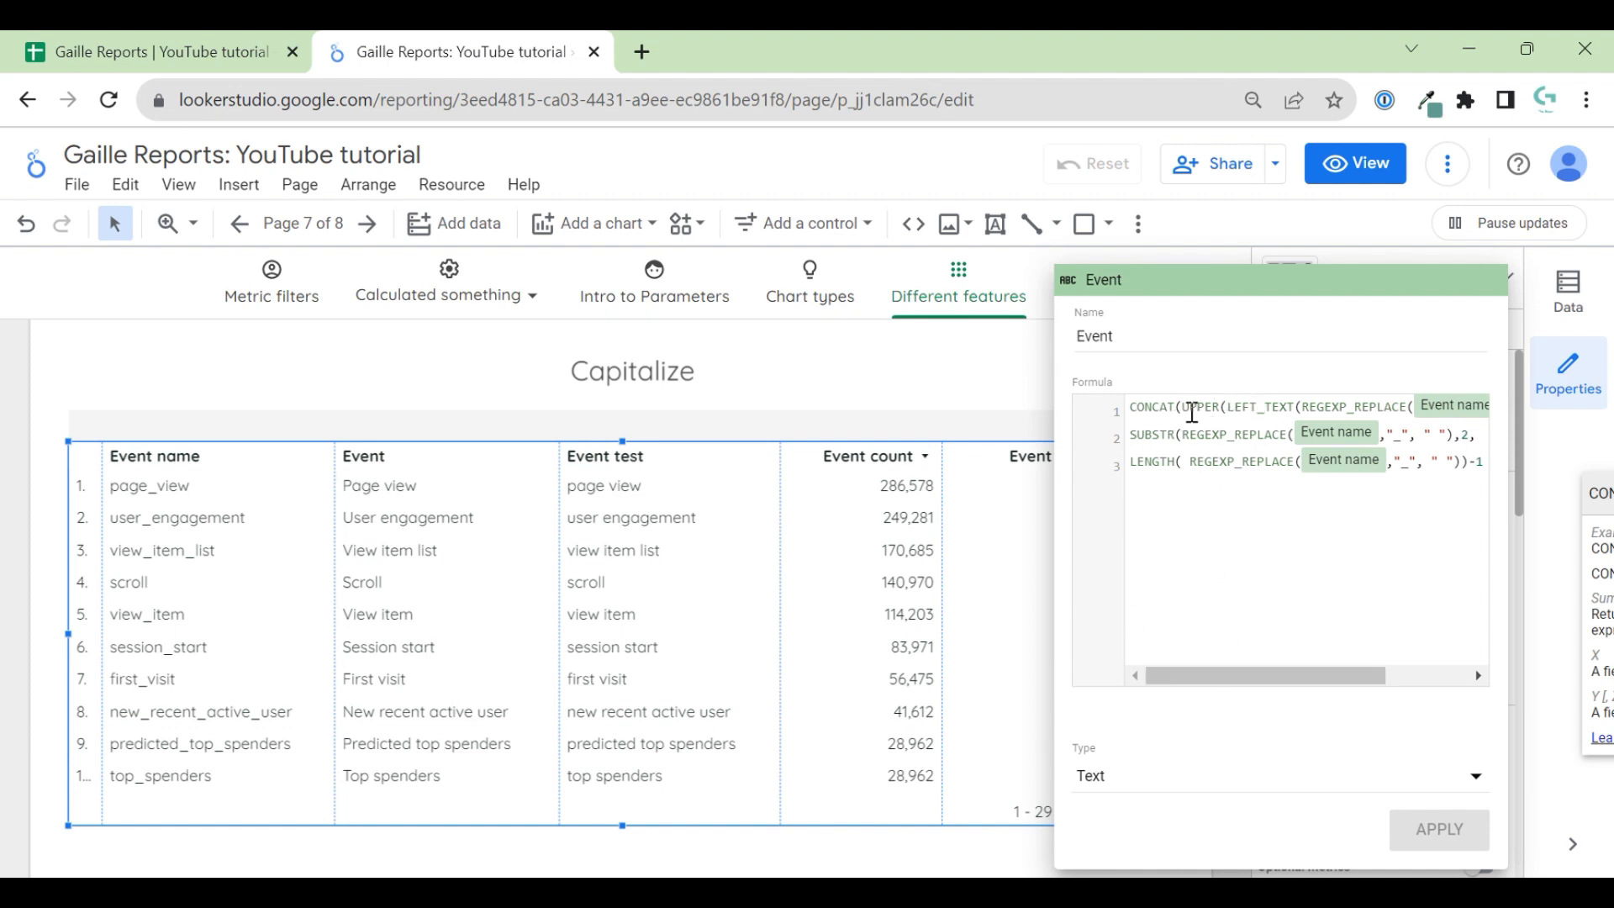
click(1193, 406)
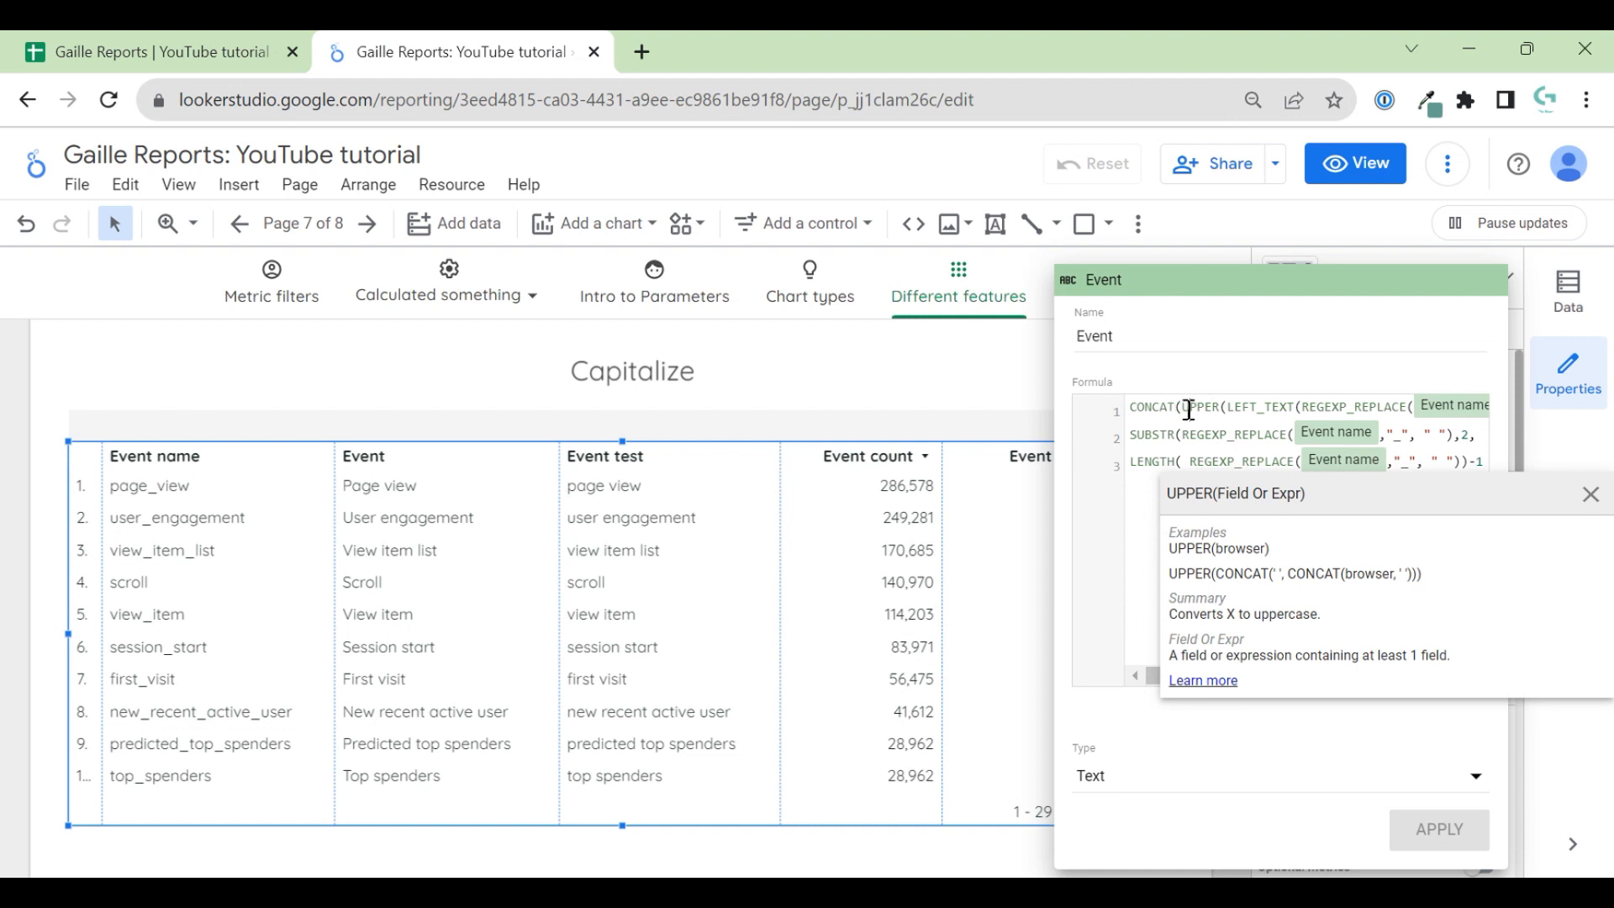
mouse_move(1504, 372)
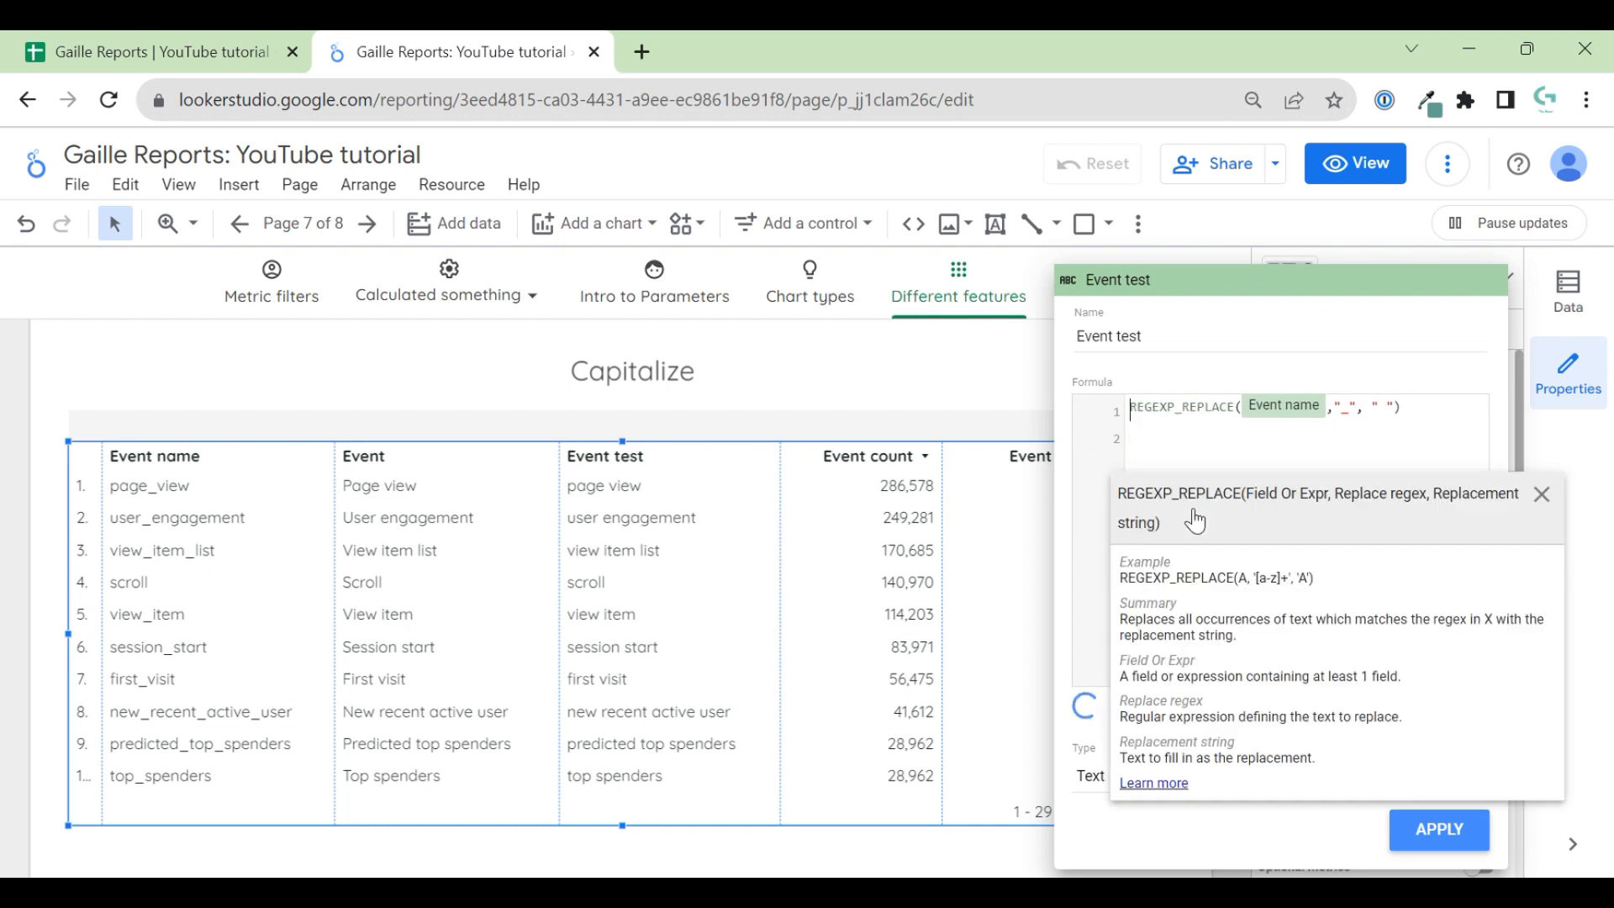
- Wrap Event test in UPPER(REGEXP_REPLACE(Event name,"_"," ")) and apply, comparing with the Sheets UPPER/PROPER example
text(UPPER()
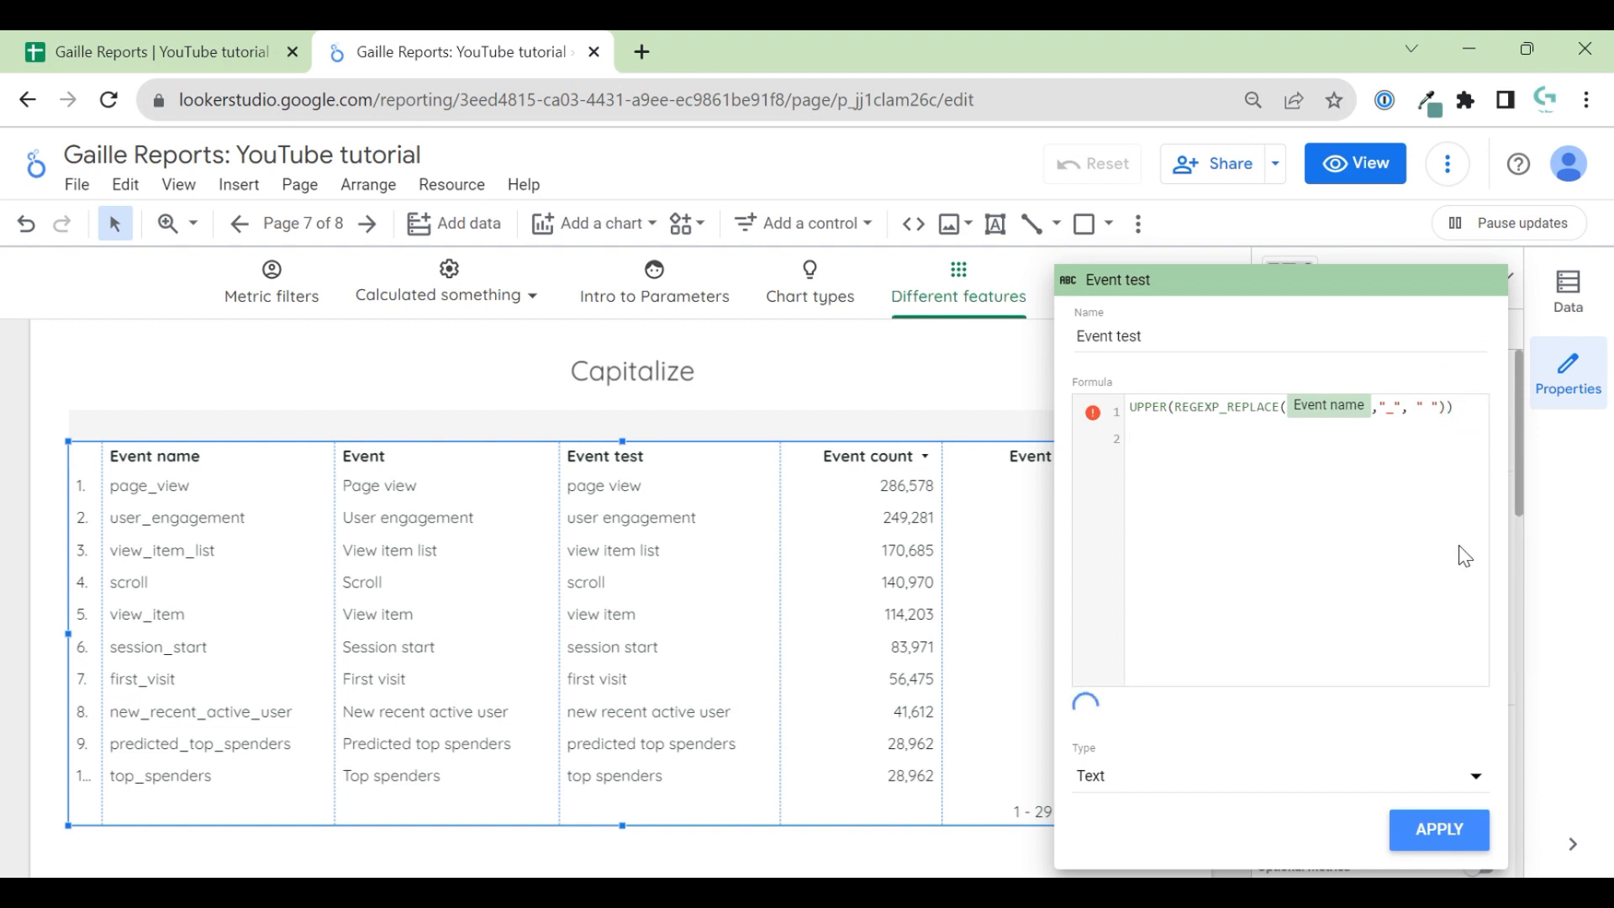
click(1440, 831)
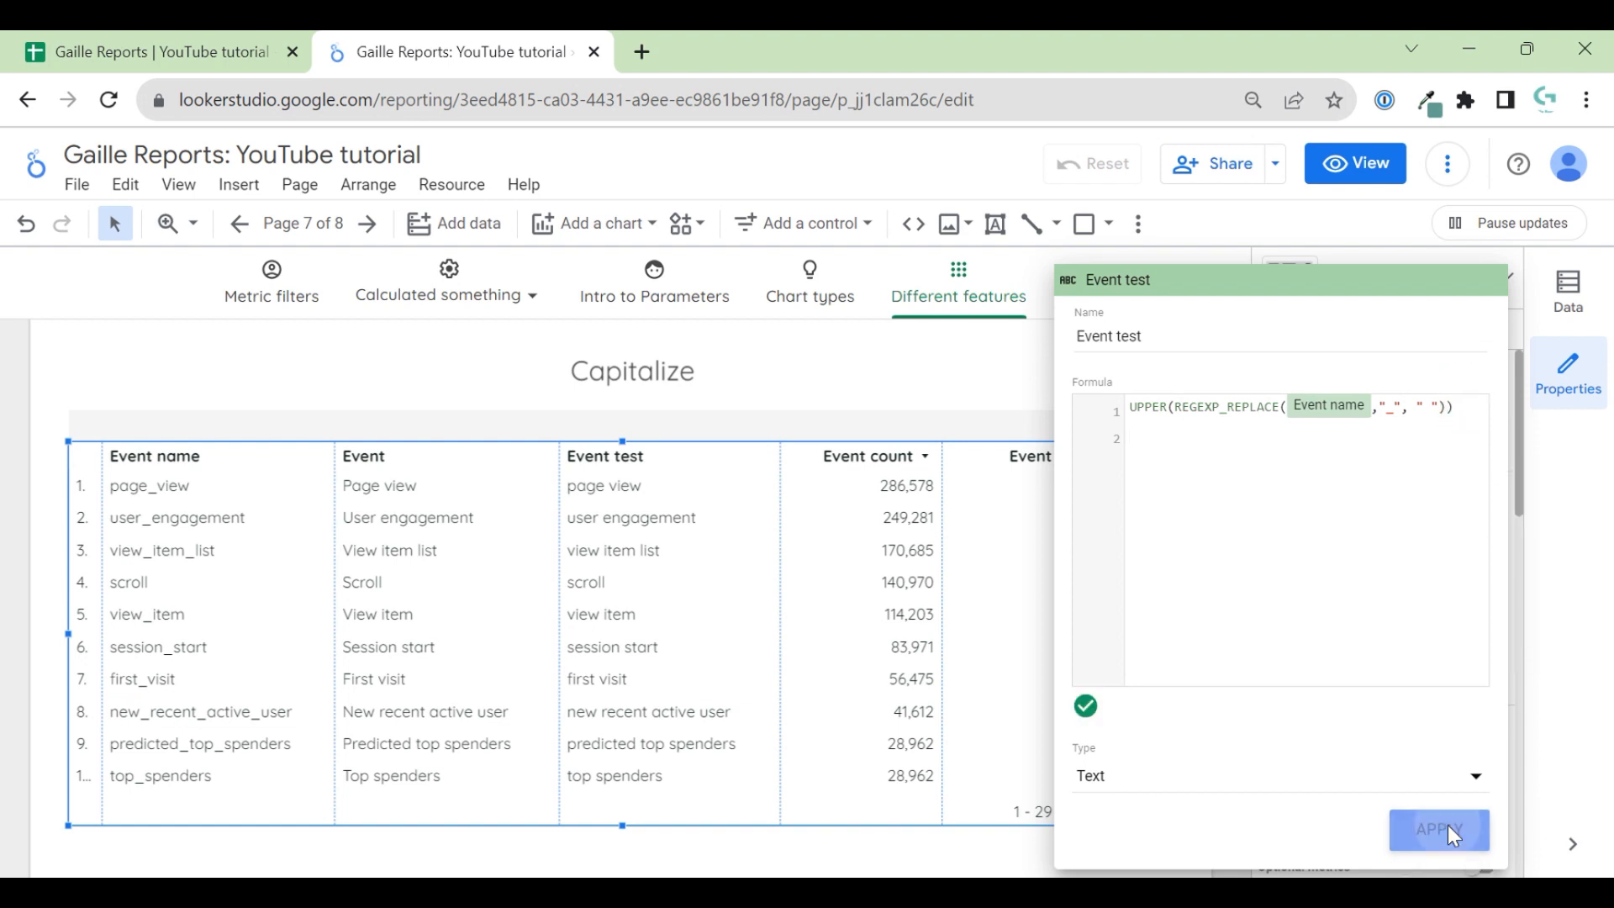
click(1439, 829)
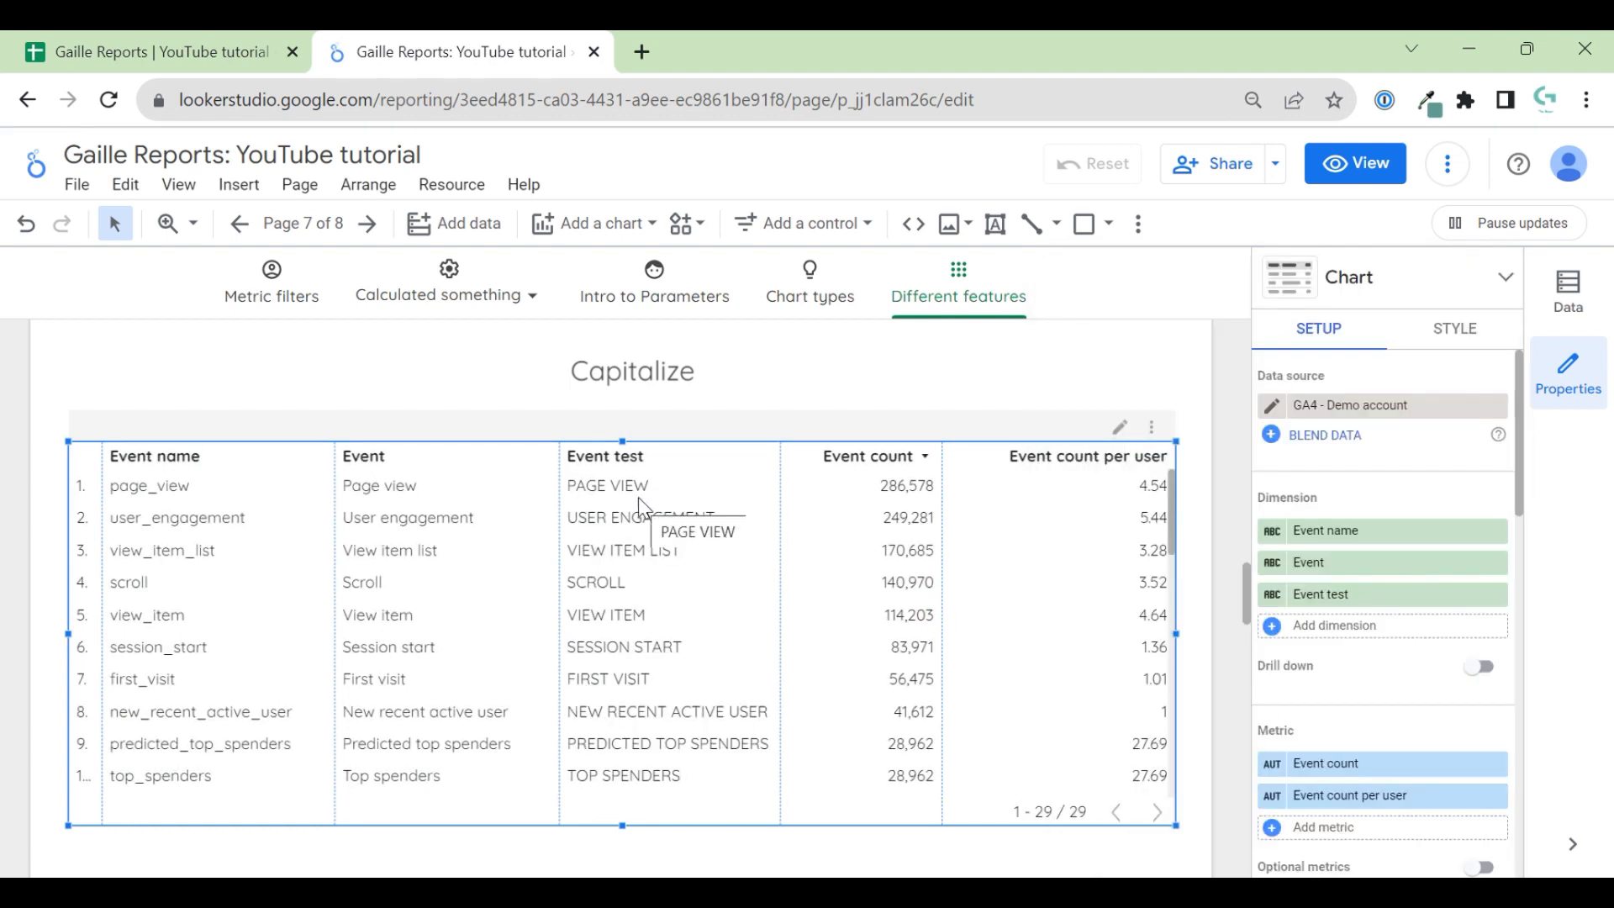
click(152, 50)
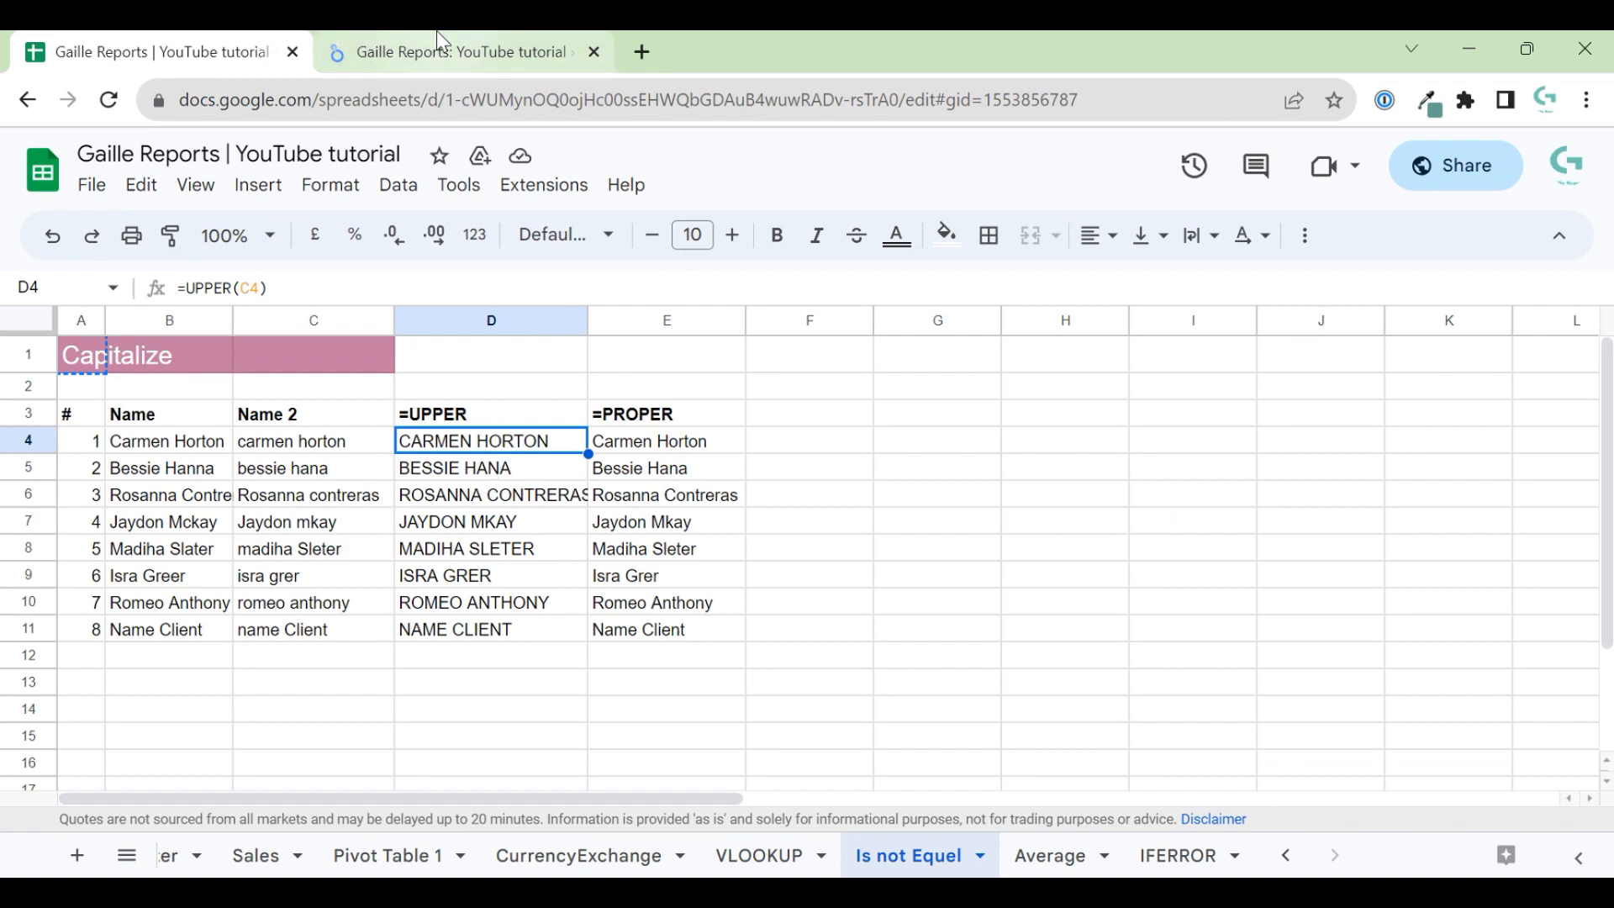
click(456, 50)
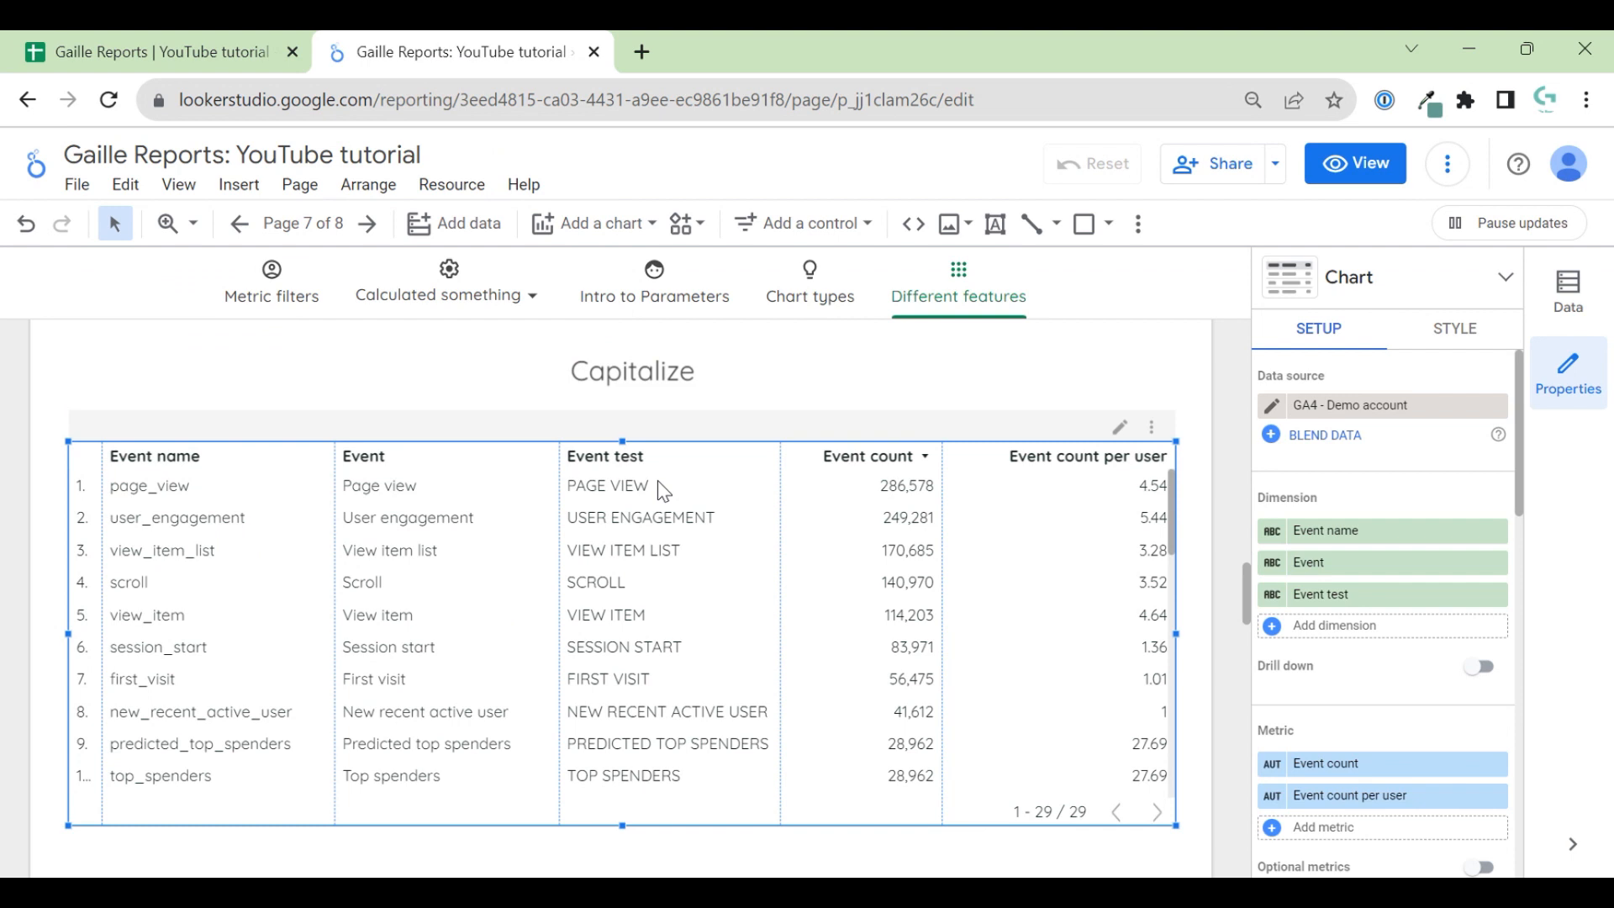
mouse_move(683, 496)
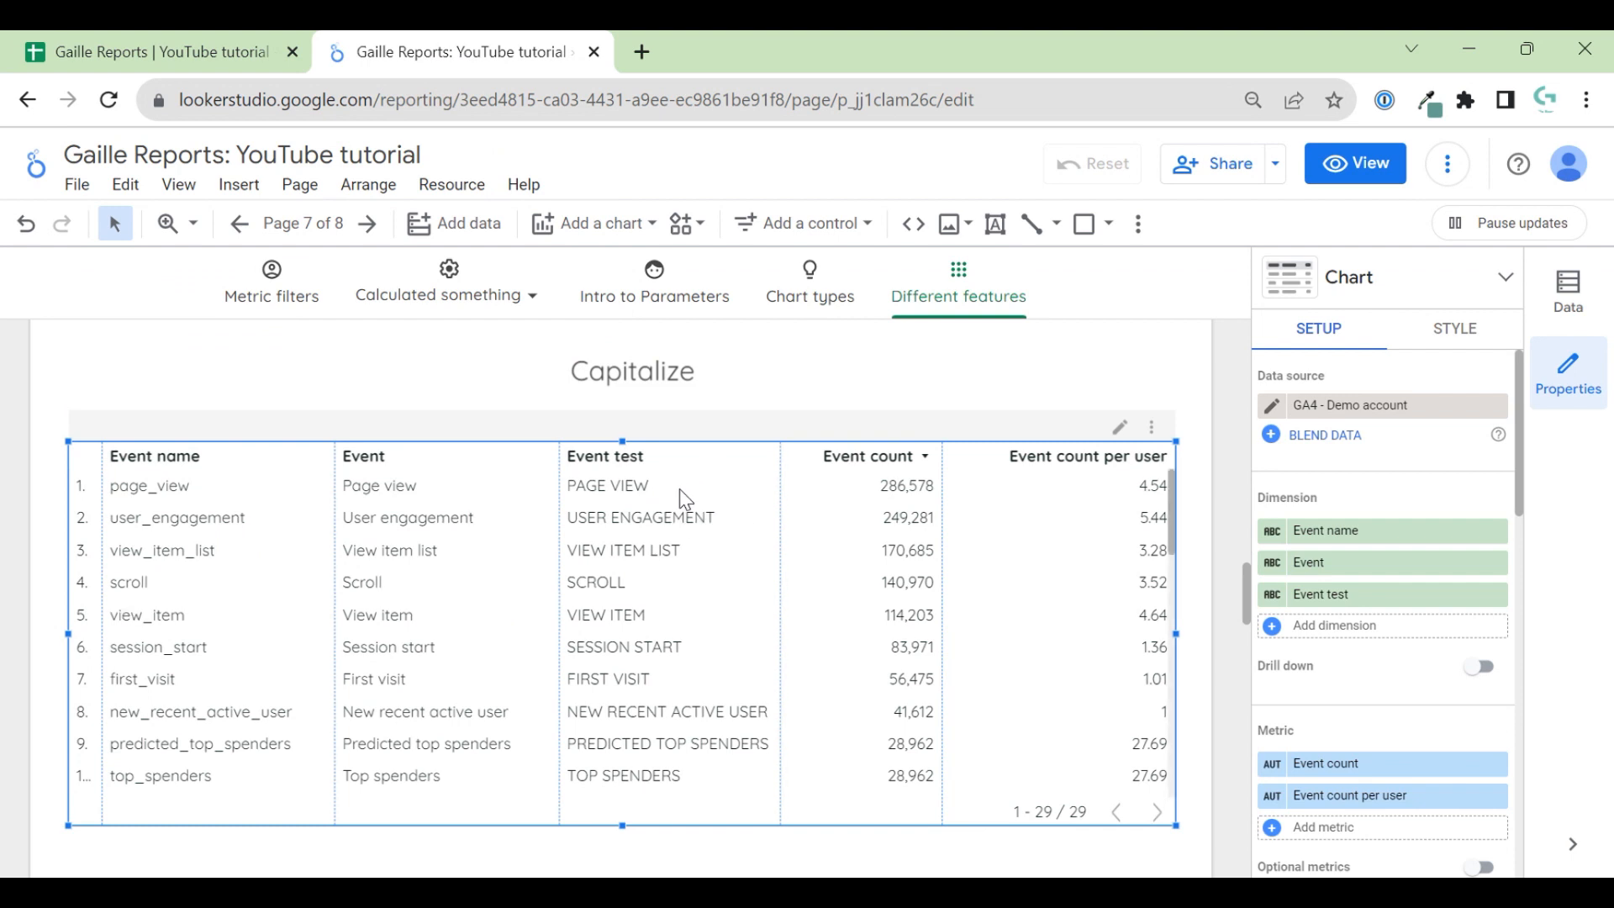
mouse_move(667, 526)
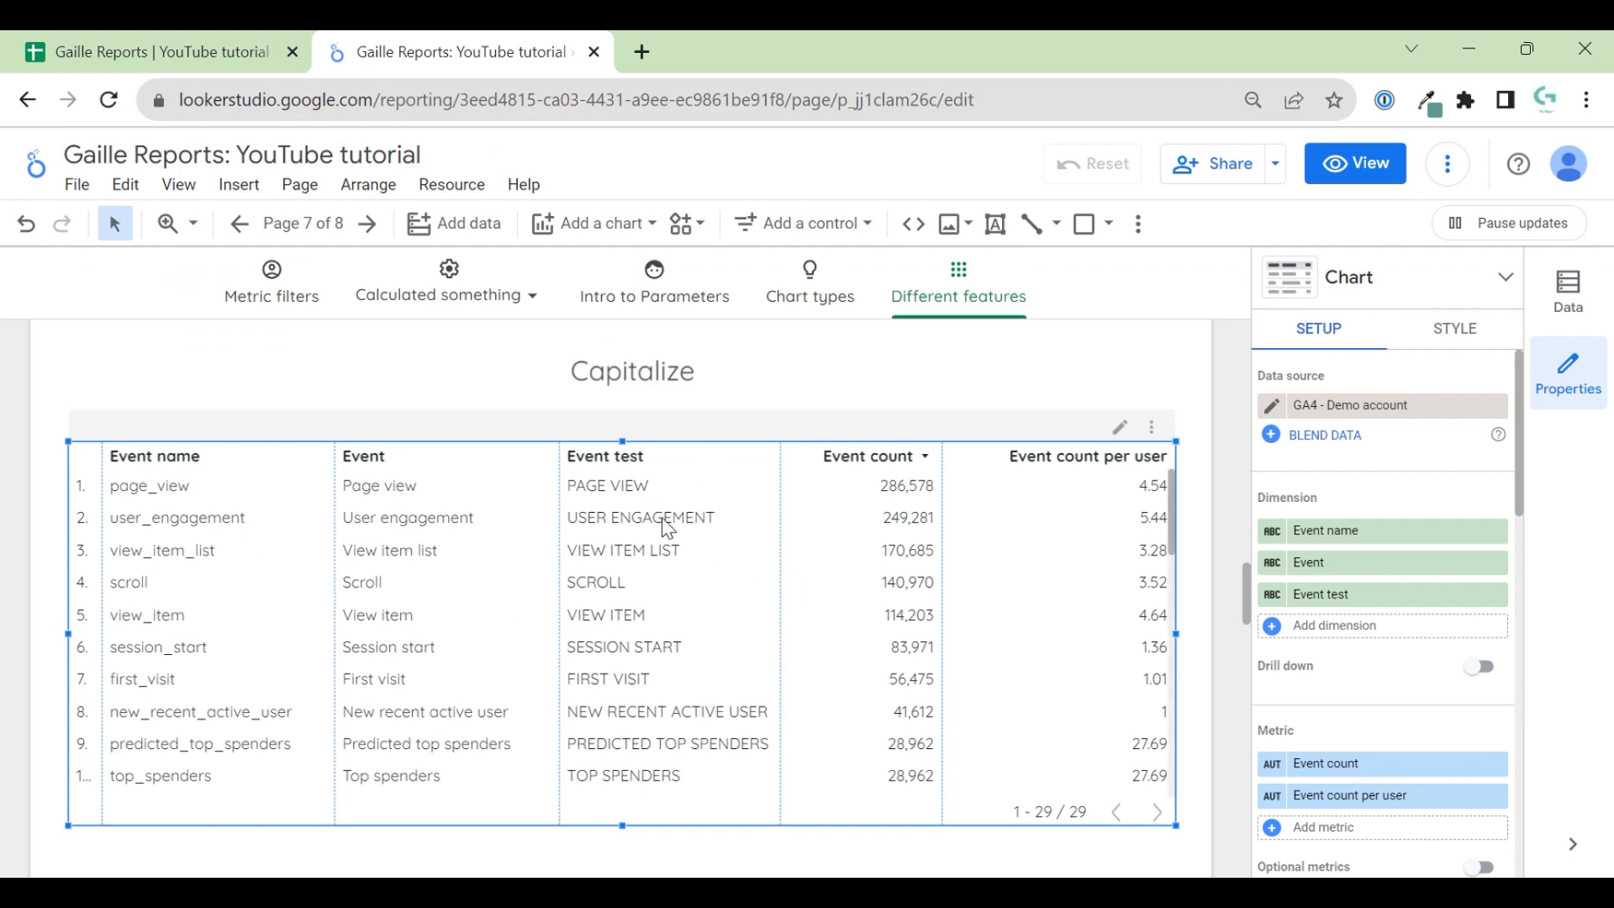
mouse_move(740, 515)
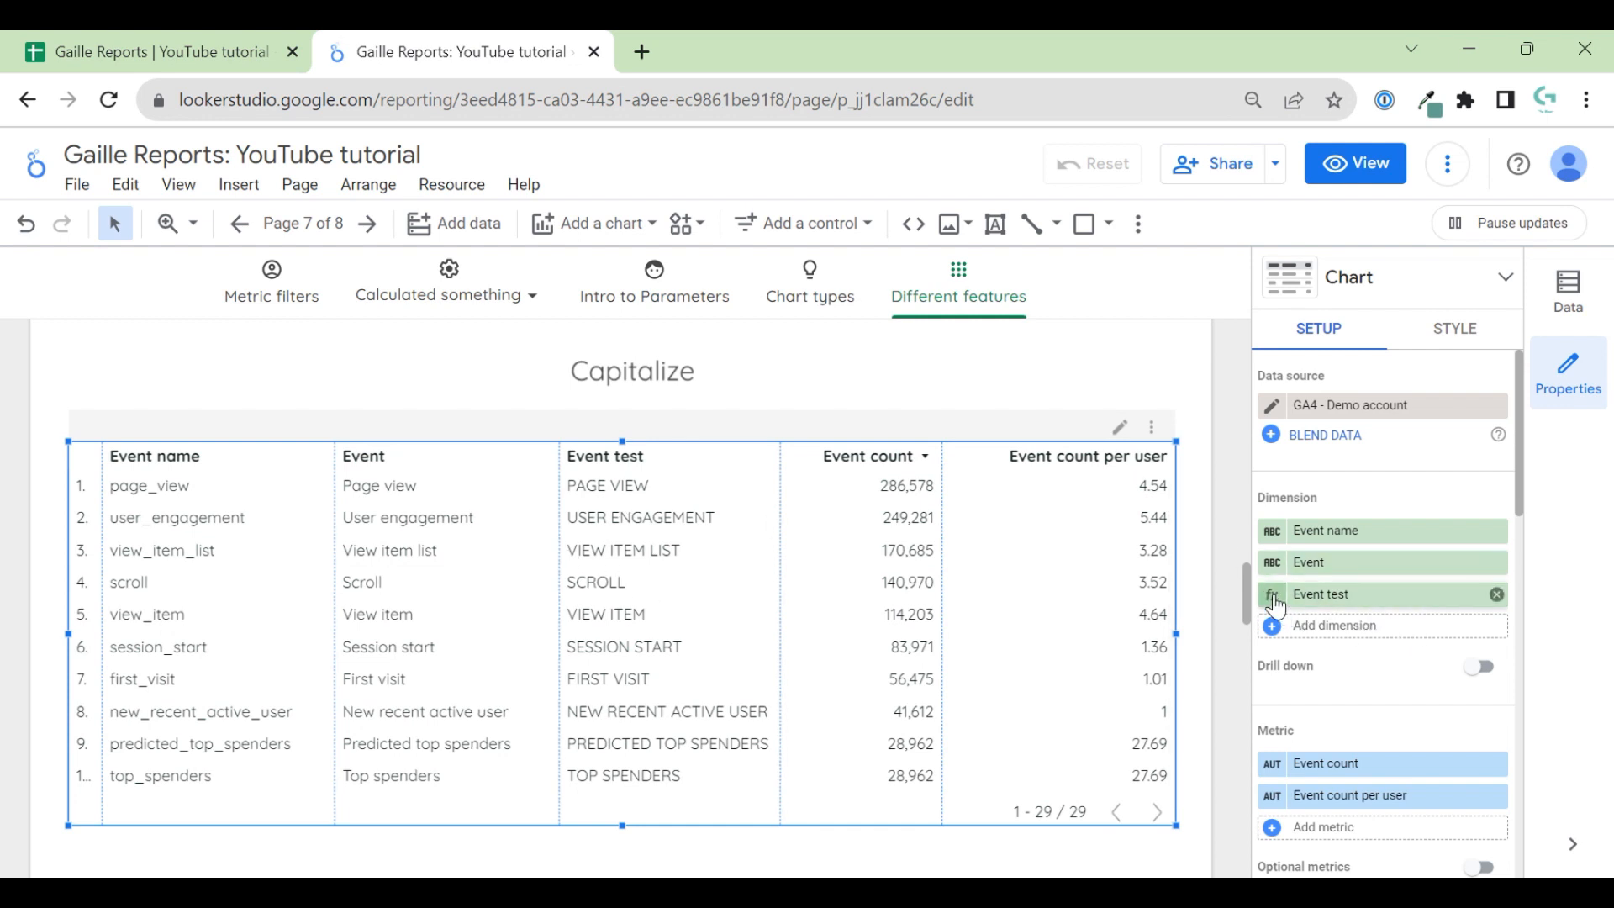
- Rewrite Event test as UPPER(LEFT_TEXT(REGEXP_REPLACE(...),1)) and apply it
click(1278, 595)
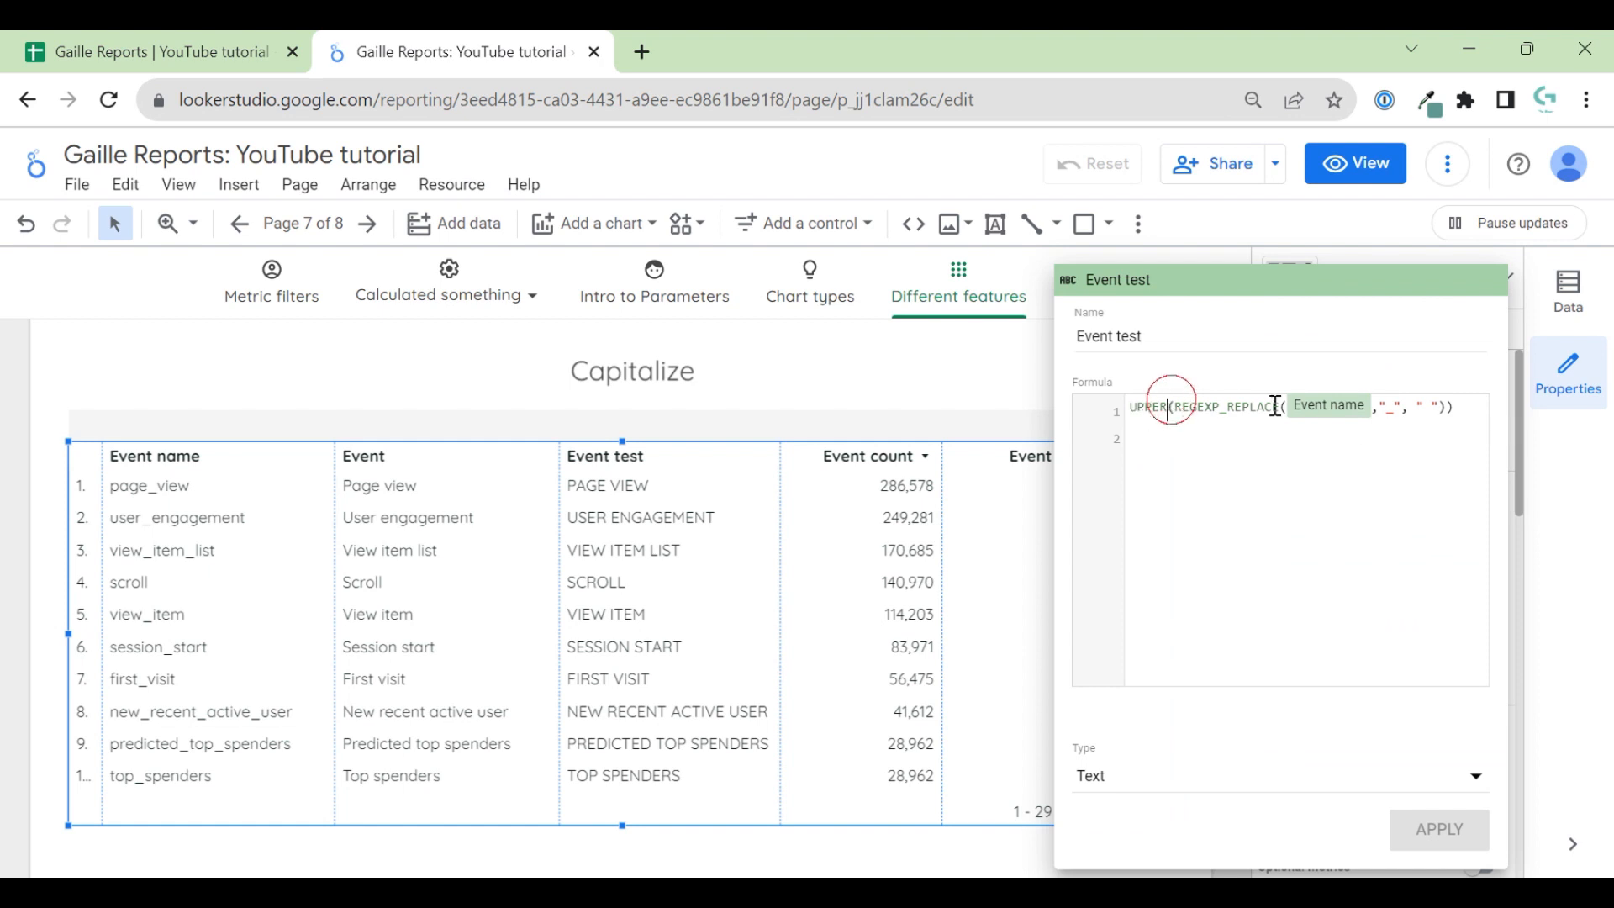
click(1145, 407)
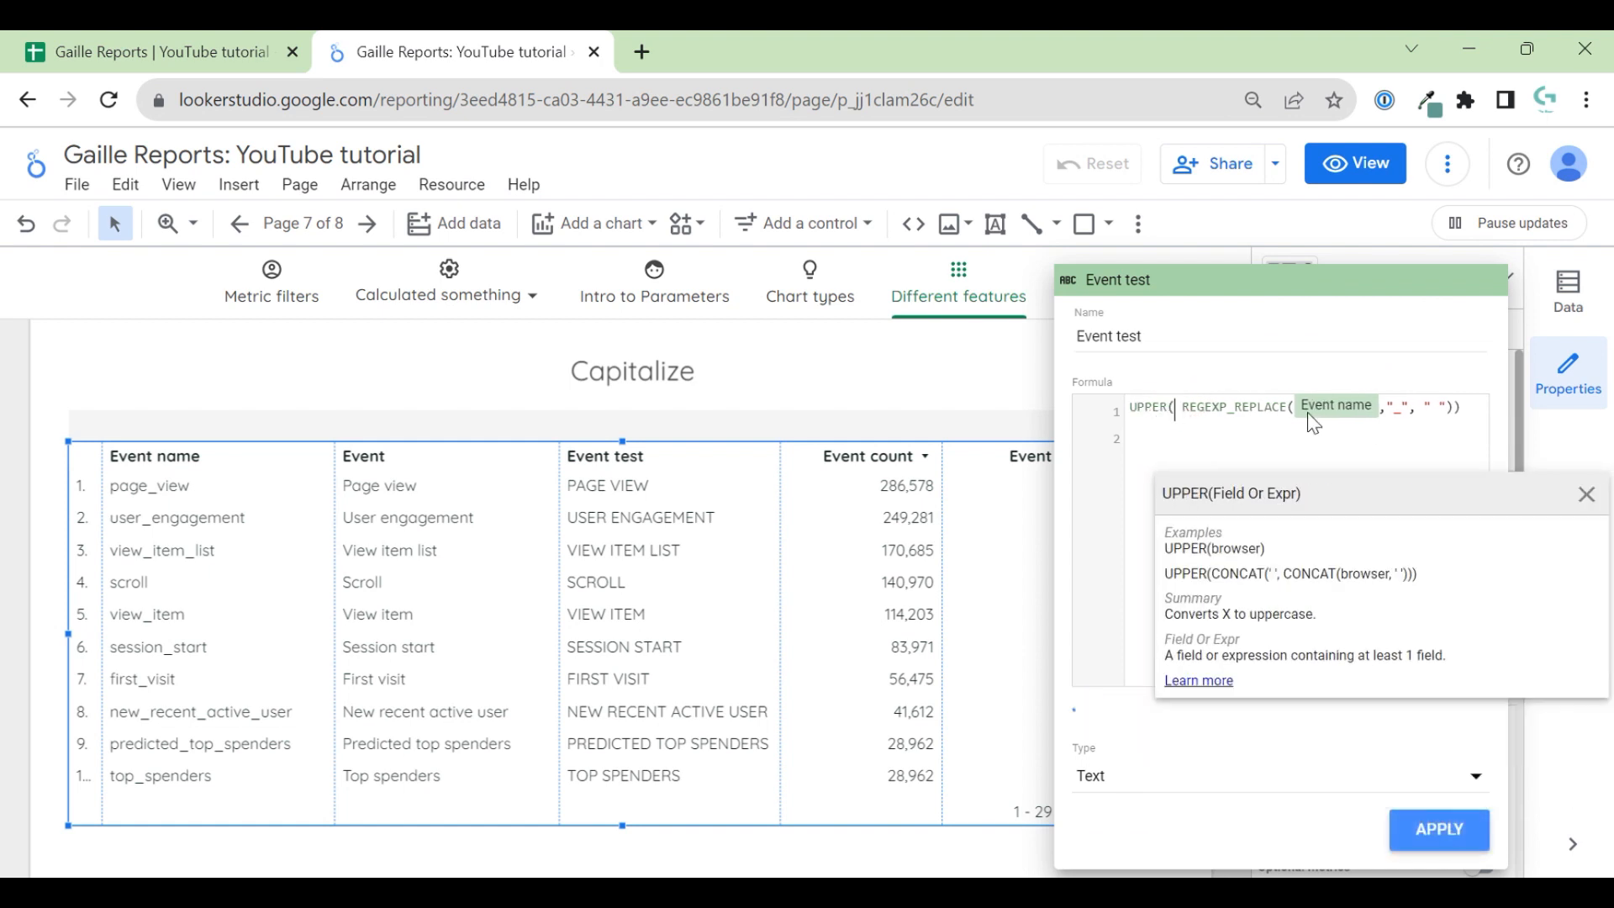
text(lef)
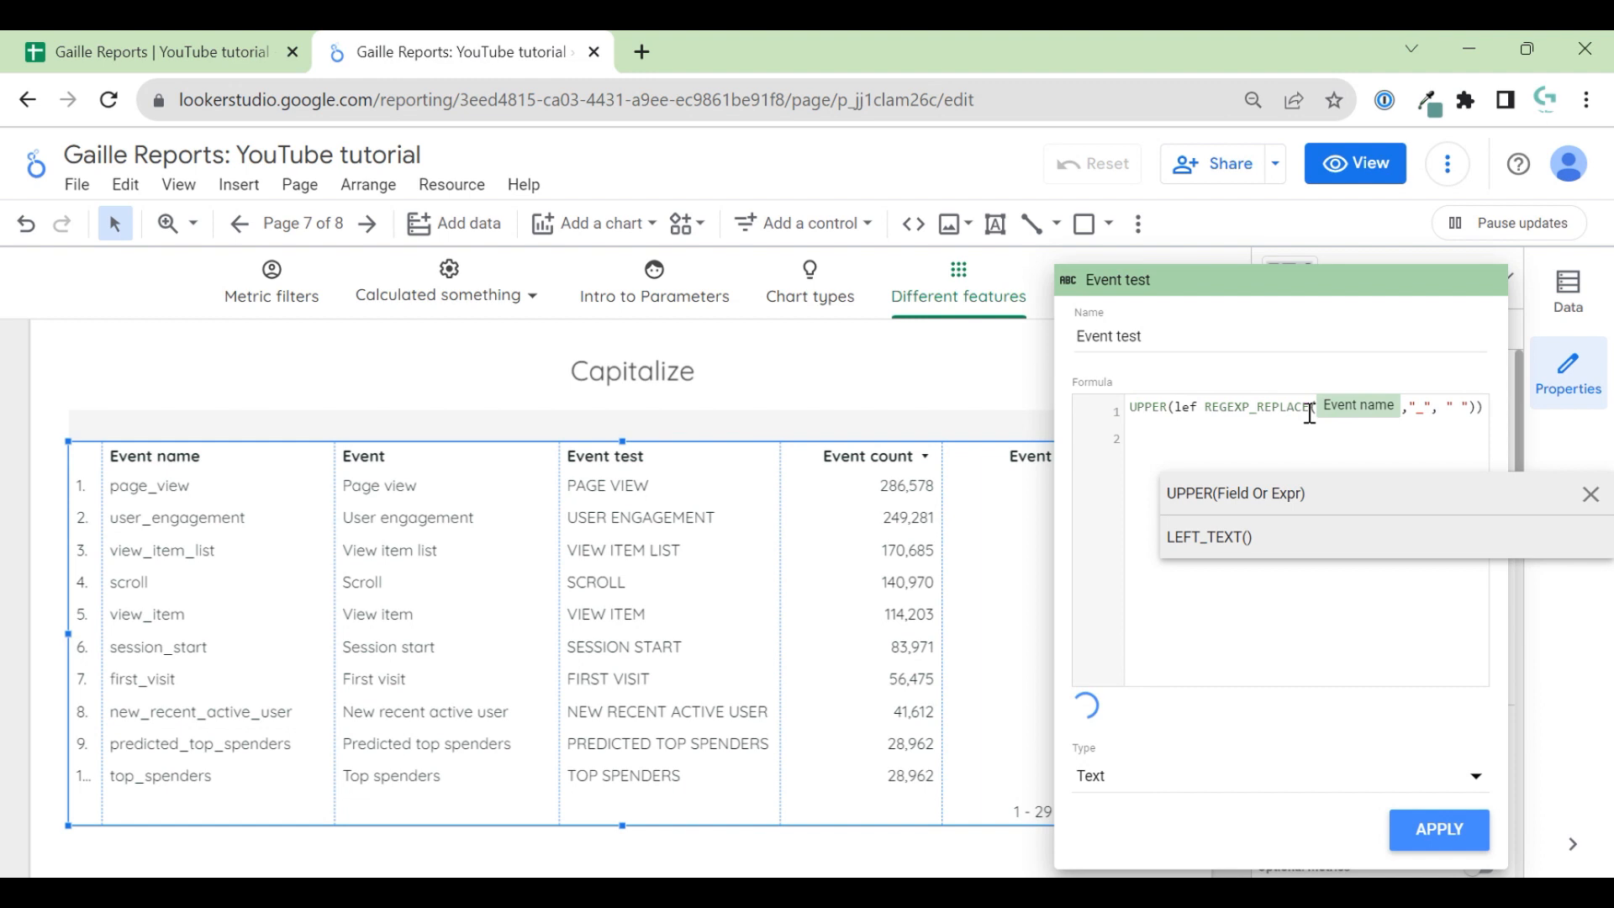
mouse_move(1171, 491)
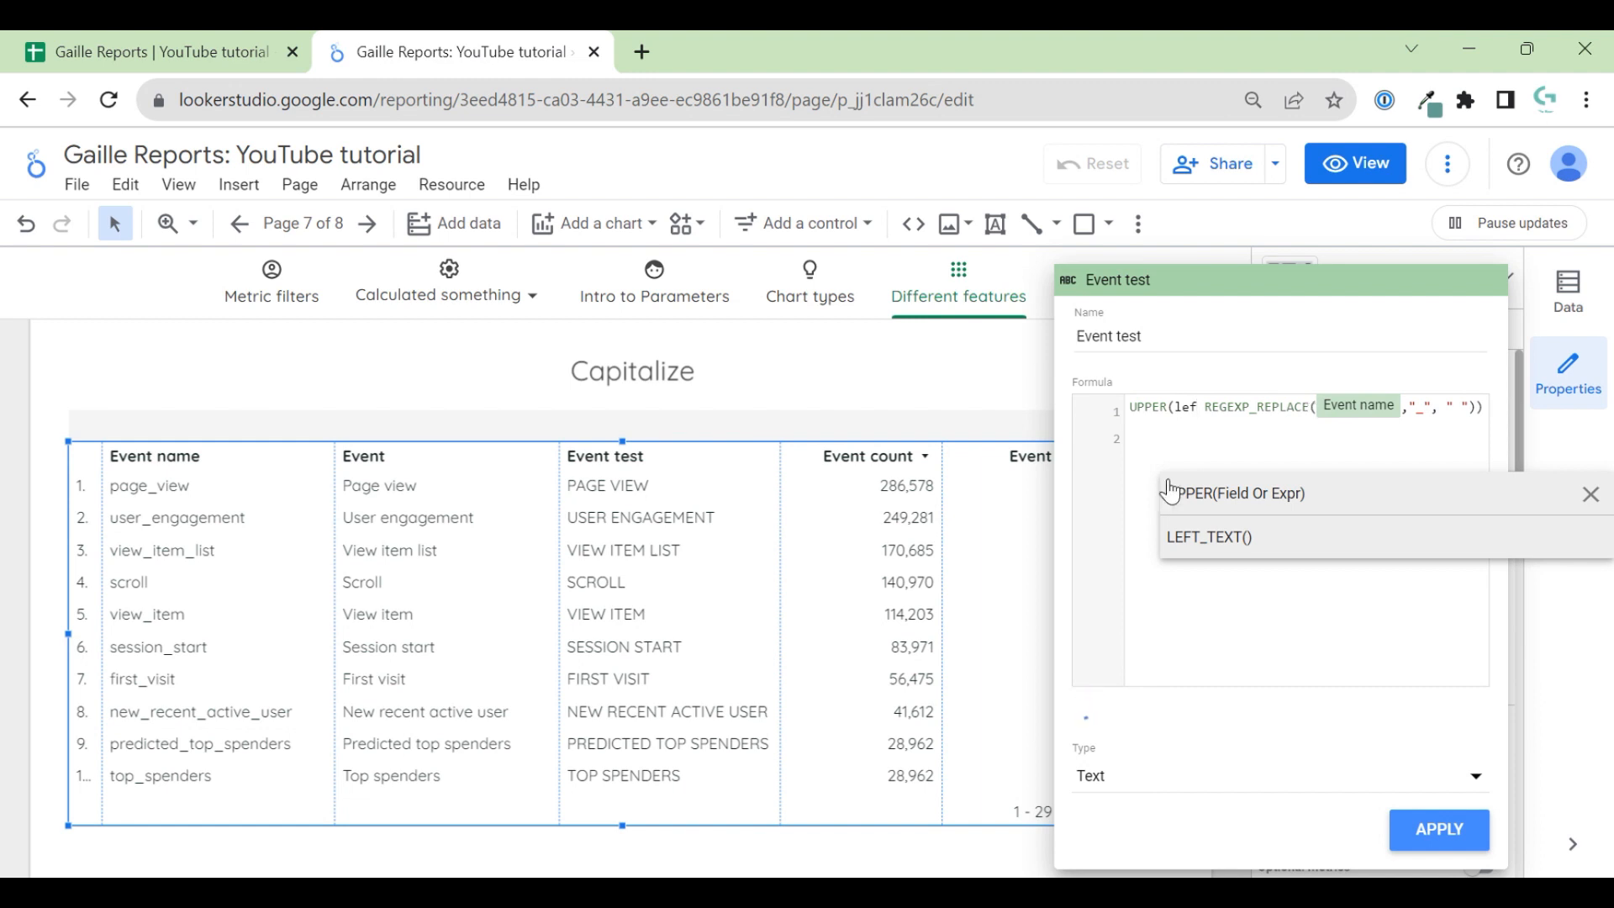
click(1210, 538)
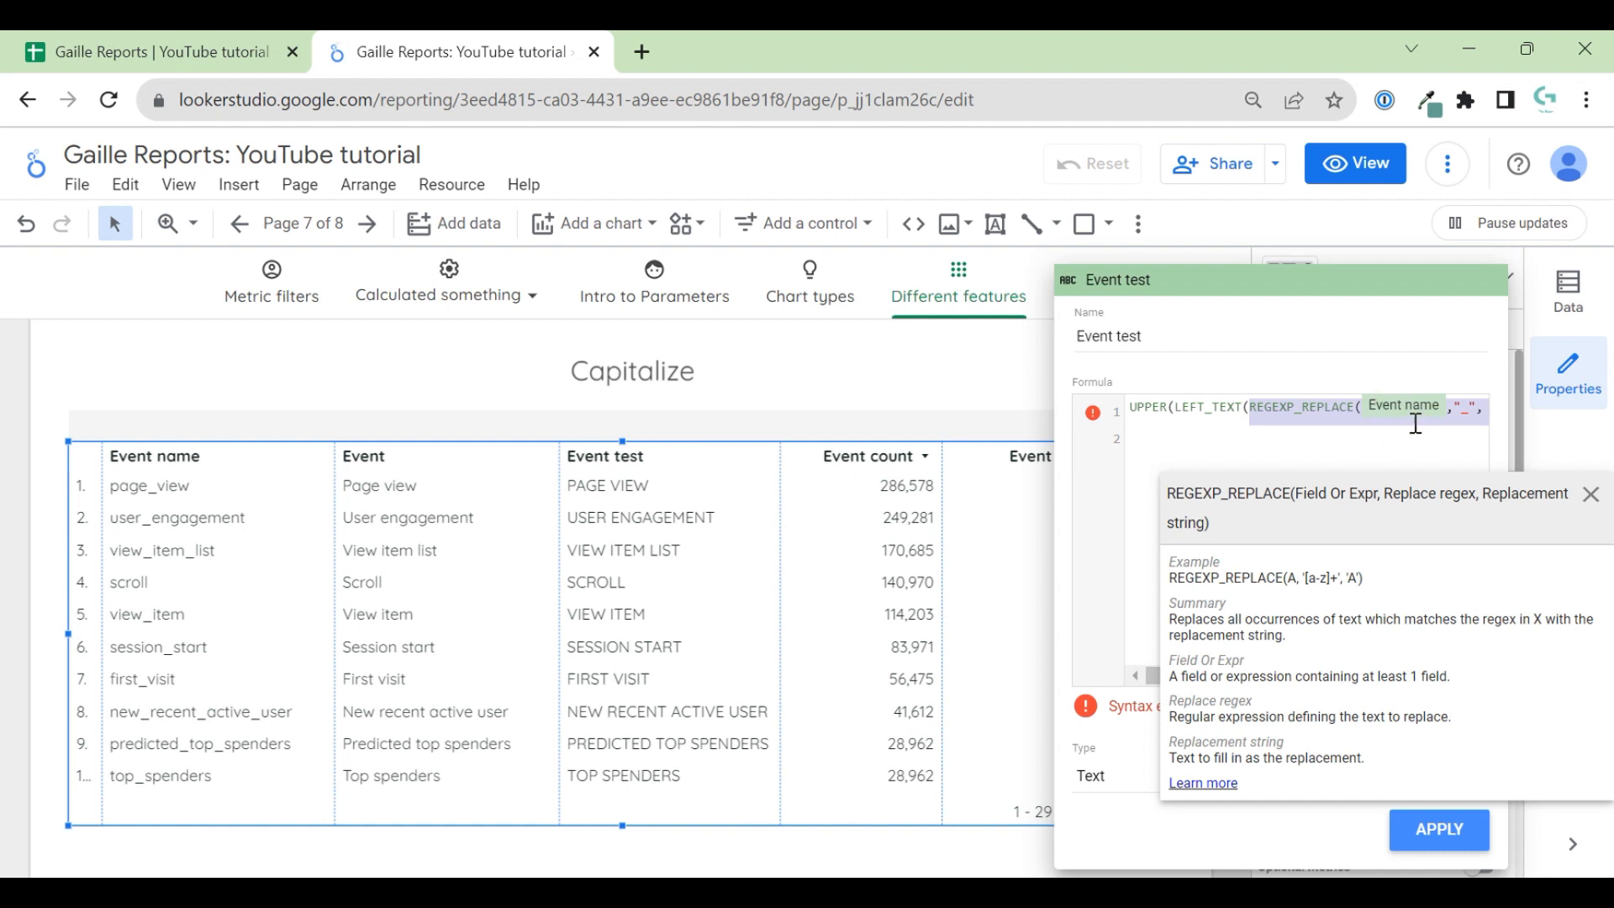
mouse_move(1298, 424)
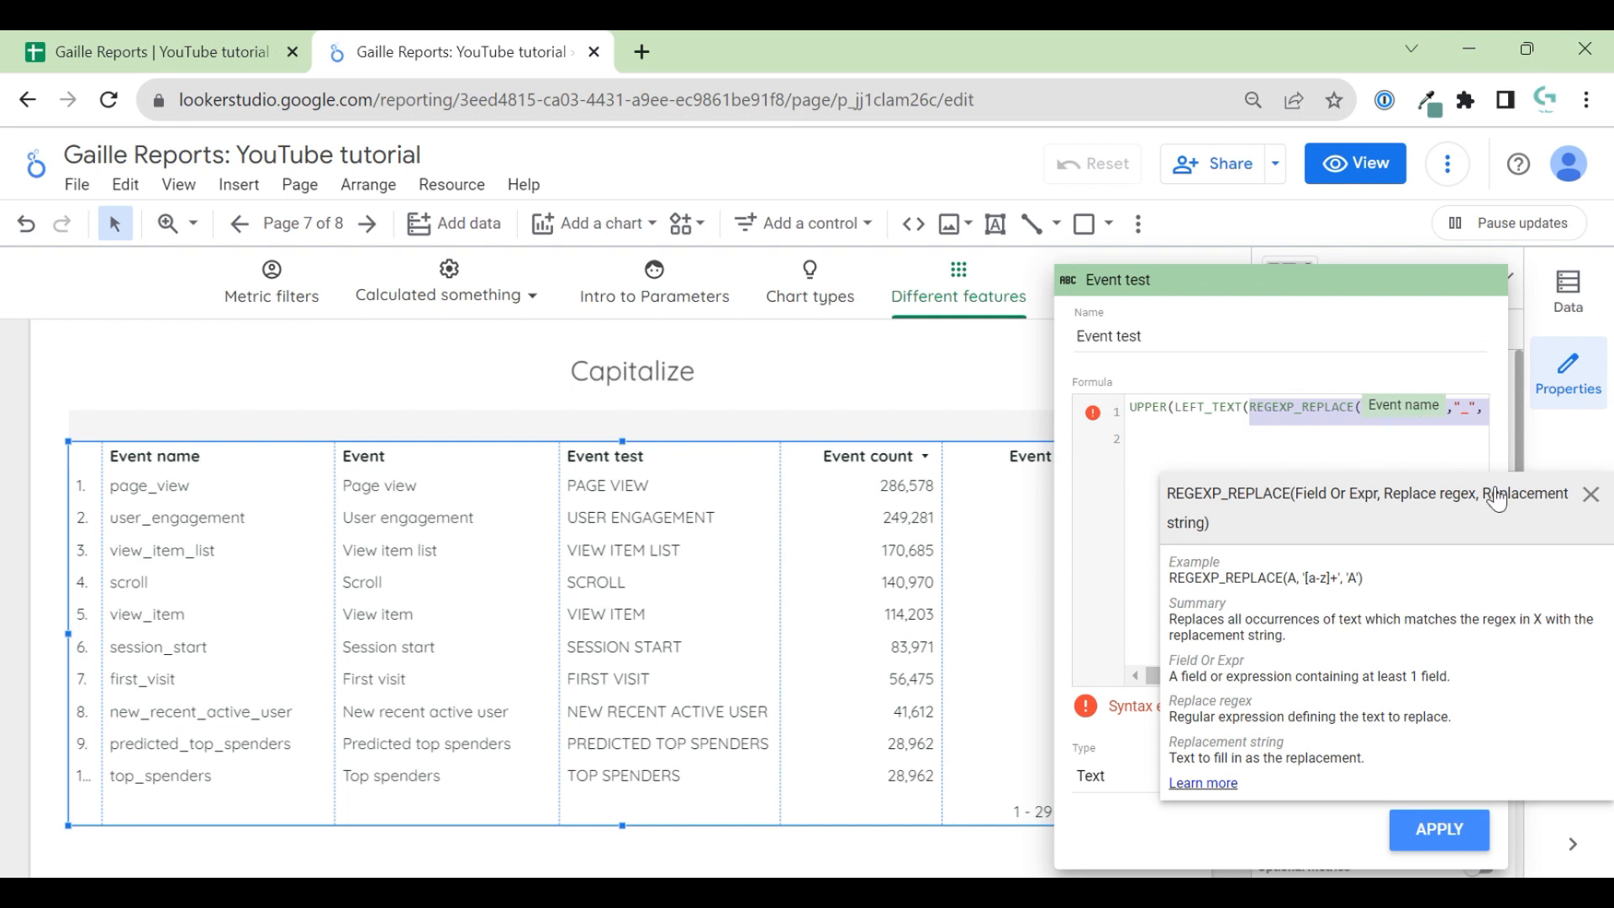
mouse_move(1316, 501)
text( " "))
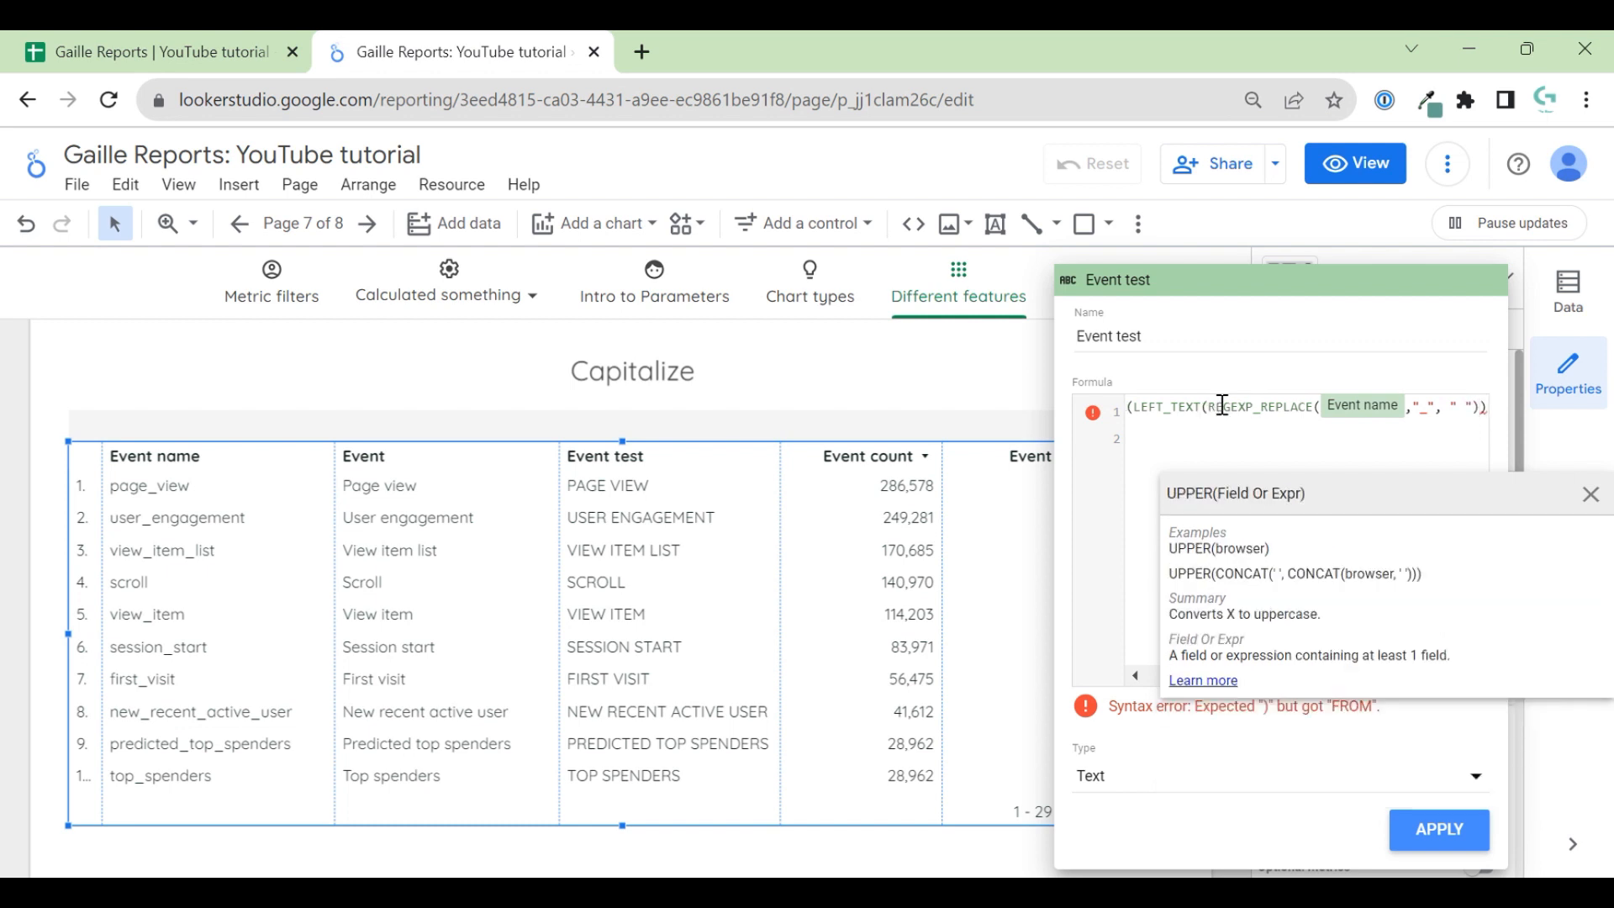
mouse_move(1164, 405)
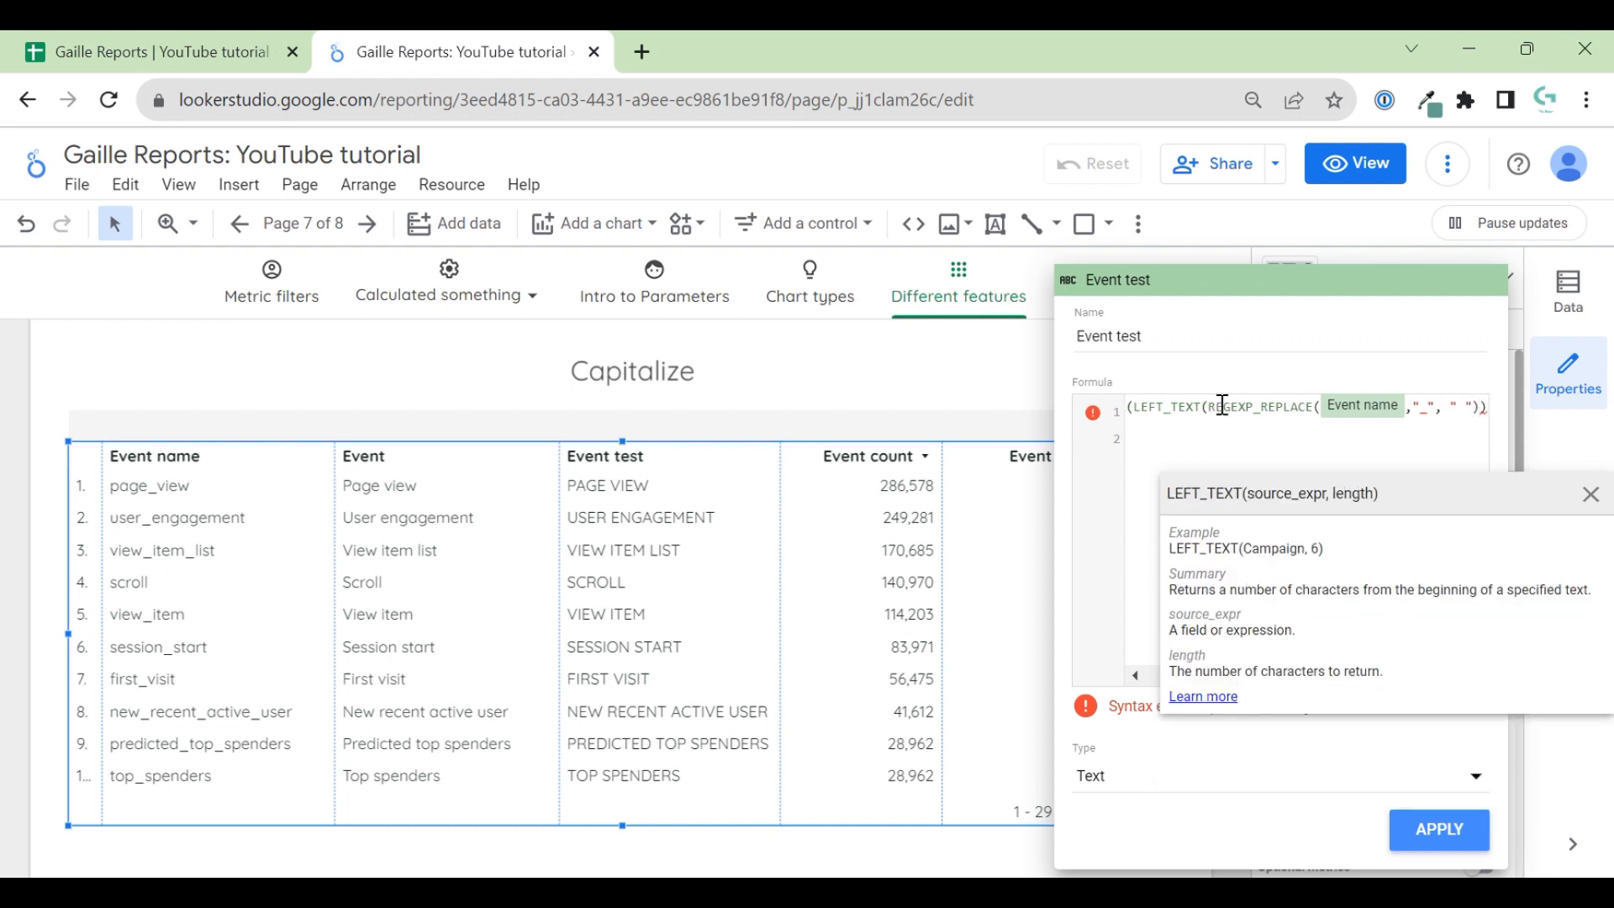
text(,1)))
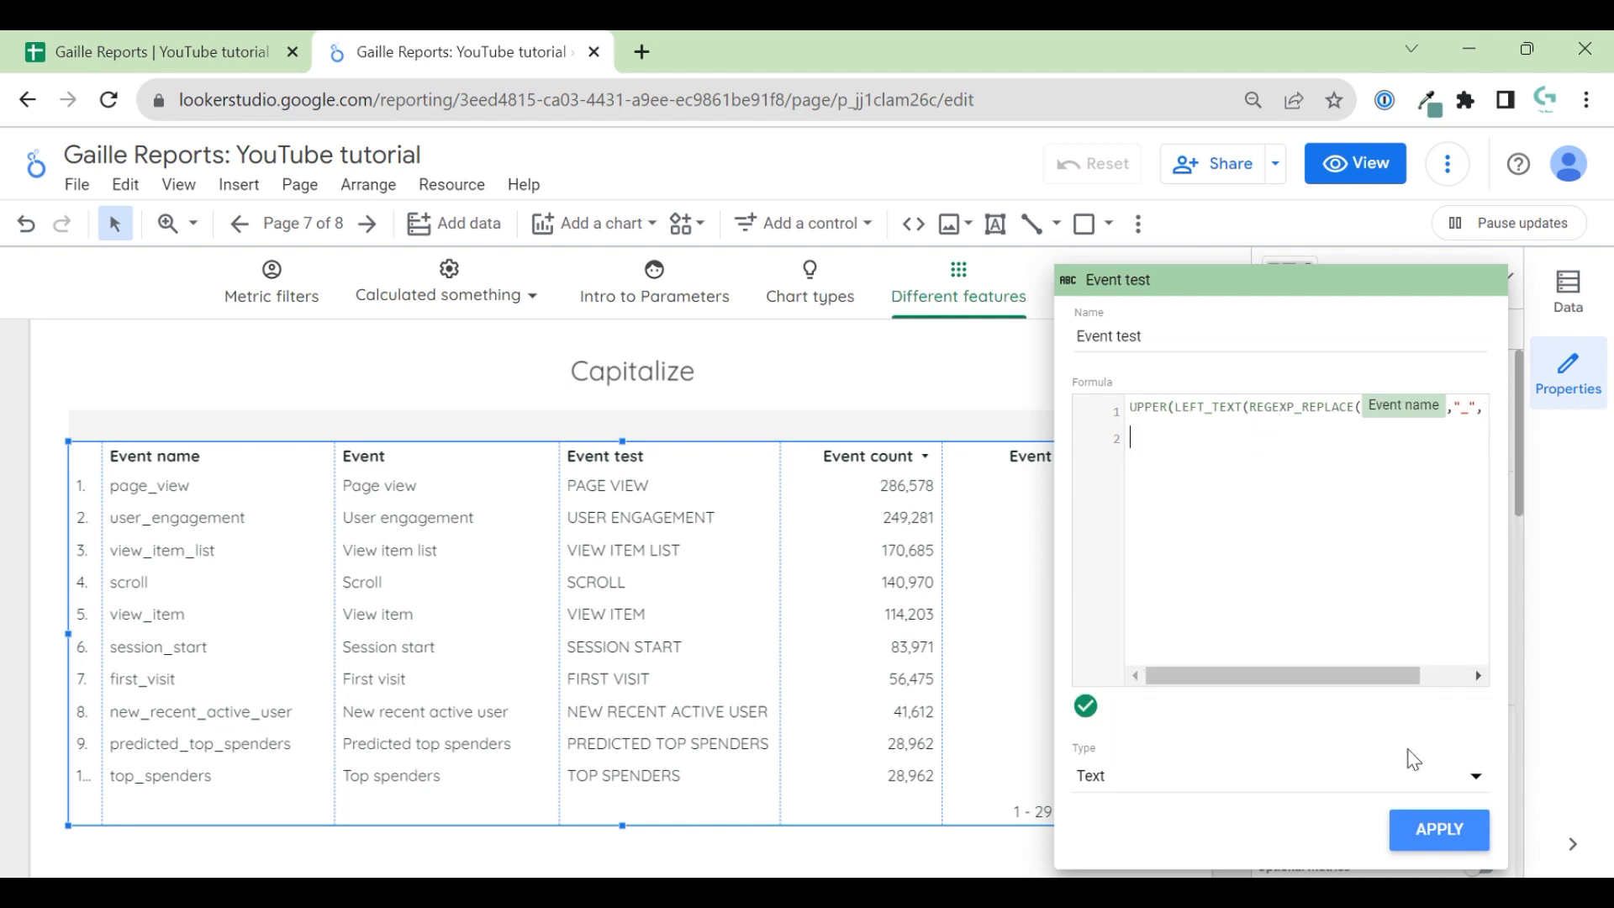
click(1439, 831)
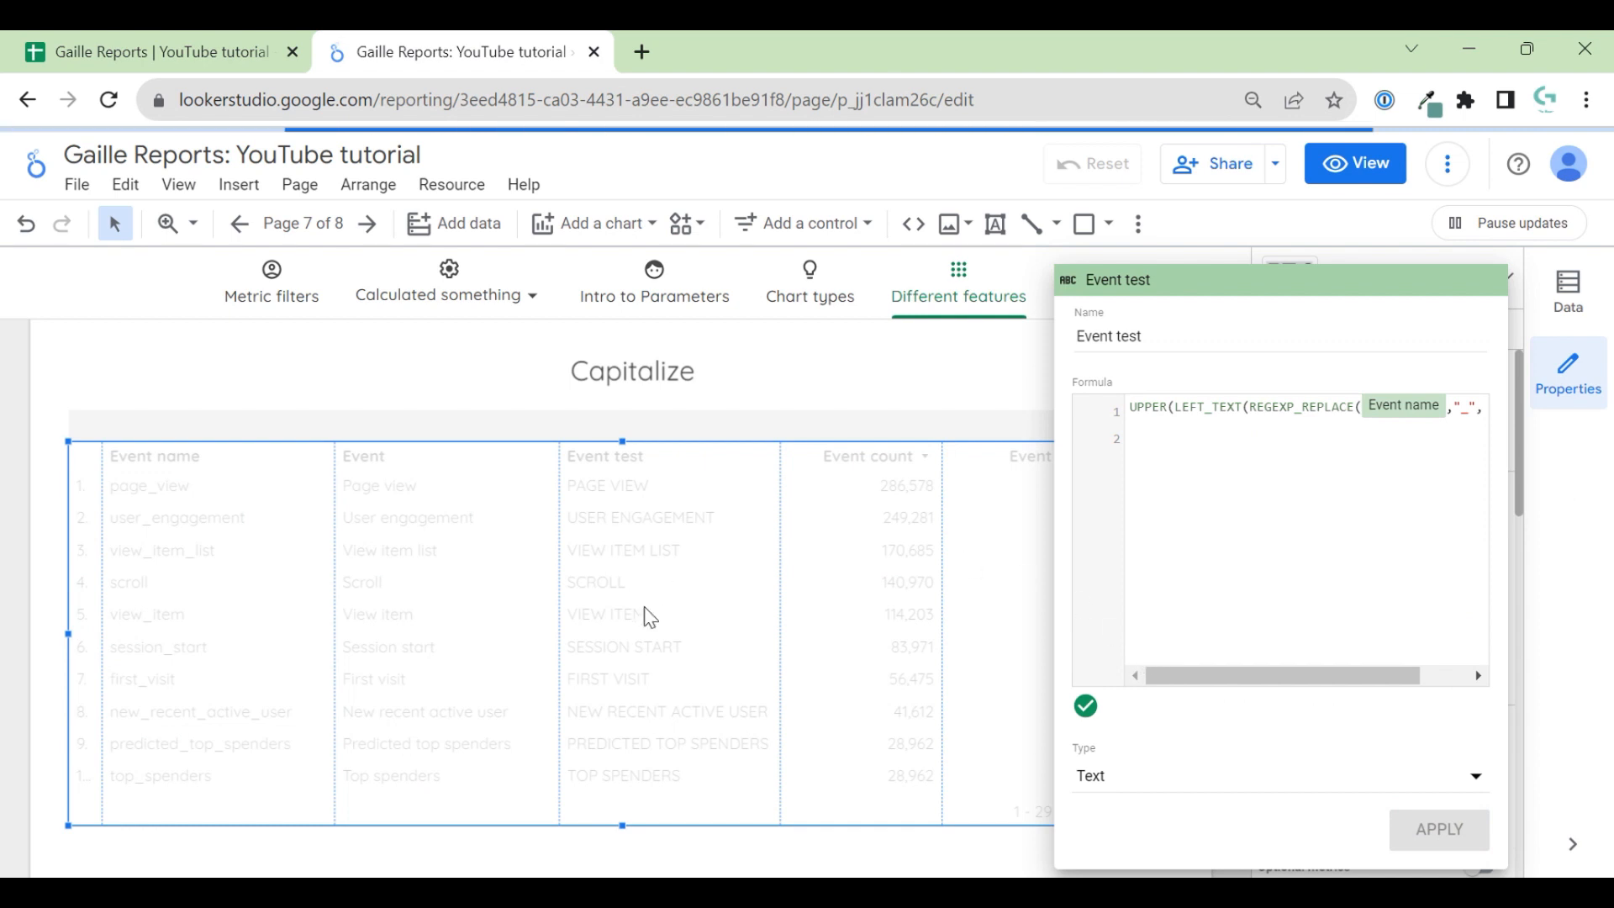
- Confirm Event test shows single capital letters, then reopen the Event field's formula
click(1446, 831)
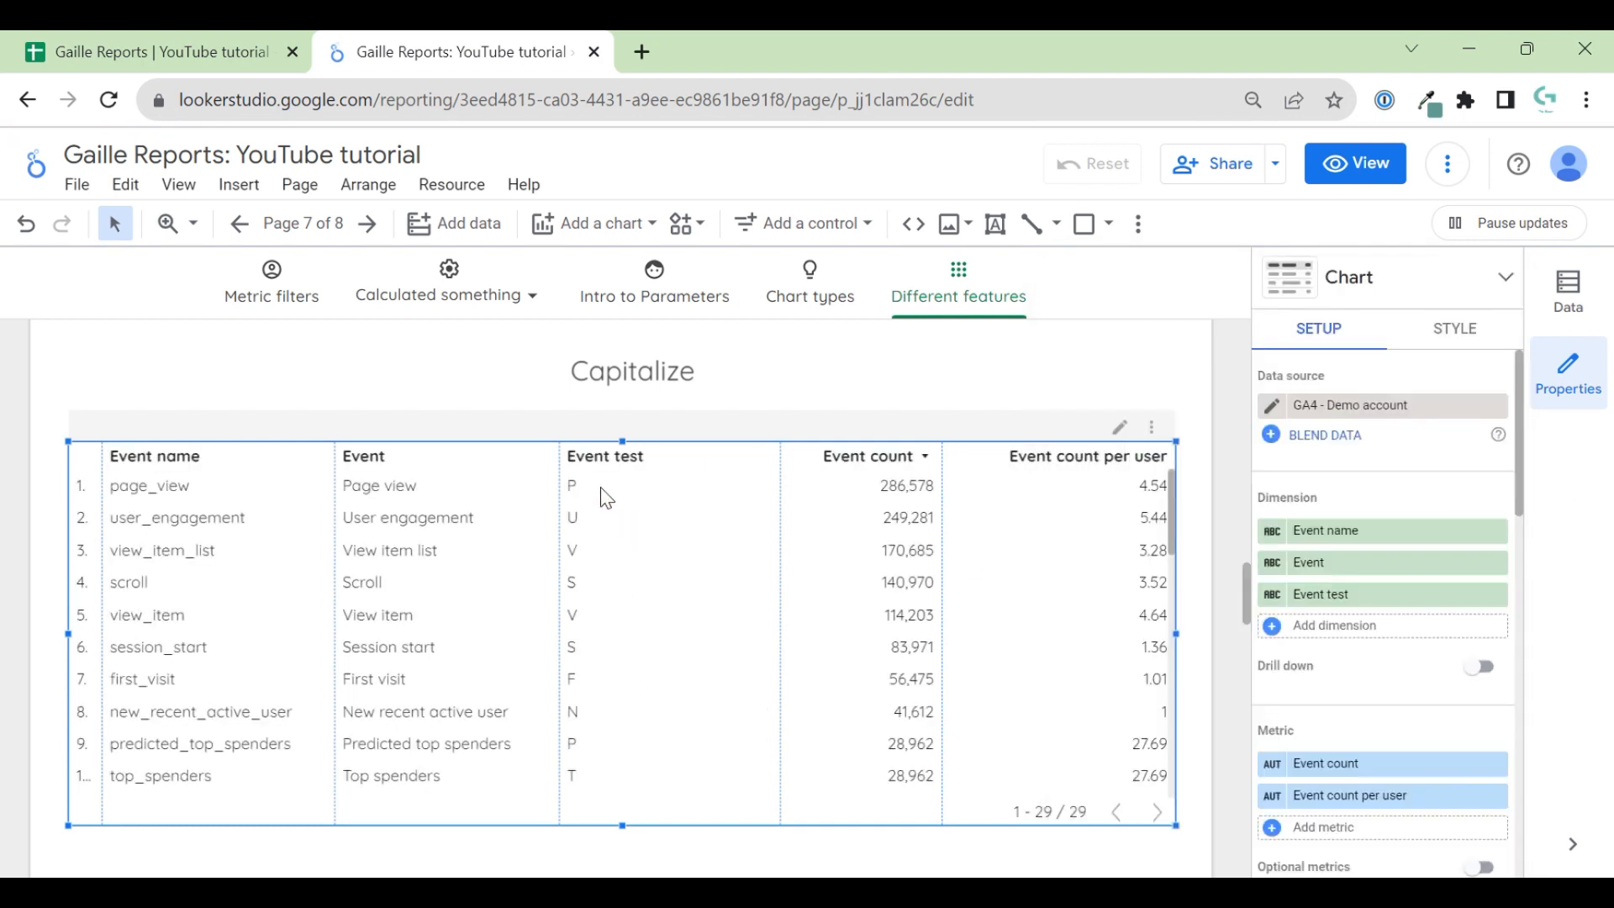
mouse_move(589, 491)
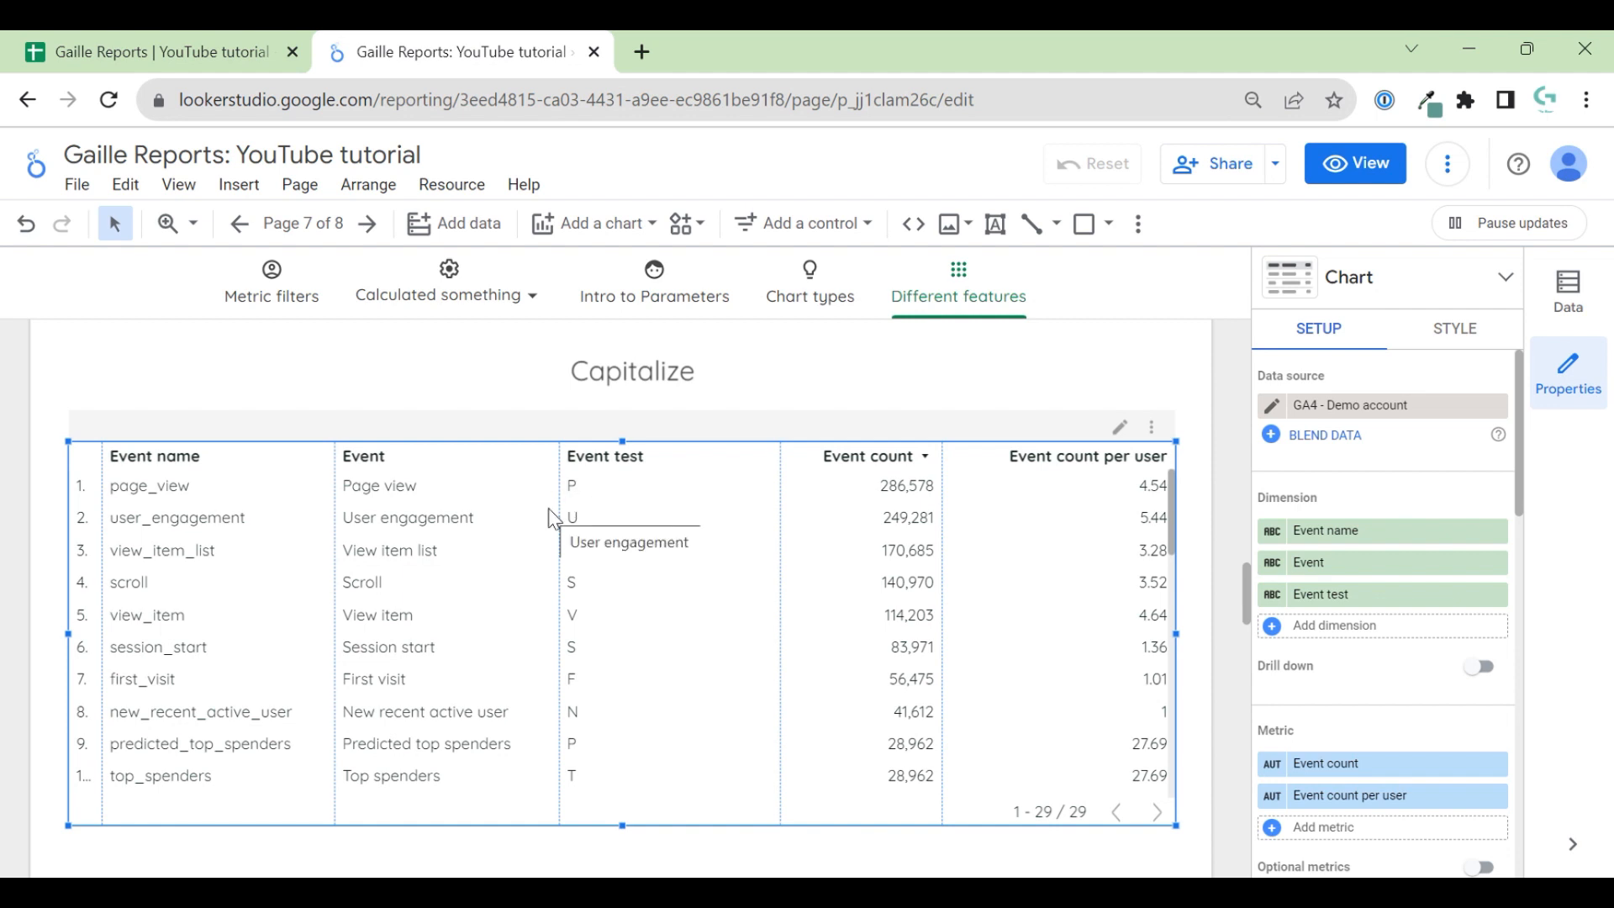
mouse_move(592, 494)
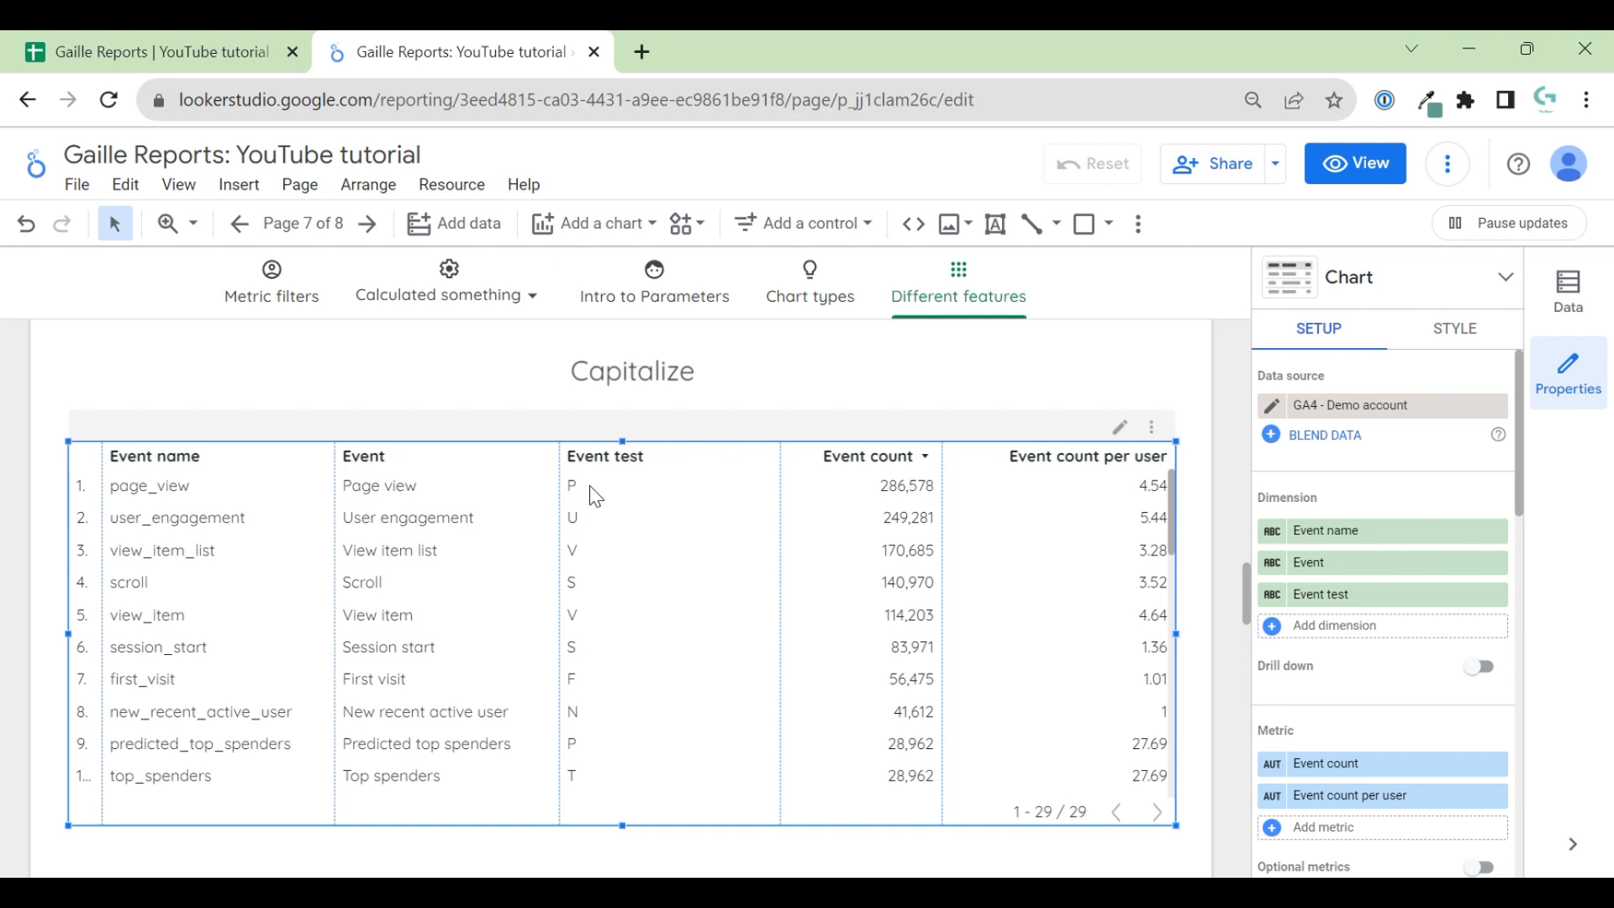
mouse_move(403, 523)
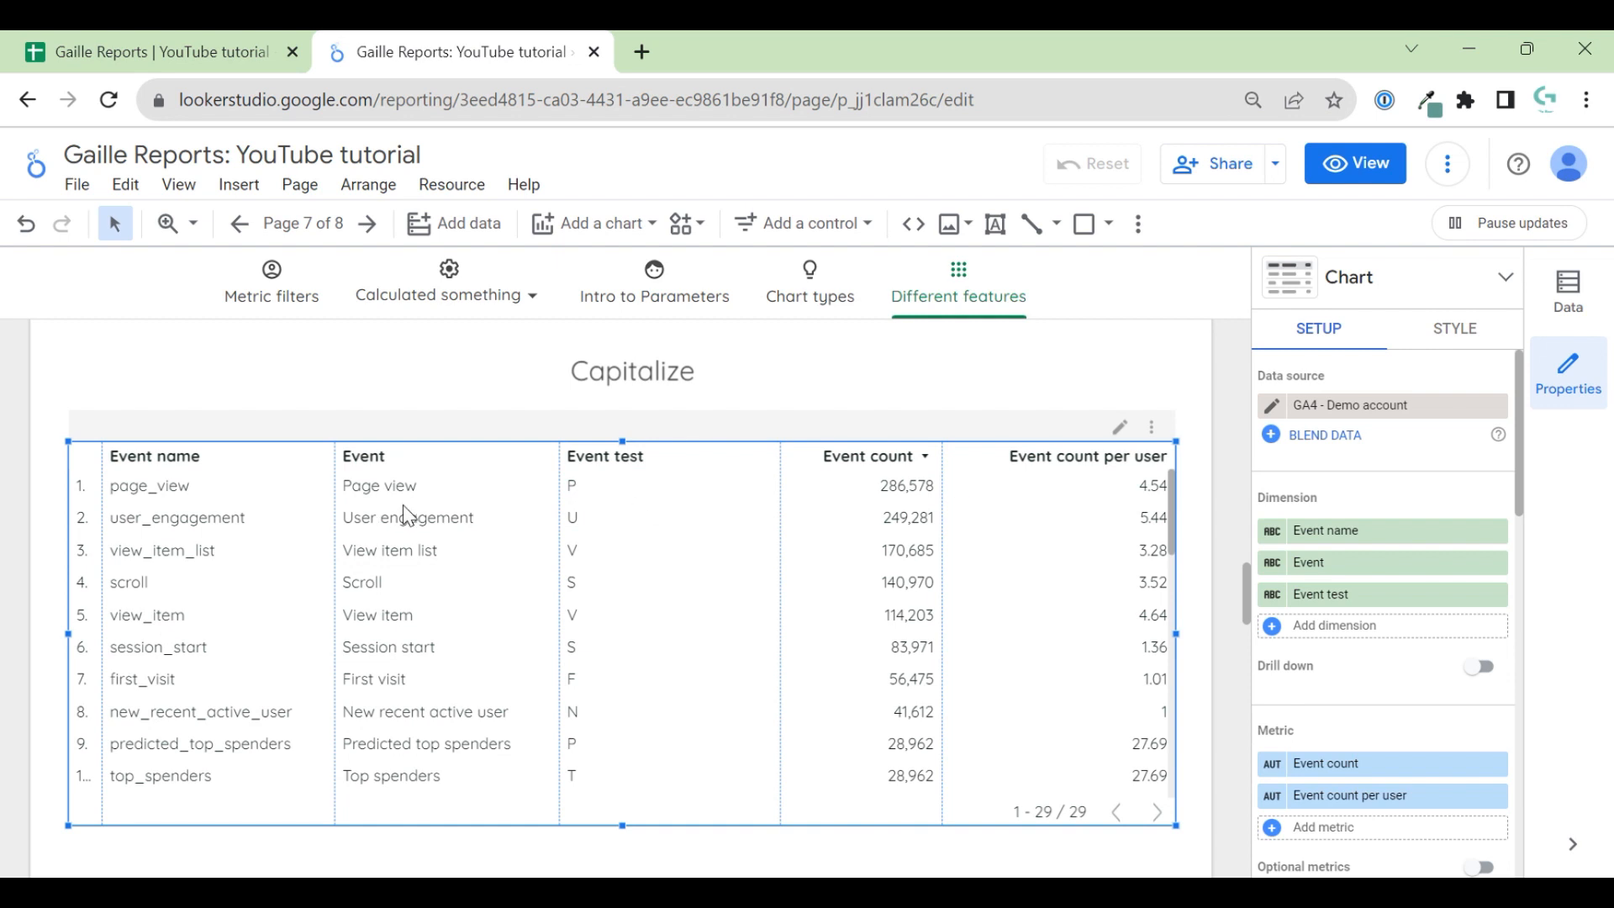
click(1308, 562)
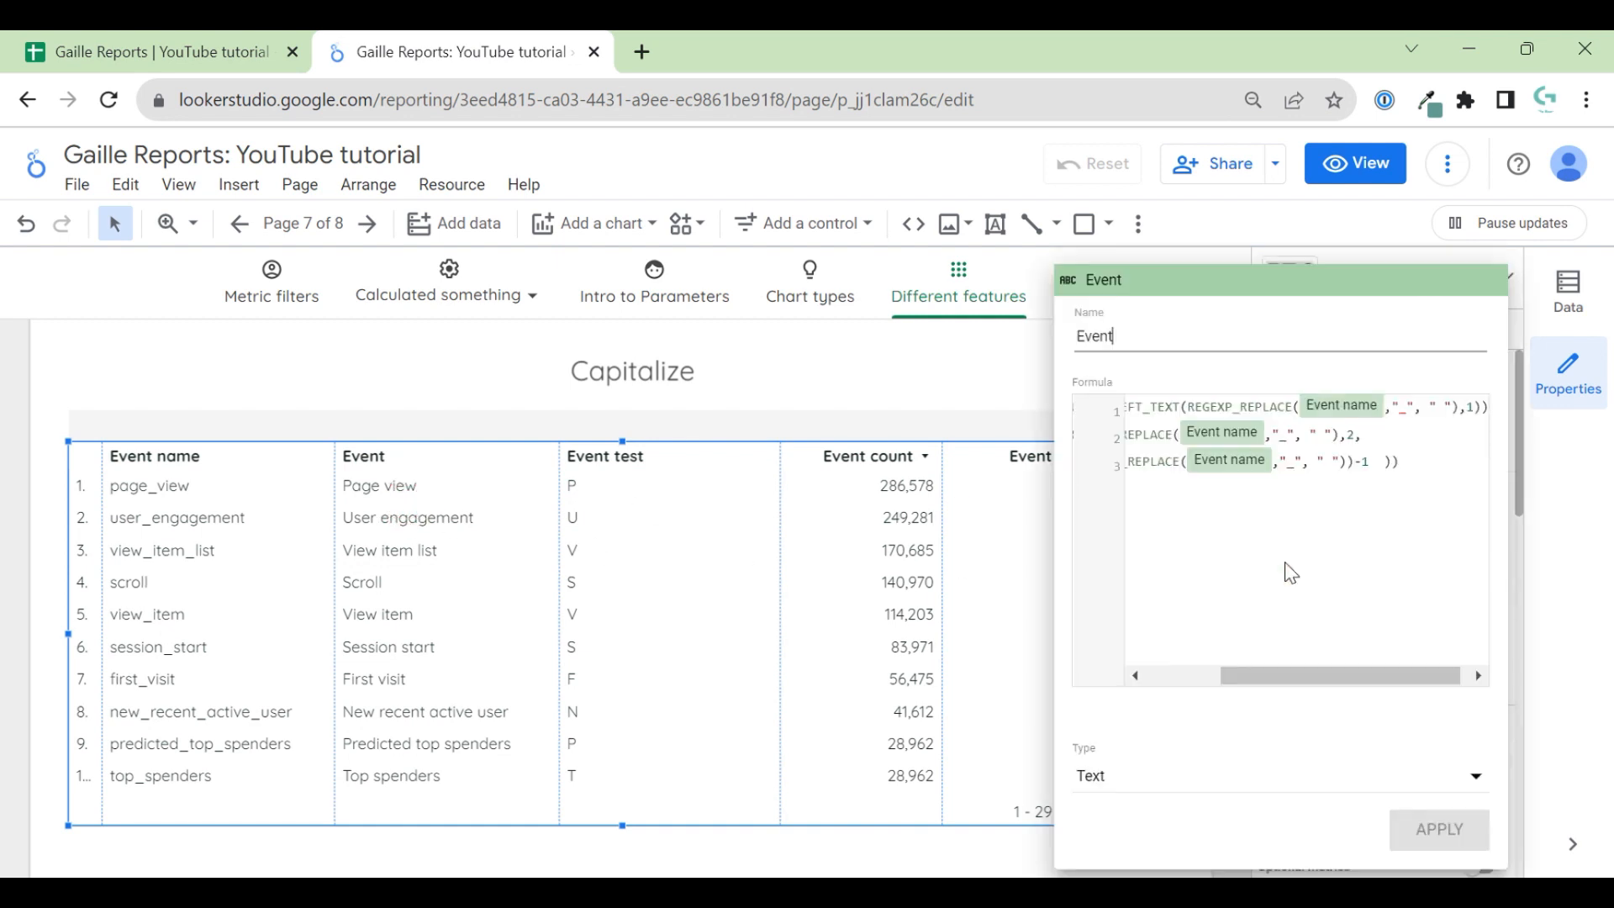
- Scroll the Event formula to reach its SUBSTR and LENGTH portion
scroll(left, 3)
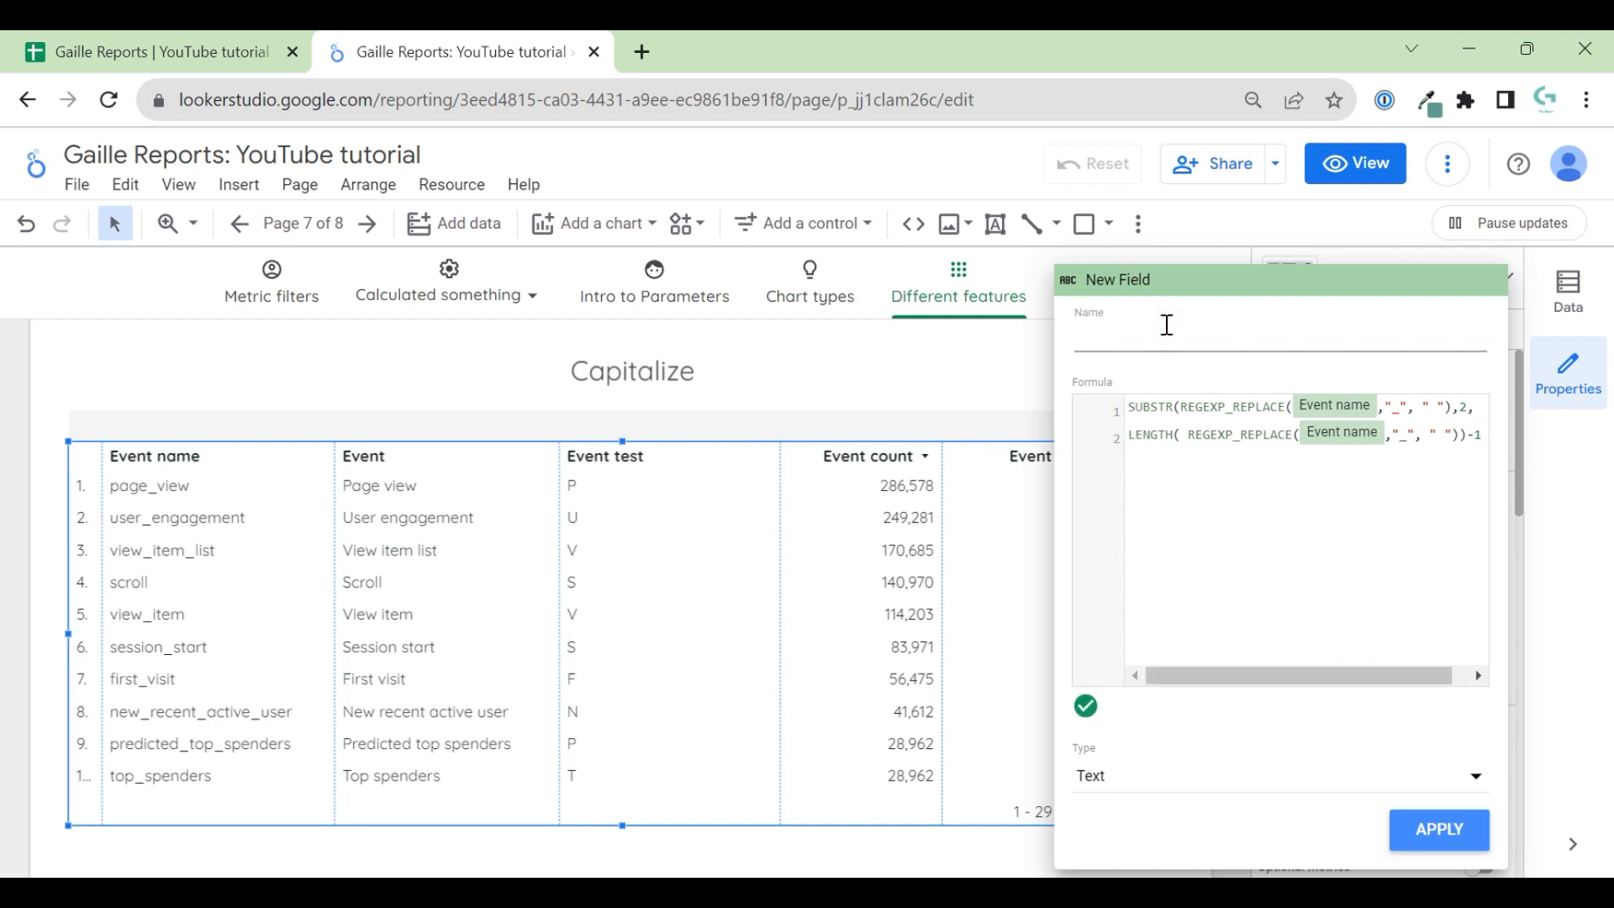
- Name the field Event 2, lay out its SUBSTR formula across lines, and pick the LENGTH expression for a new field
text(Event 2)
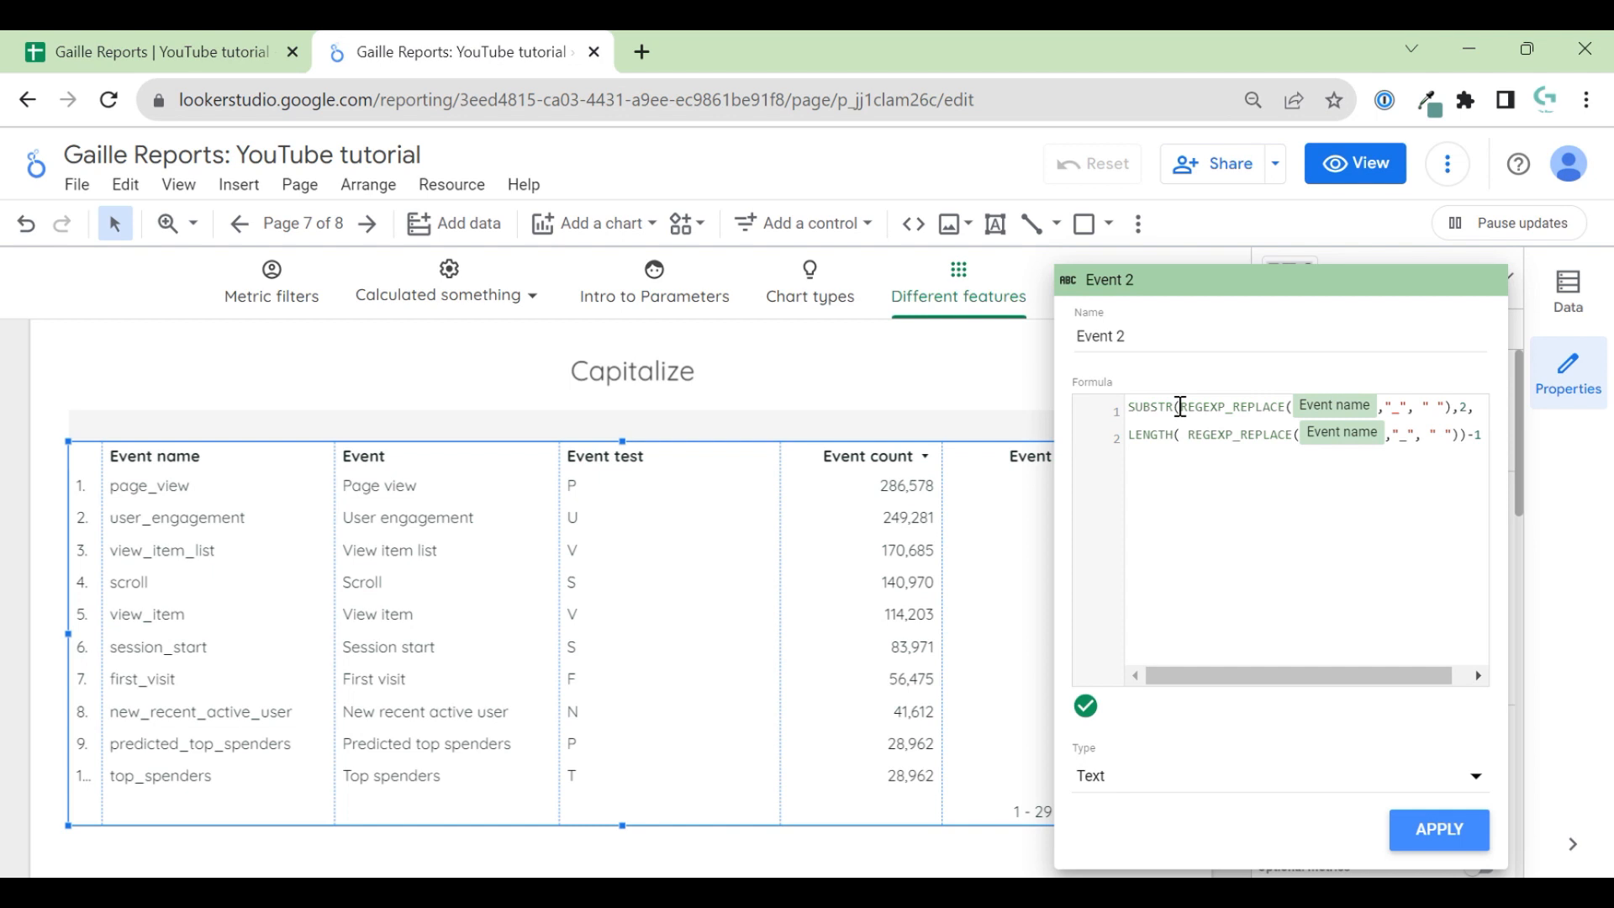
click(1234, 405)
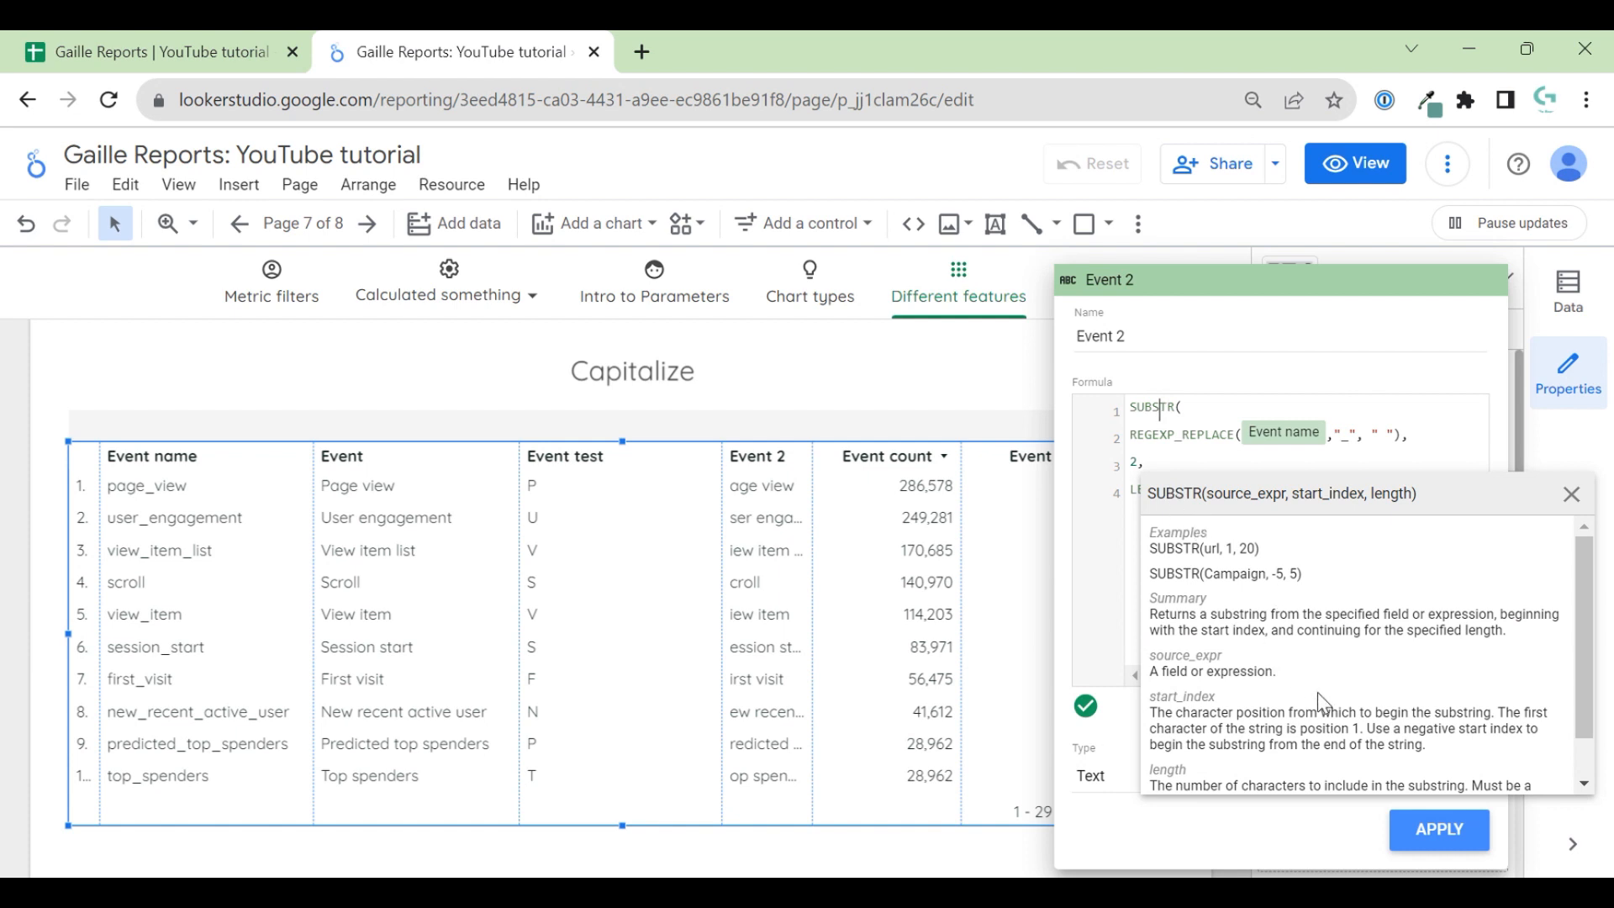
mouse_move(1238, 600)
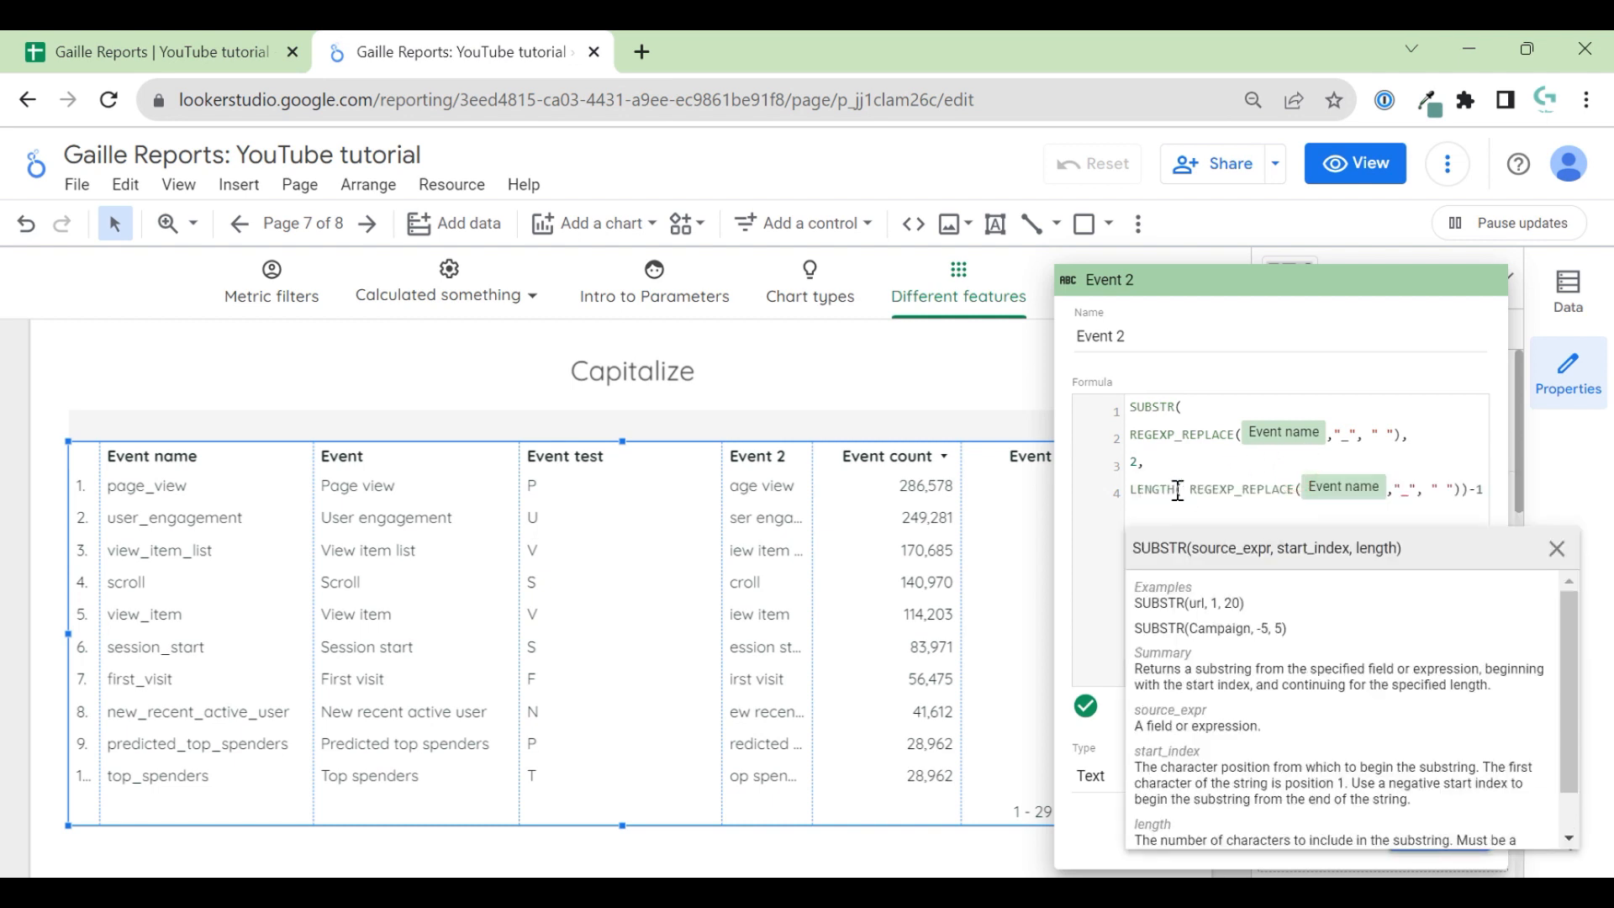
click(1152, 488)
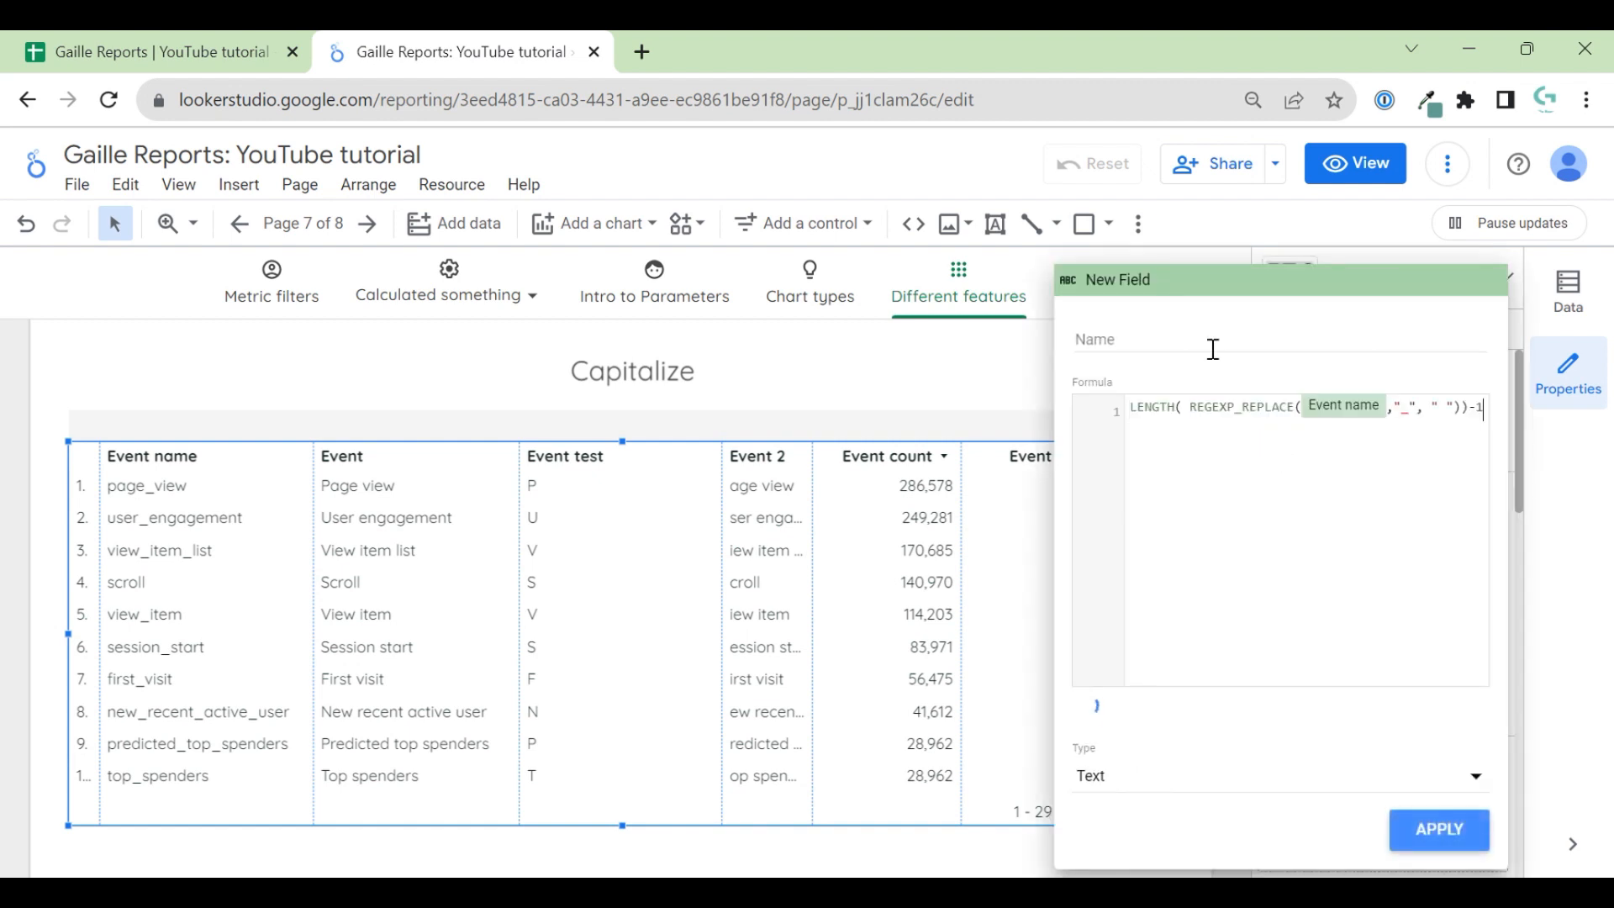
text(Len)
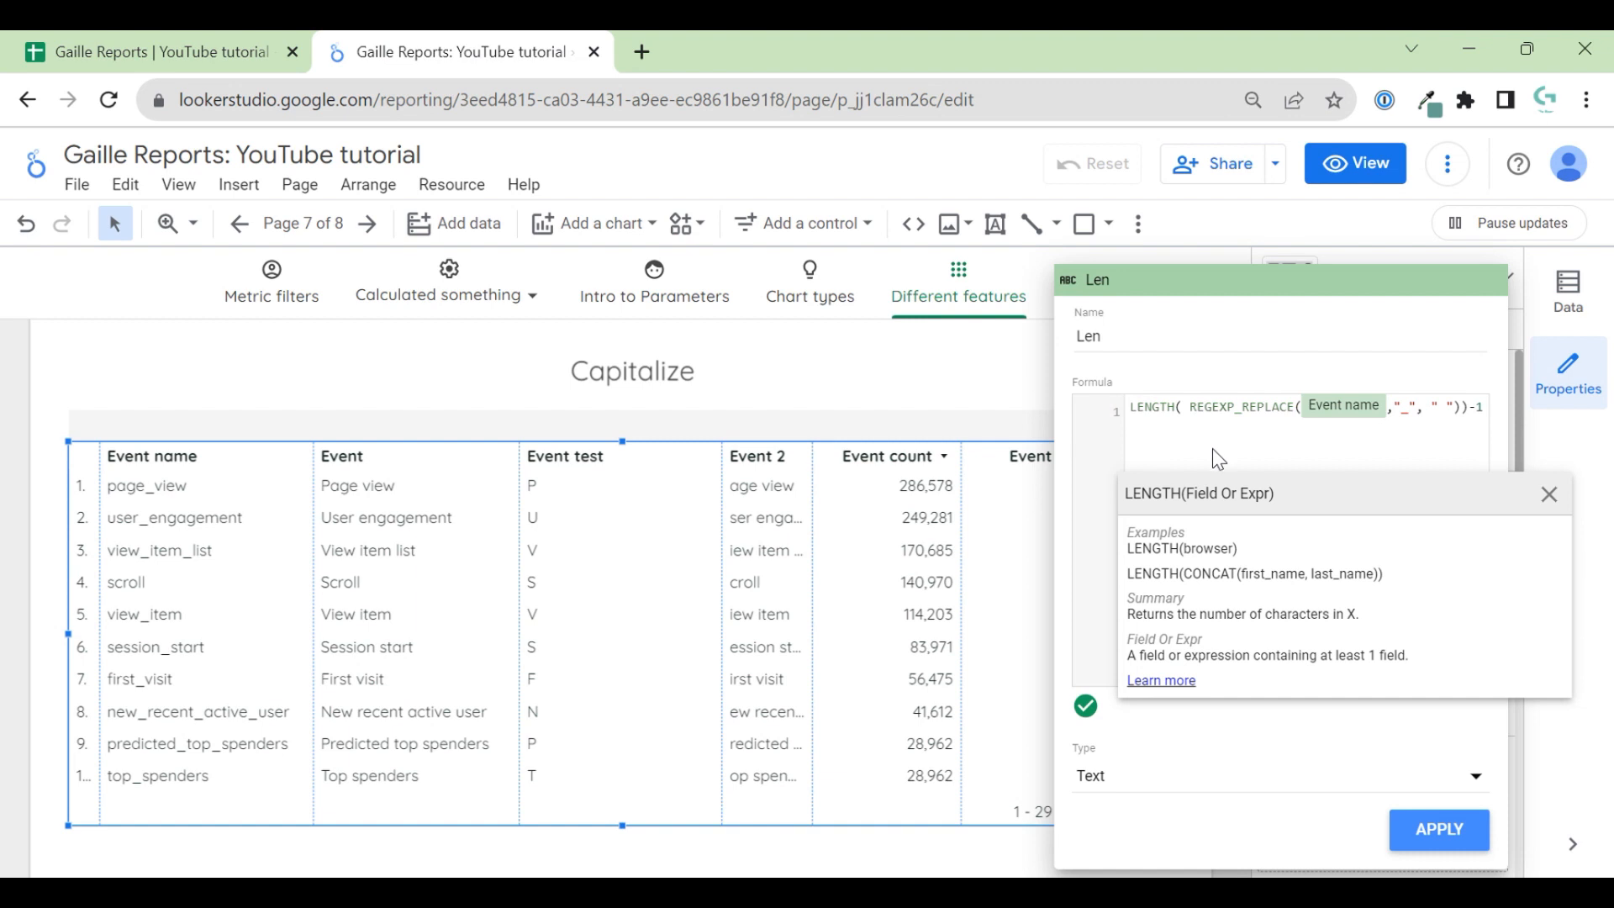
click(1184, 407)
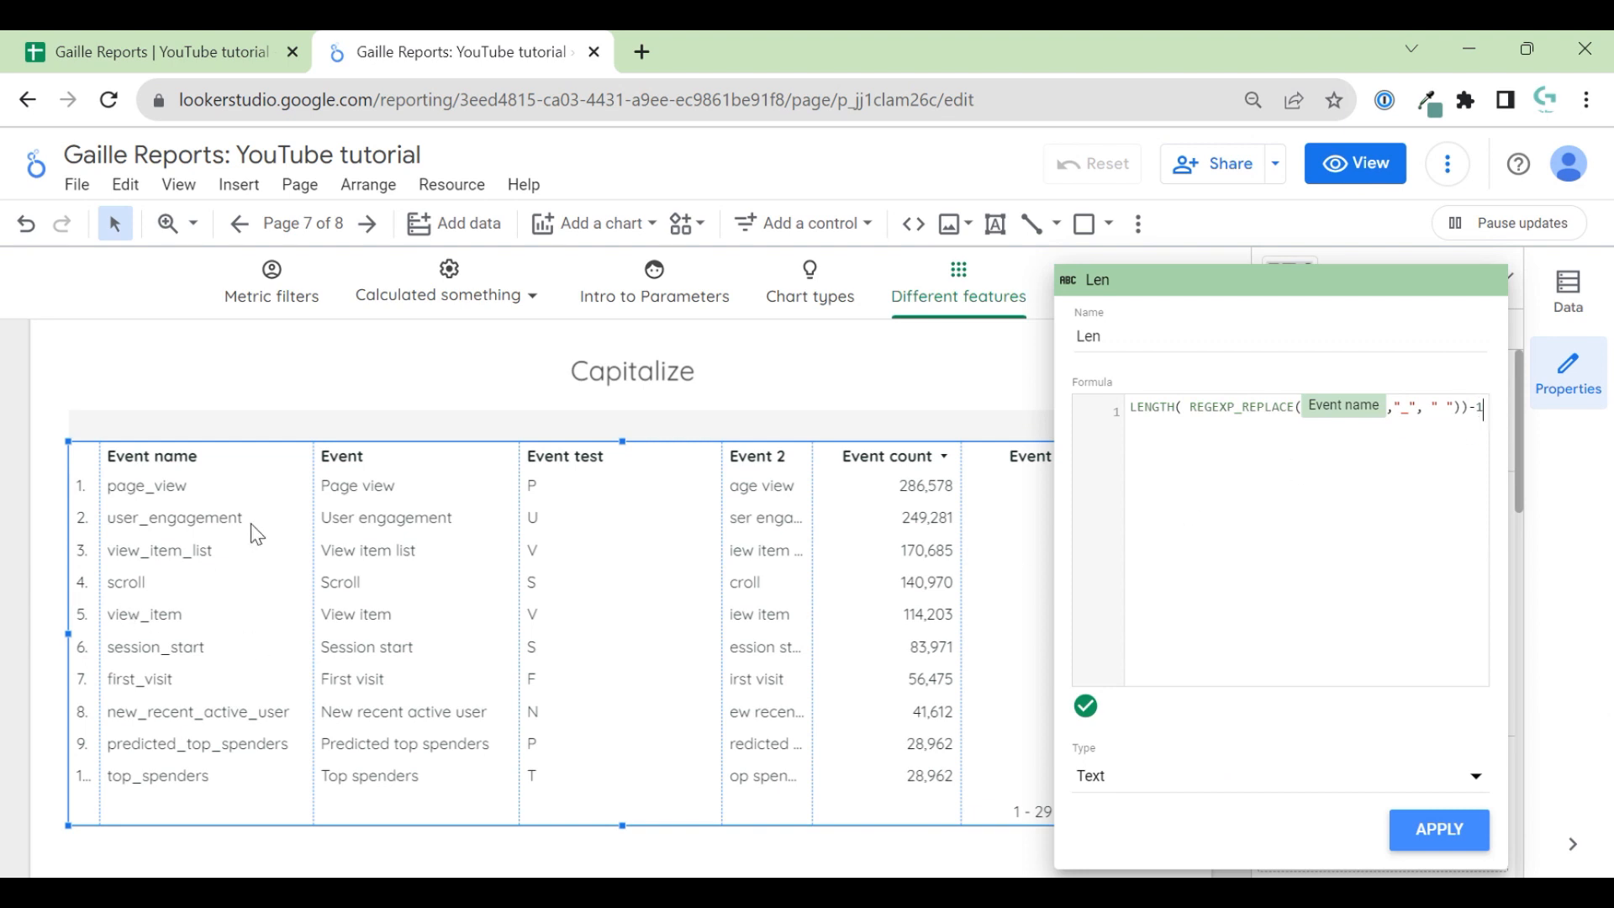
mouse_move(333, 513)
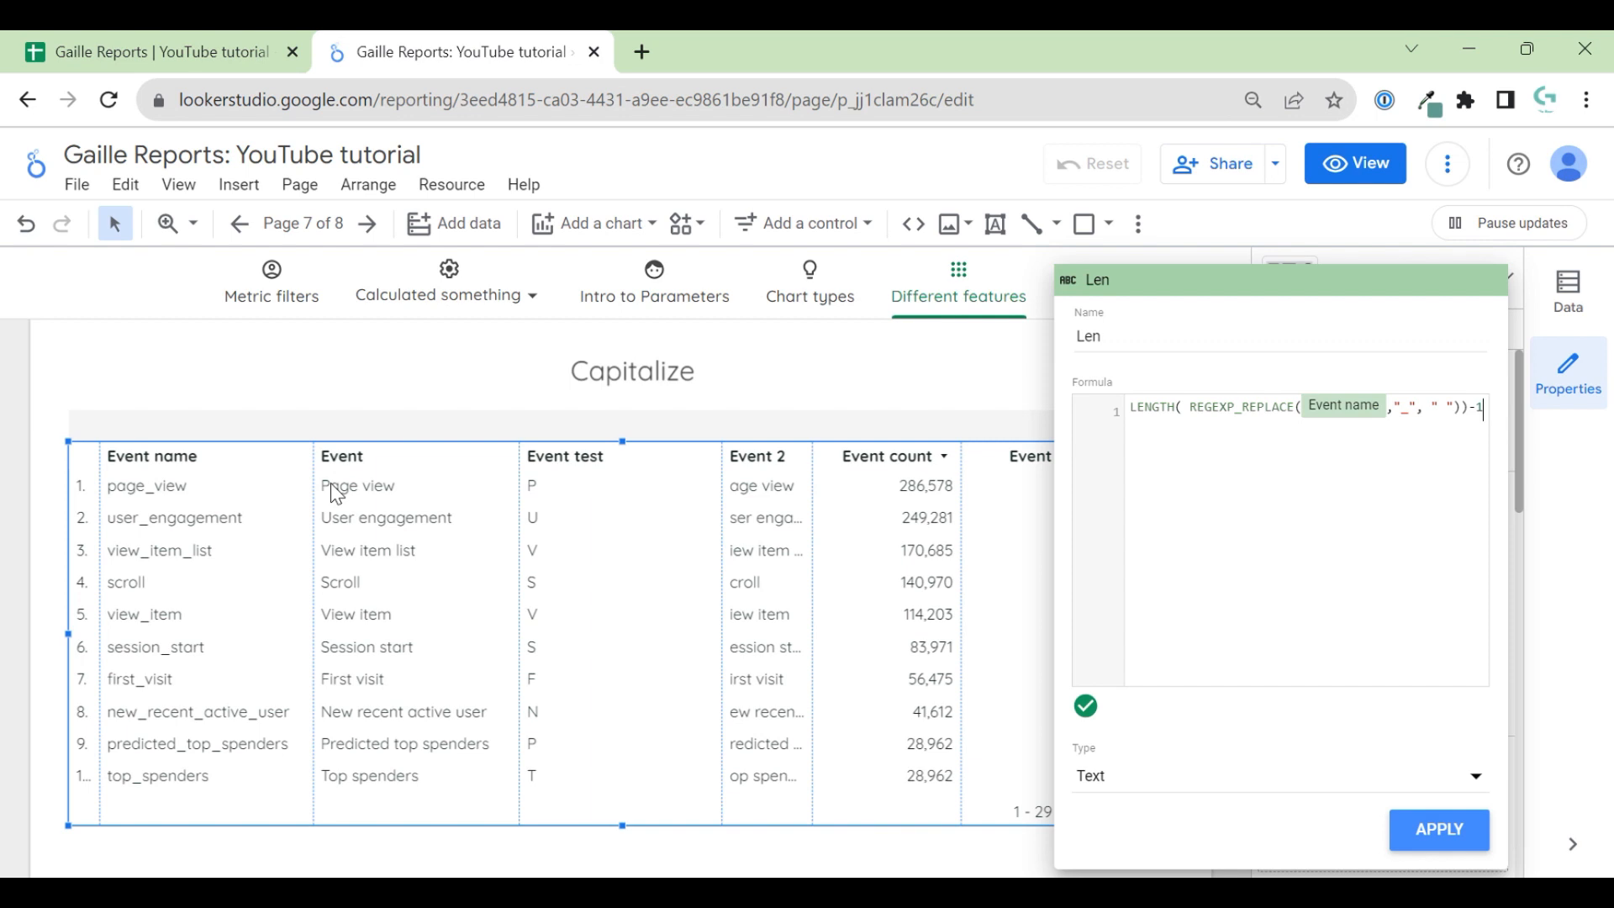
mouse_move(548, 501)
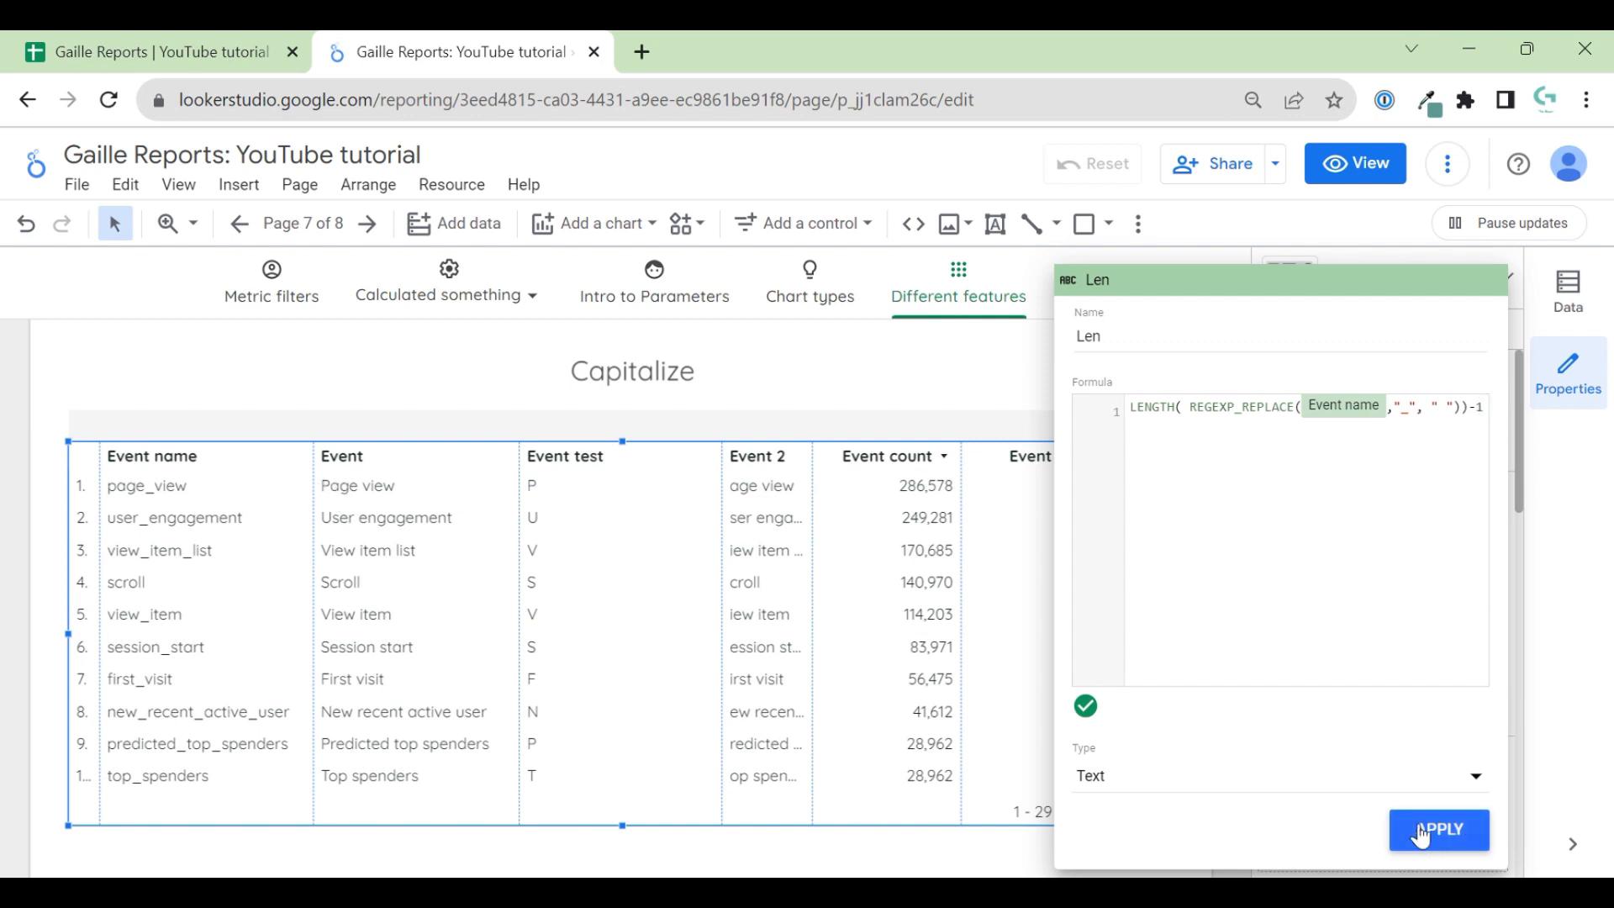
click(1439, 830)
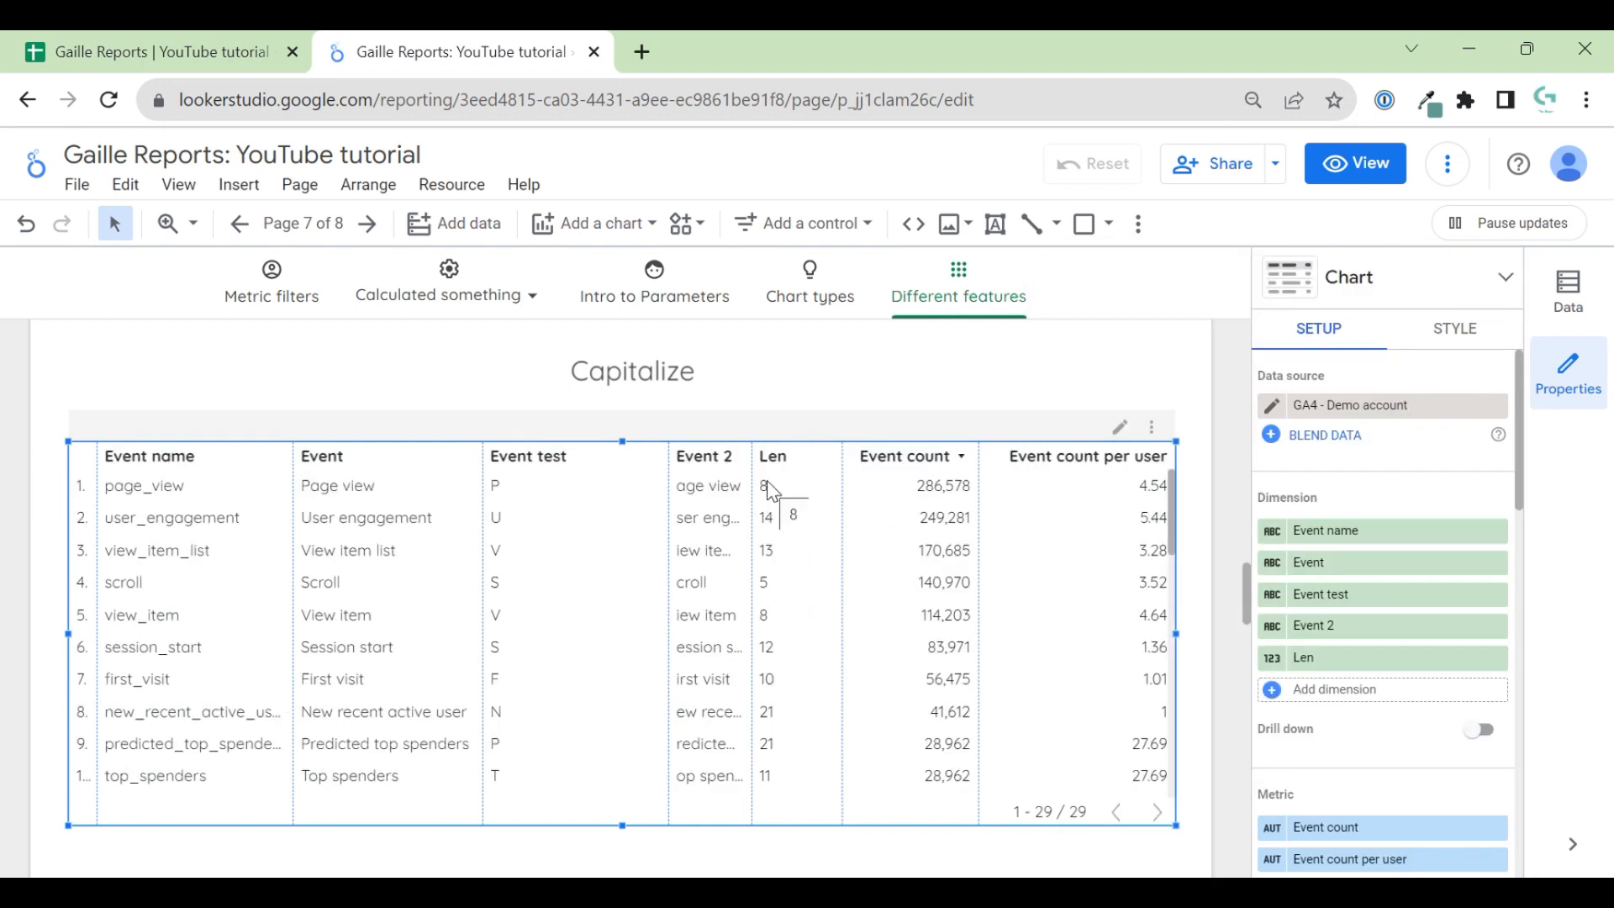
mouse_move(390, 562)
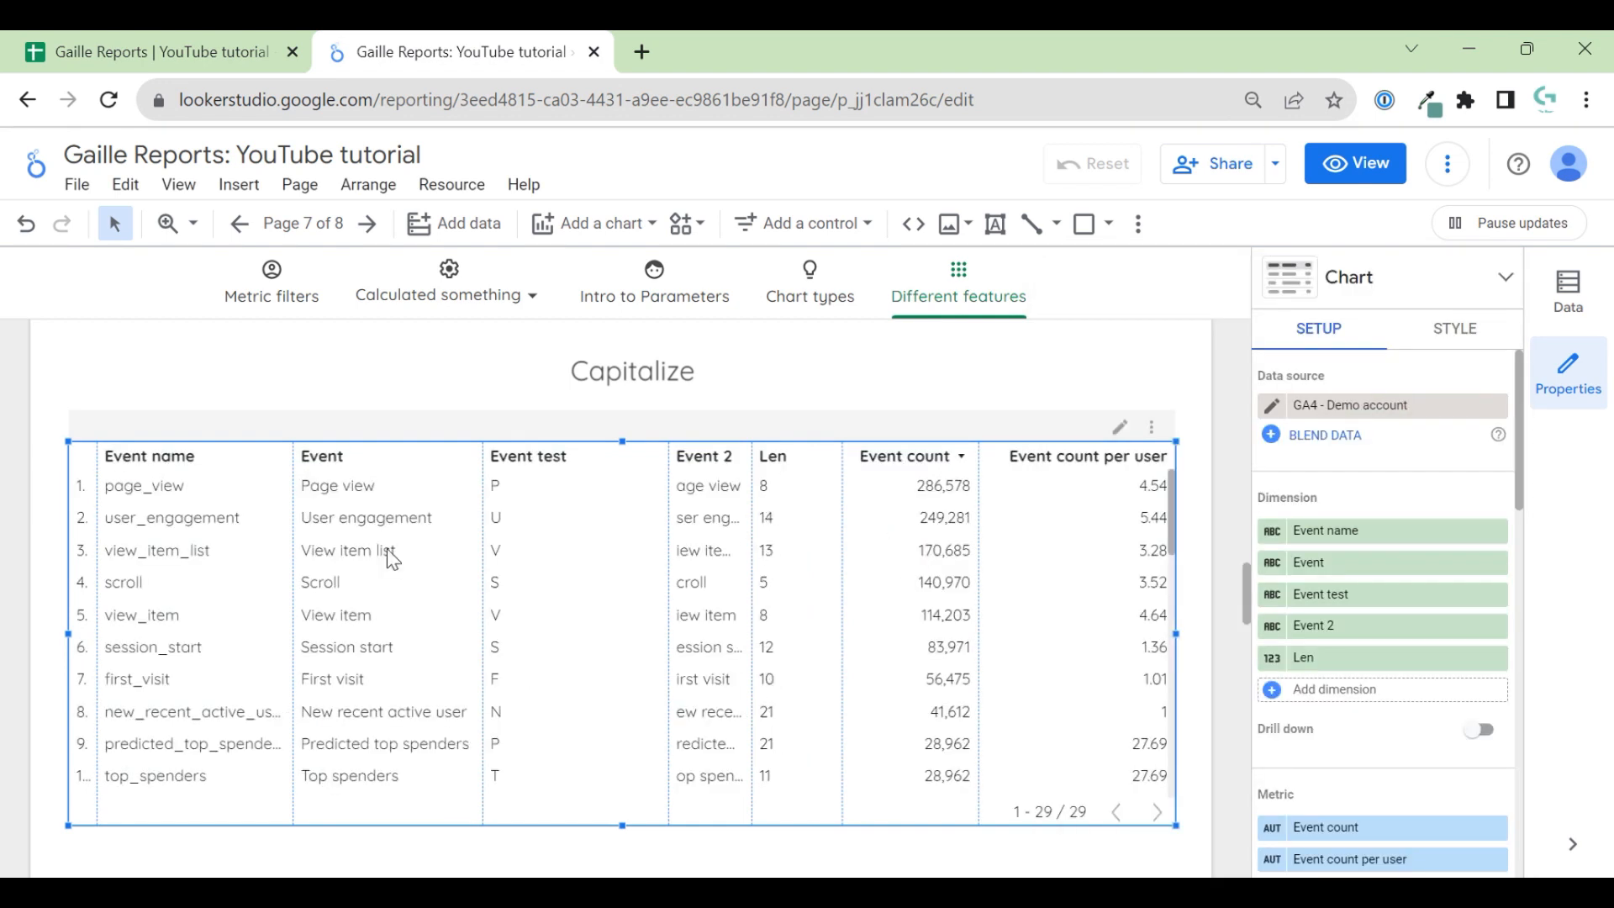
mouse_move(322, 502)
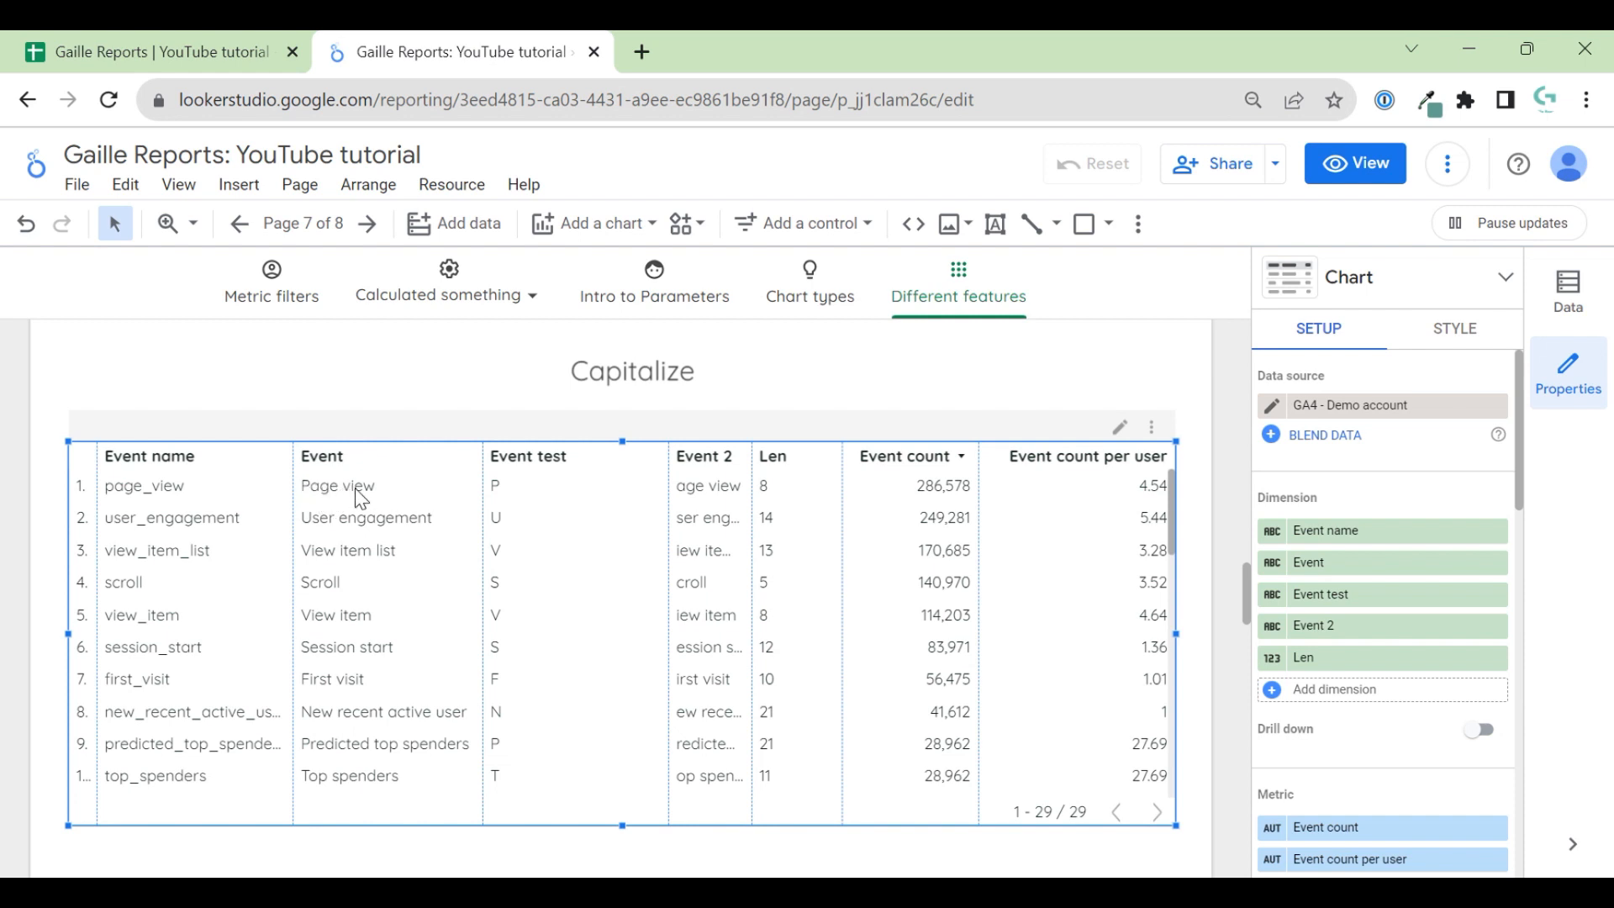
mouse_move(776, 501)
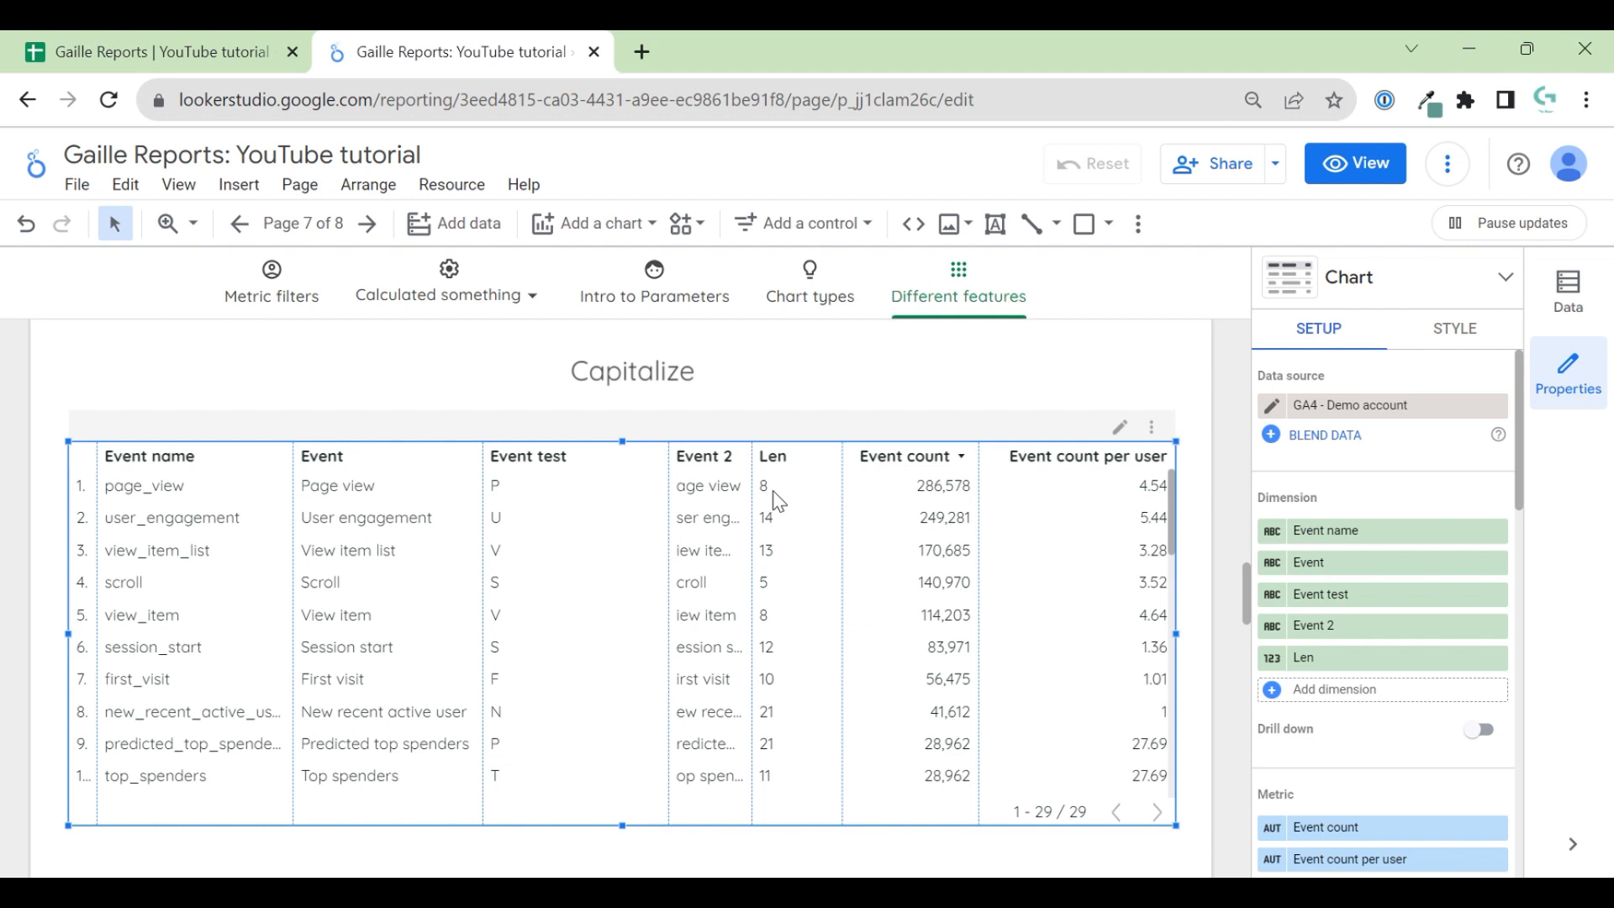
mouse_move(478, 464)
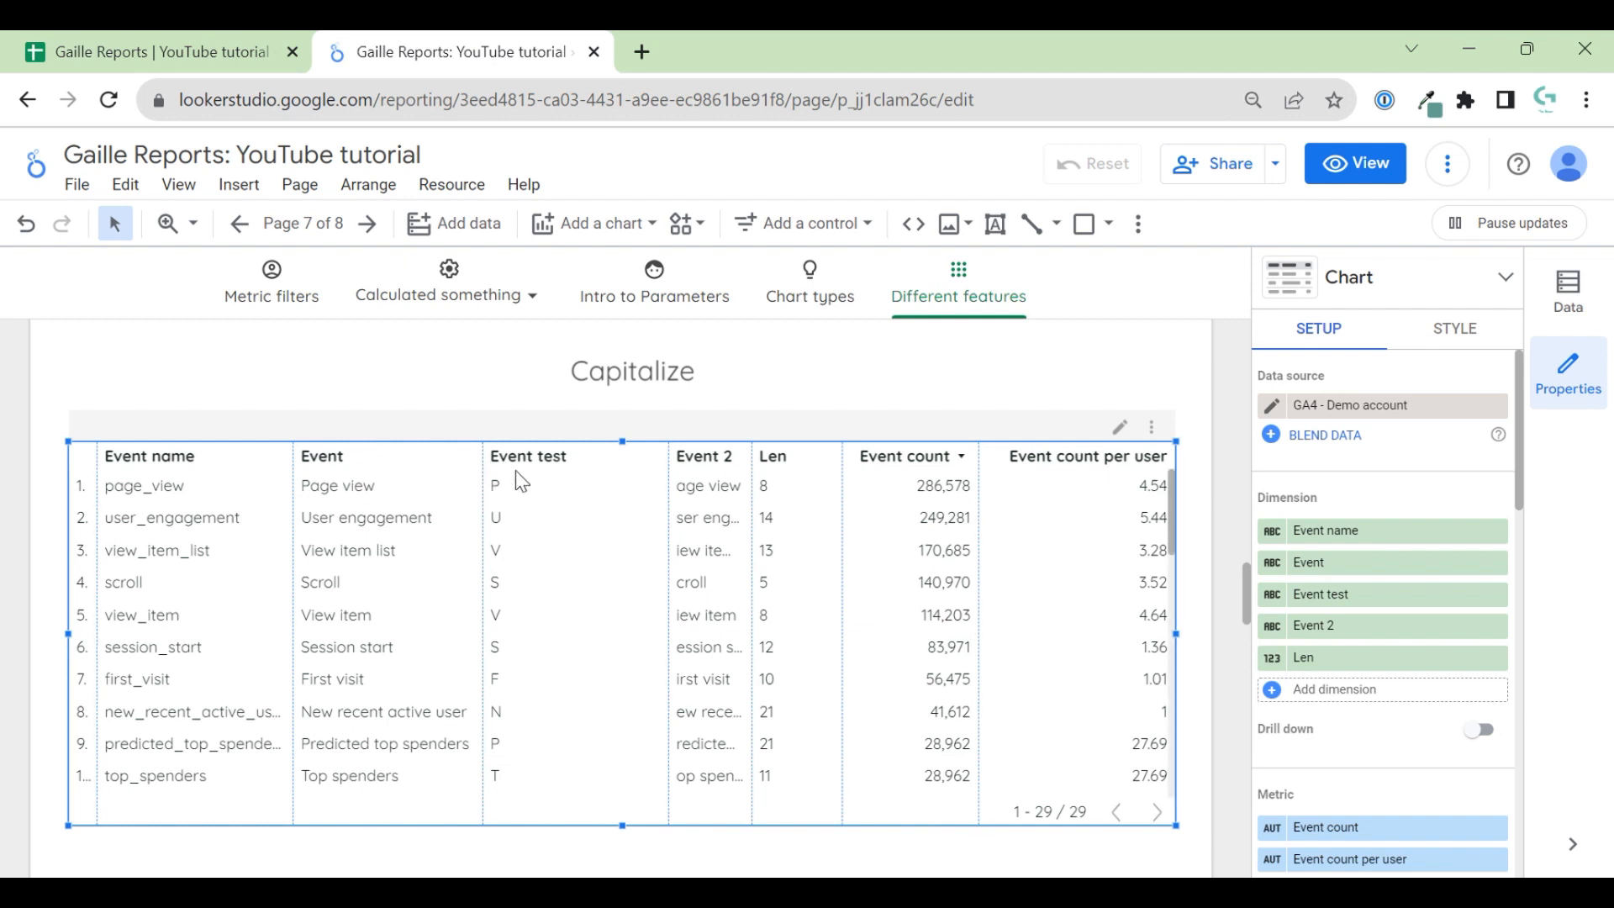
mouse_move(777, 508)
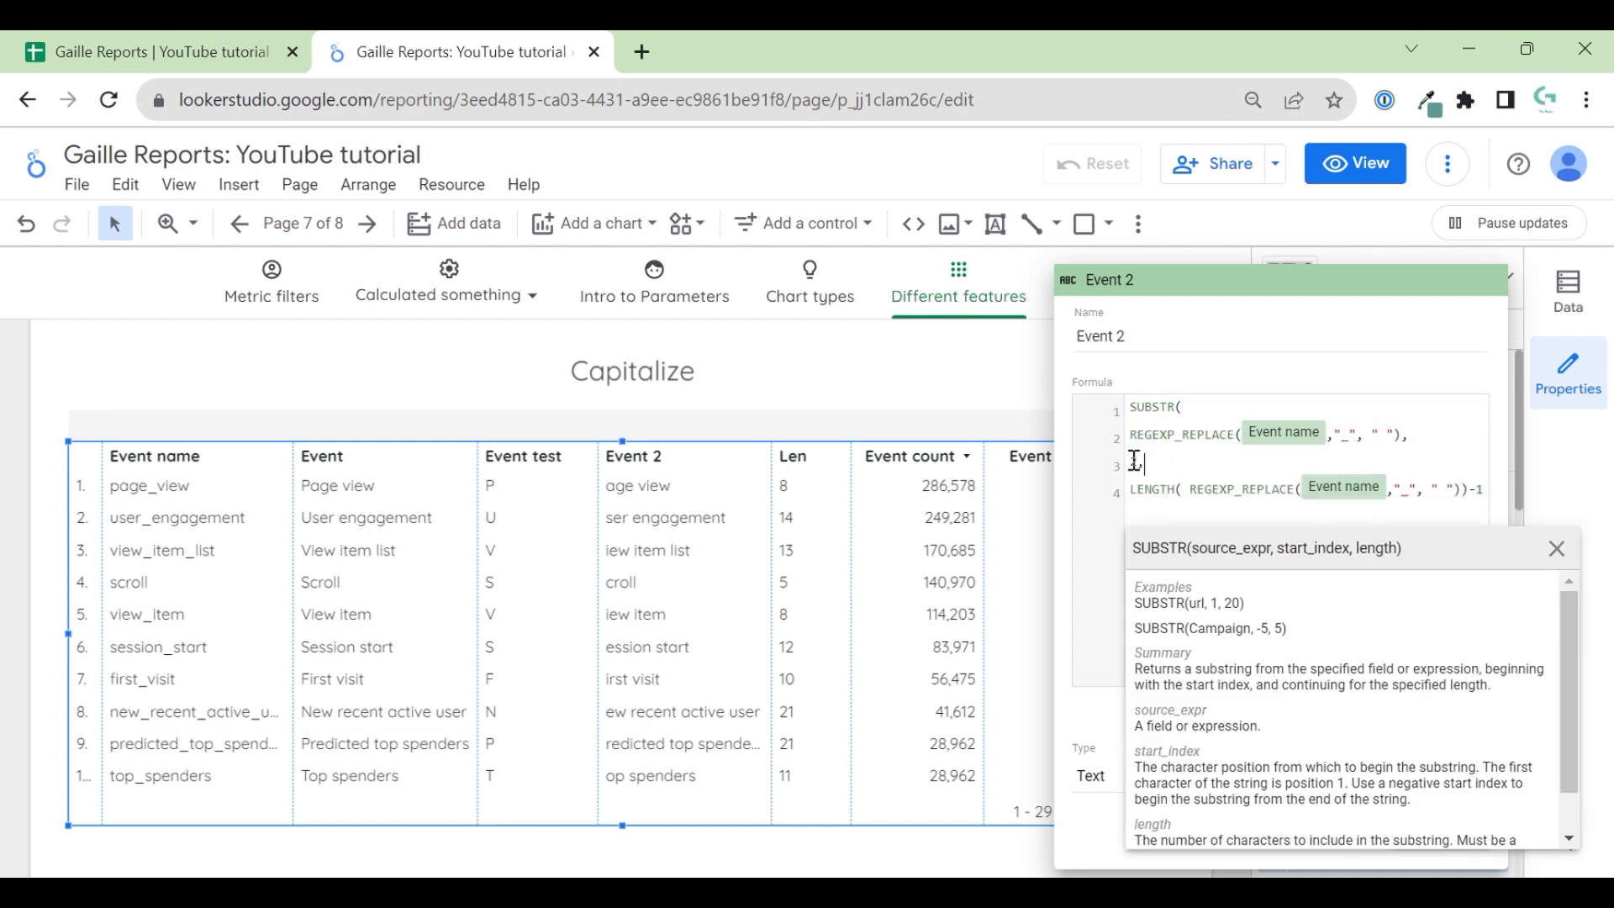
text(2,)
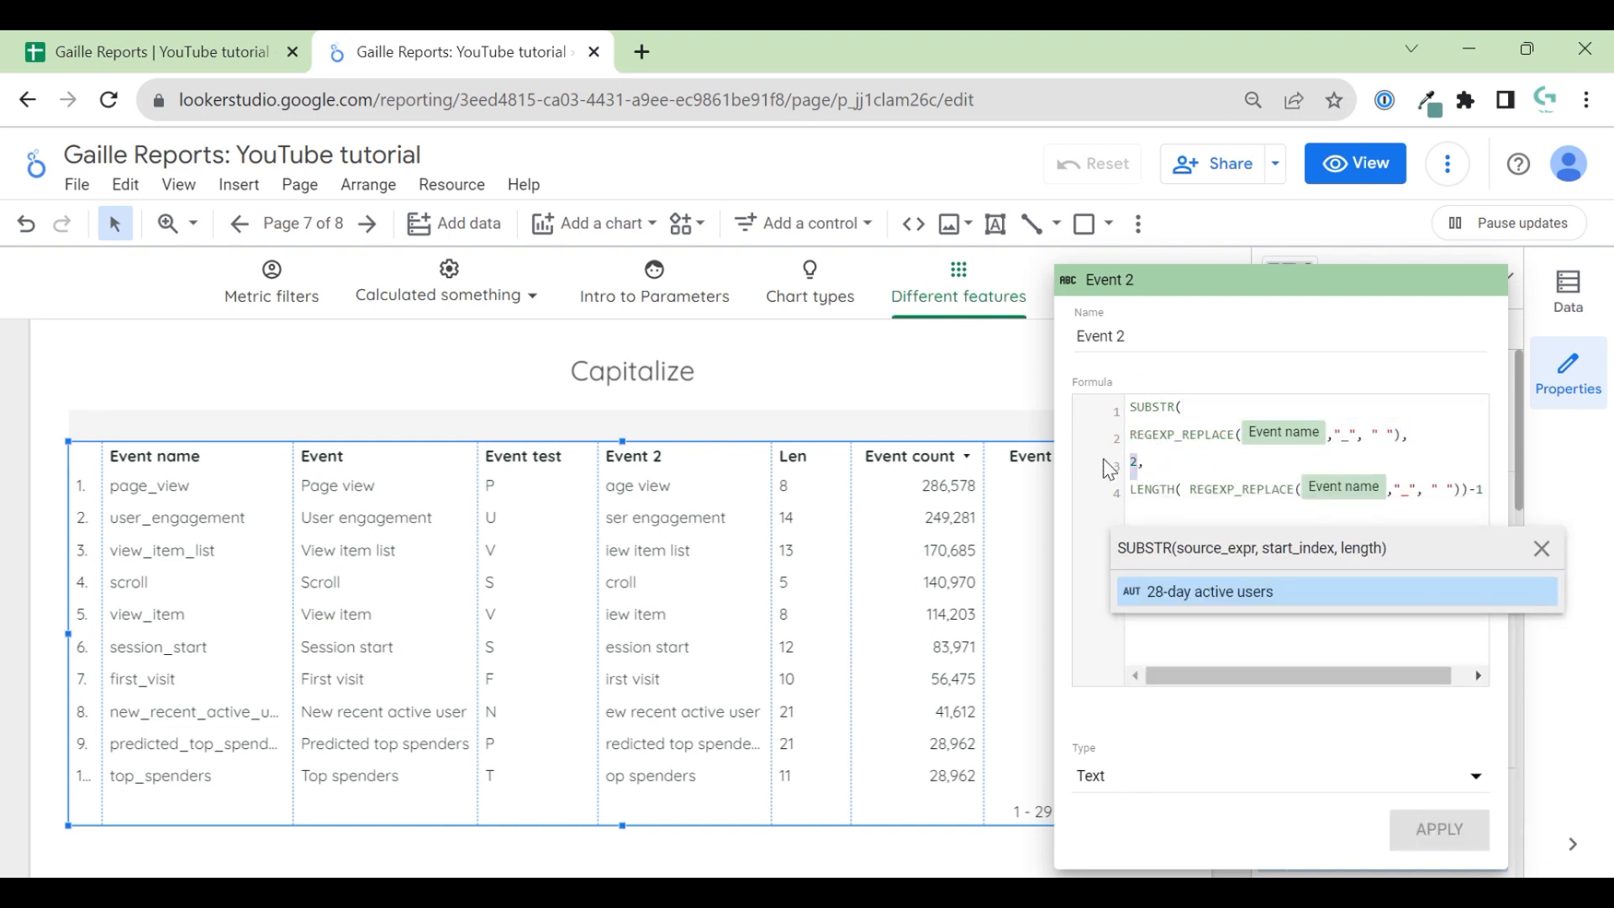
click(1160, 490)
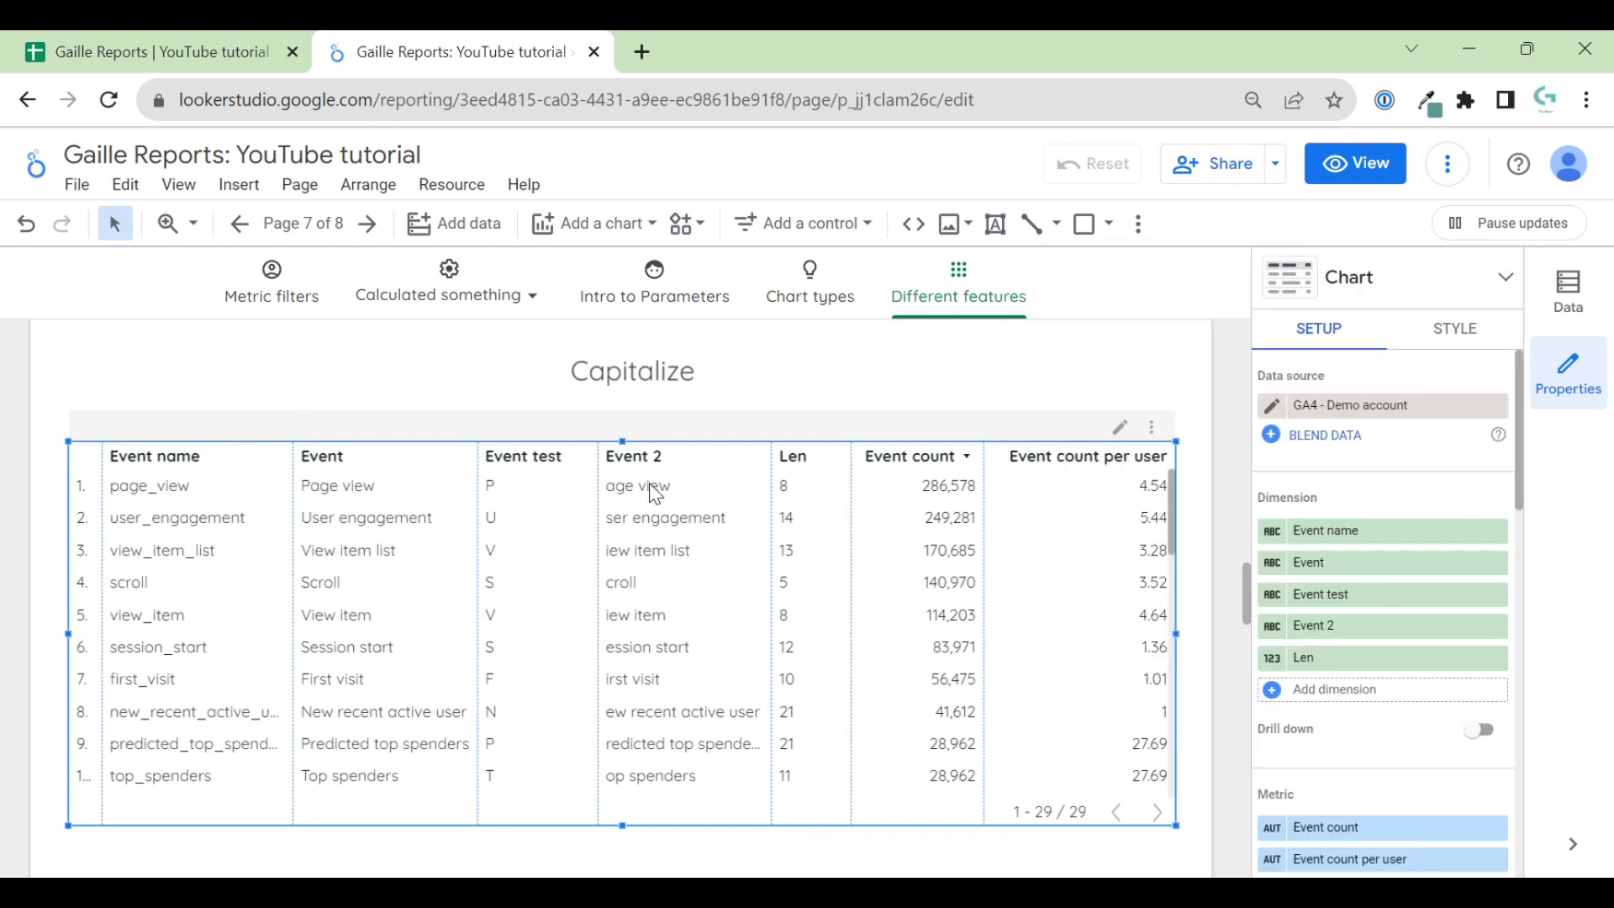
mouse_move(601, 496)
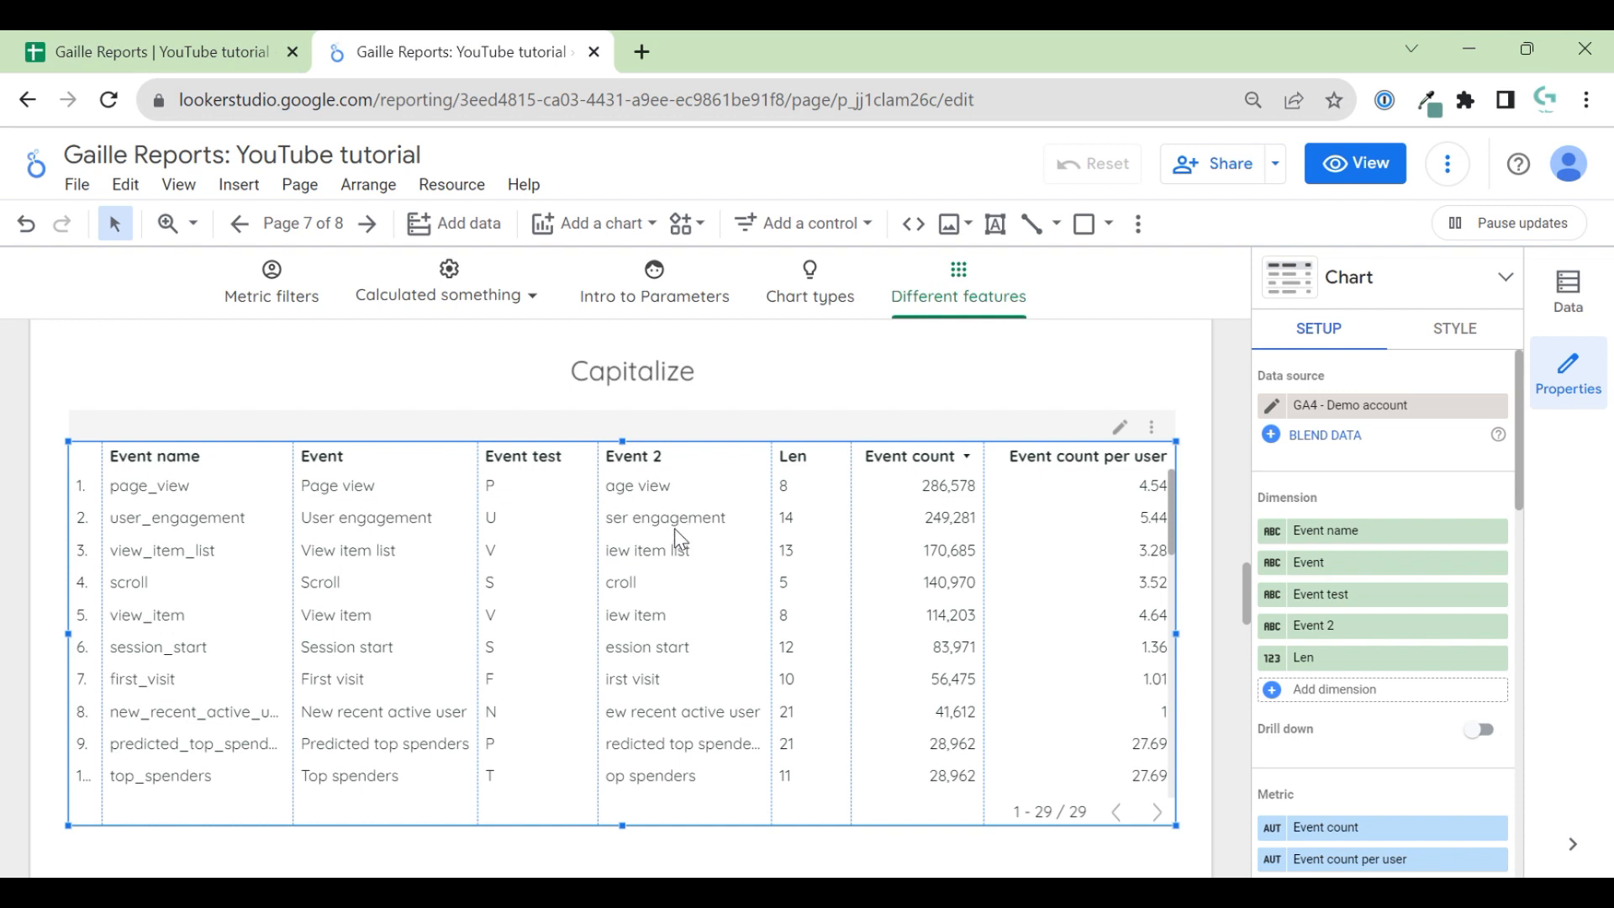
mouse_move(676, 540)
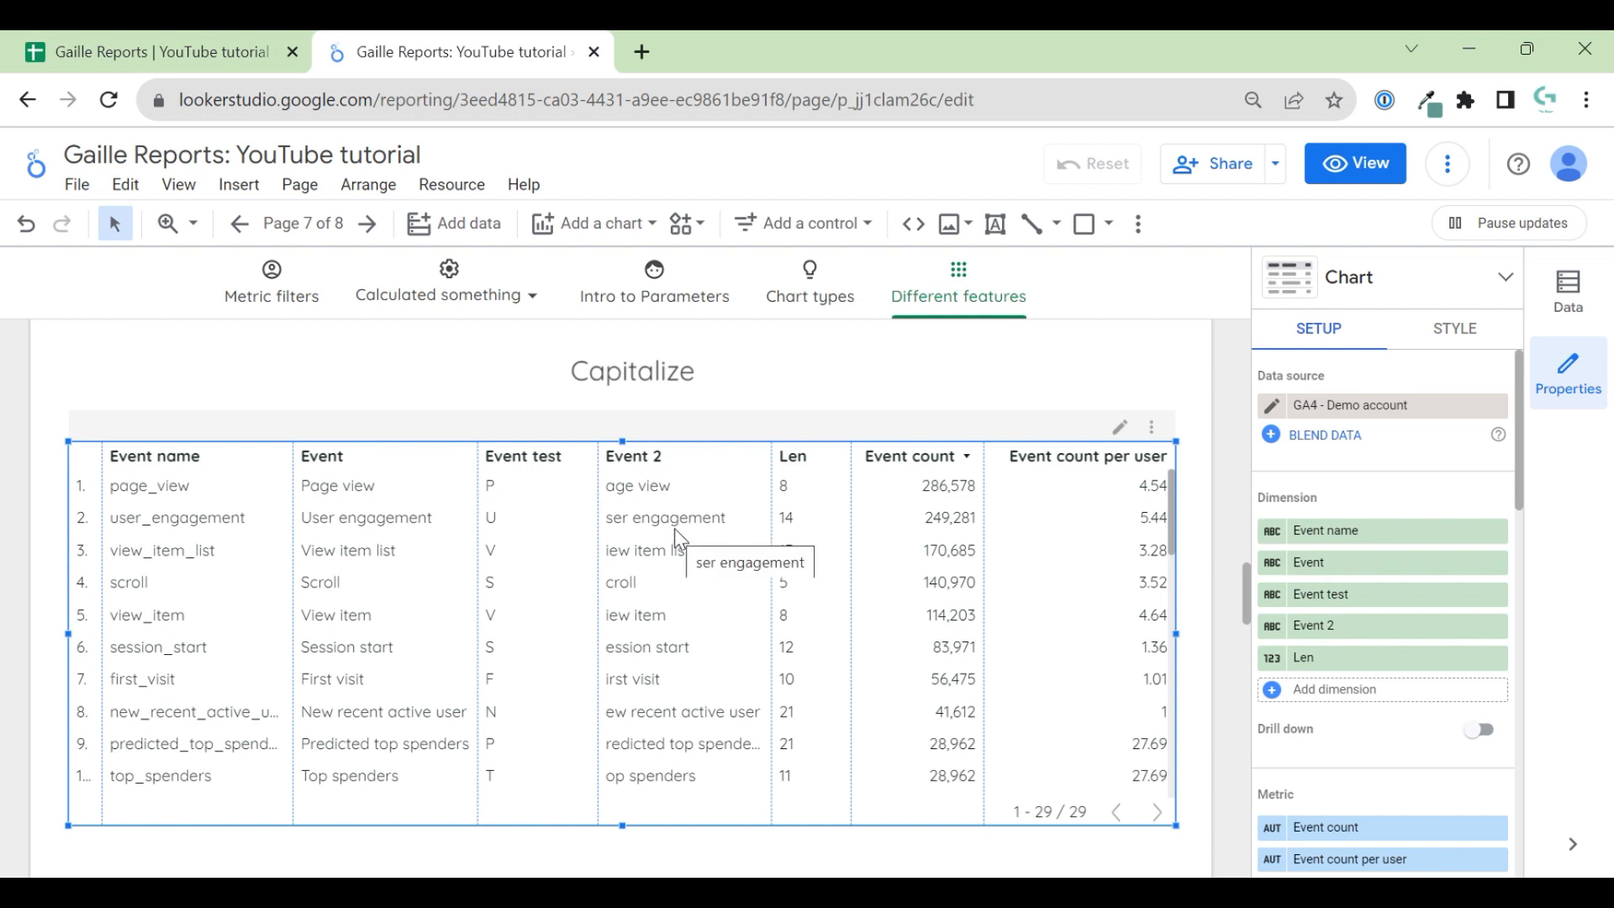
mouse_move(1534, 765)
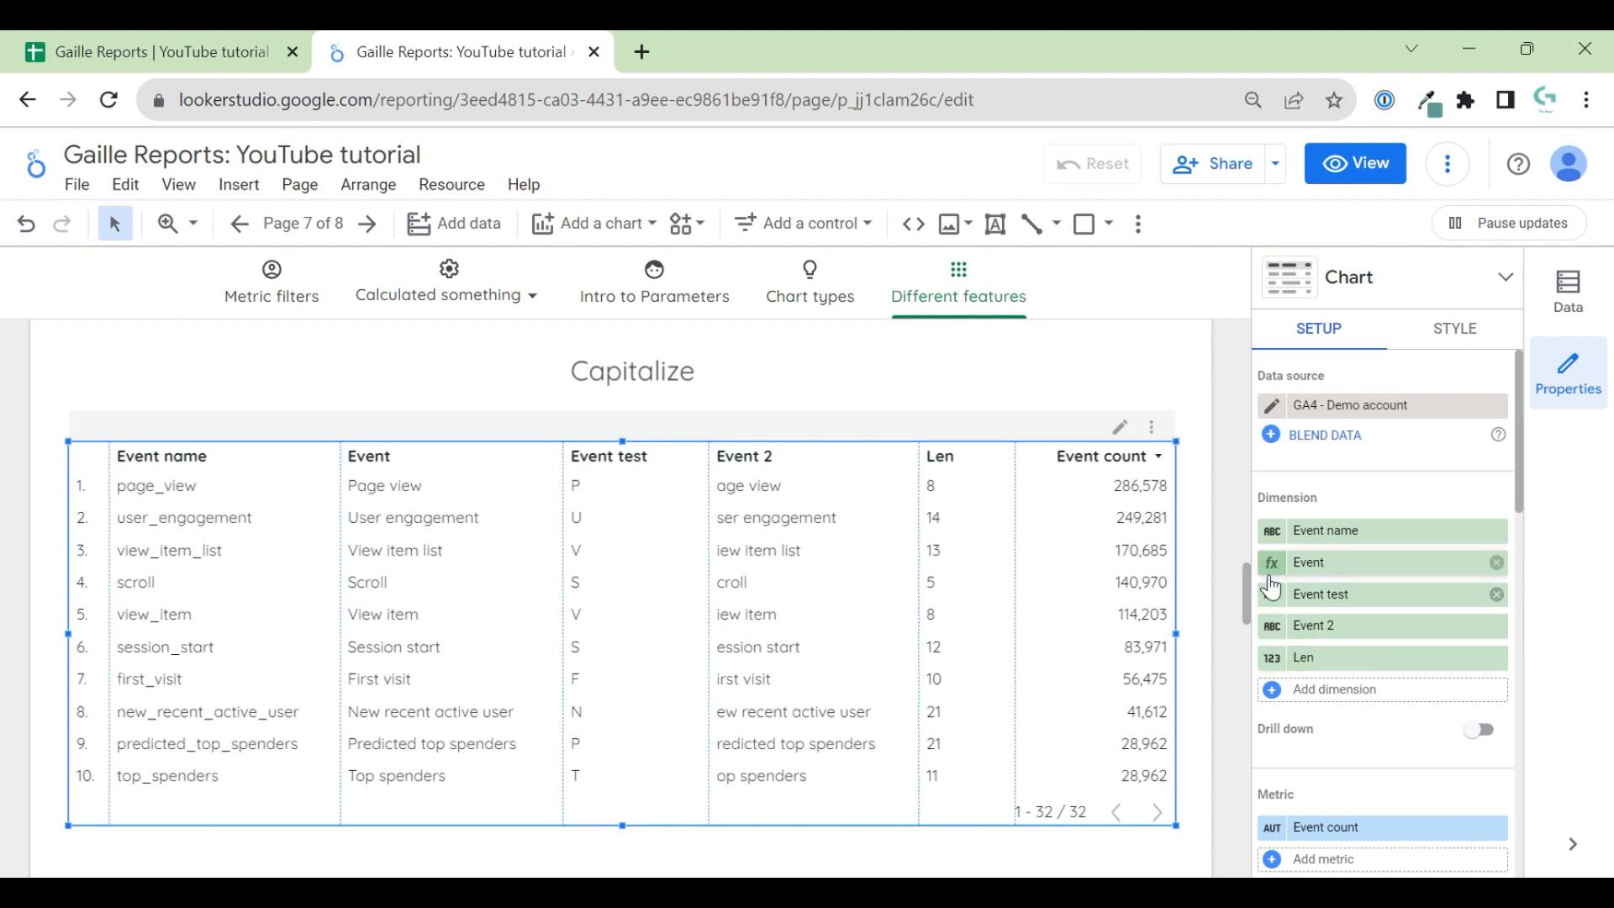
- Create a Concat calculated field using CONCAT(UPPER(LEFT_TEXT(REGEXP_REPLACE(Event name,"_",...),1))) and apply it to the table
click(1273, 595)
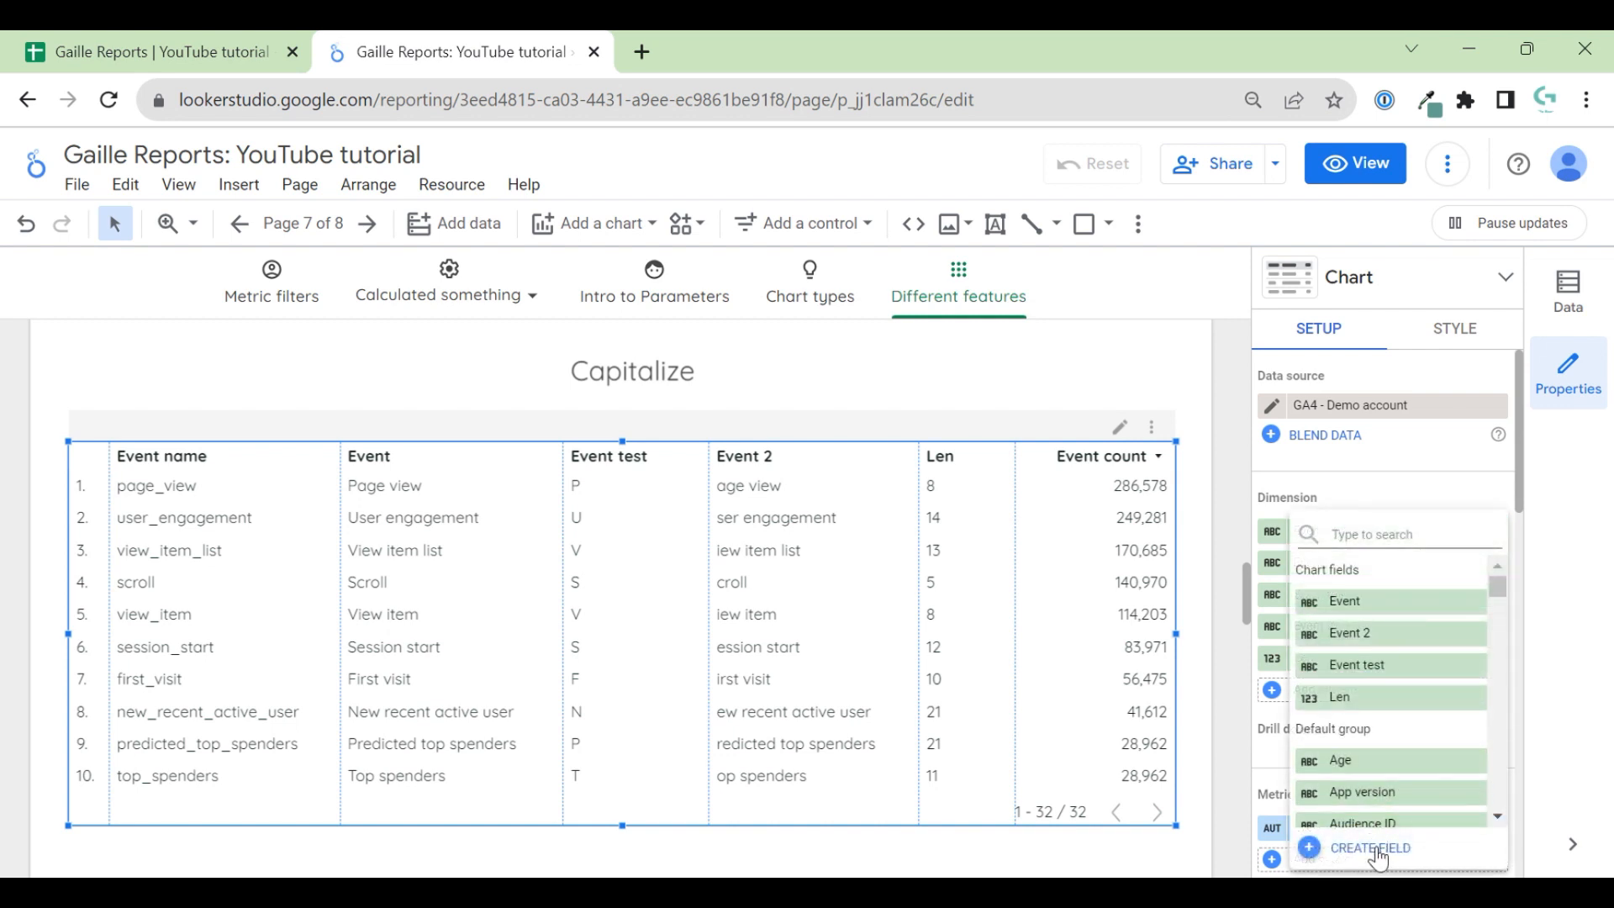
click(1369, 848)
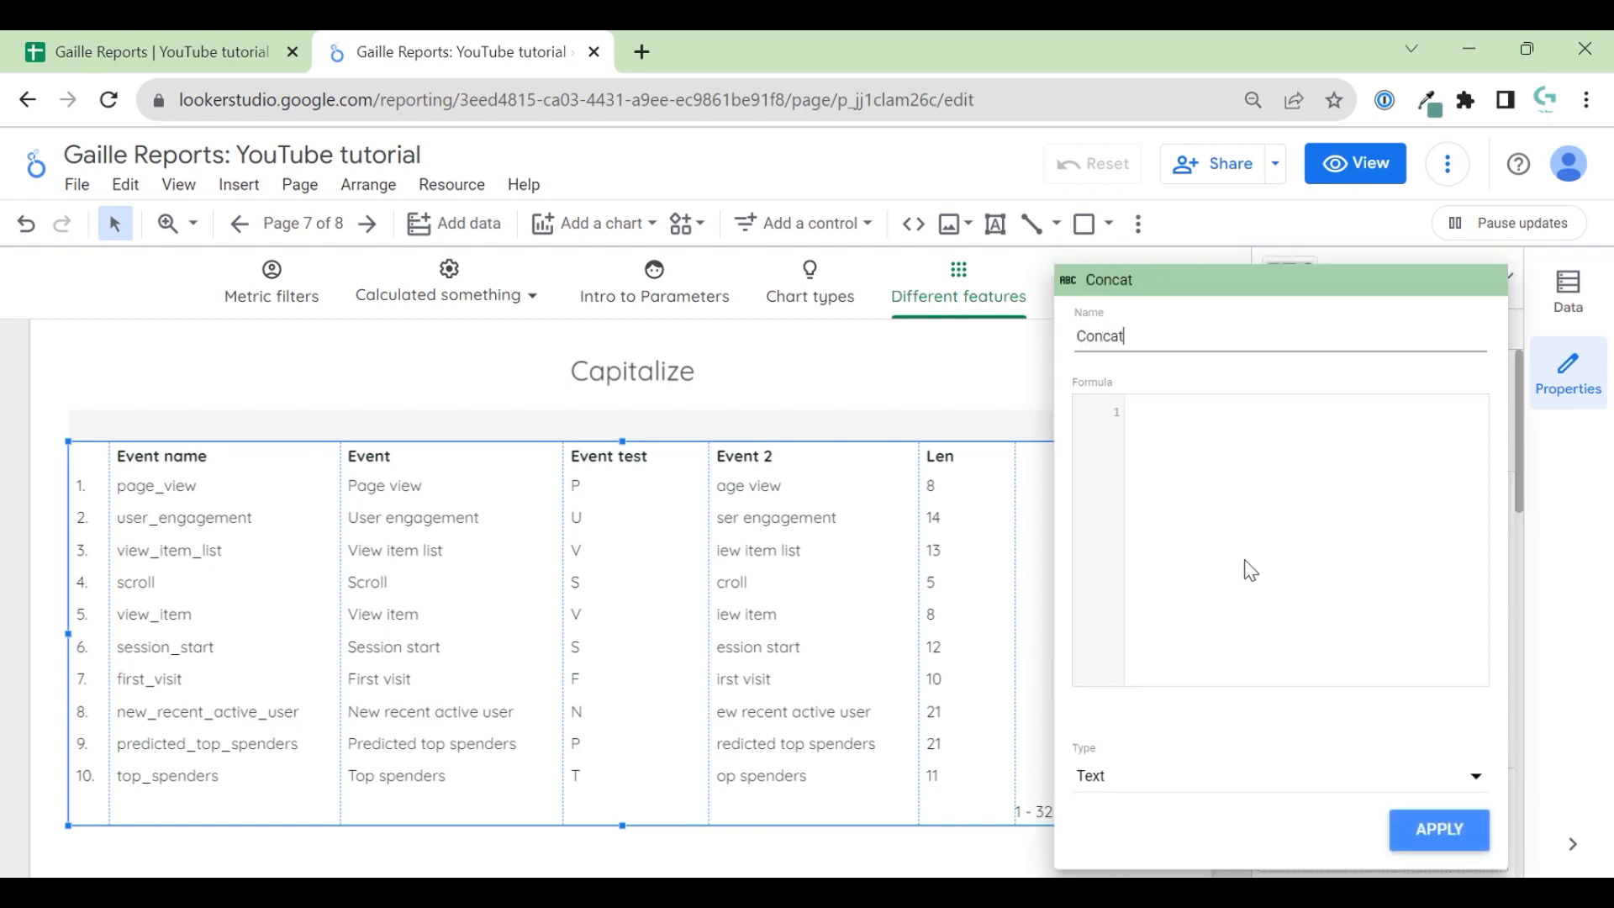
text(CAO)
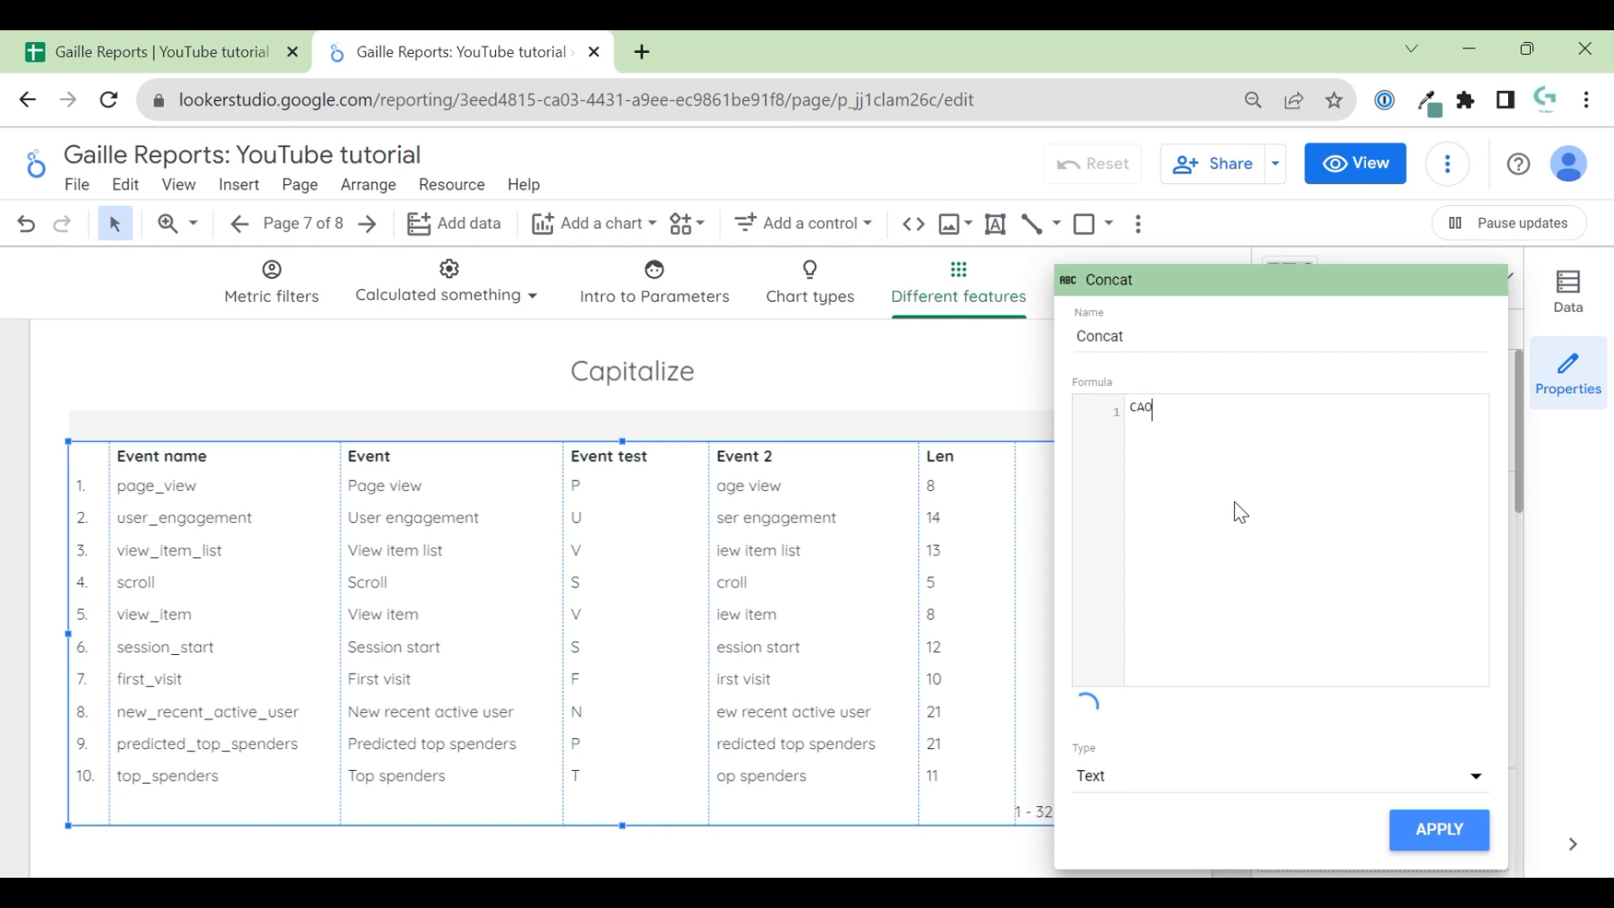
text(CON)
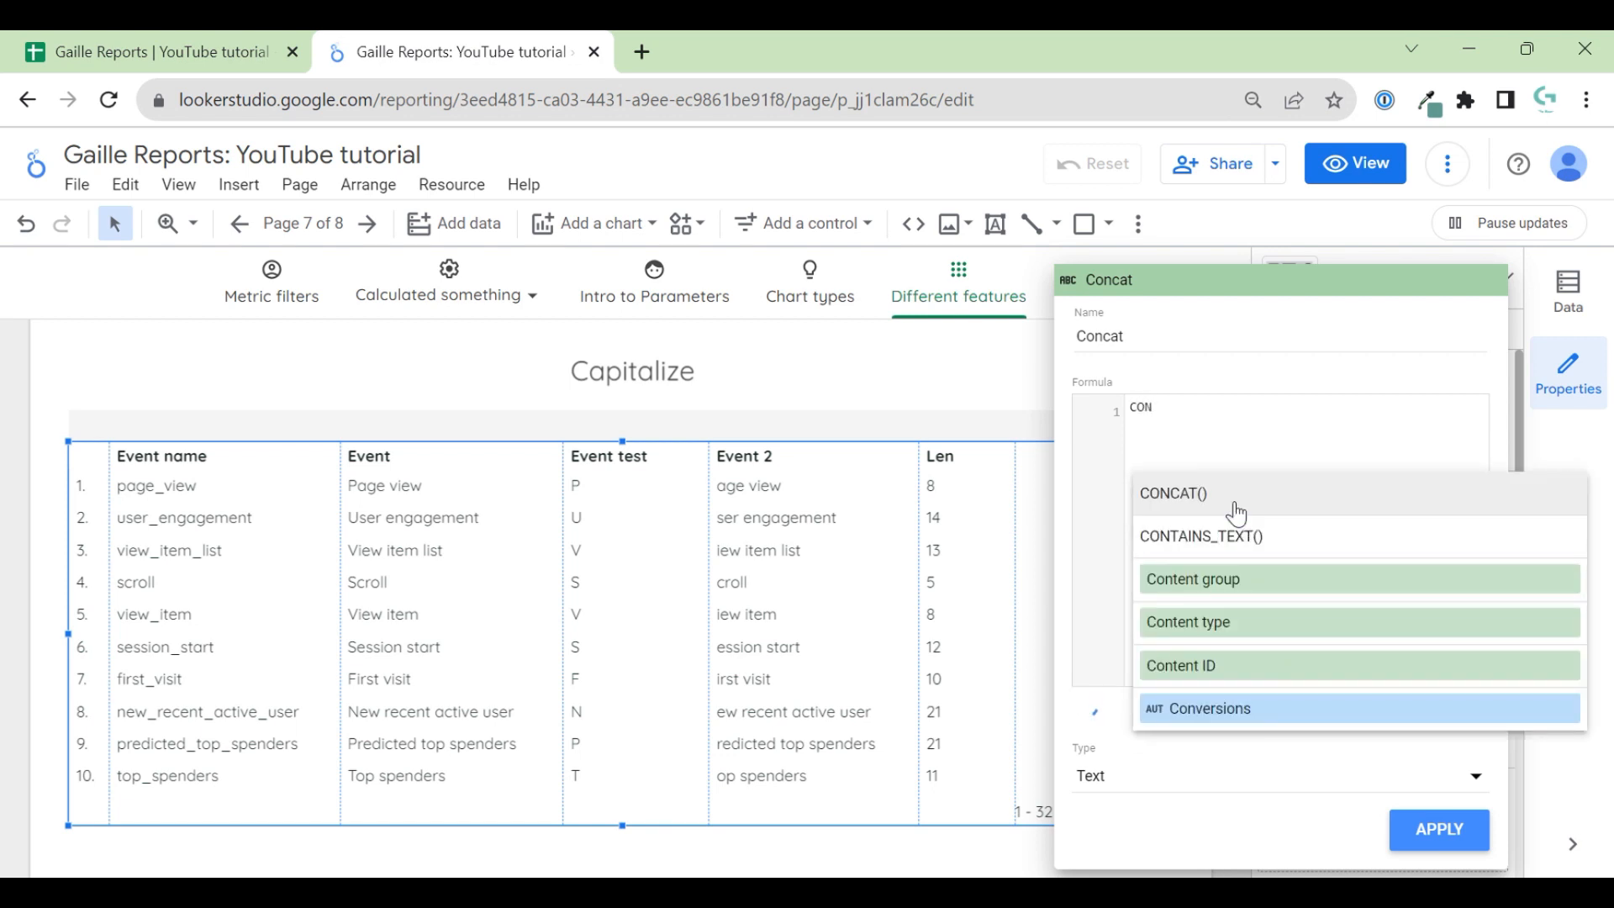
click(1172, 494)
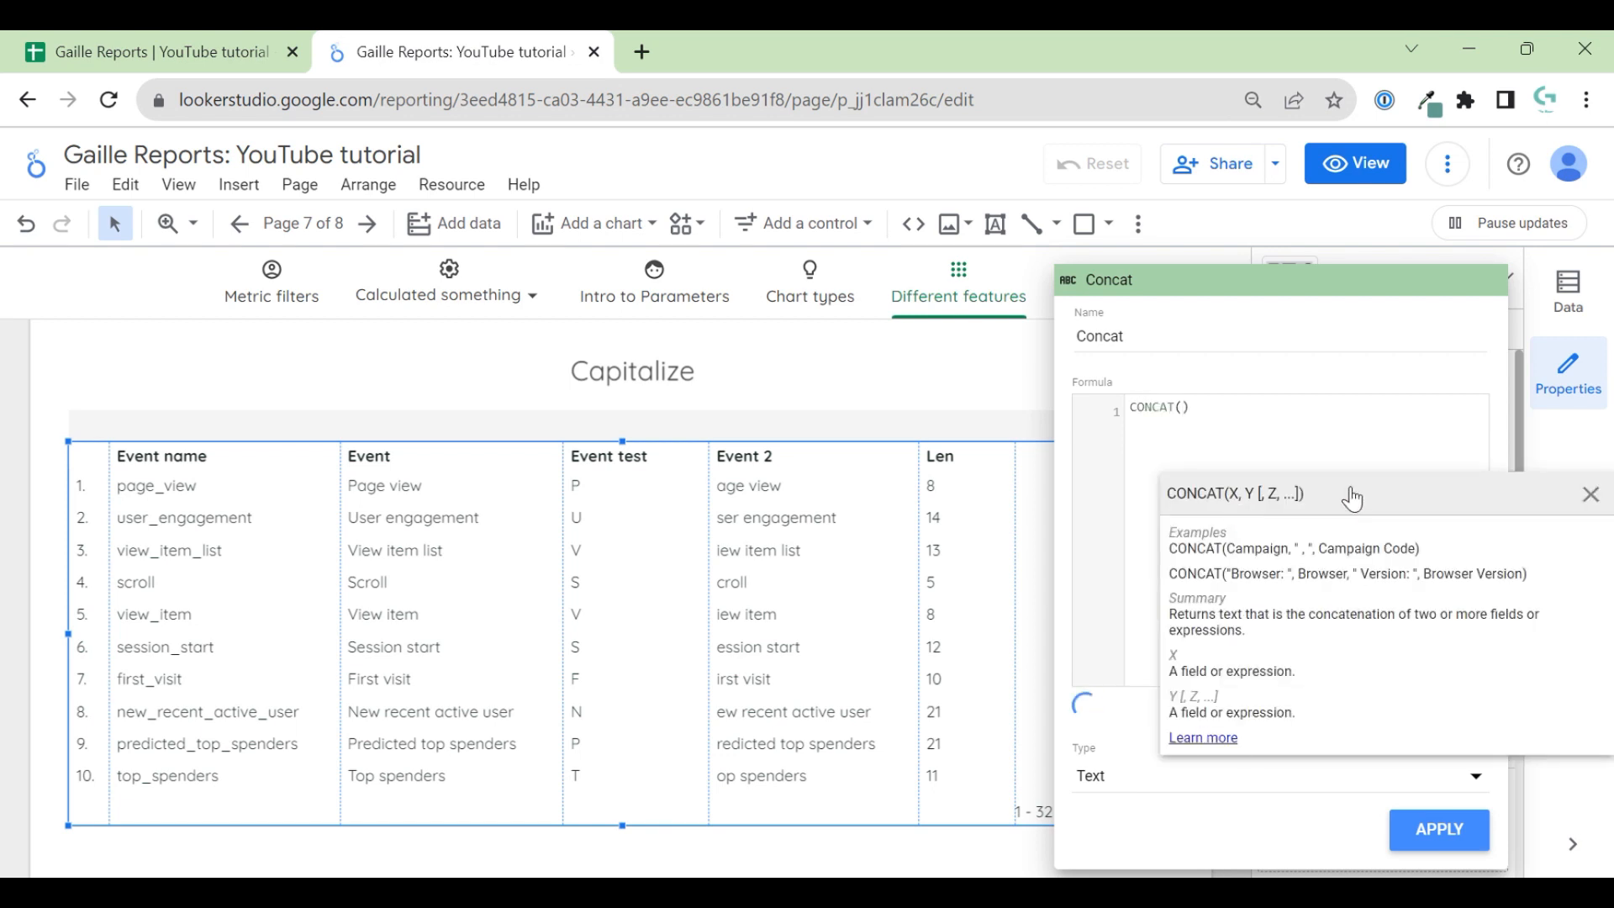
text(UPPER(LEFT_TEXT(REGEXP_REPLACE(Event name,"_",)
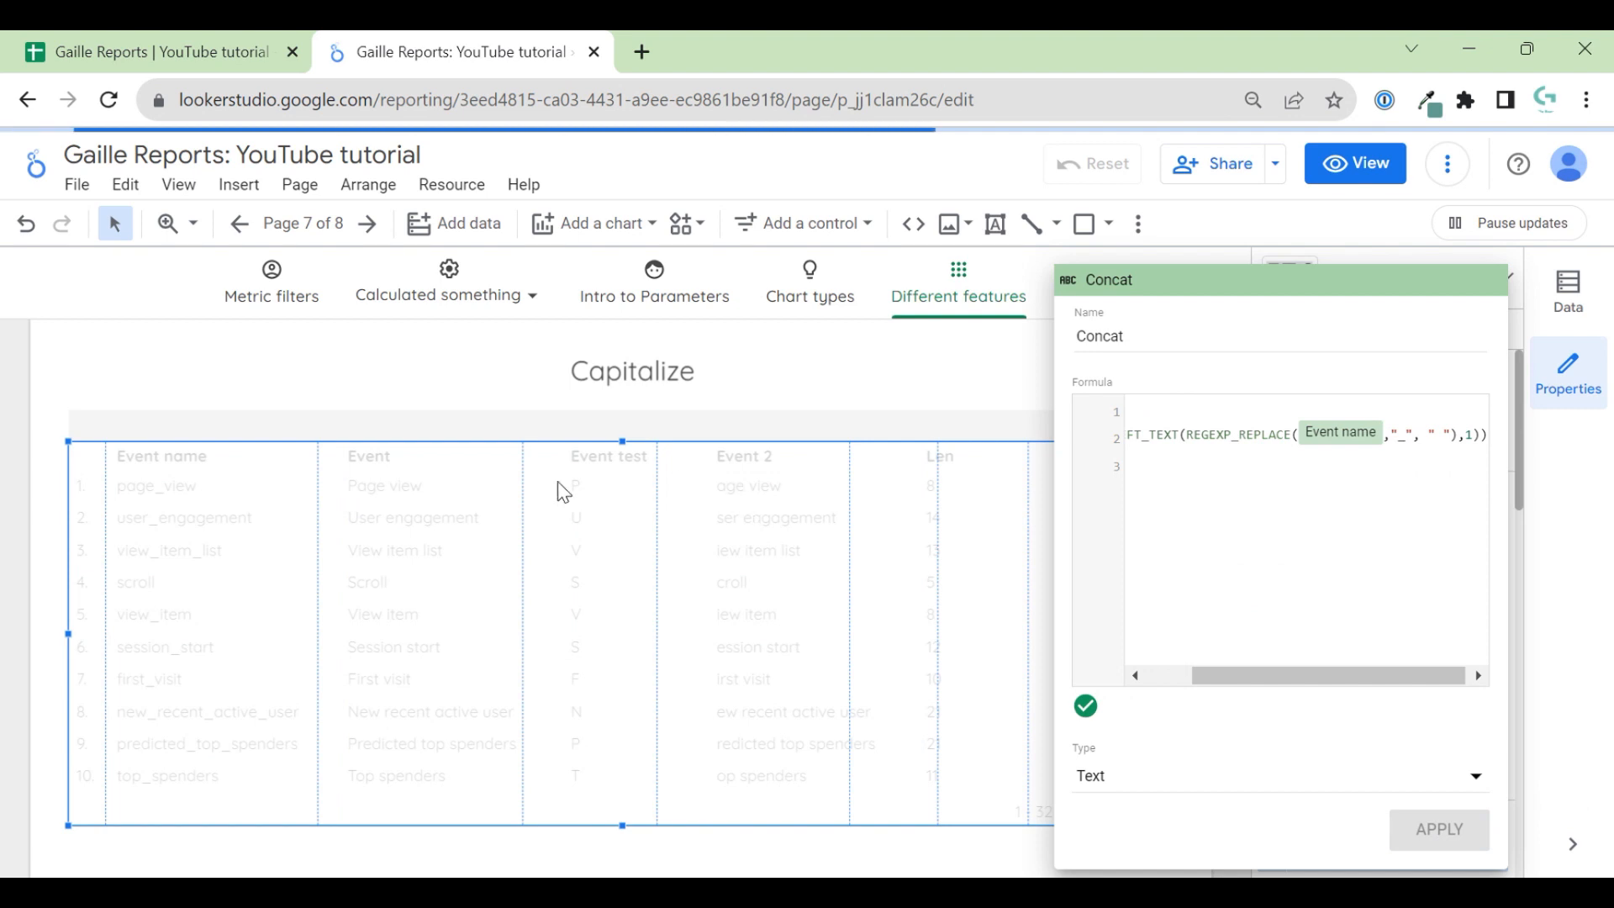
click(1439, 851)
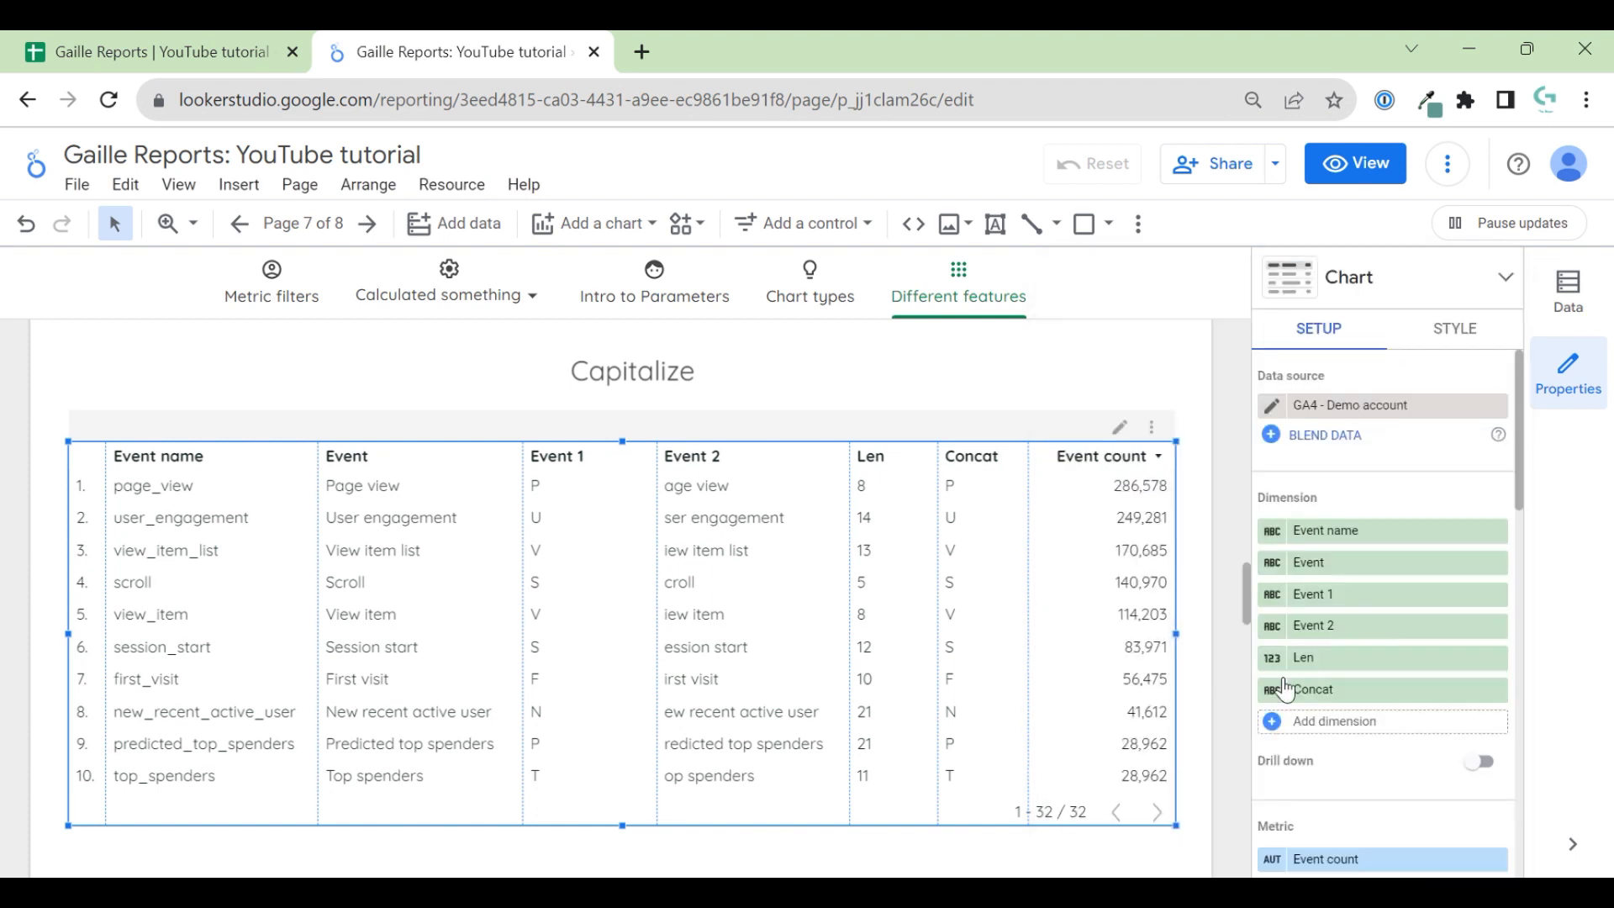
click(1308, 689)
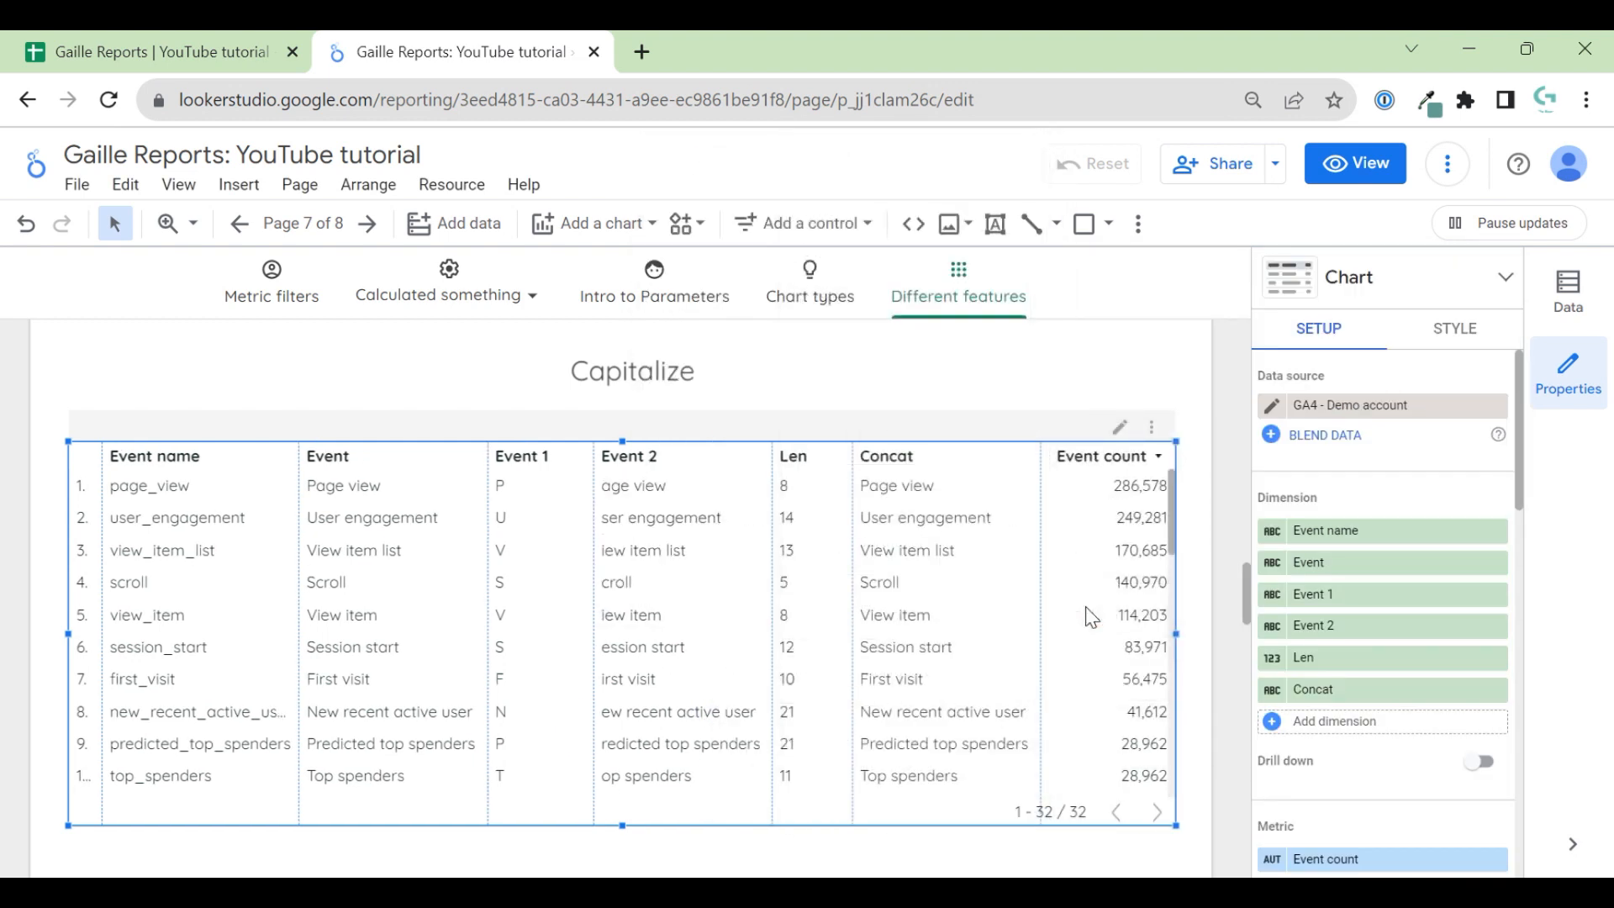
mouse_move(960, 777)
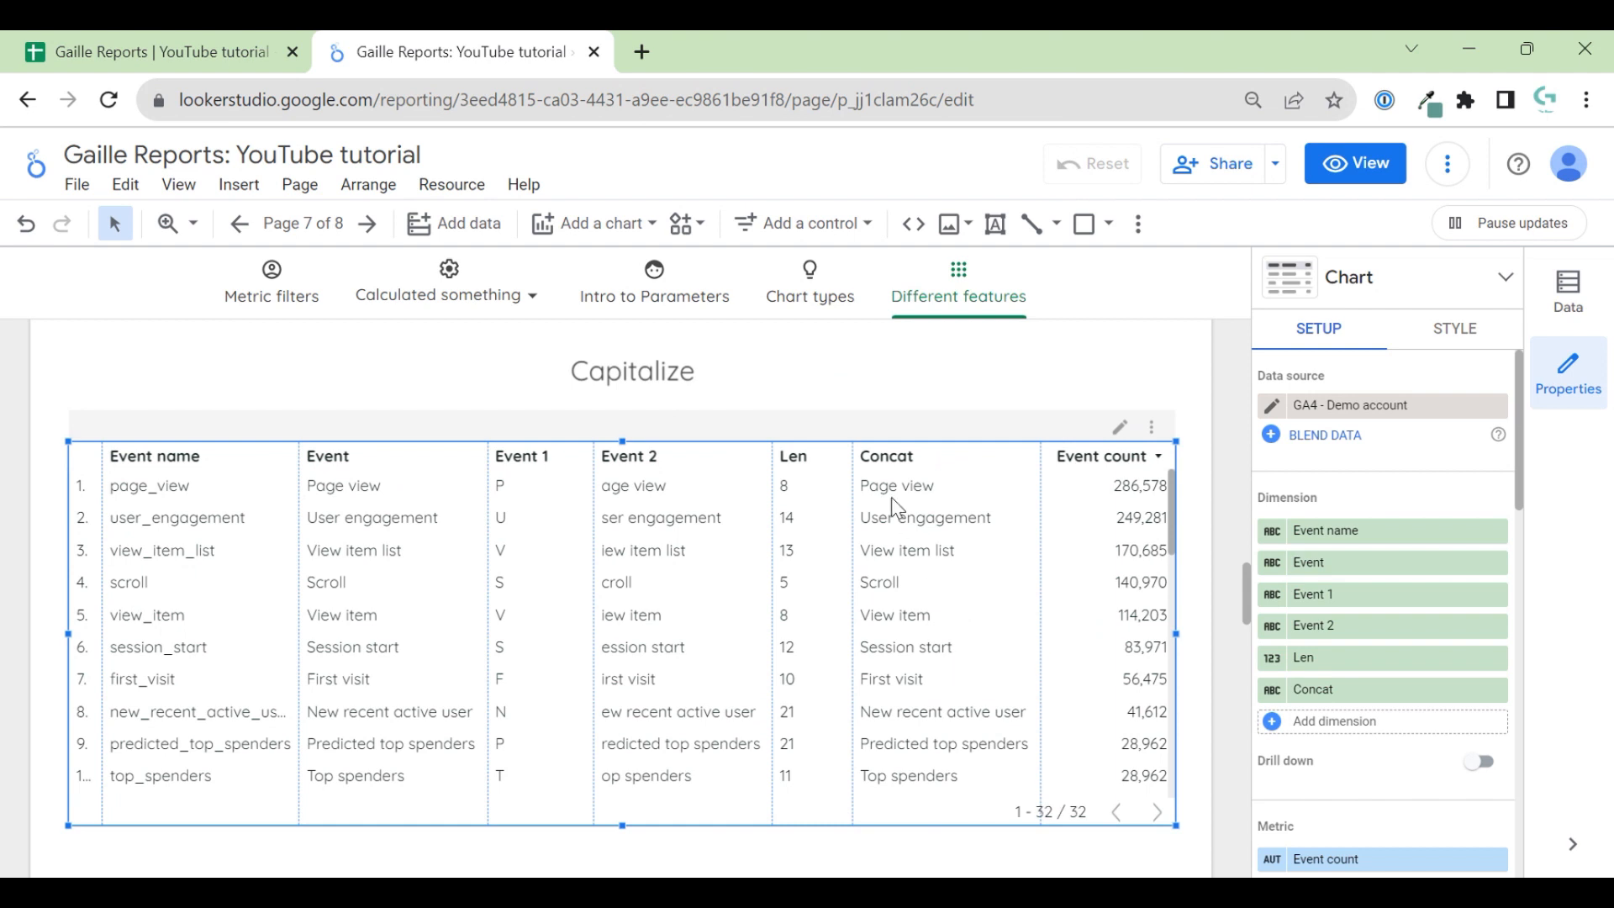
mouse_move(938, 541)
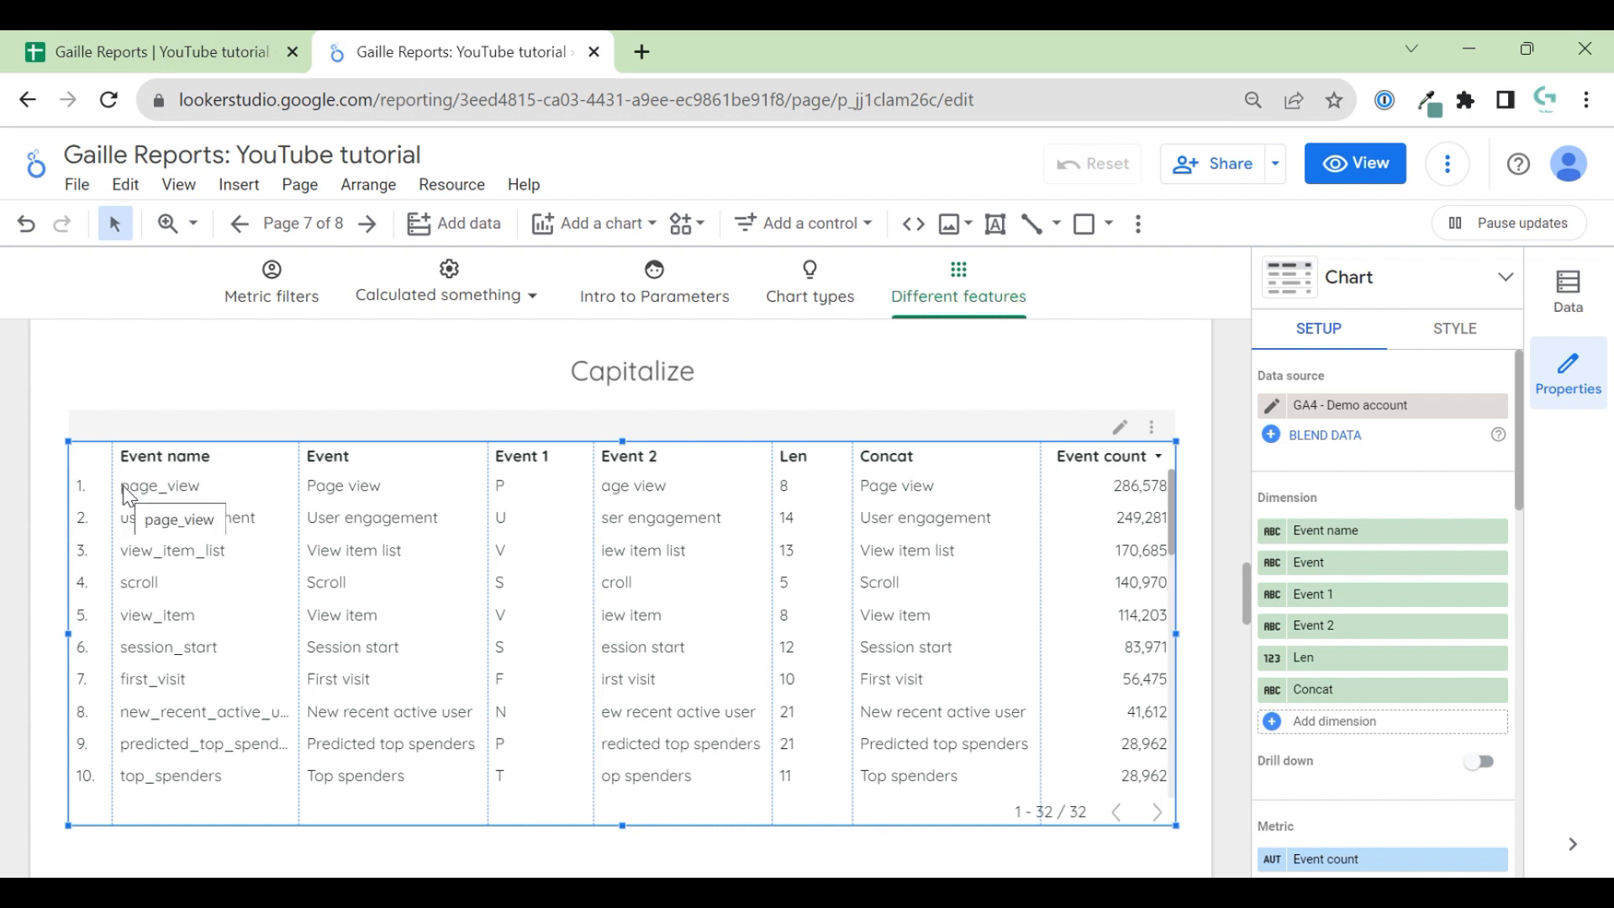
mouse_move(197, 541)
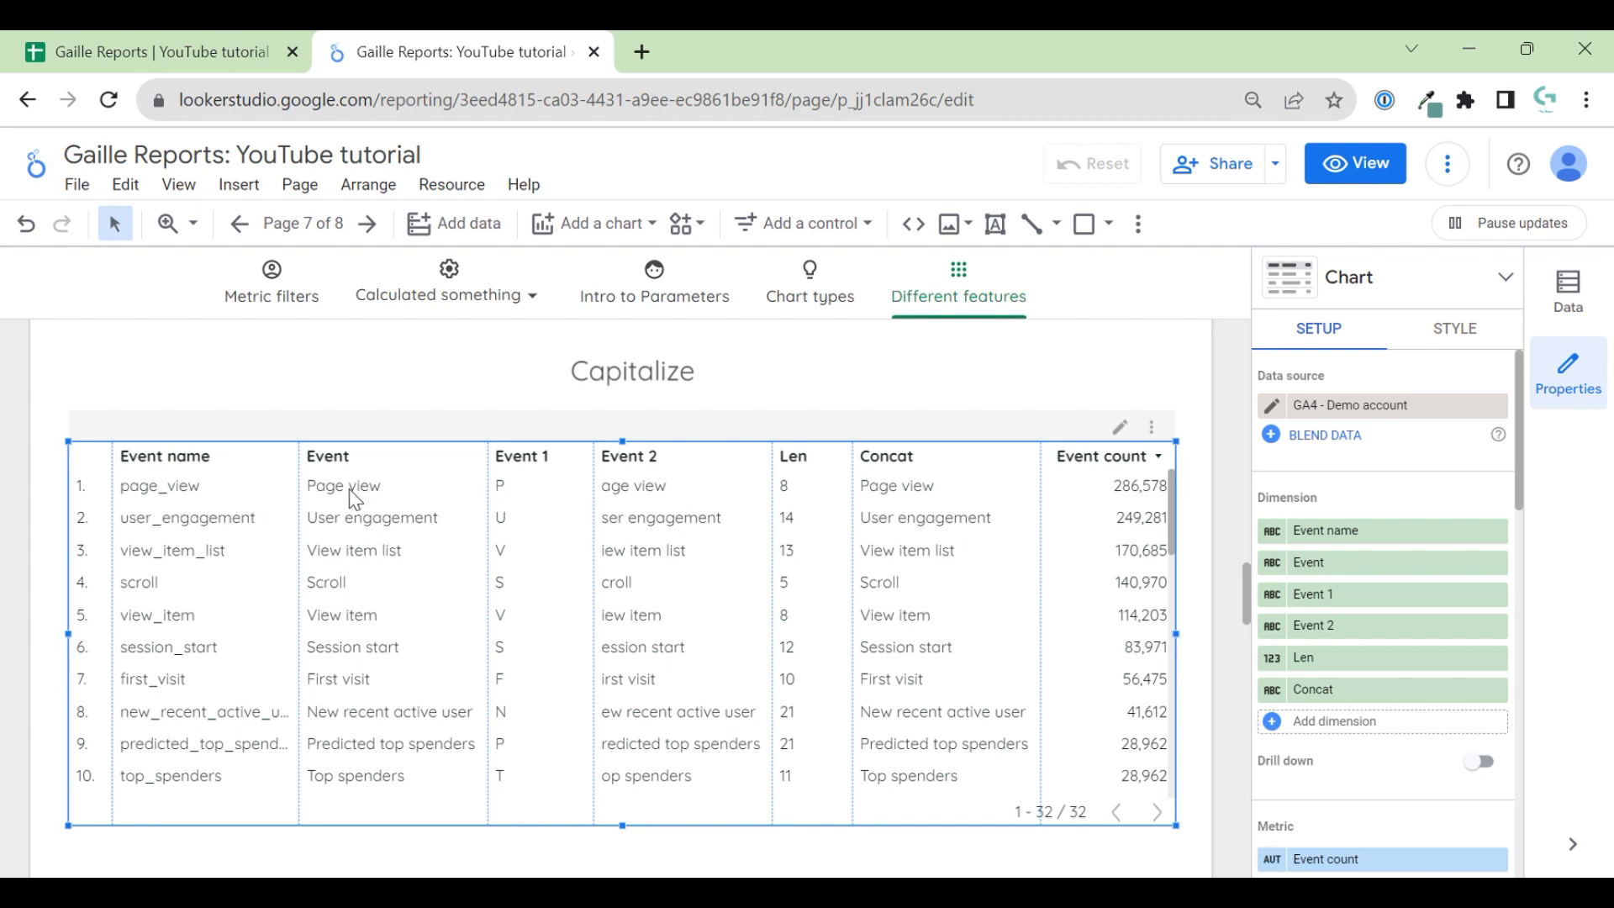
mouse_move(585, 488)
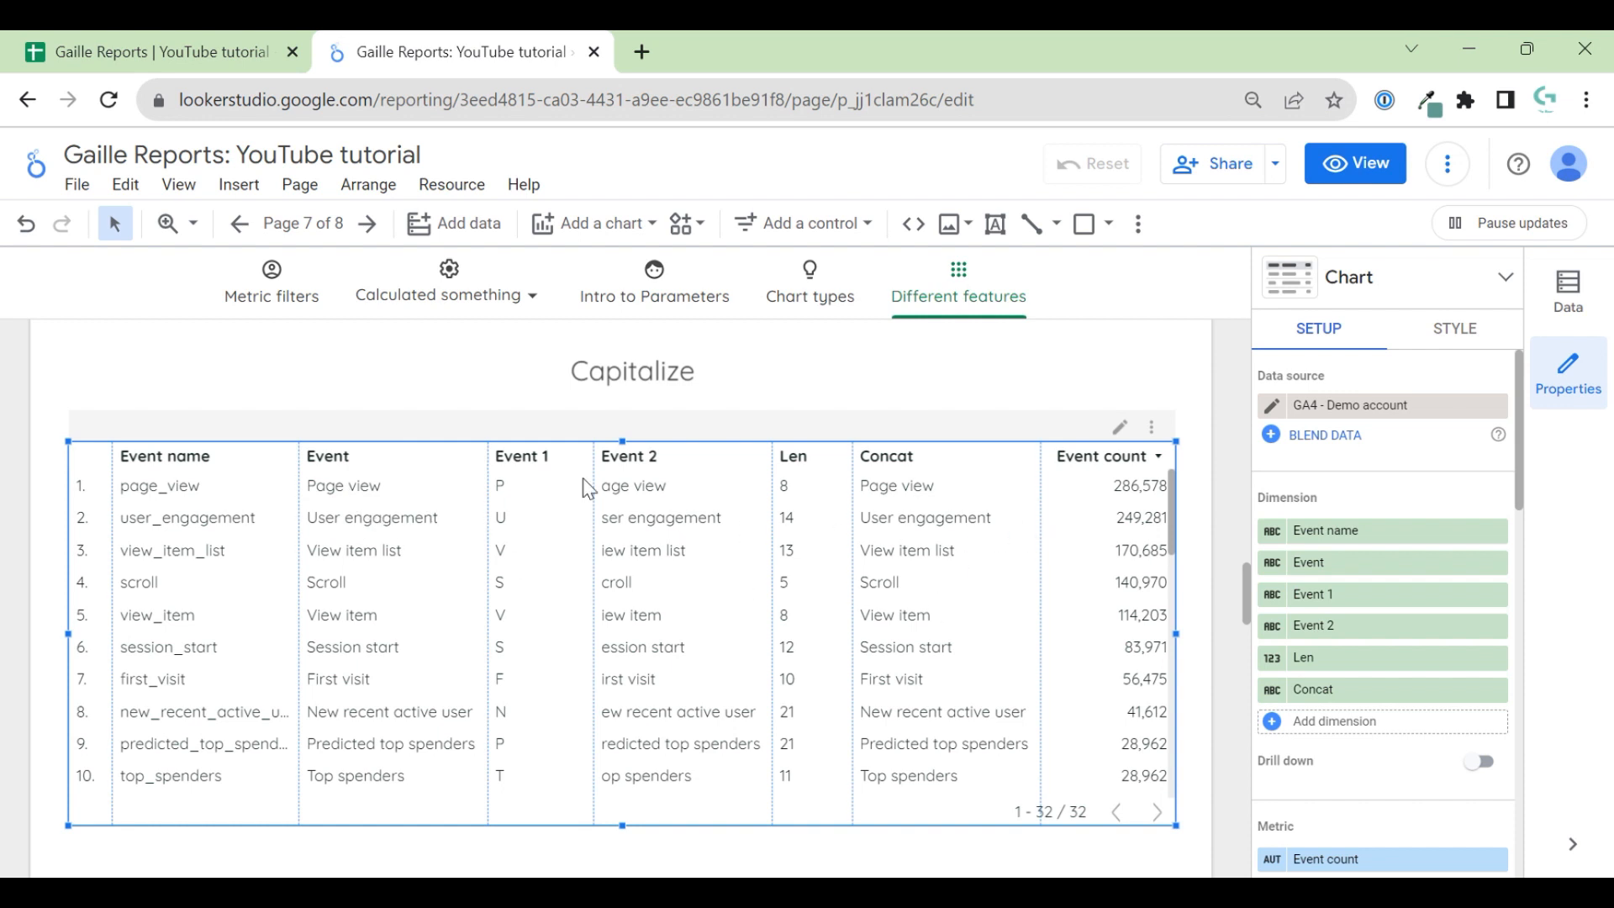
mouse_move(674, 516)
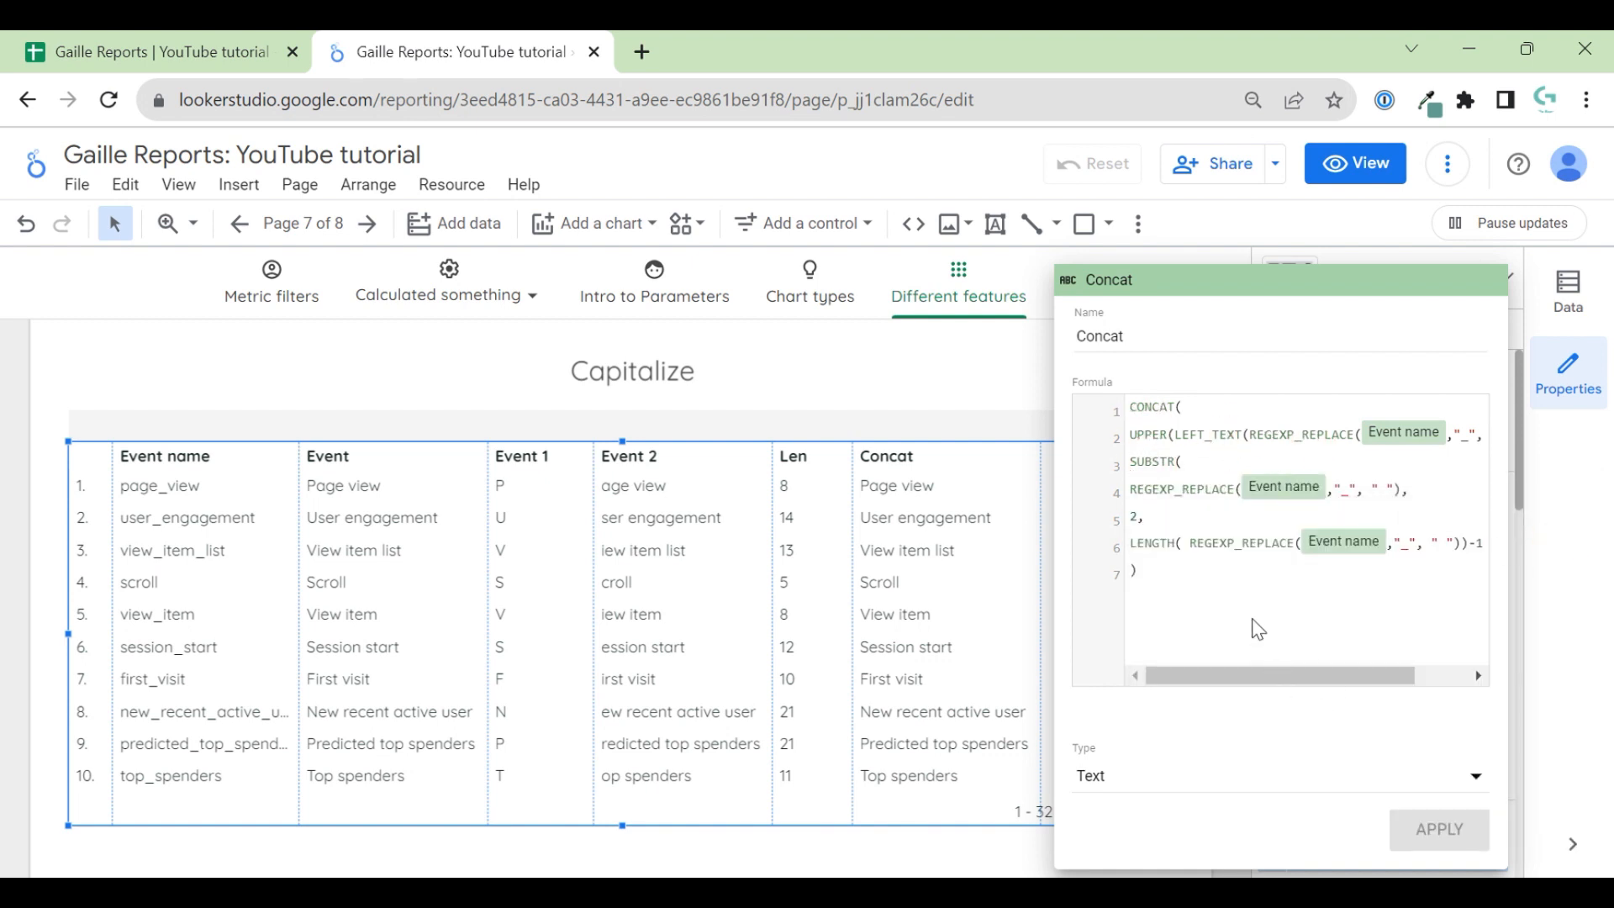
- Show the LENGTH function's help card beside the Concat formula
click(1152, 543)
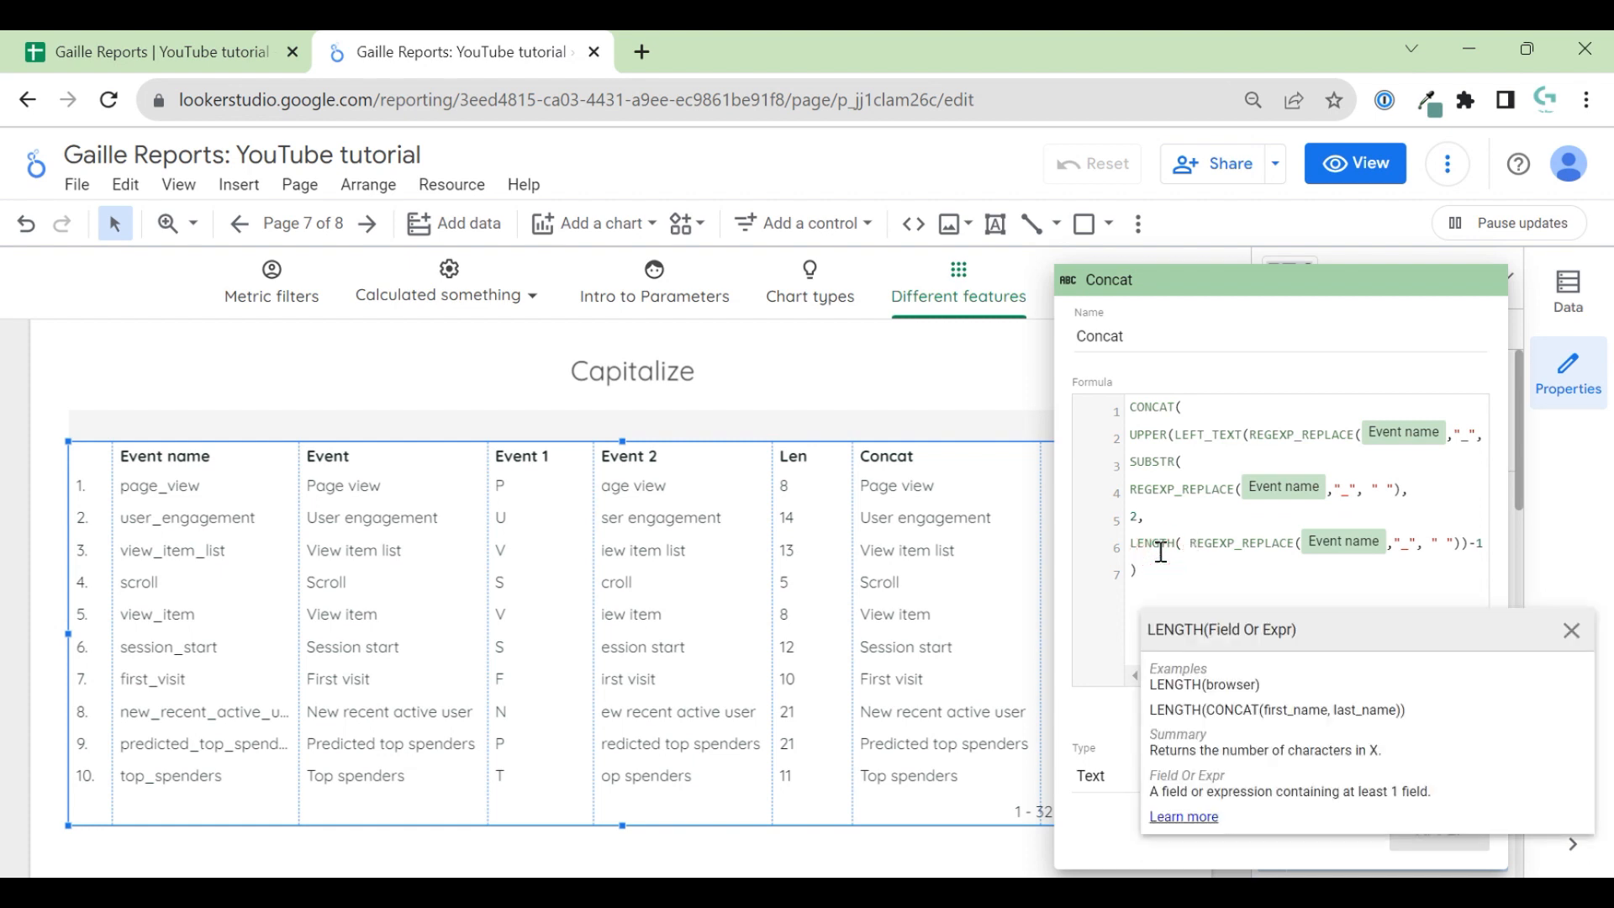